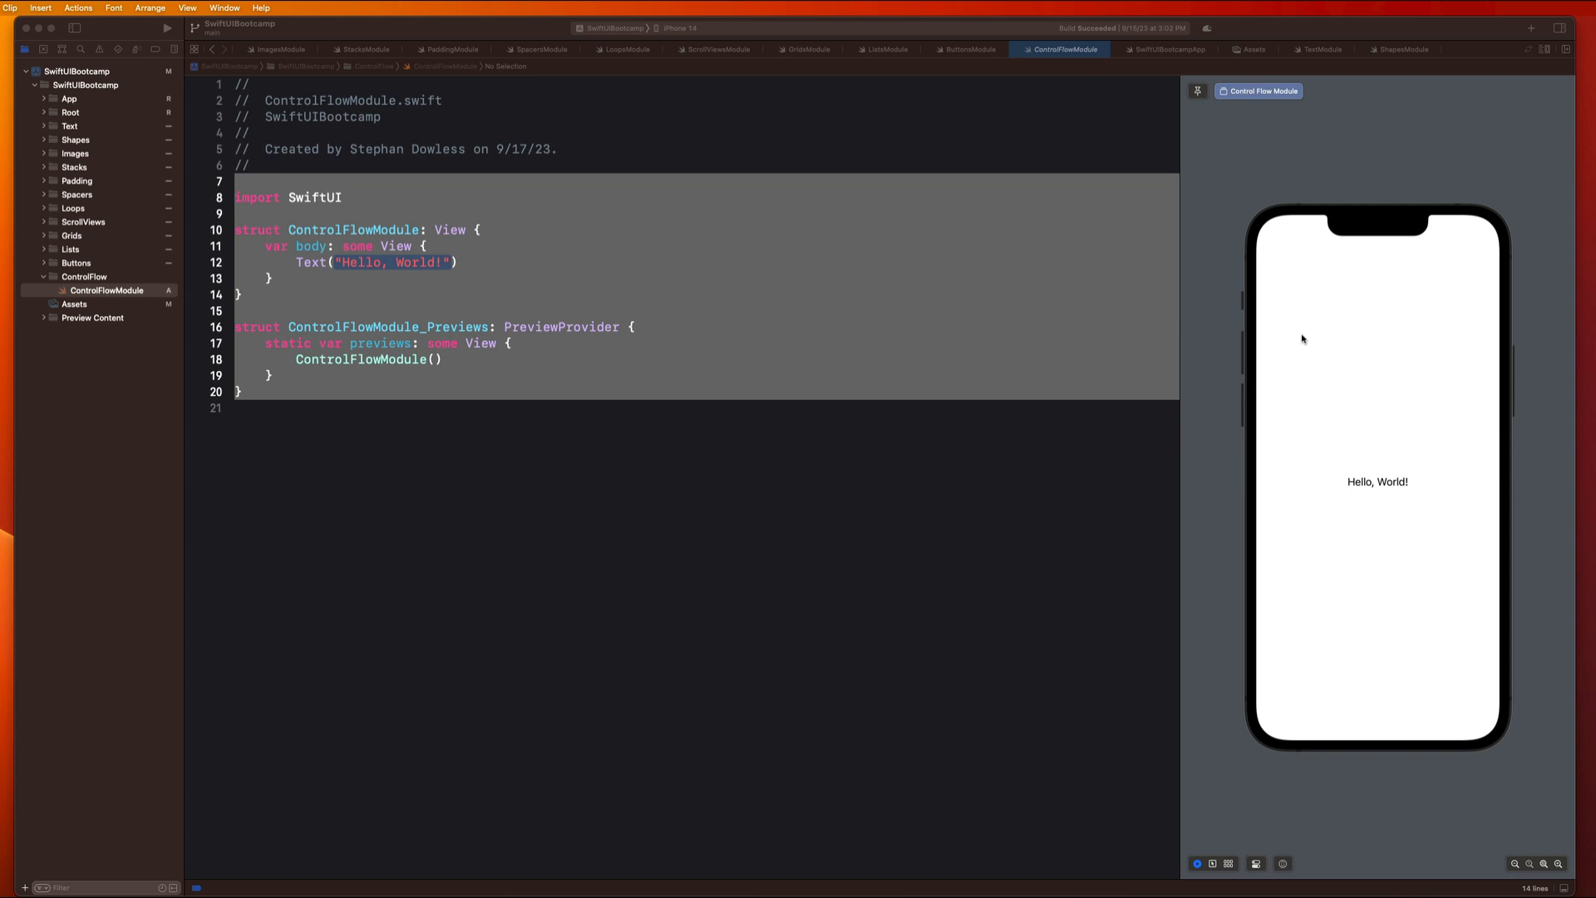
mouse_move(665, 412)
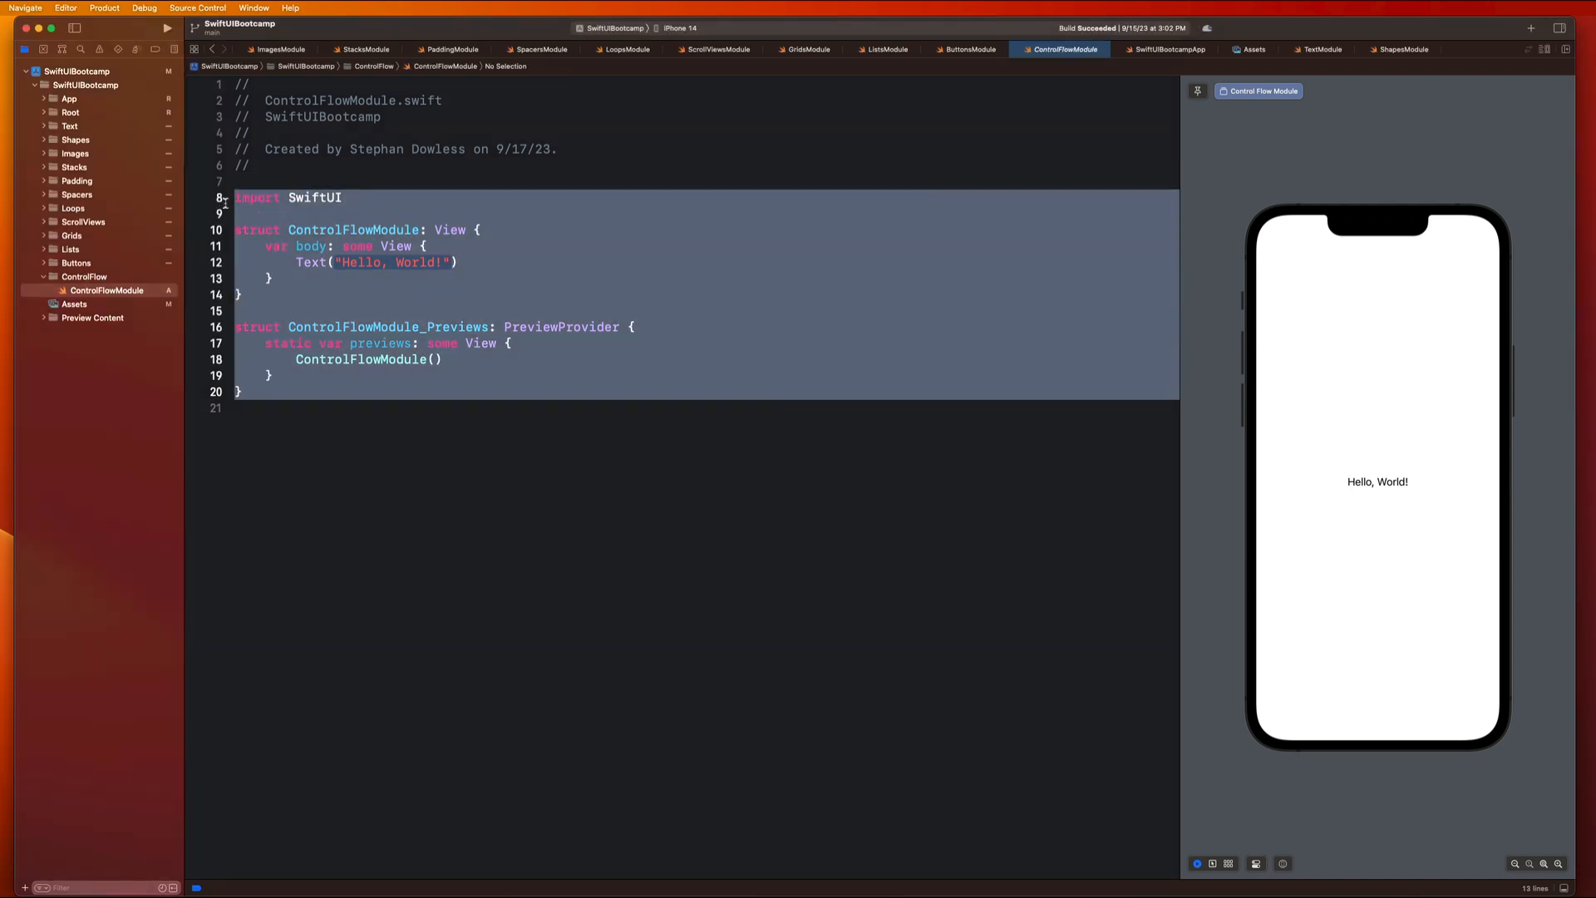
mouse_move(365, 224)
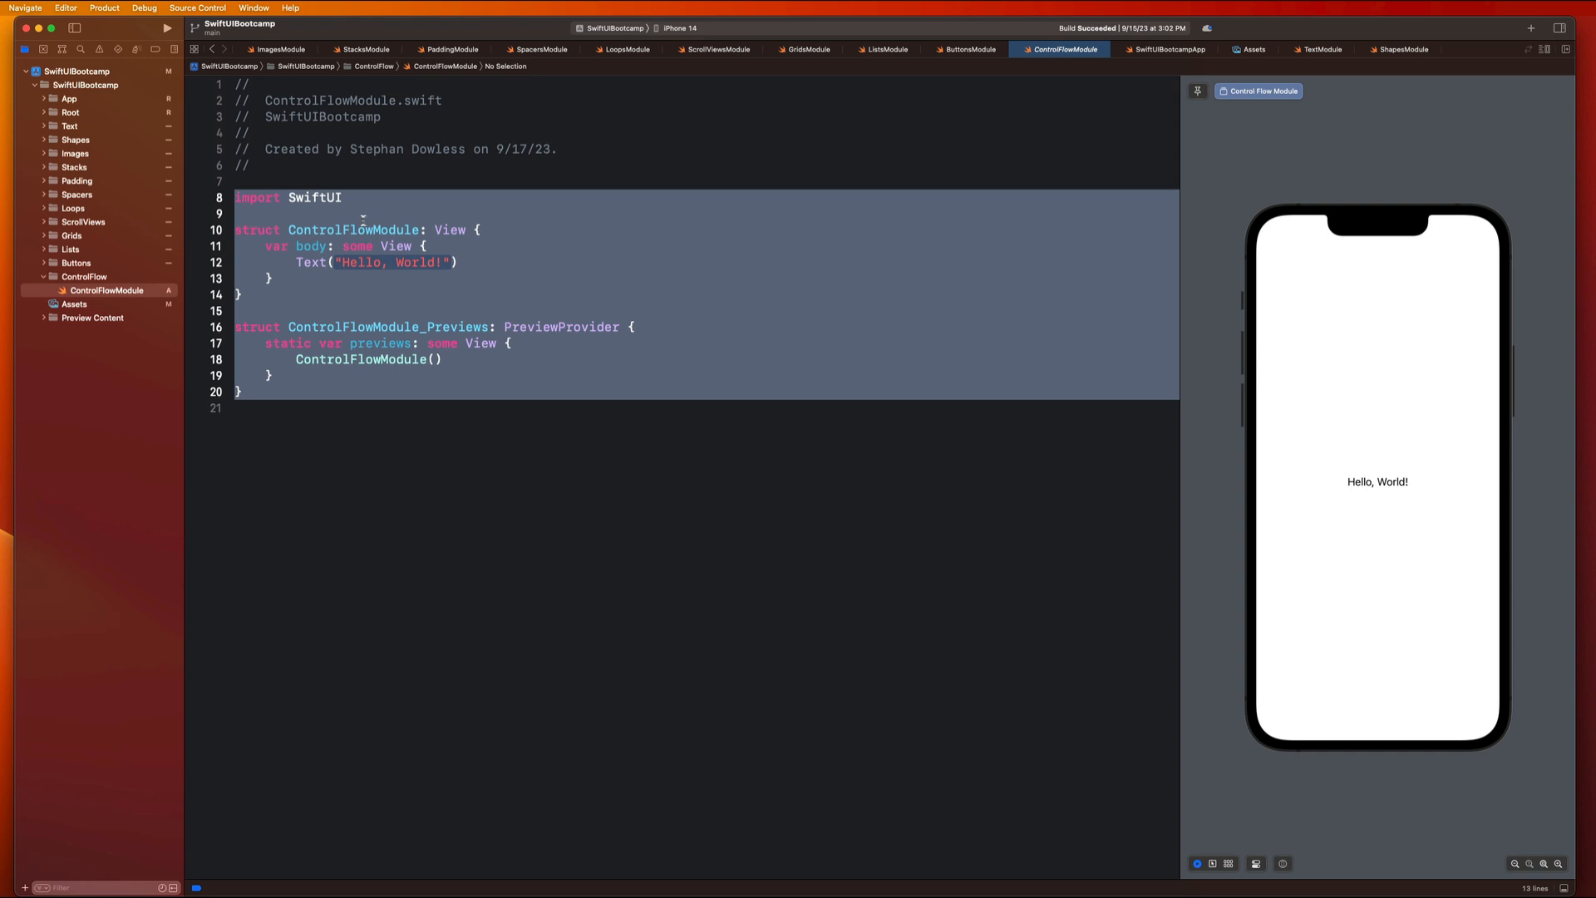
Step: Place the cursor inside the ControlFlowModule struct above var body
left_click(485, 229)
type("@")
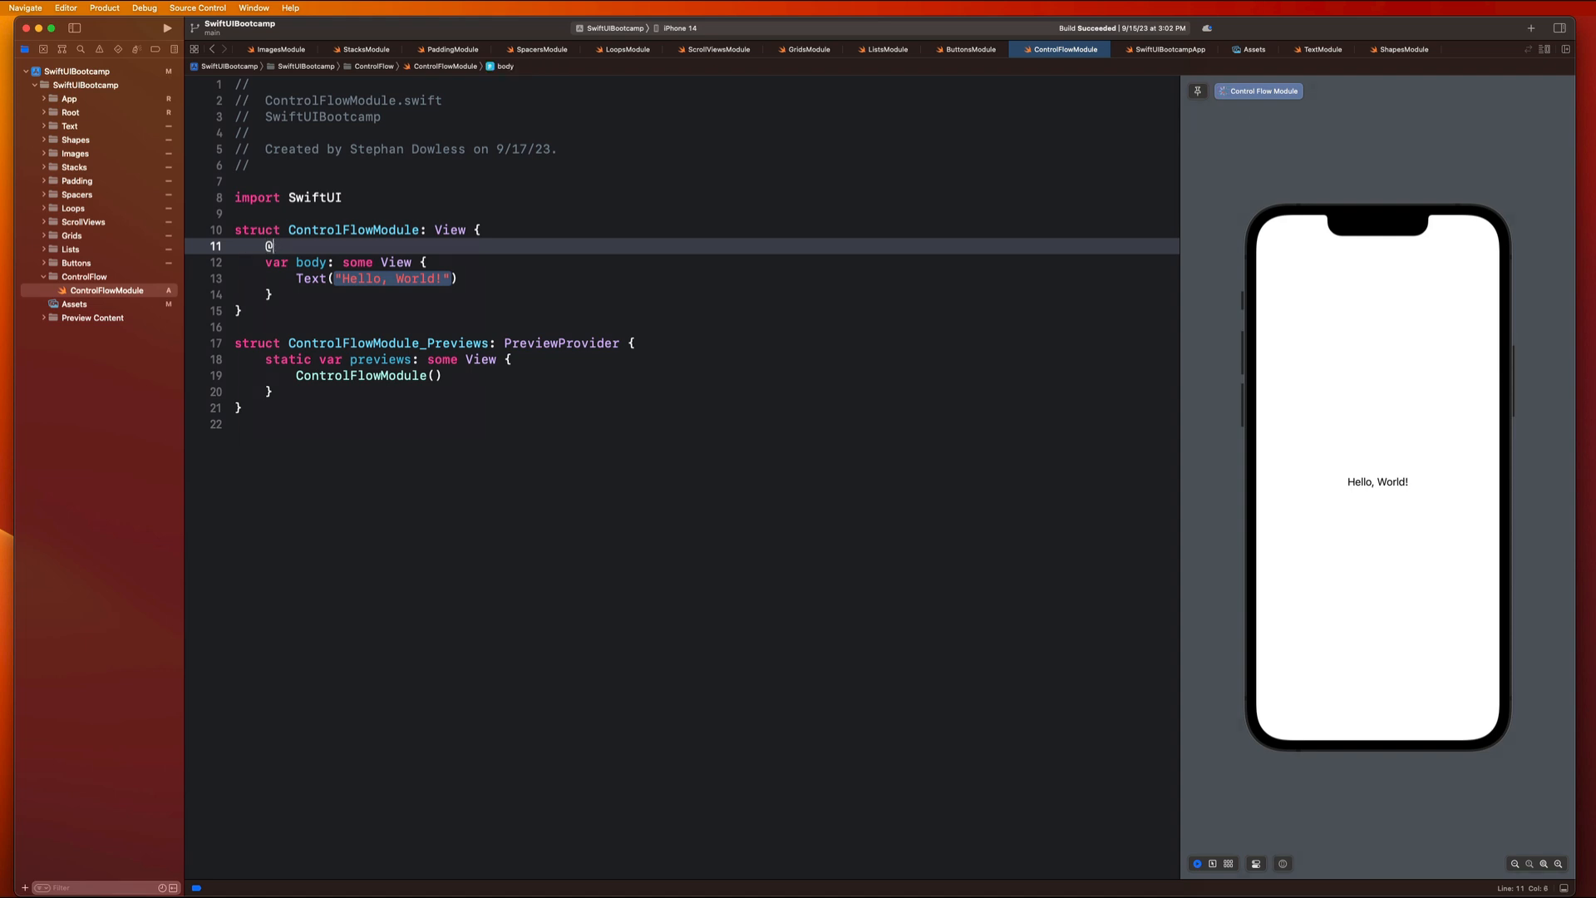
type("State")
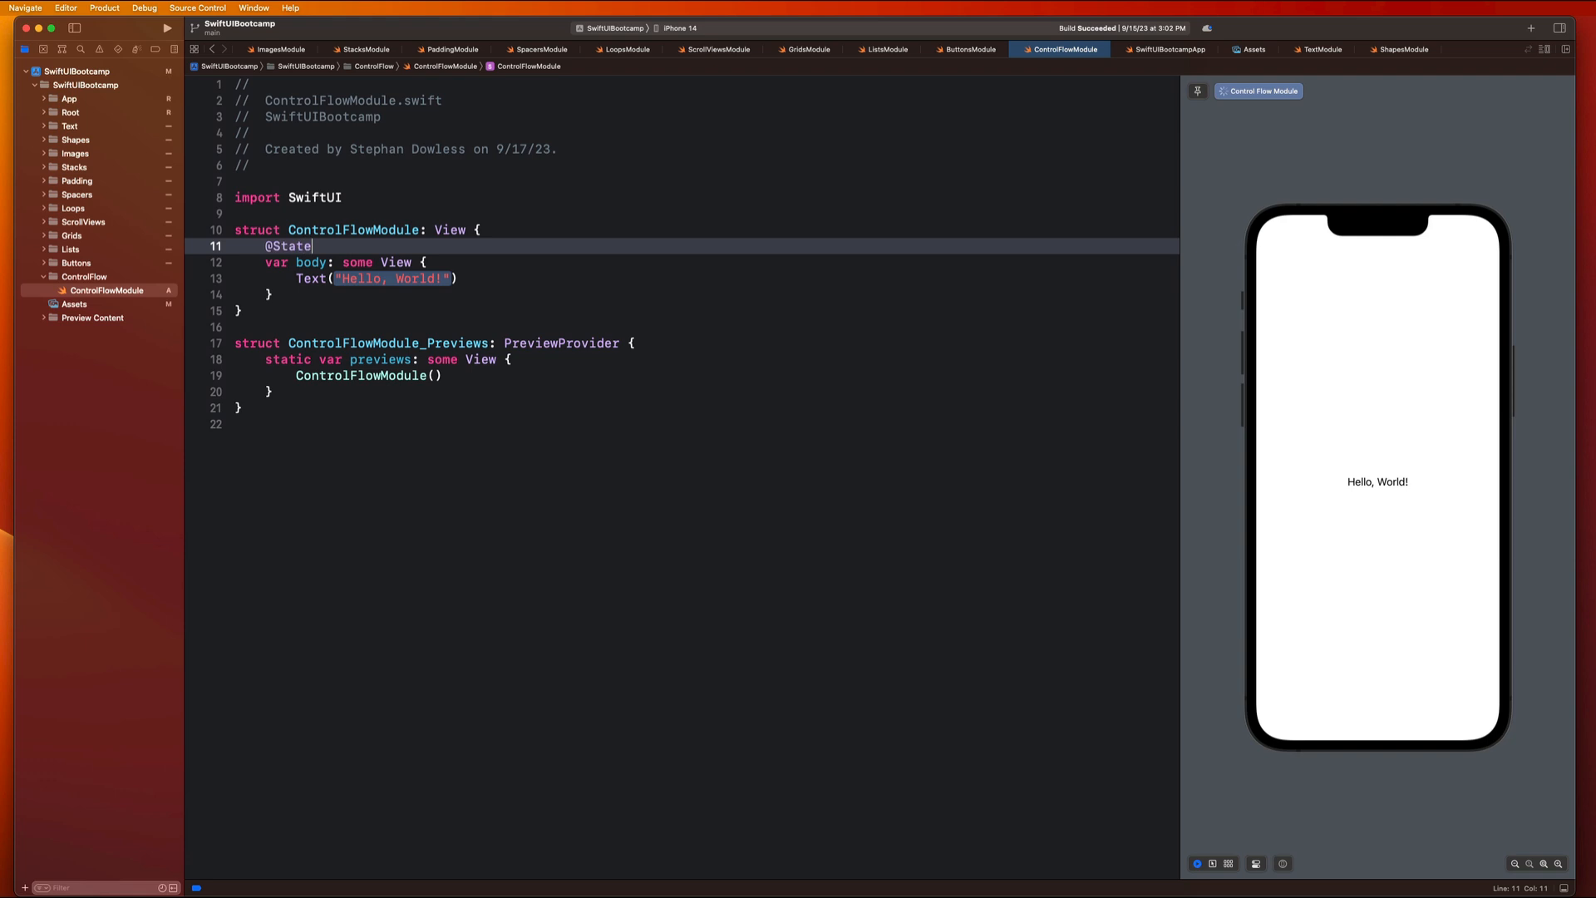
type("var showImage = false")
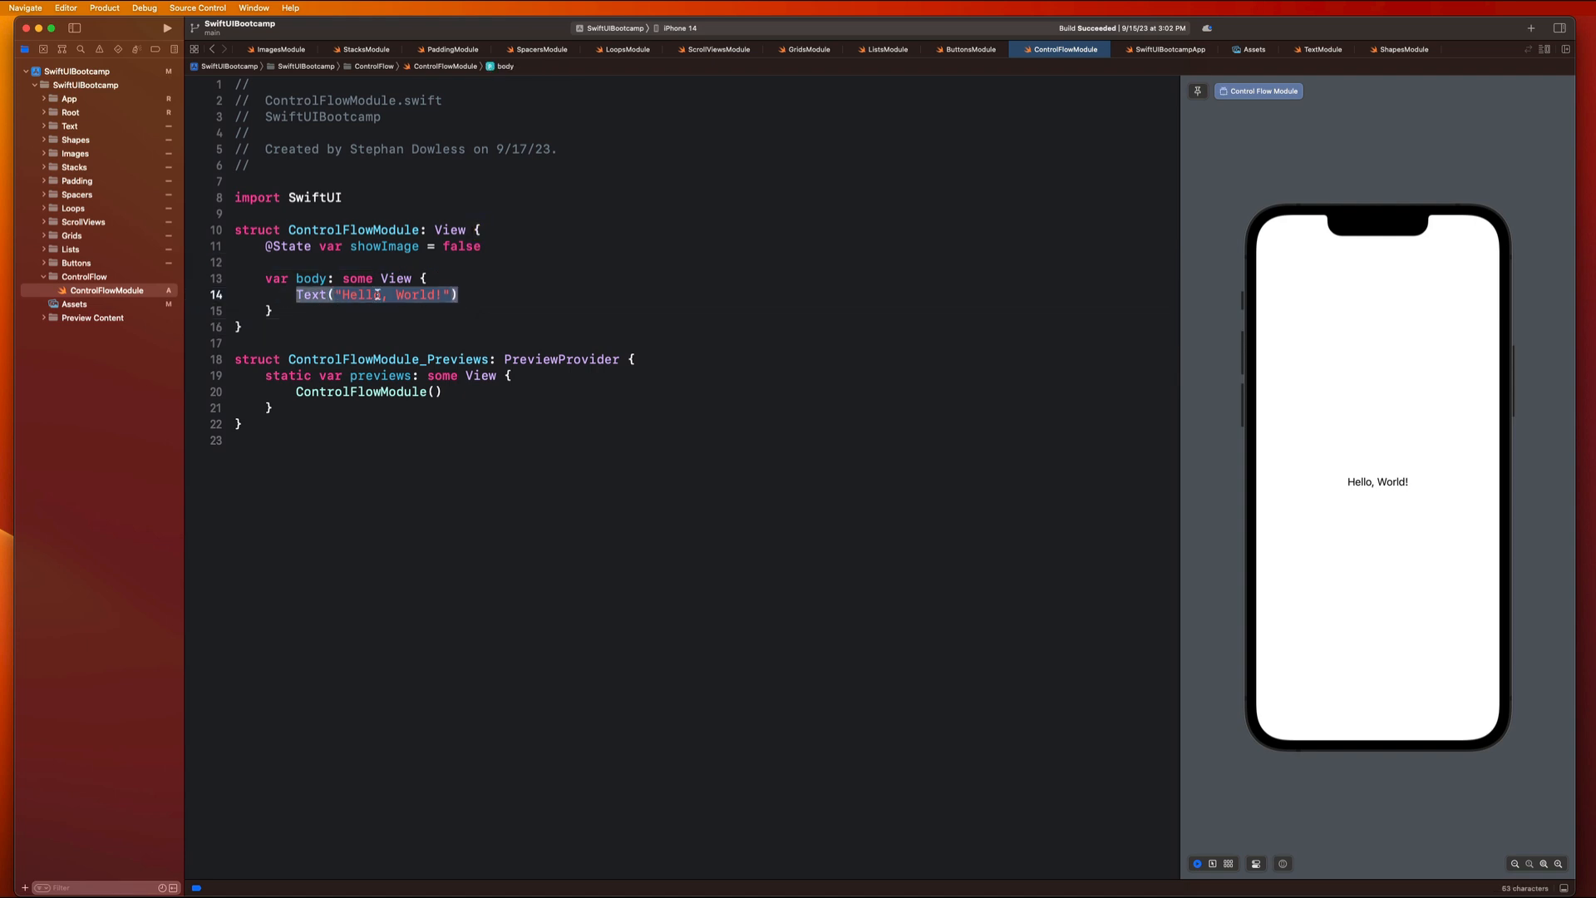
type("i")
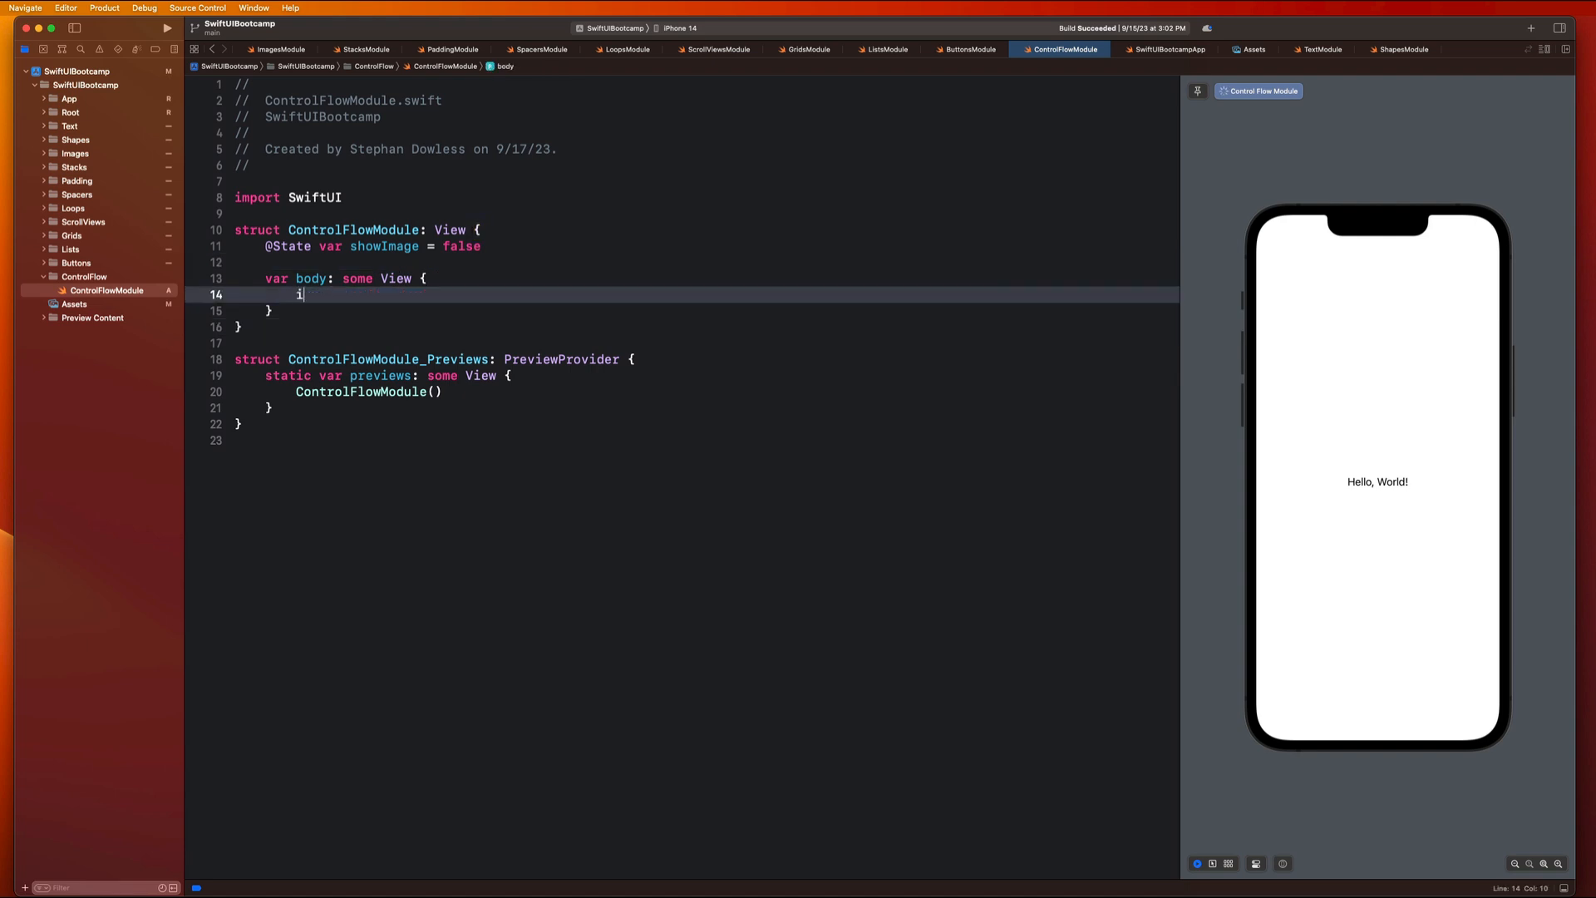
type("f showImage {")
type("} else {")
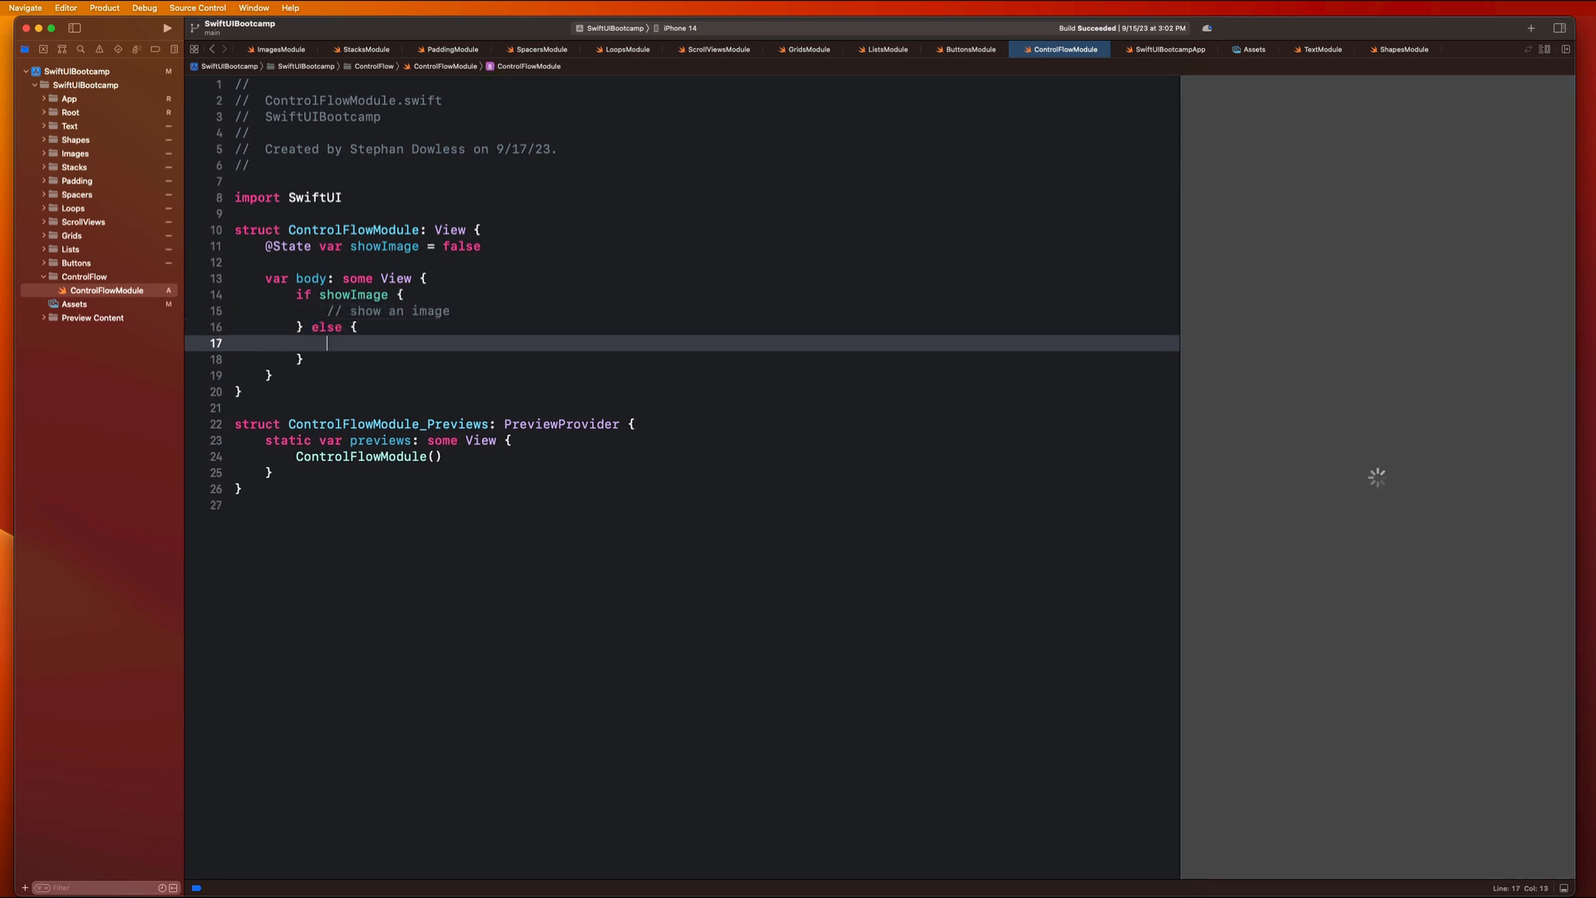
Step: Add the else branch showing Text("No image to show..")
type("Text")
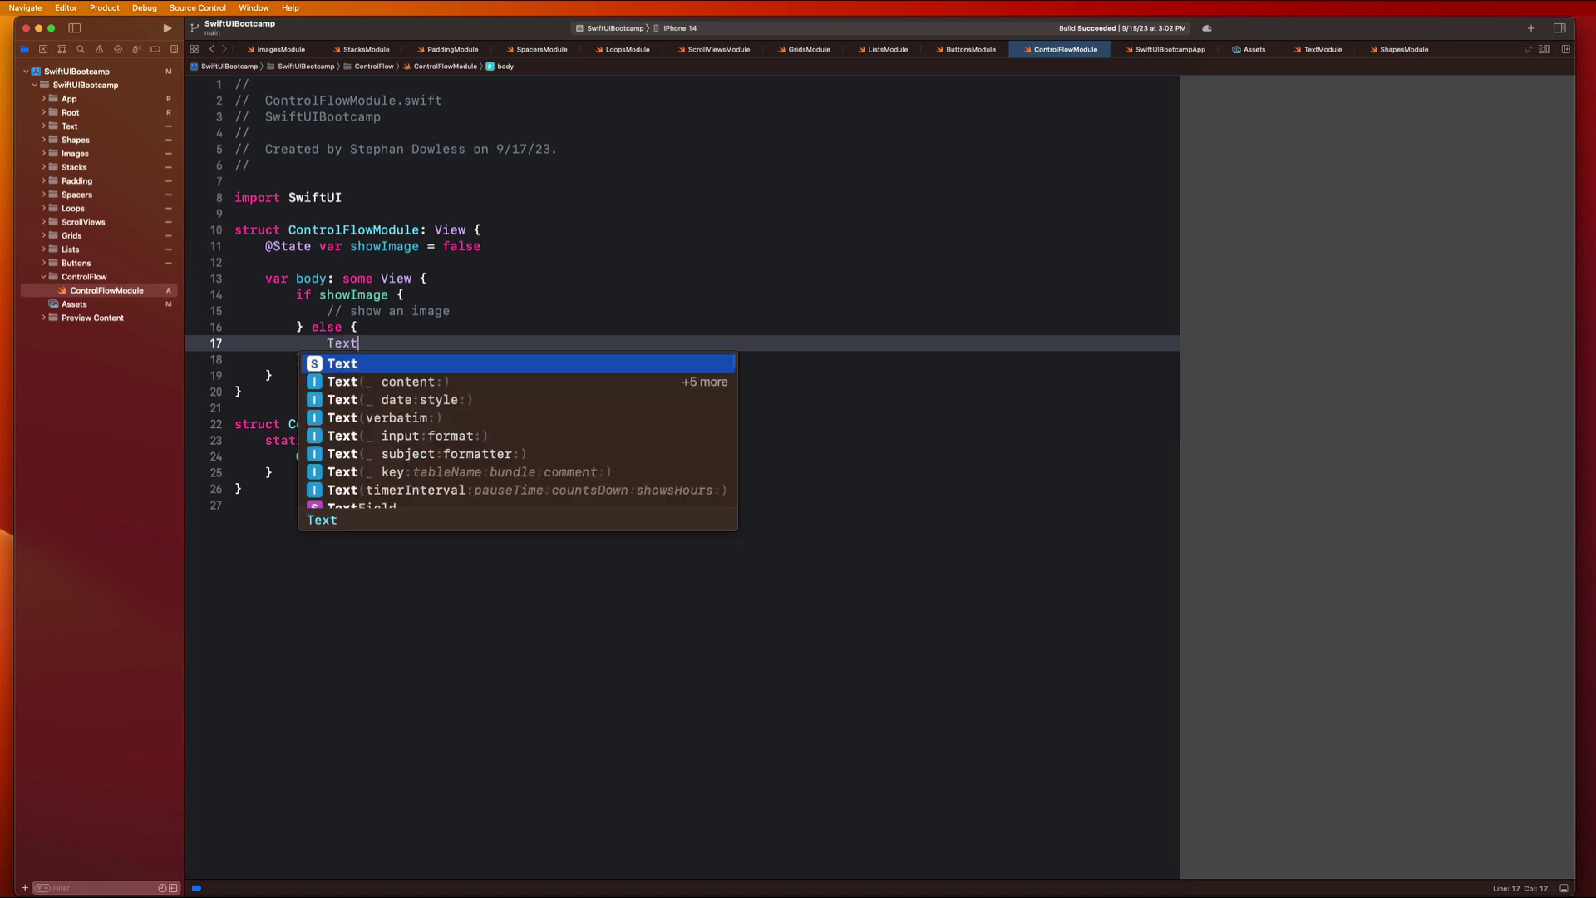
type("(\"No image to\"")
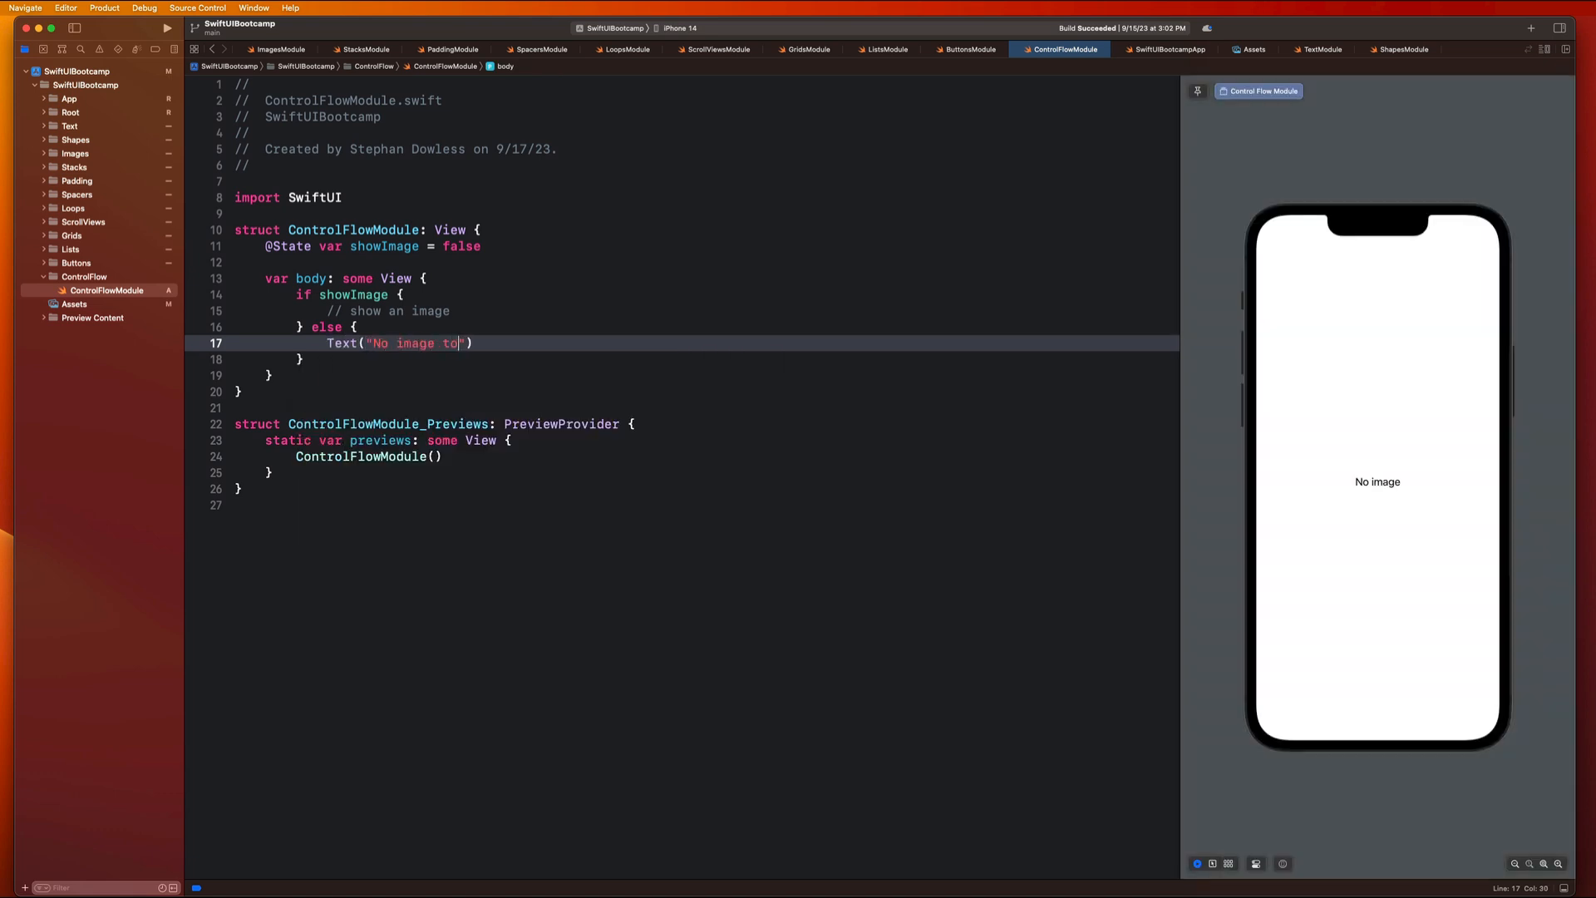
type("show..")
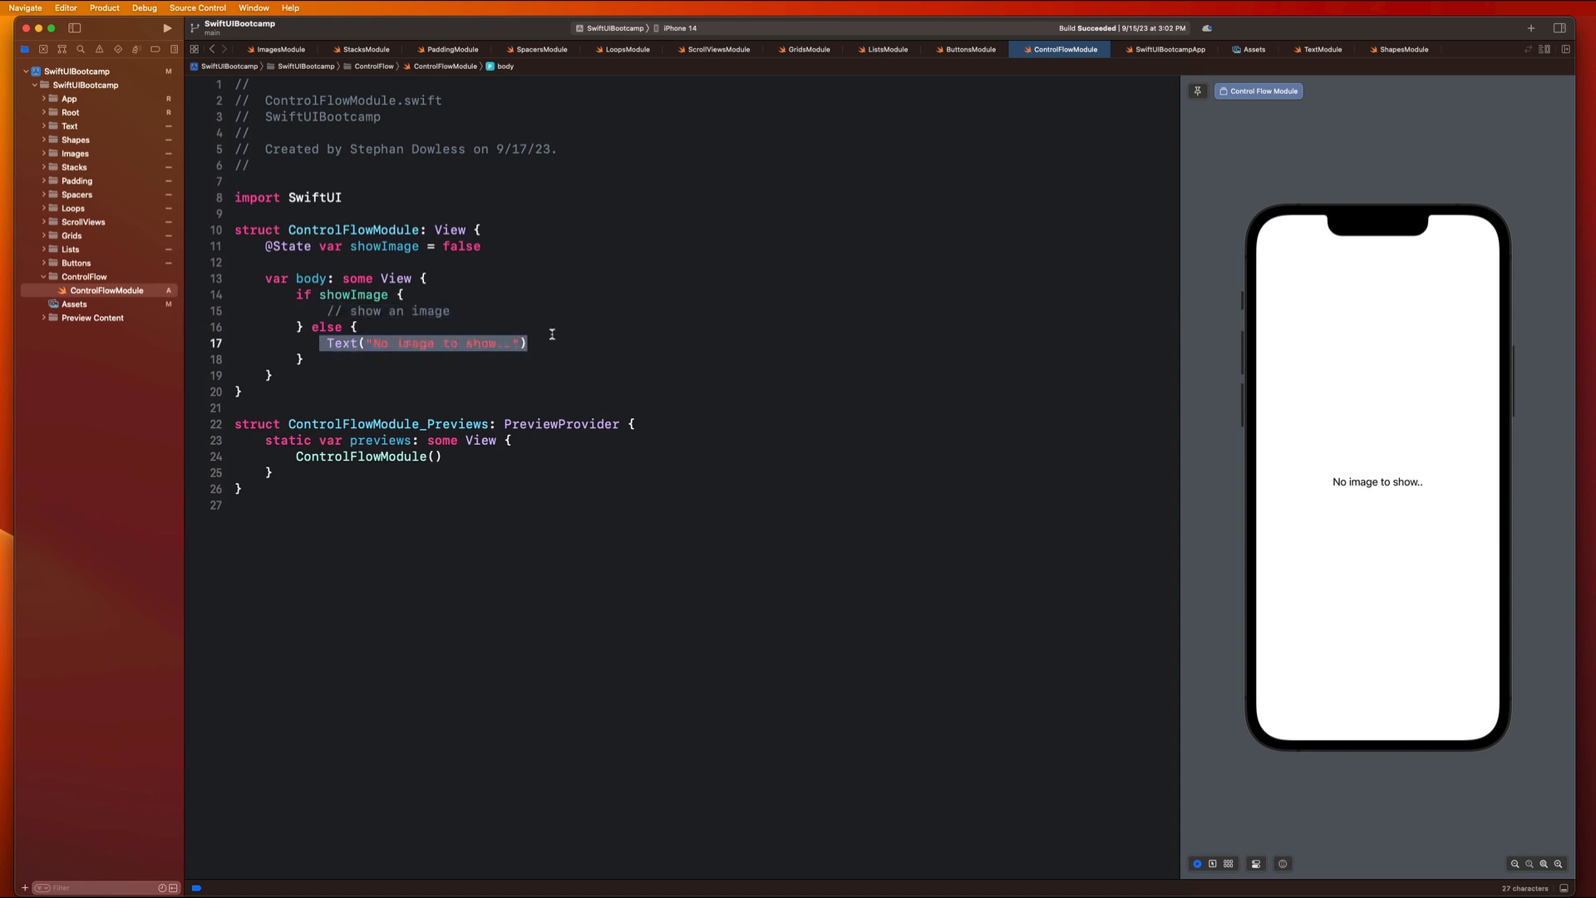
left_click_drag(297, 294, 298, 360)
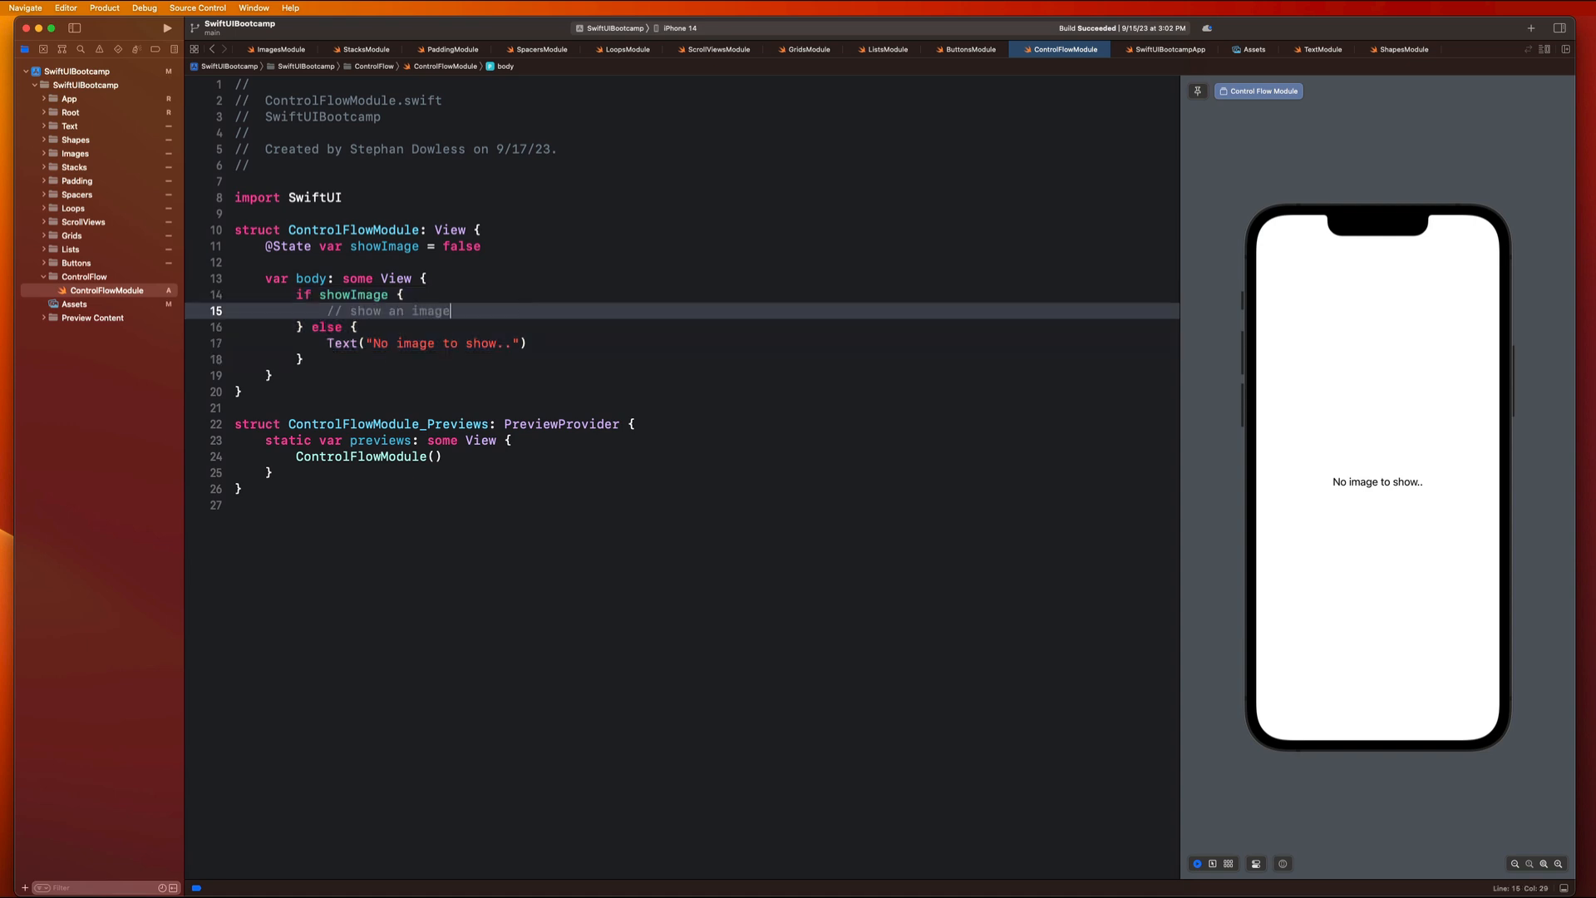
Step: Add a red heart.fill Image with .foregroundColor(.red) in the if branch and set showImage to true
type("Image(systemName: \"heart.fill")
type(".frame(width: 64, height: 64")
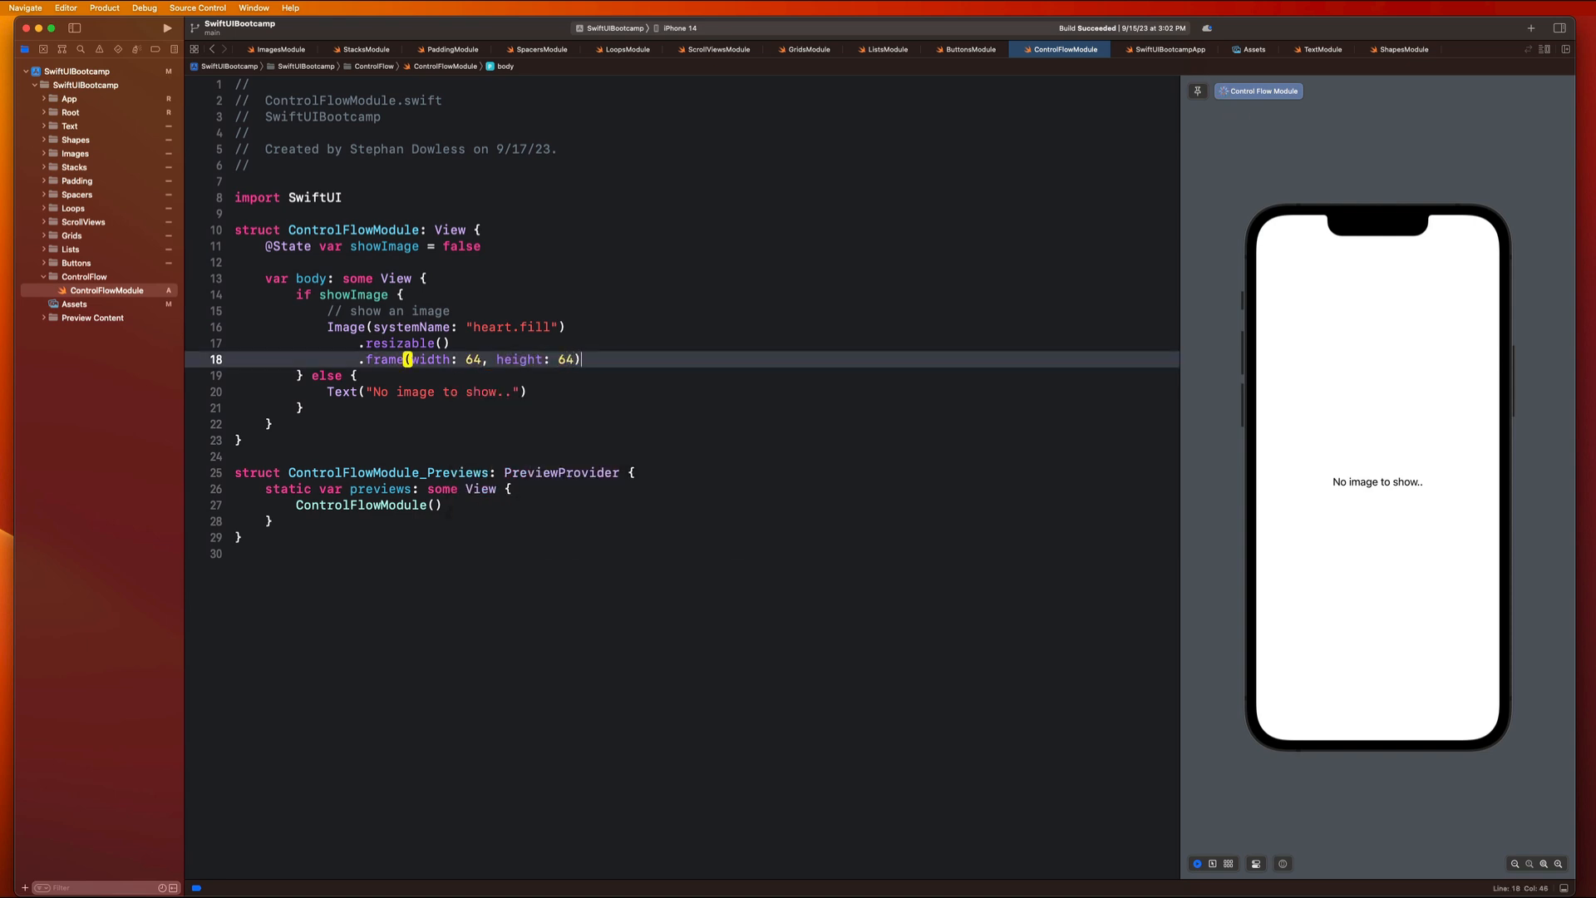
type(".foregroundColor(.red")
left_click(359, 246)
type("tr")
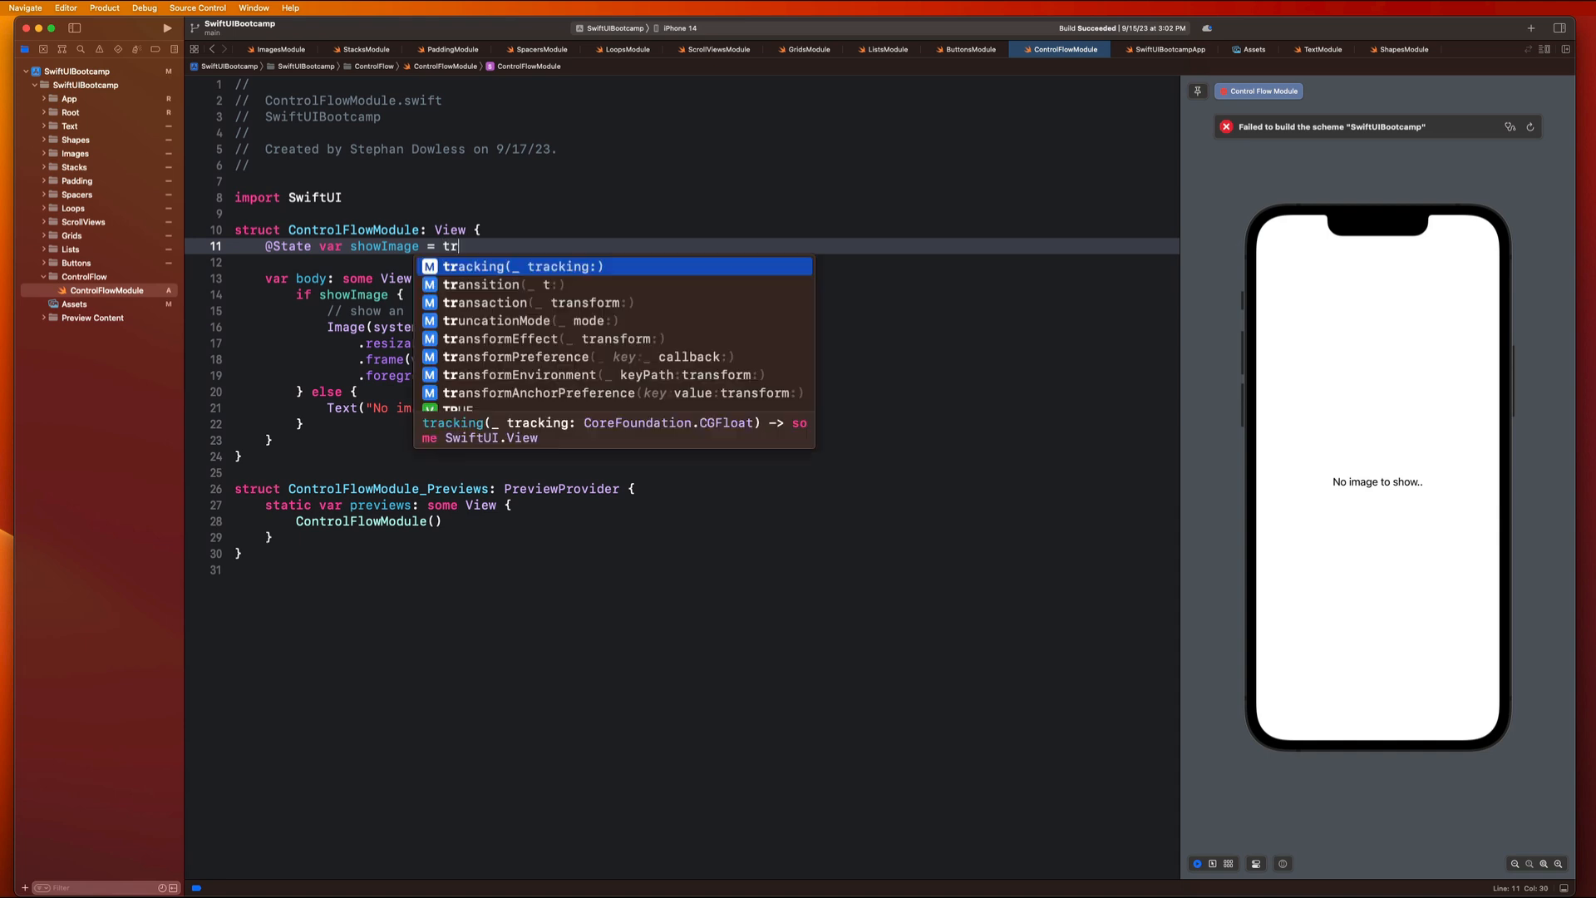
type("ue")
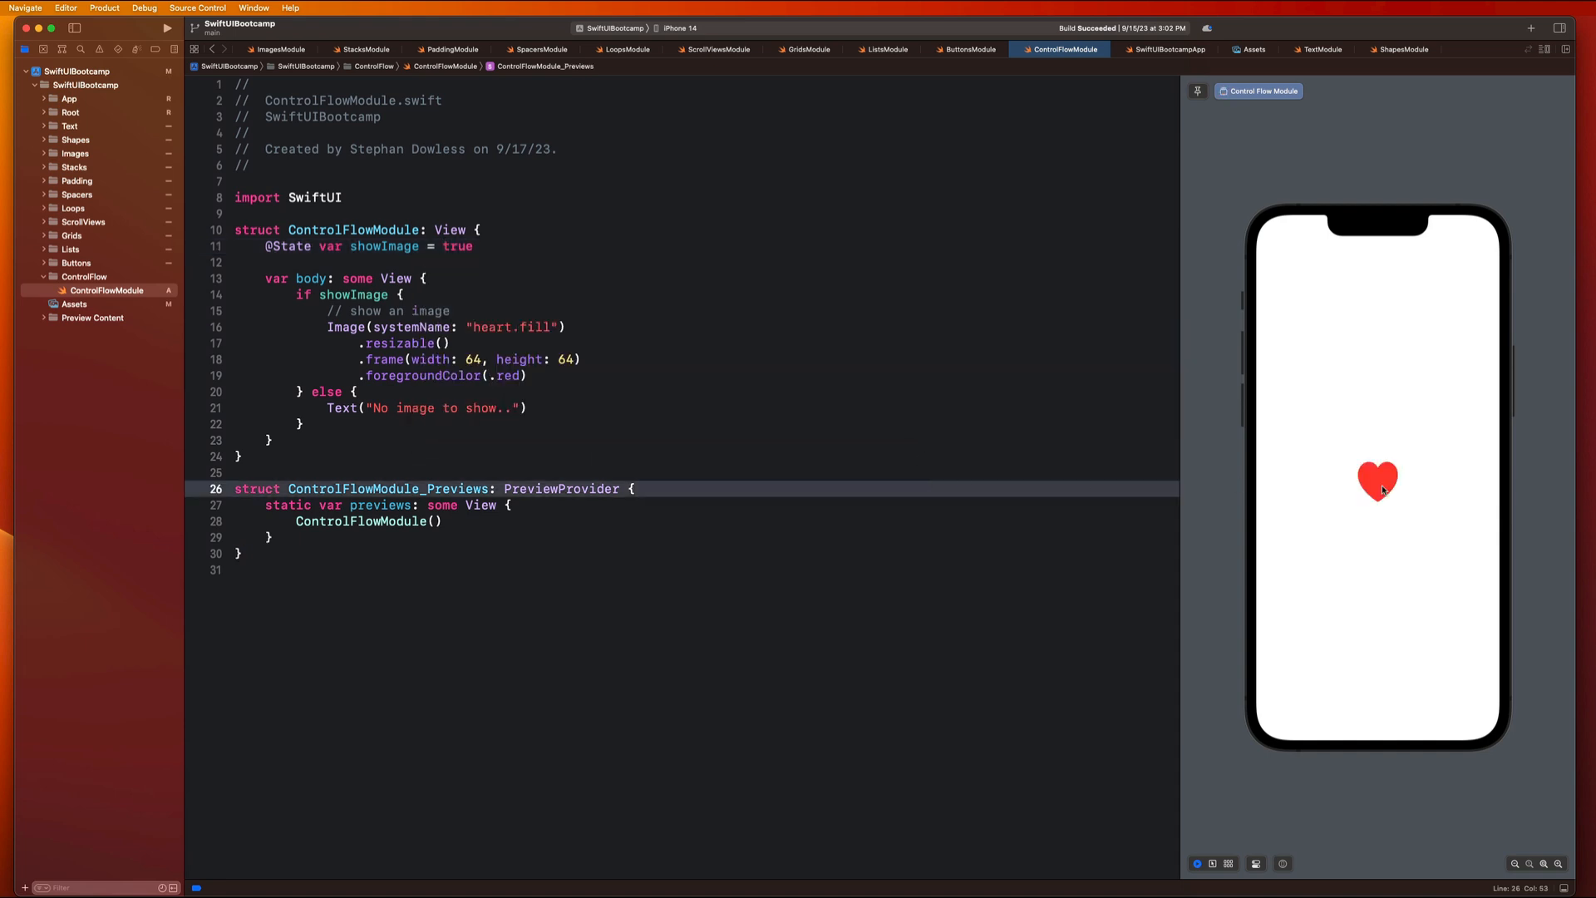
mouse_move(1443, 498)
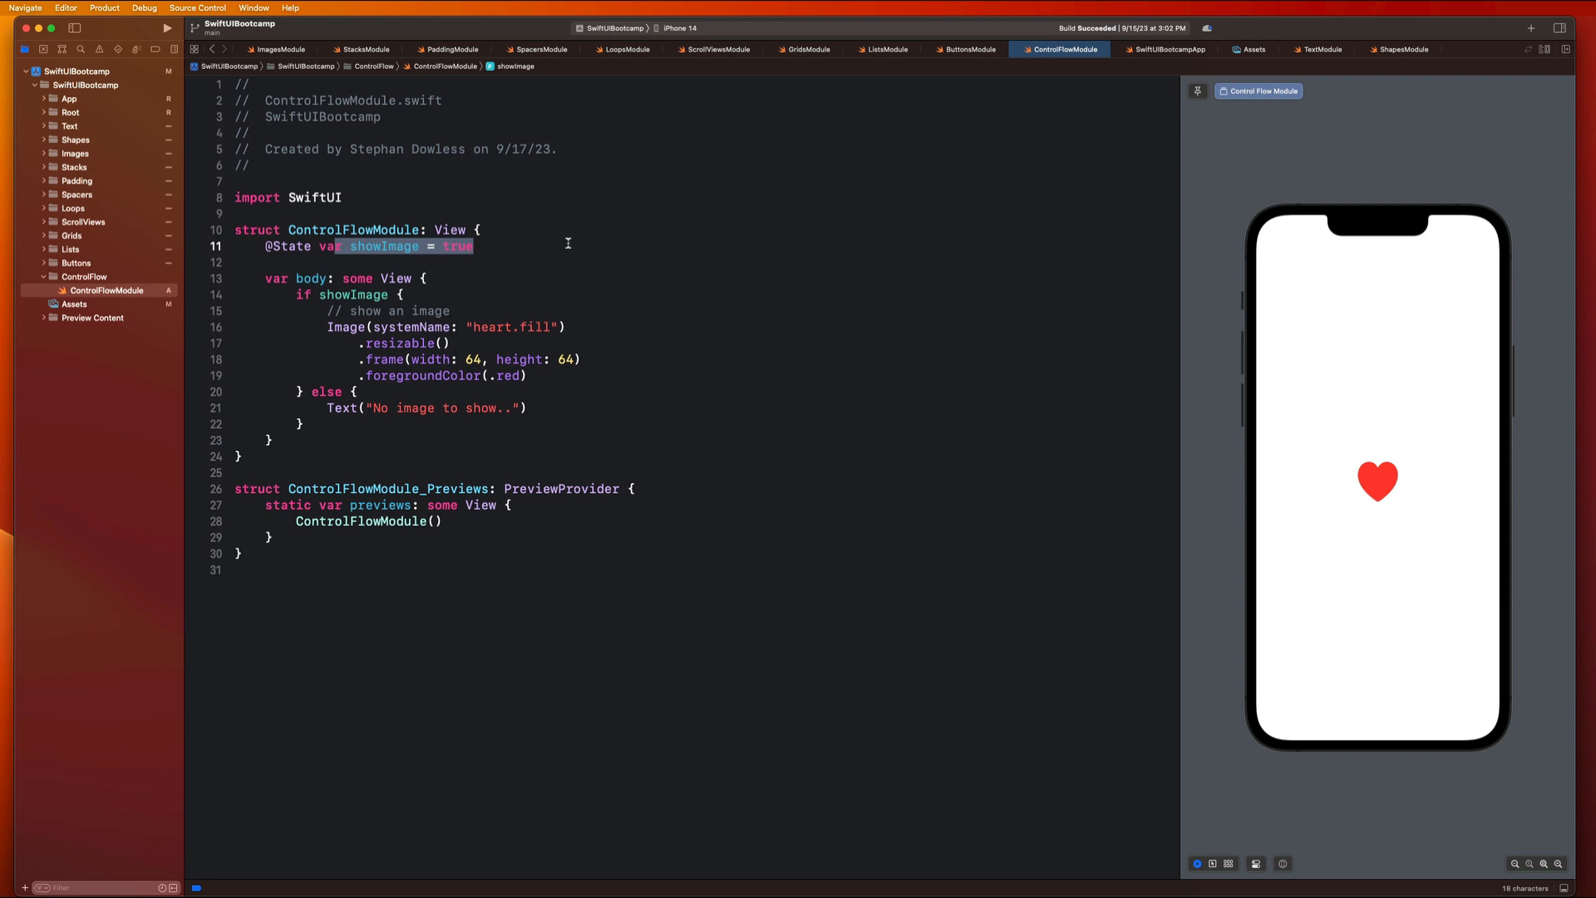
mouse_move(722, 244)
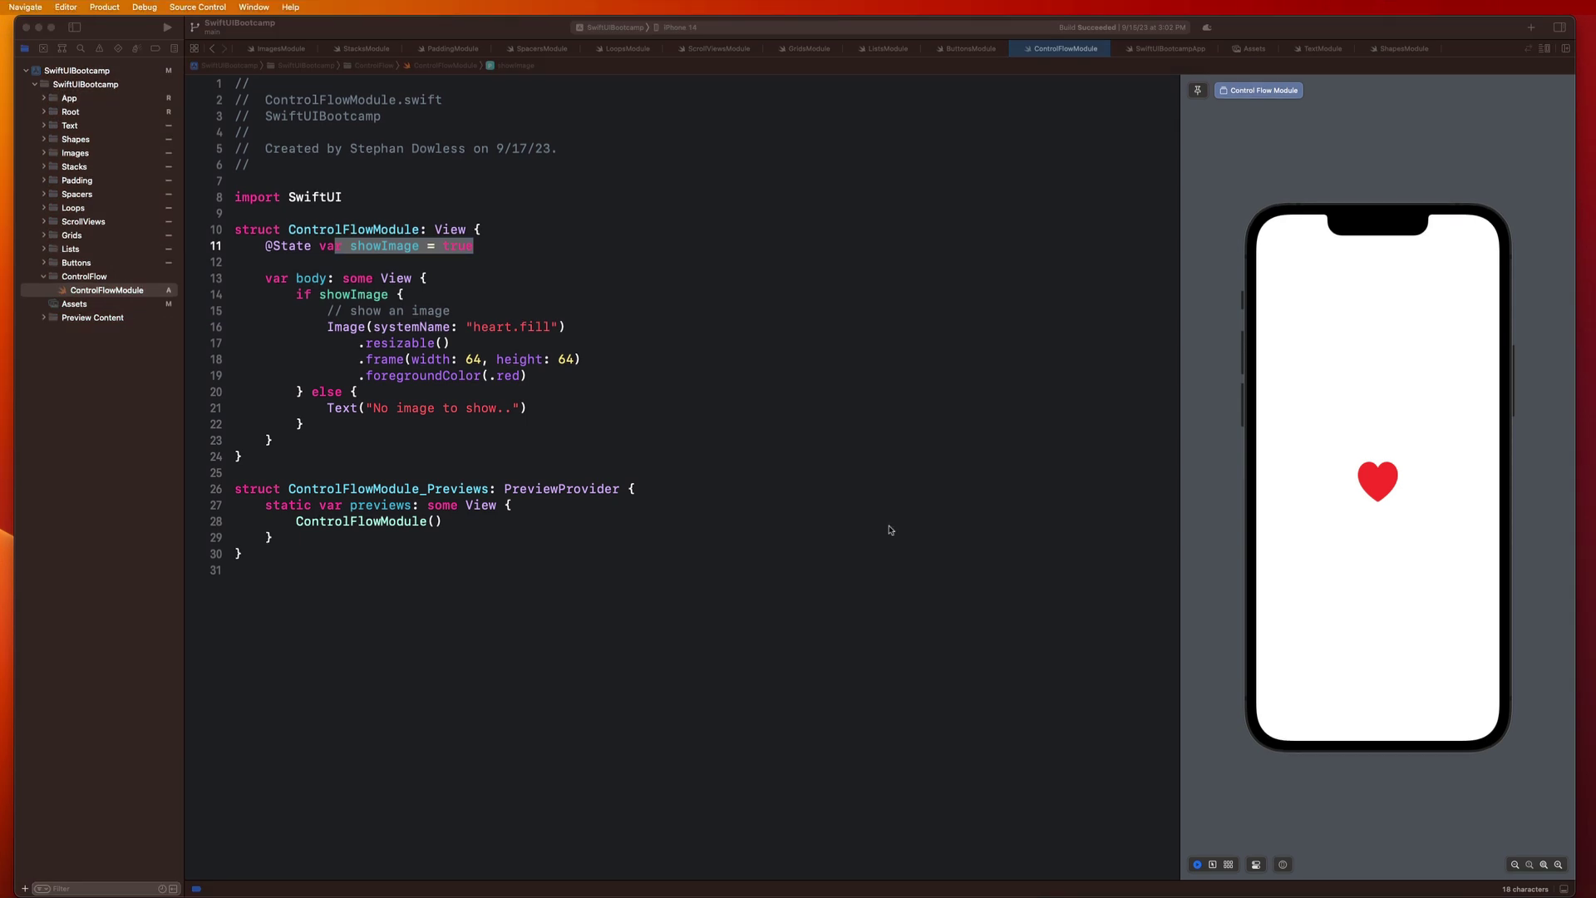
mouse_move(848, 541)
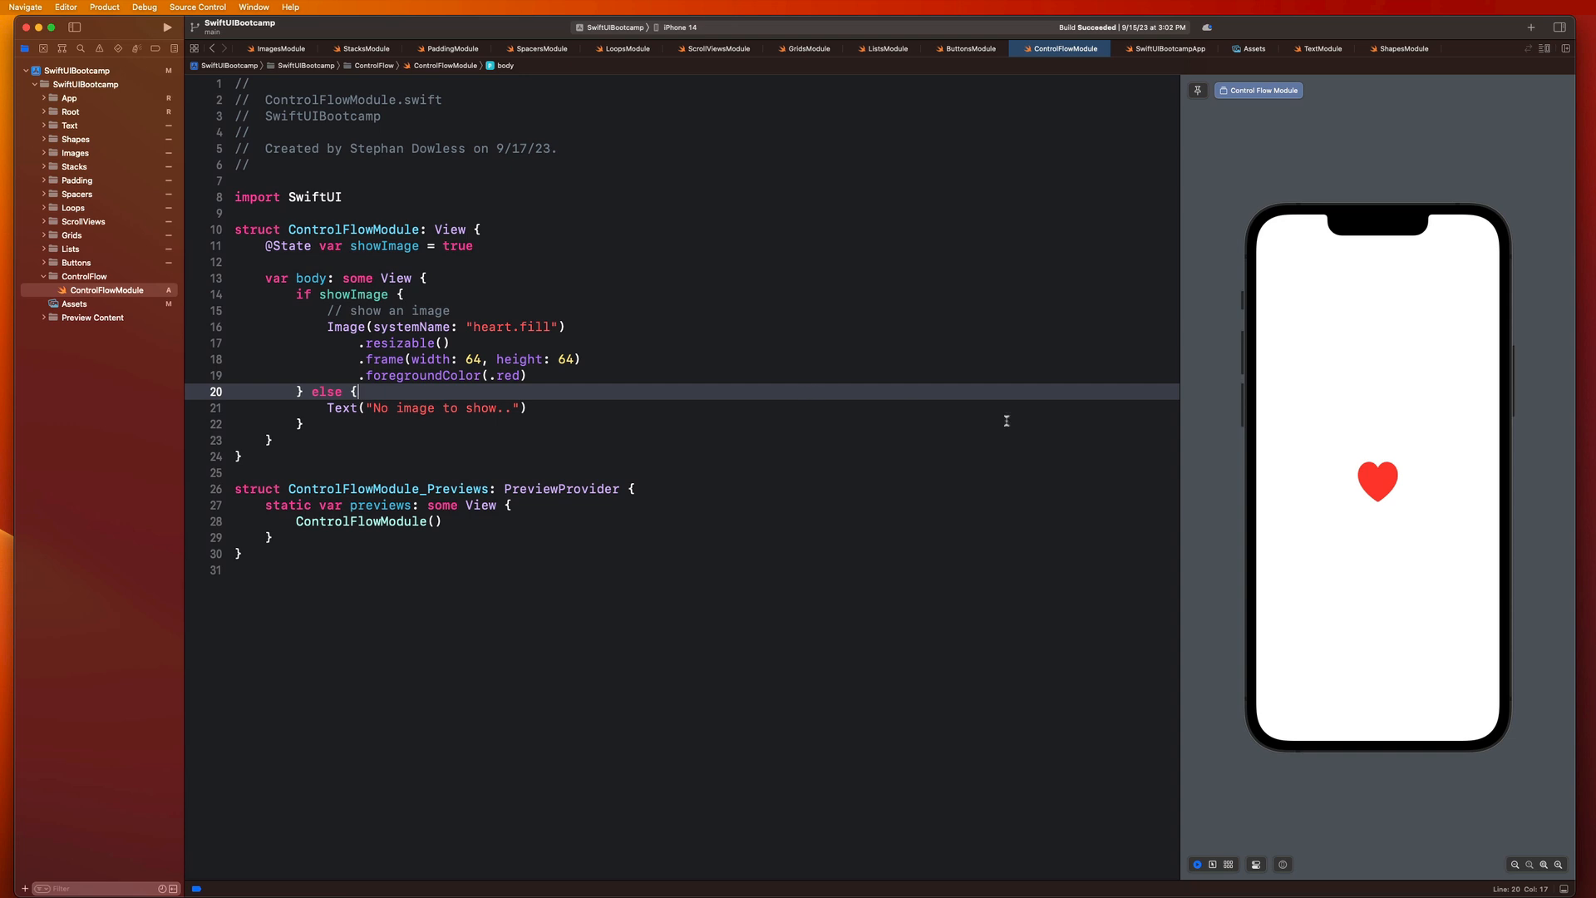
mouse_move(1399, 521)
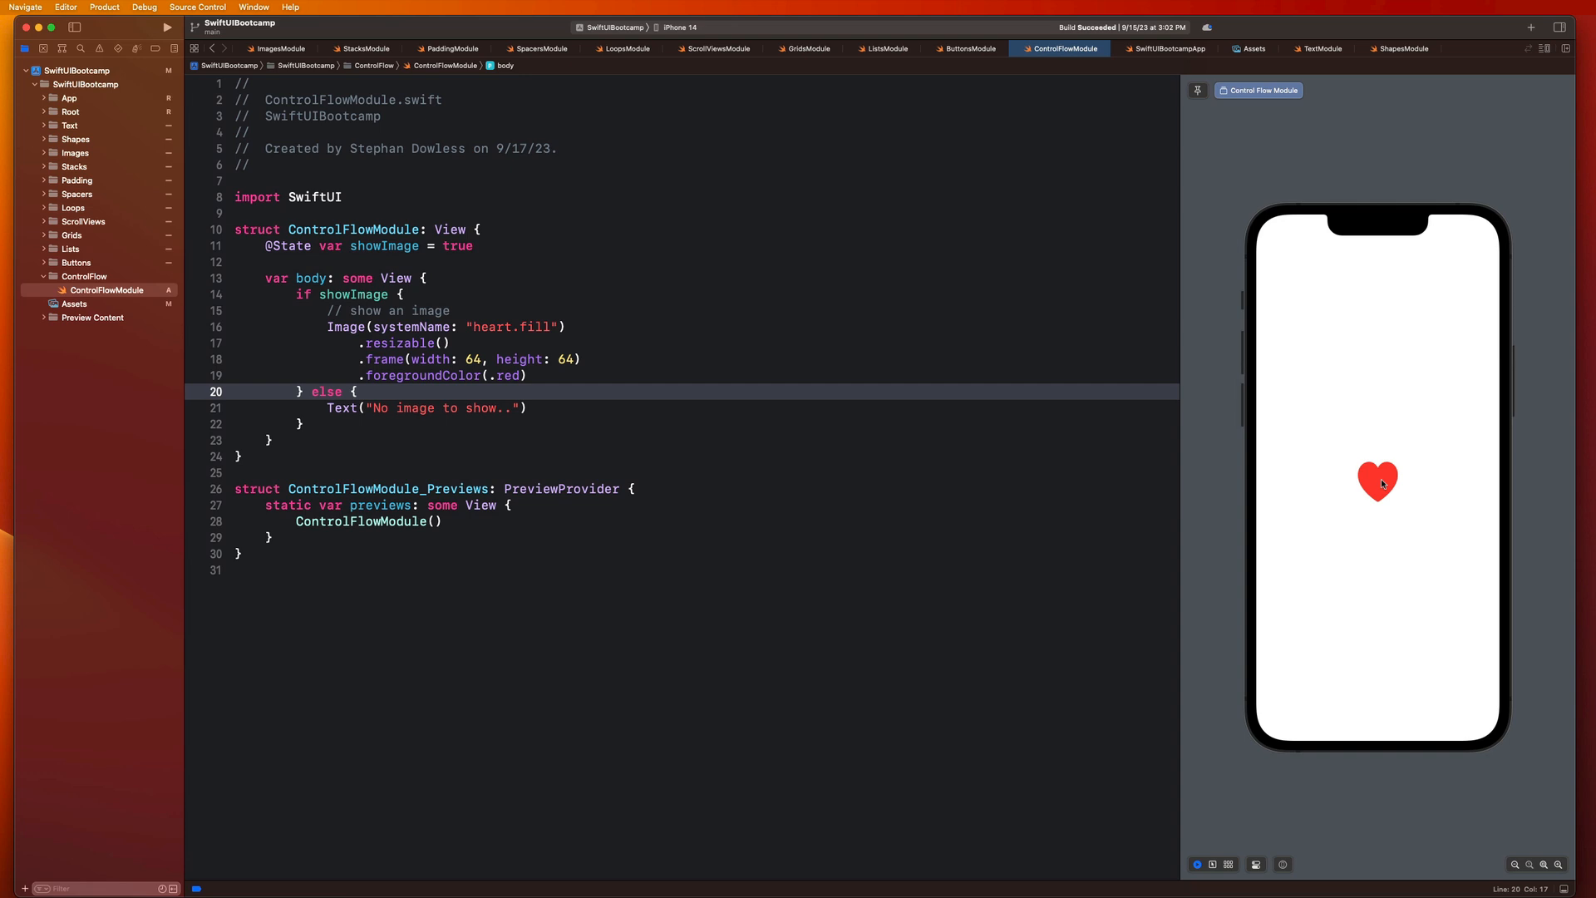
mouse_move(518, 459)
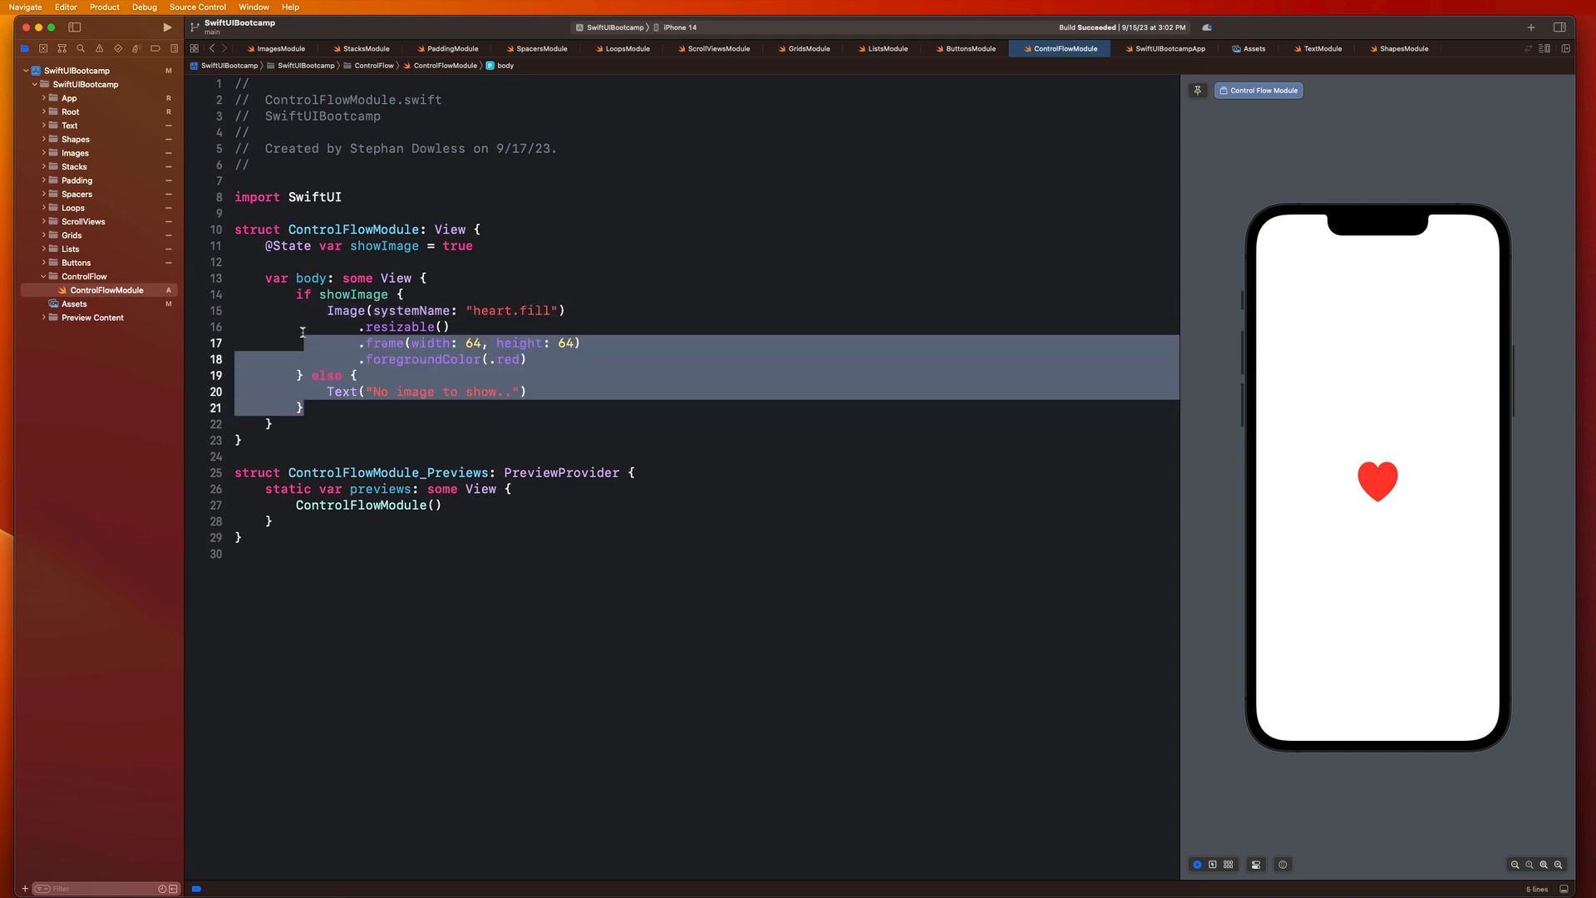
Step: Comment out the if-else block and start a VStack, reusing the heart image modifiers
key("cmd+/")
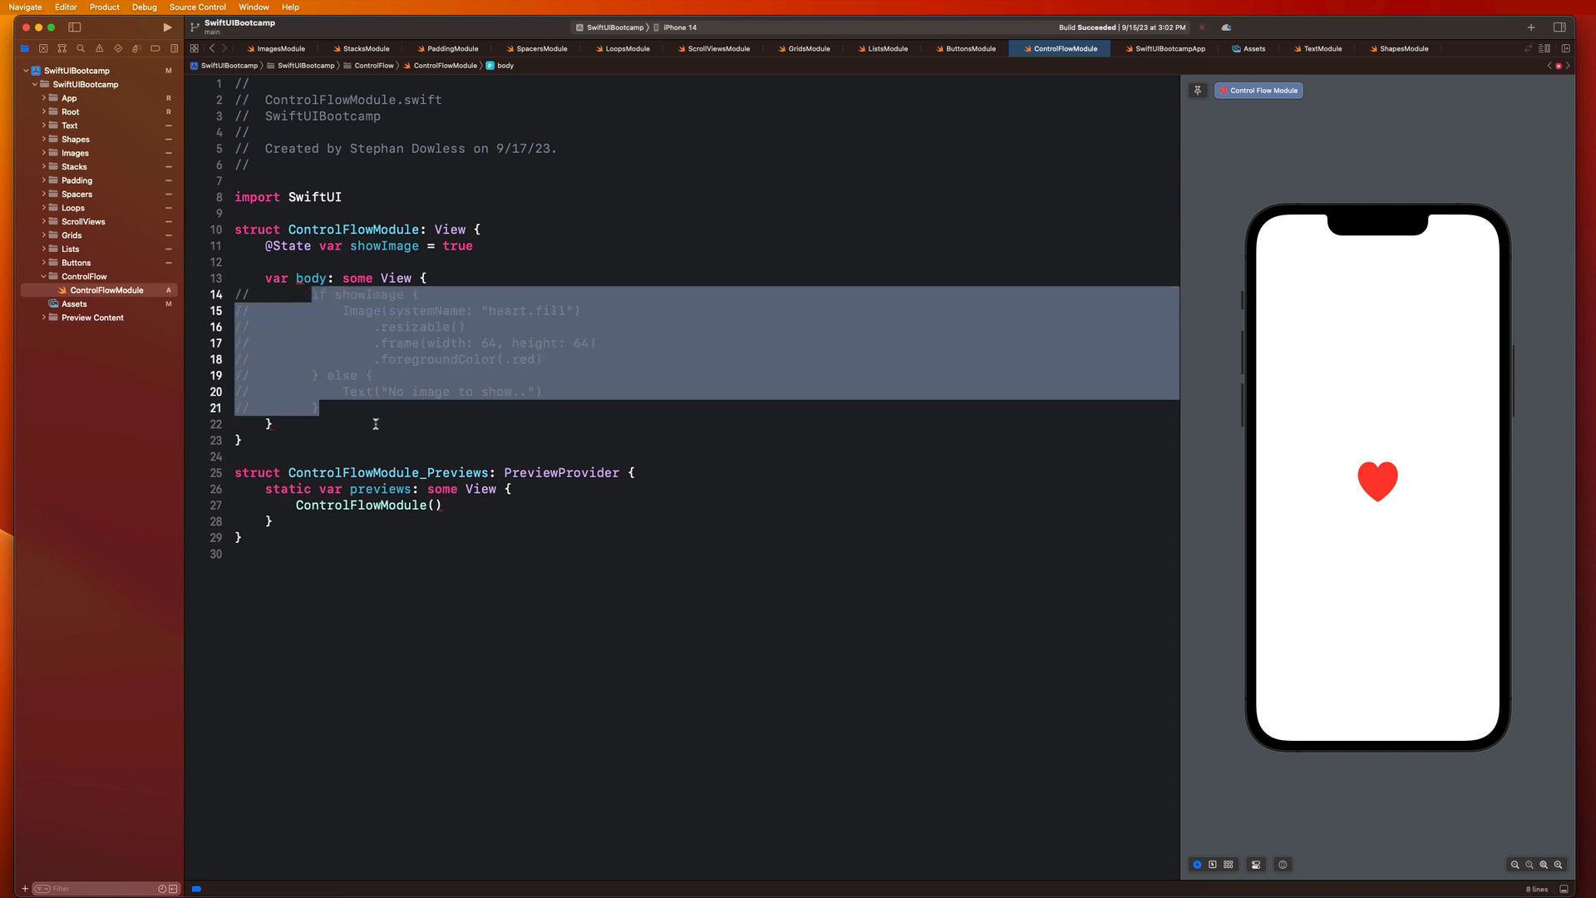
type("VStack")
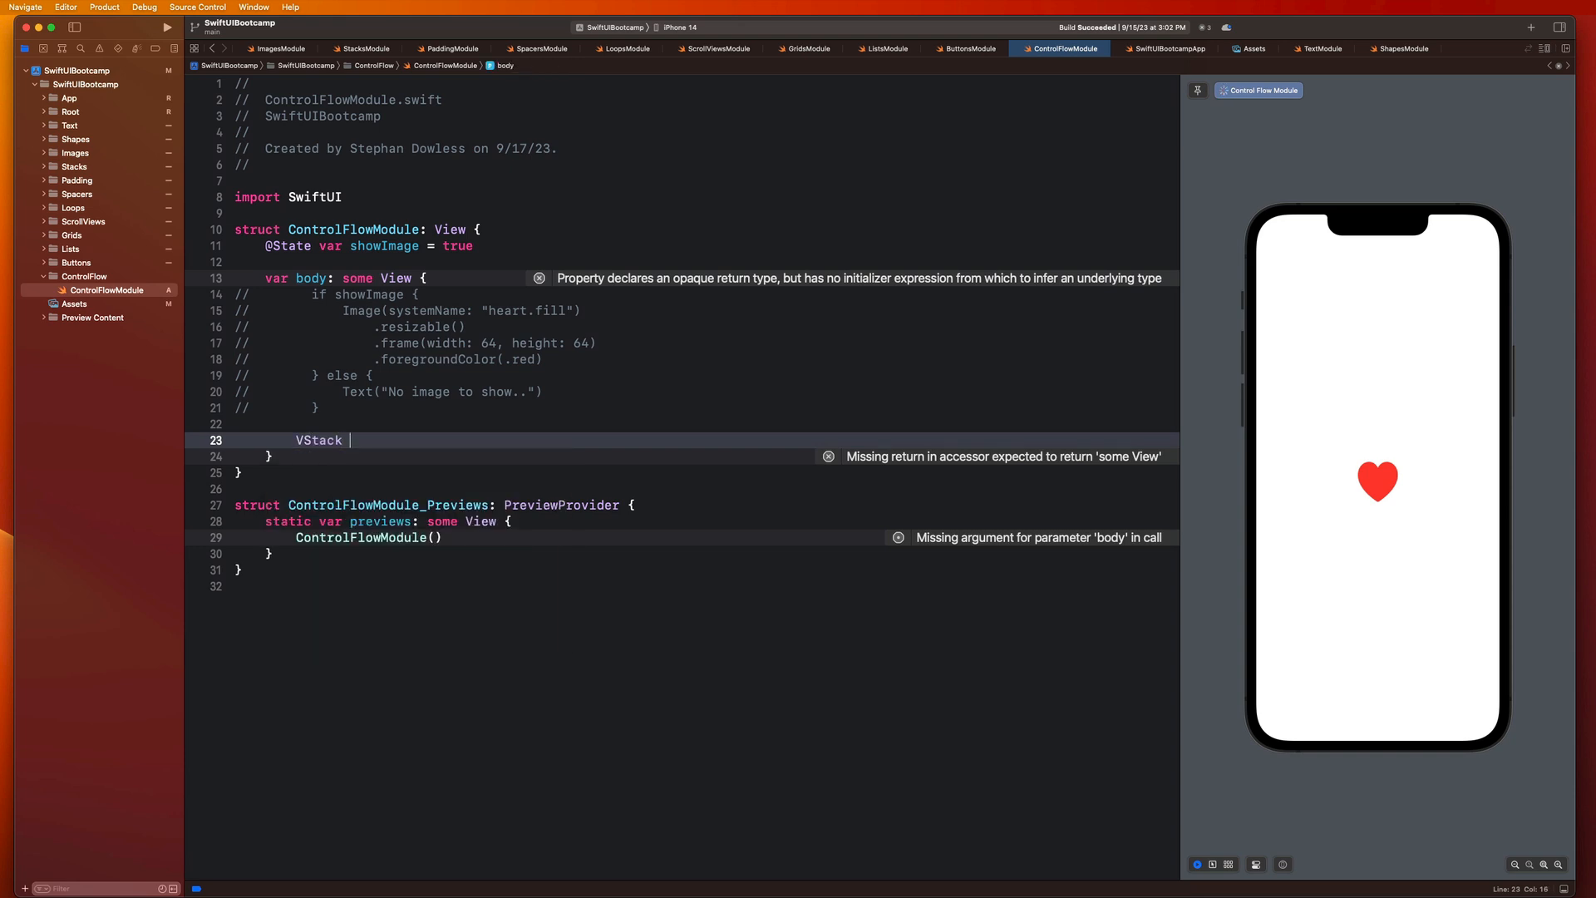
type("{")
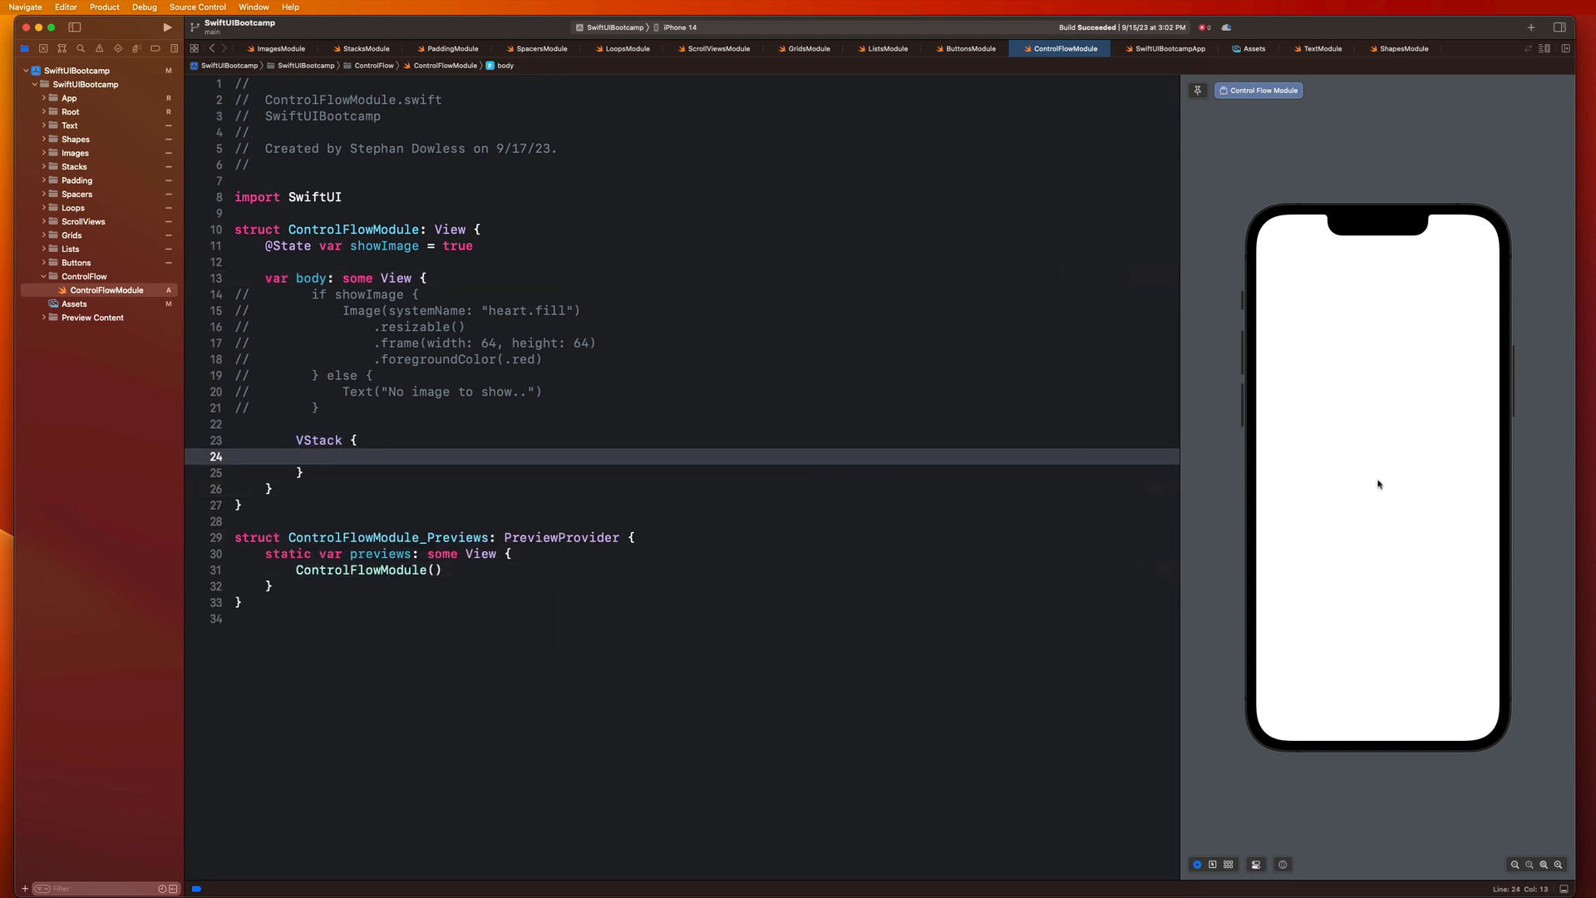
left_click_drag(377, 325, 544, 359)
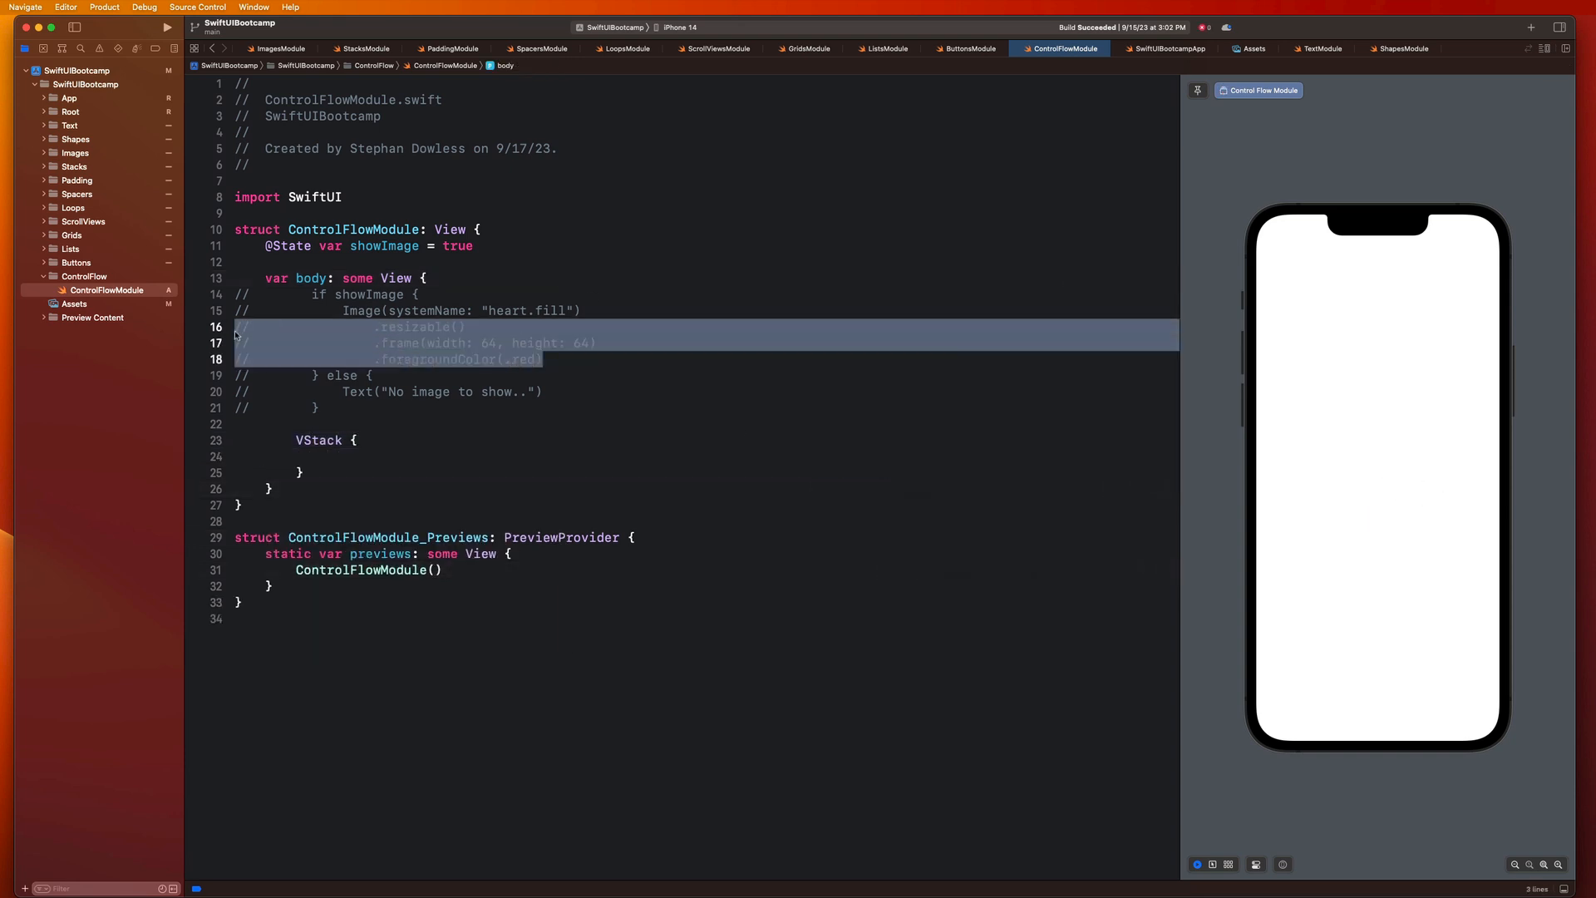
Step: Add a Button with an action closure whose label is the heart image
type("Button(")
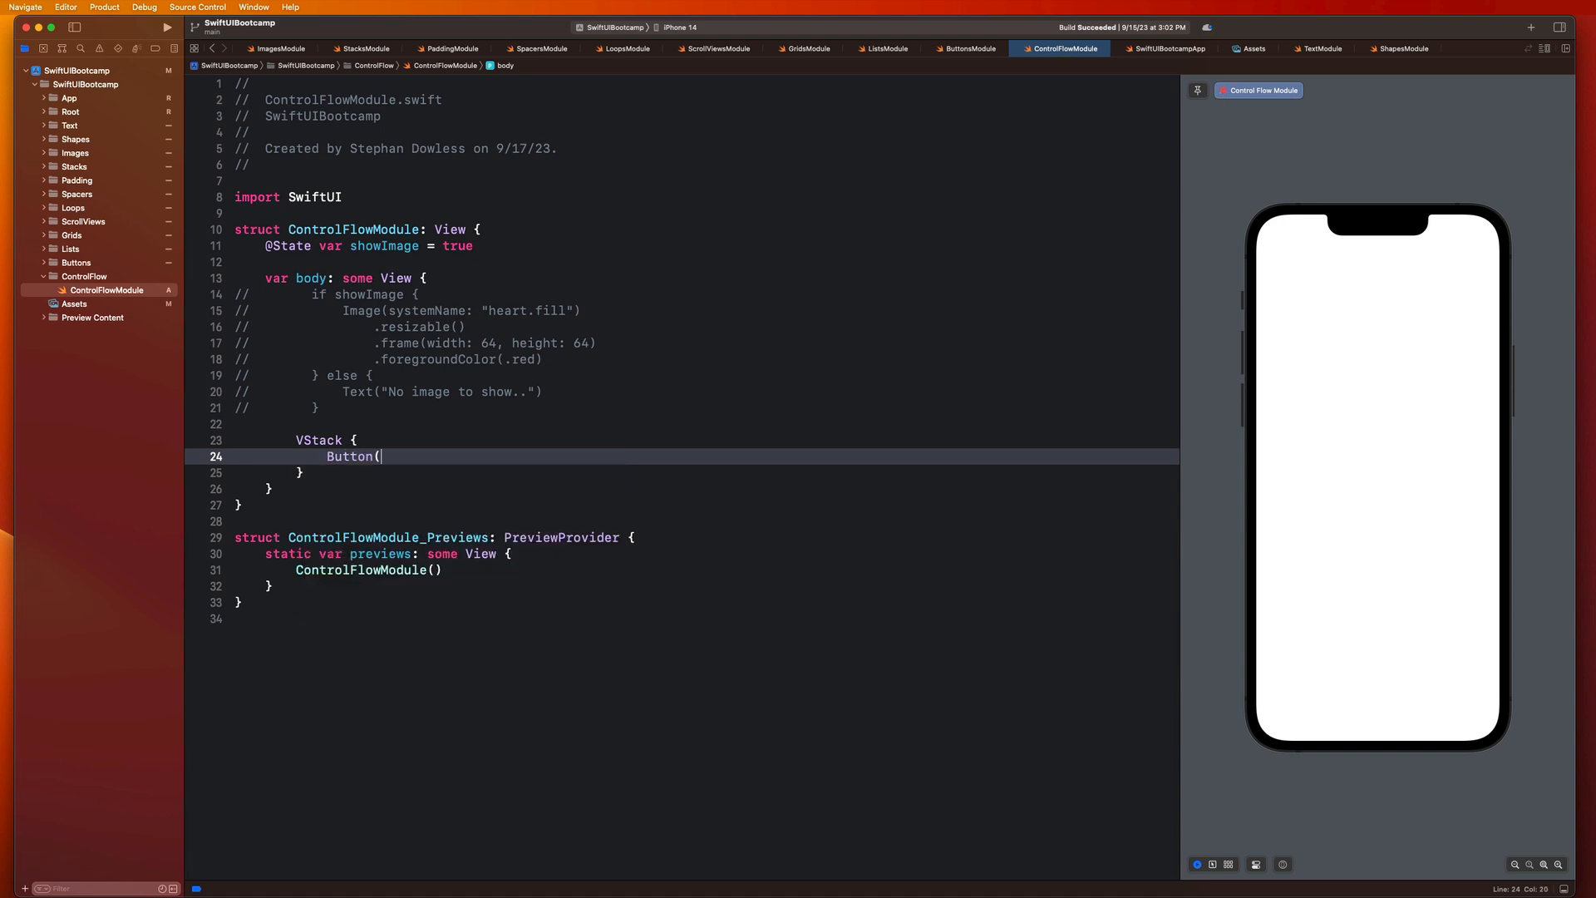
type("action")
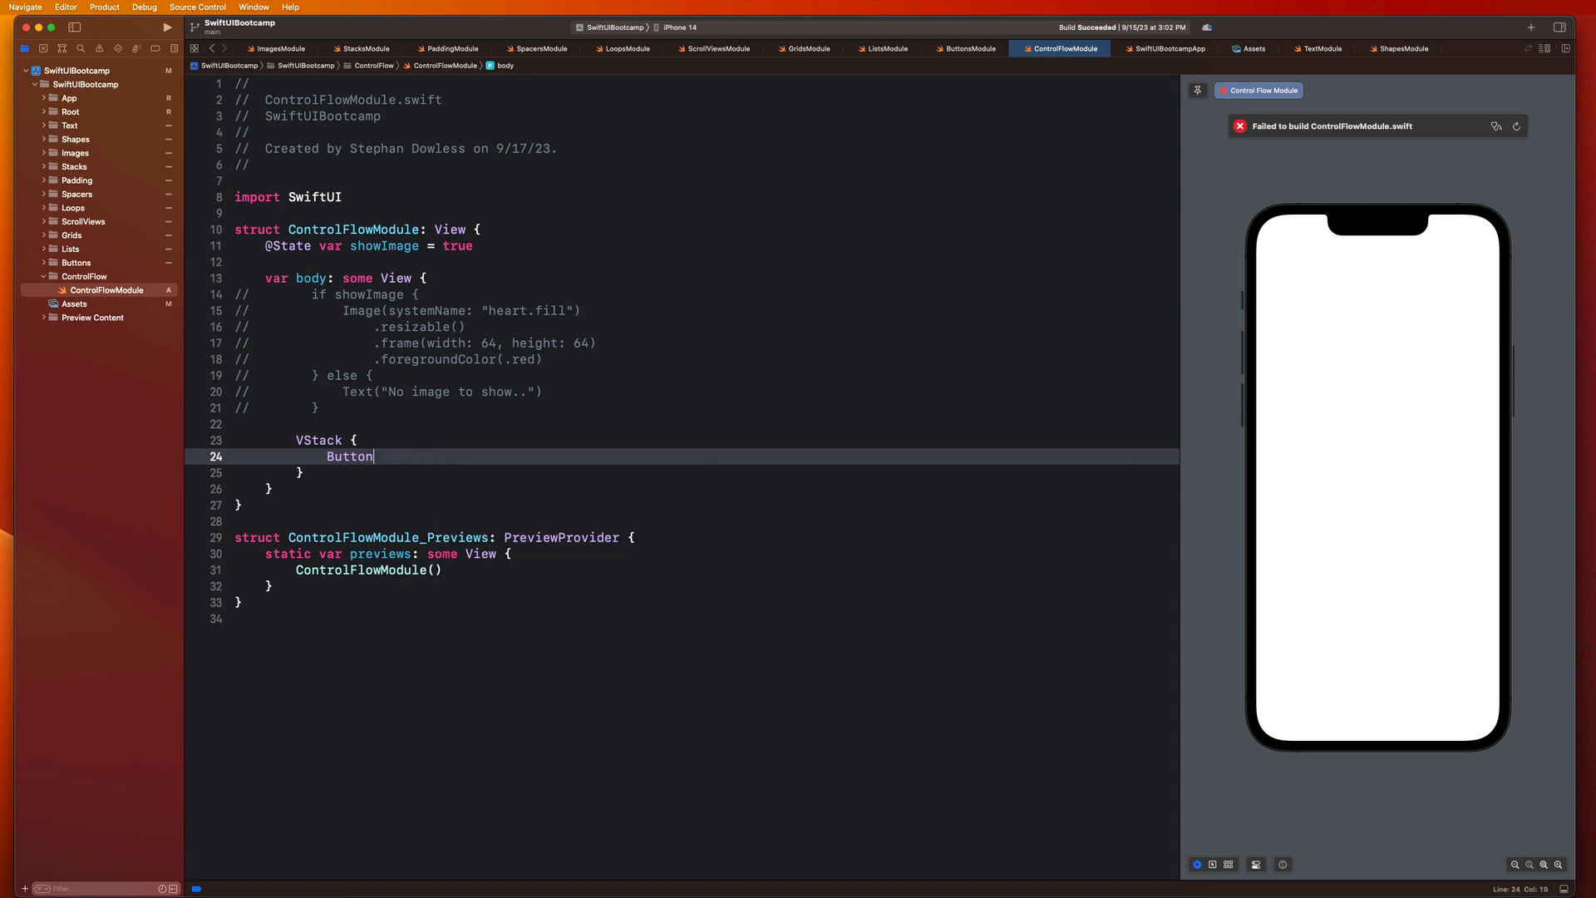
type("(")
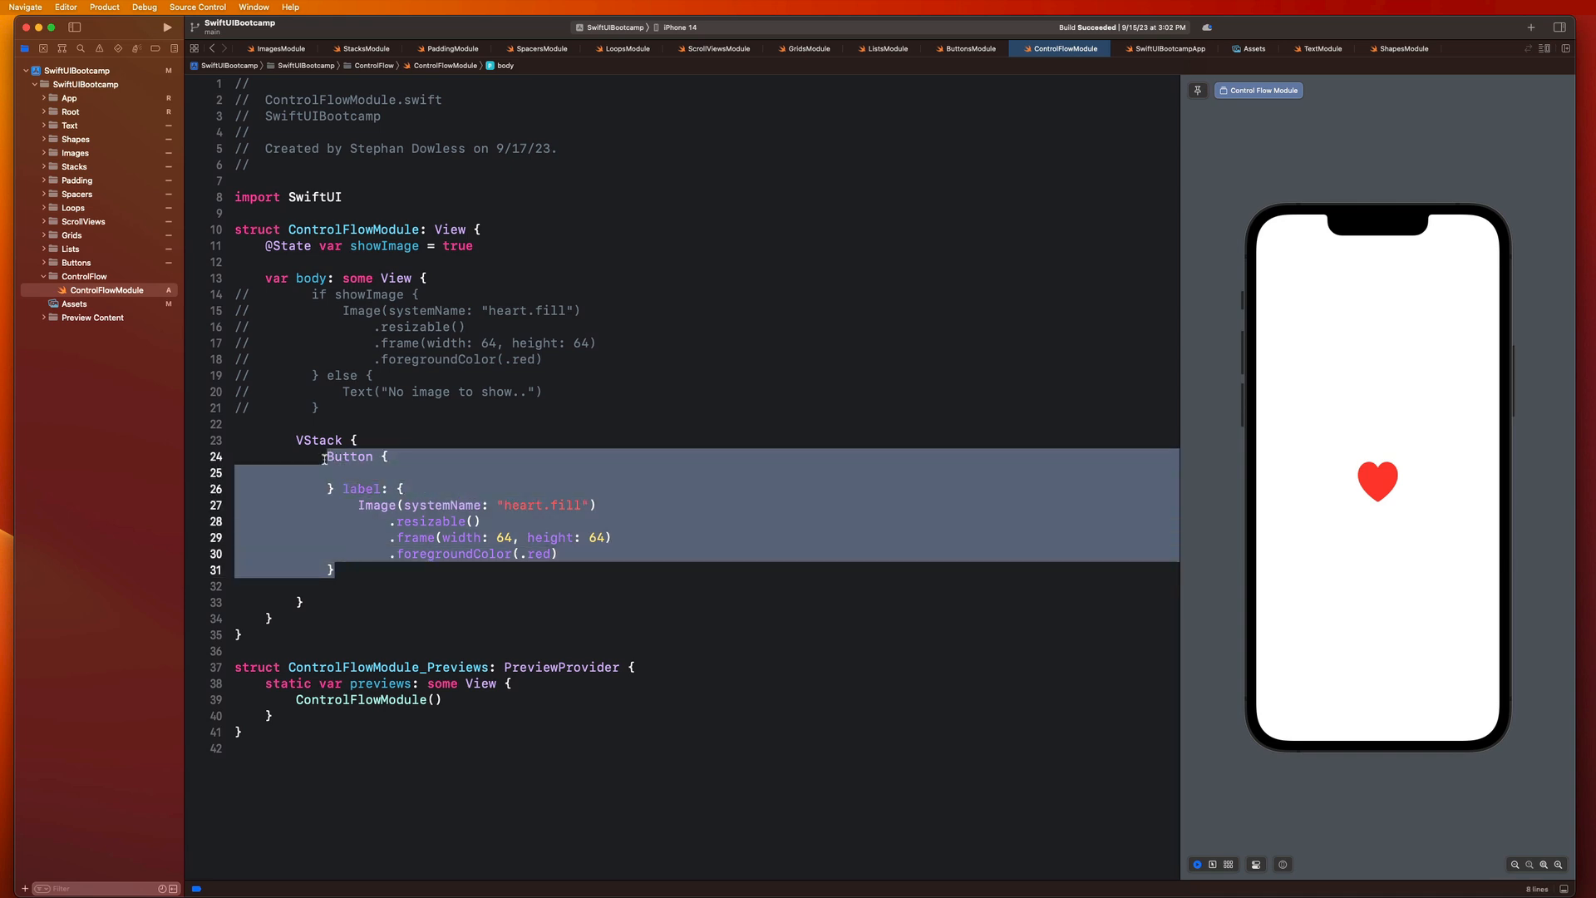
left_click(363, 472)
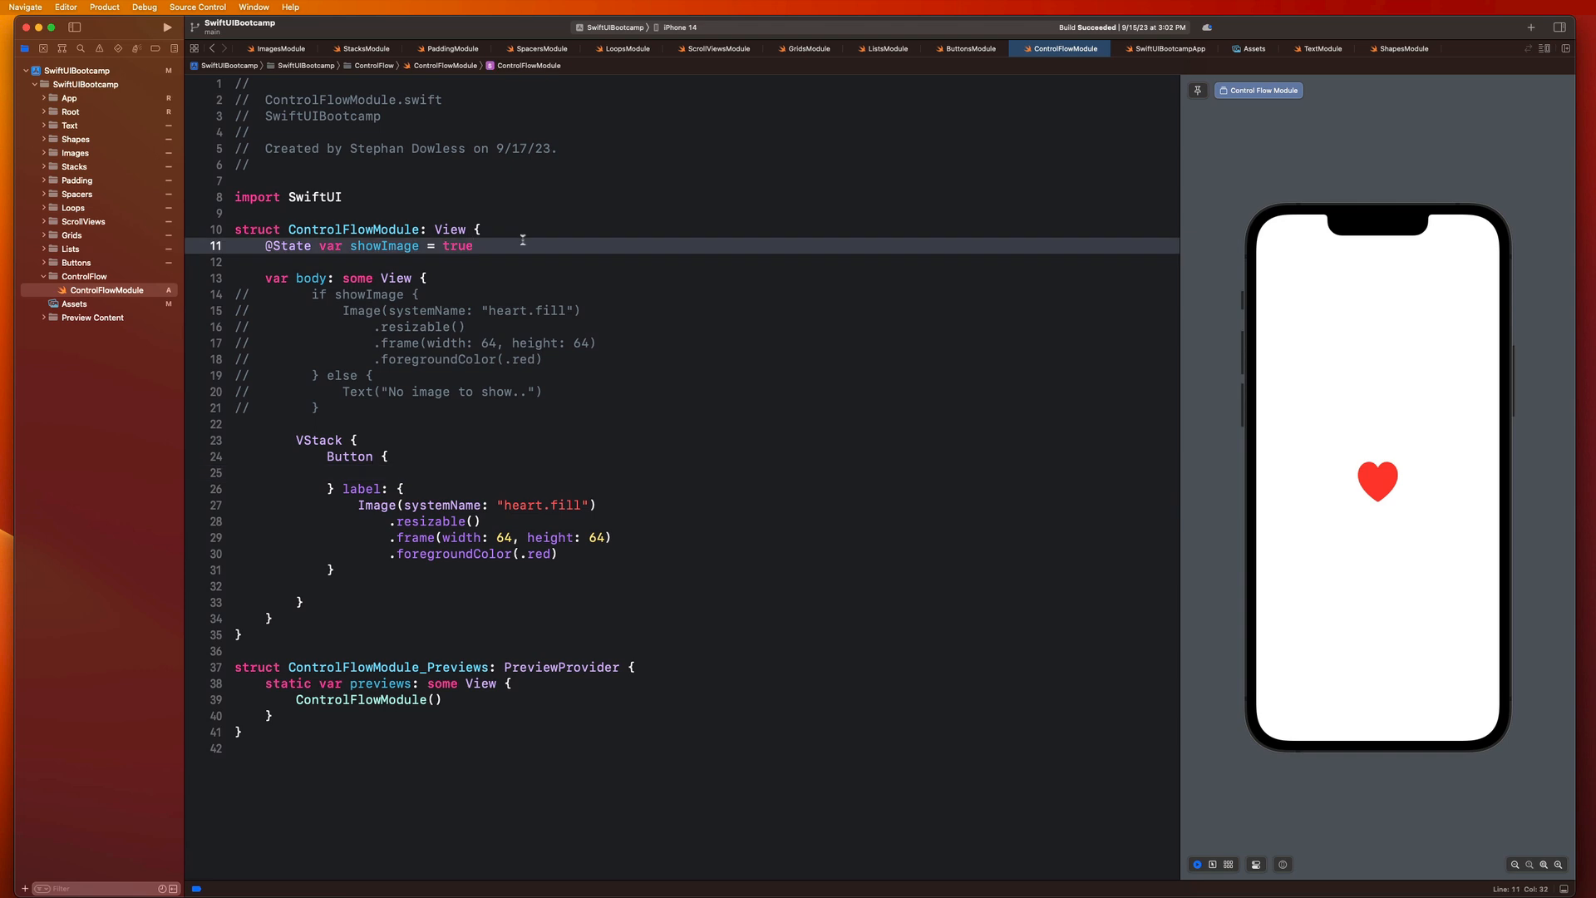
type("@State var")
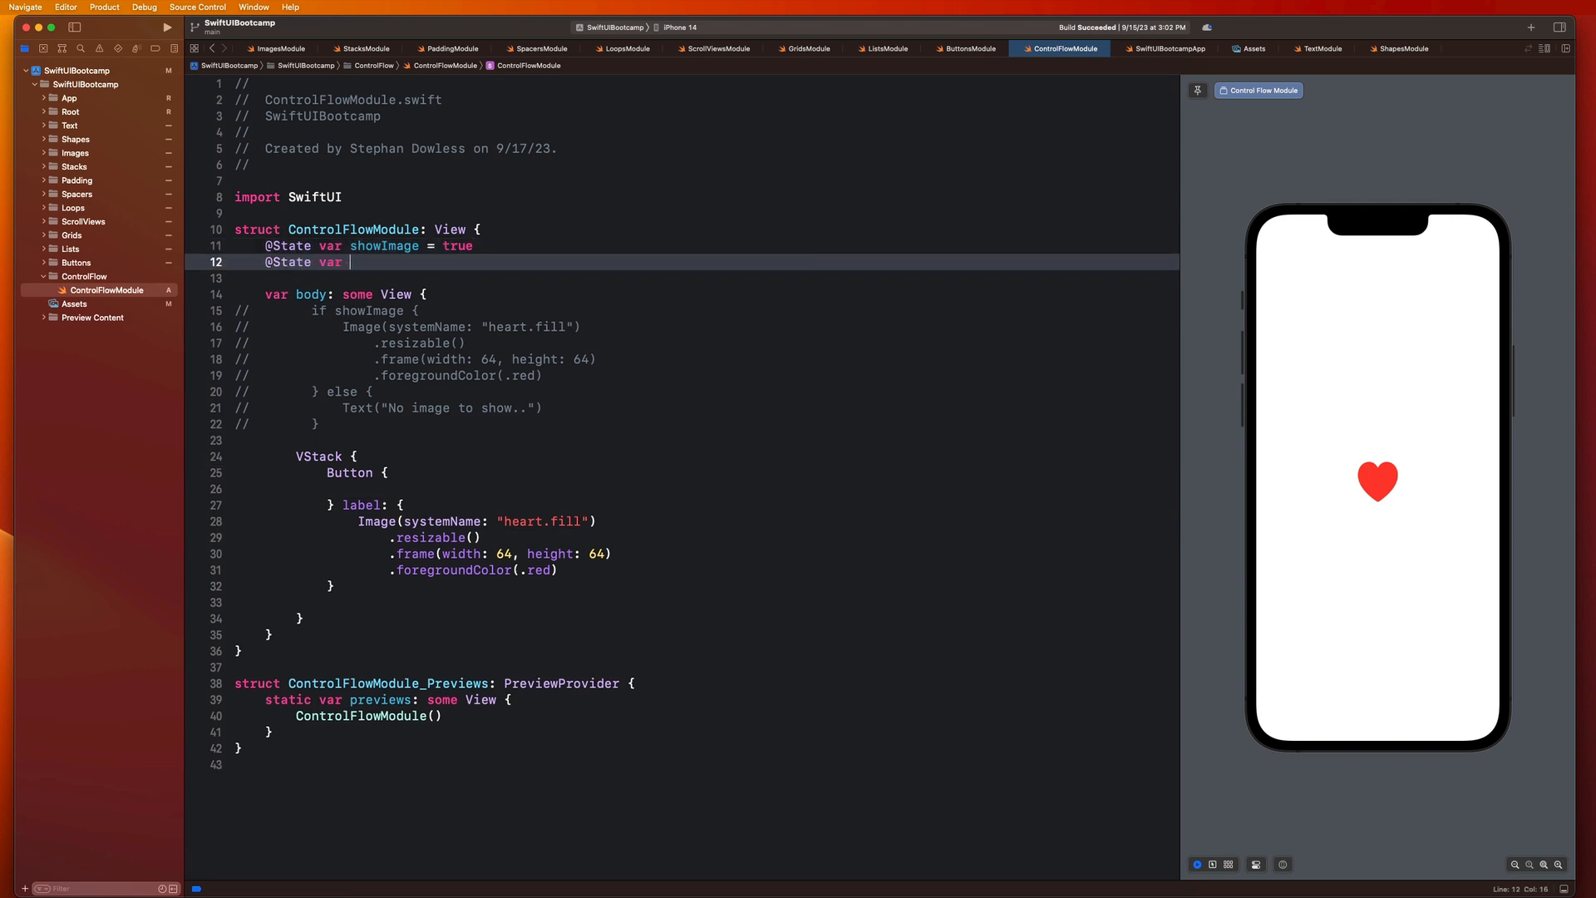
type("didLike = false")
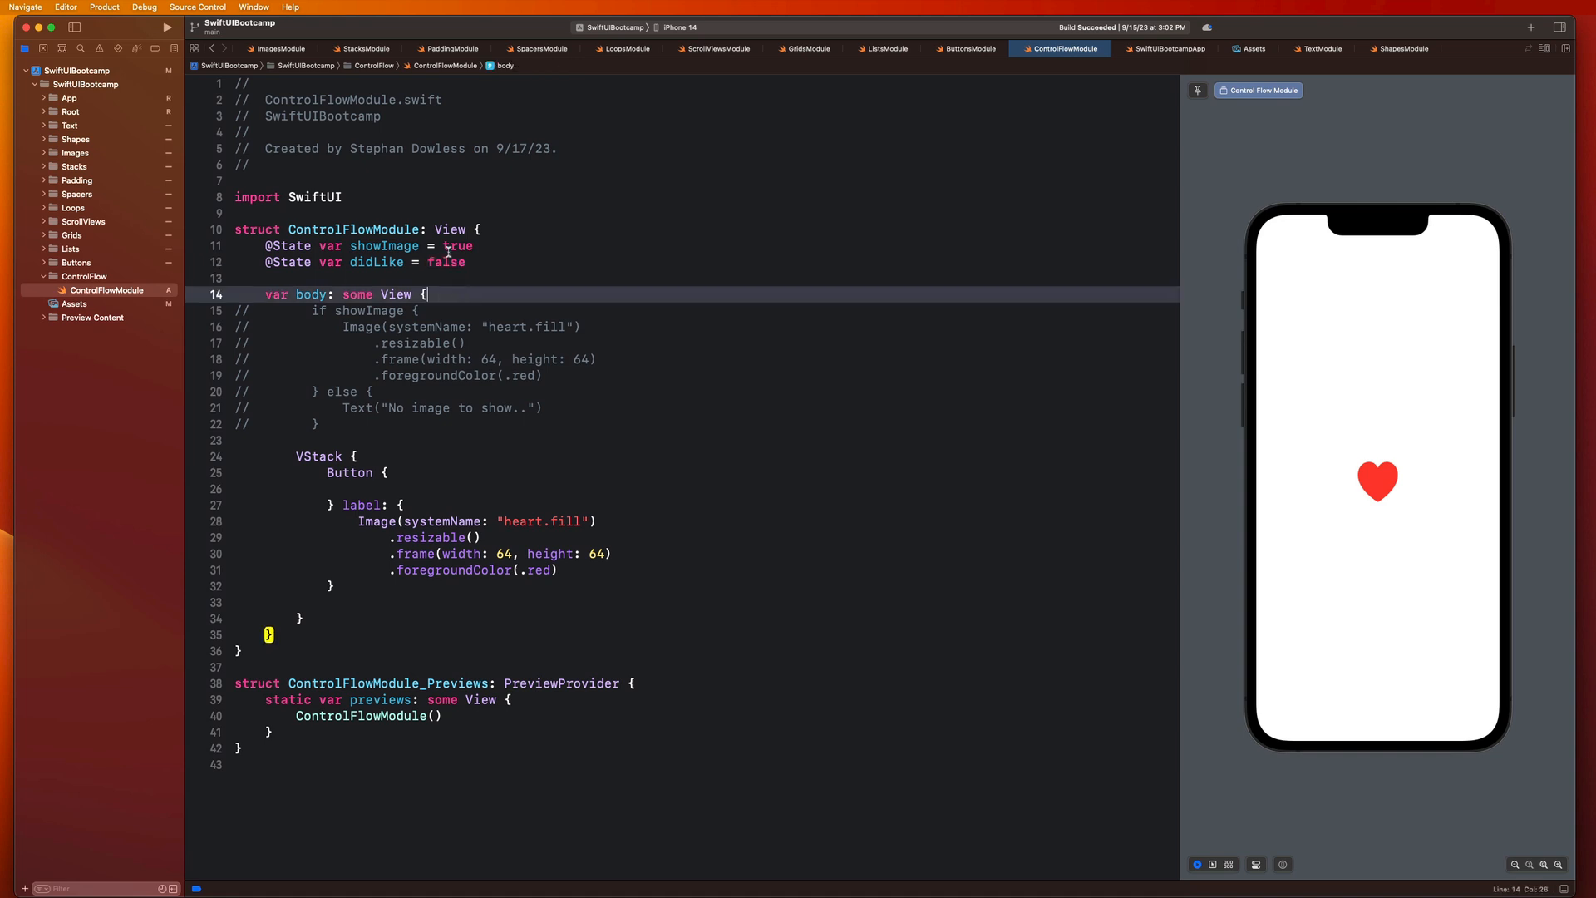
double_click(446, 261)
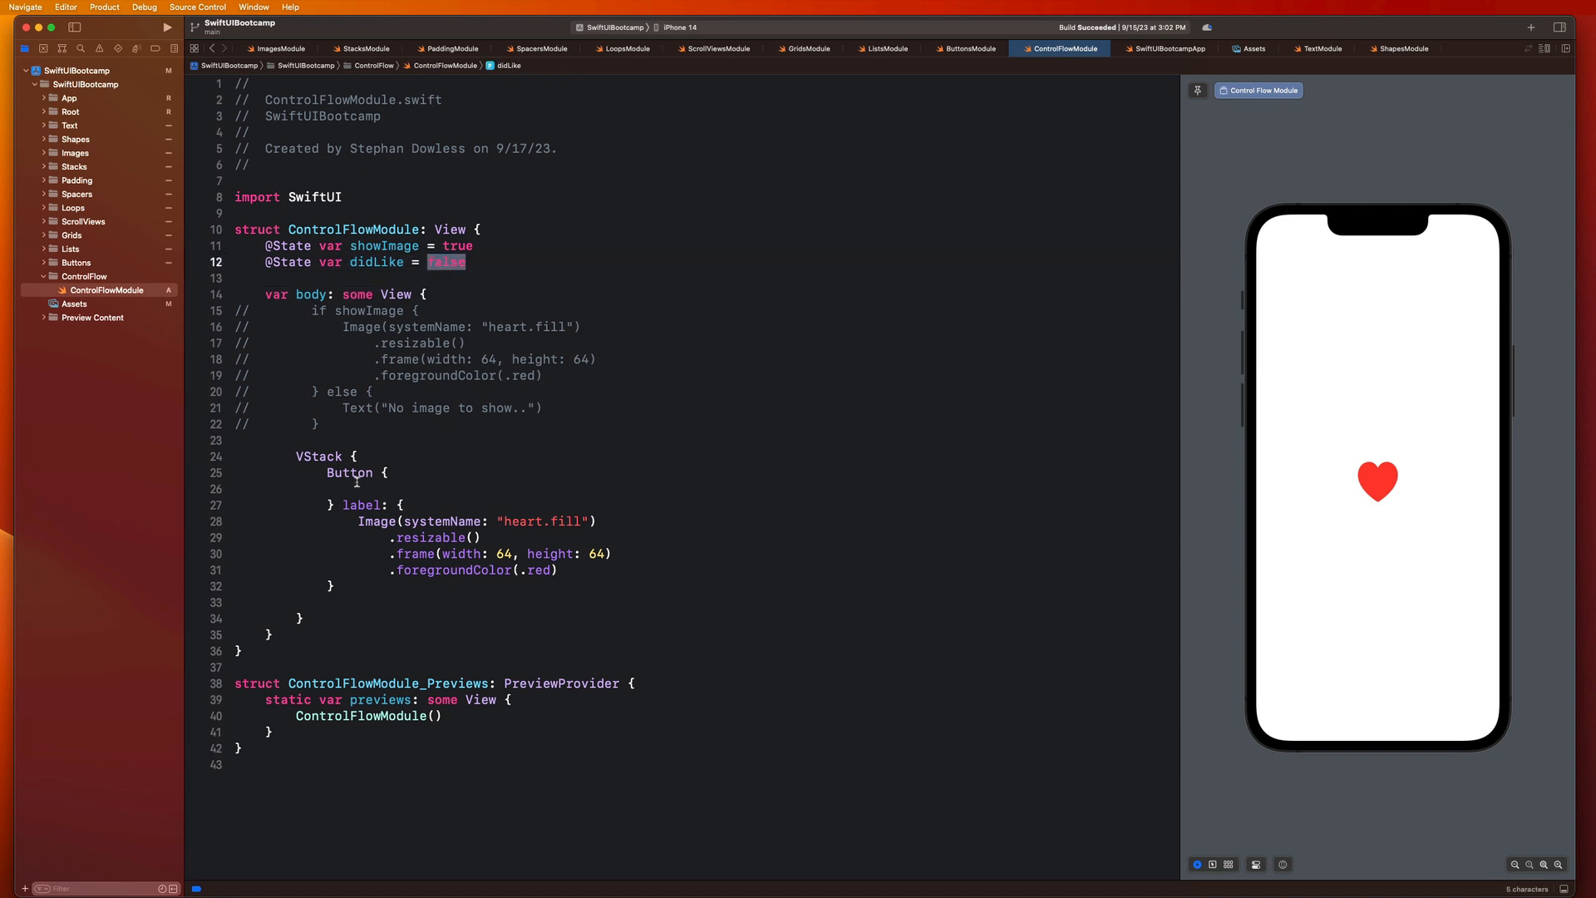
type("didLike.toggle(")
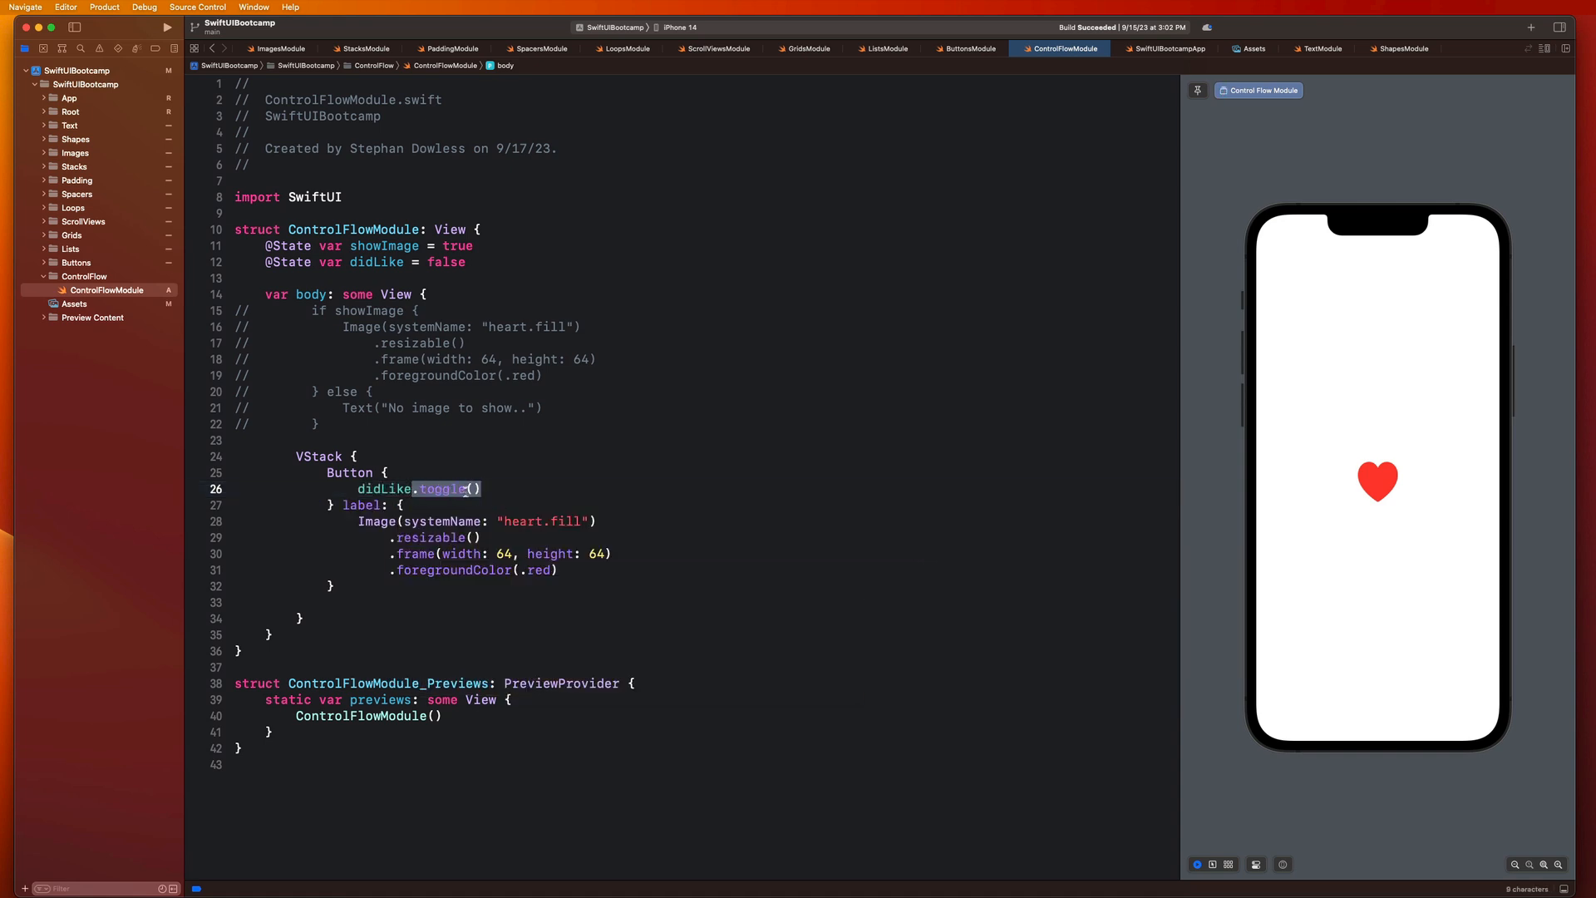
Step: Add print(didLike) after the toggle in the button action
double_click(442, 263)
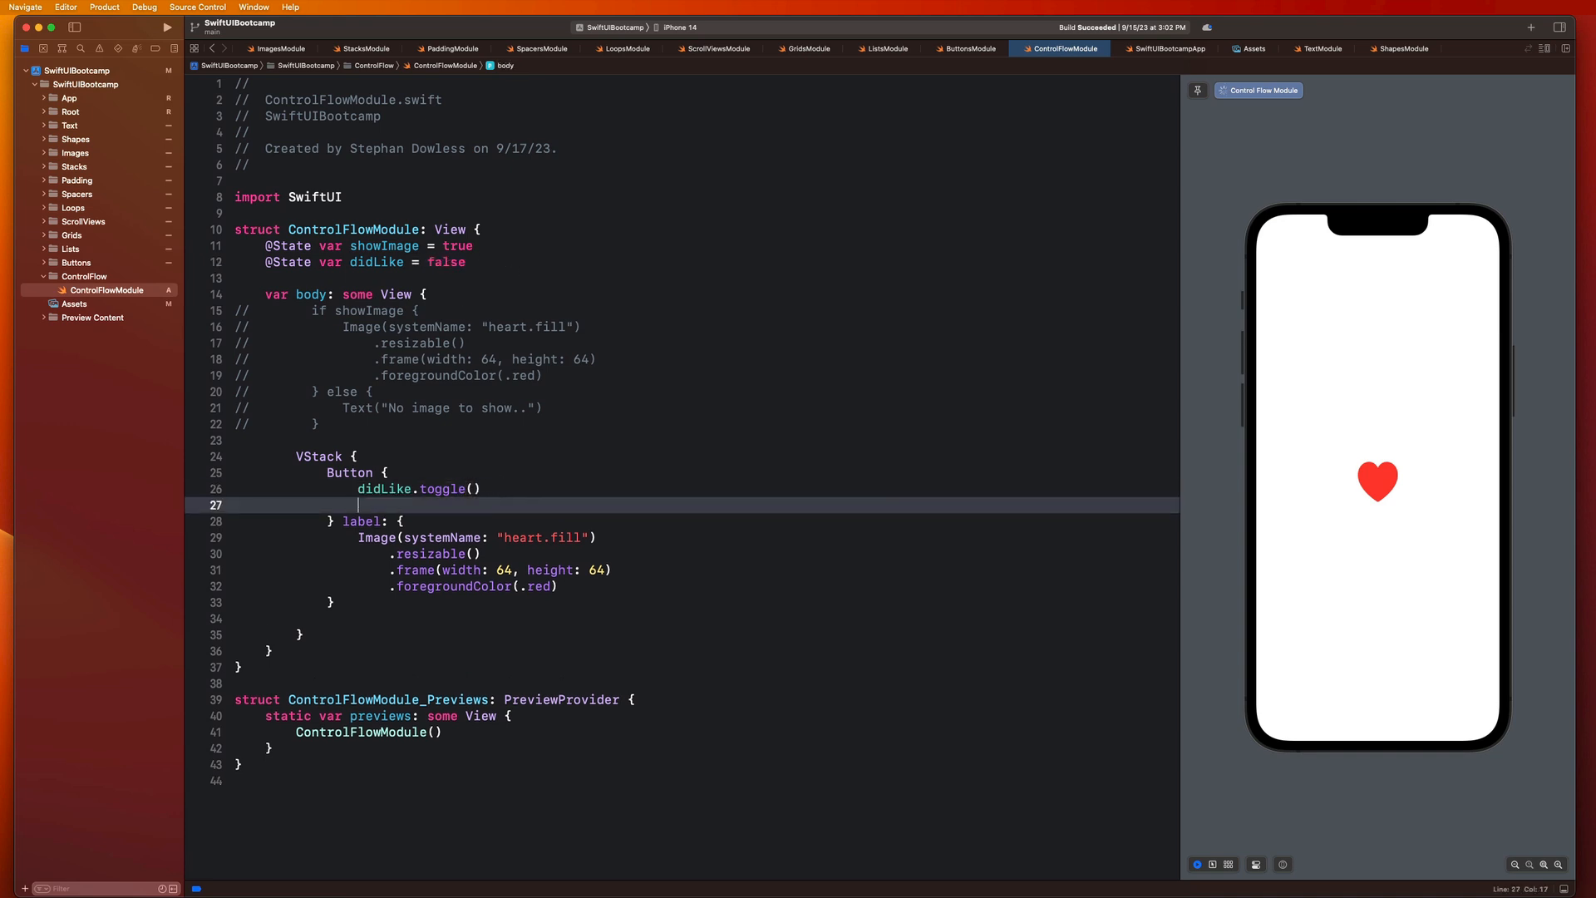
type("print(\"\")")
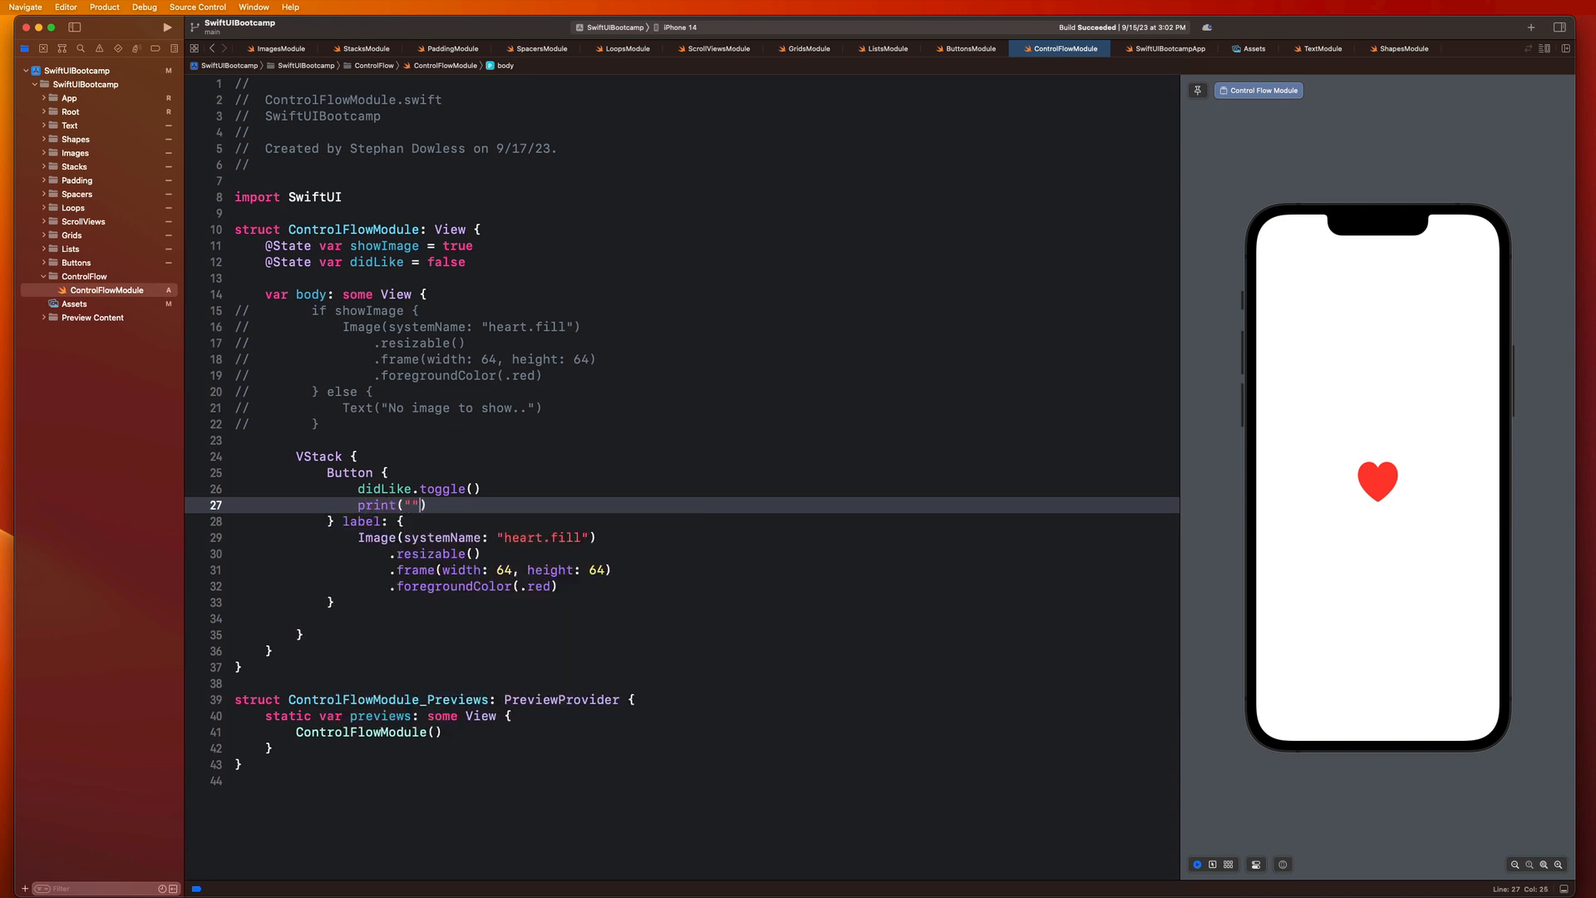
type("didLike")
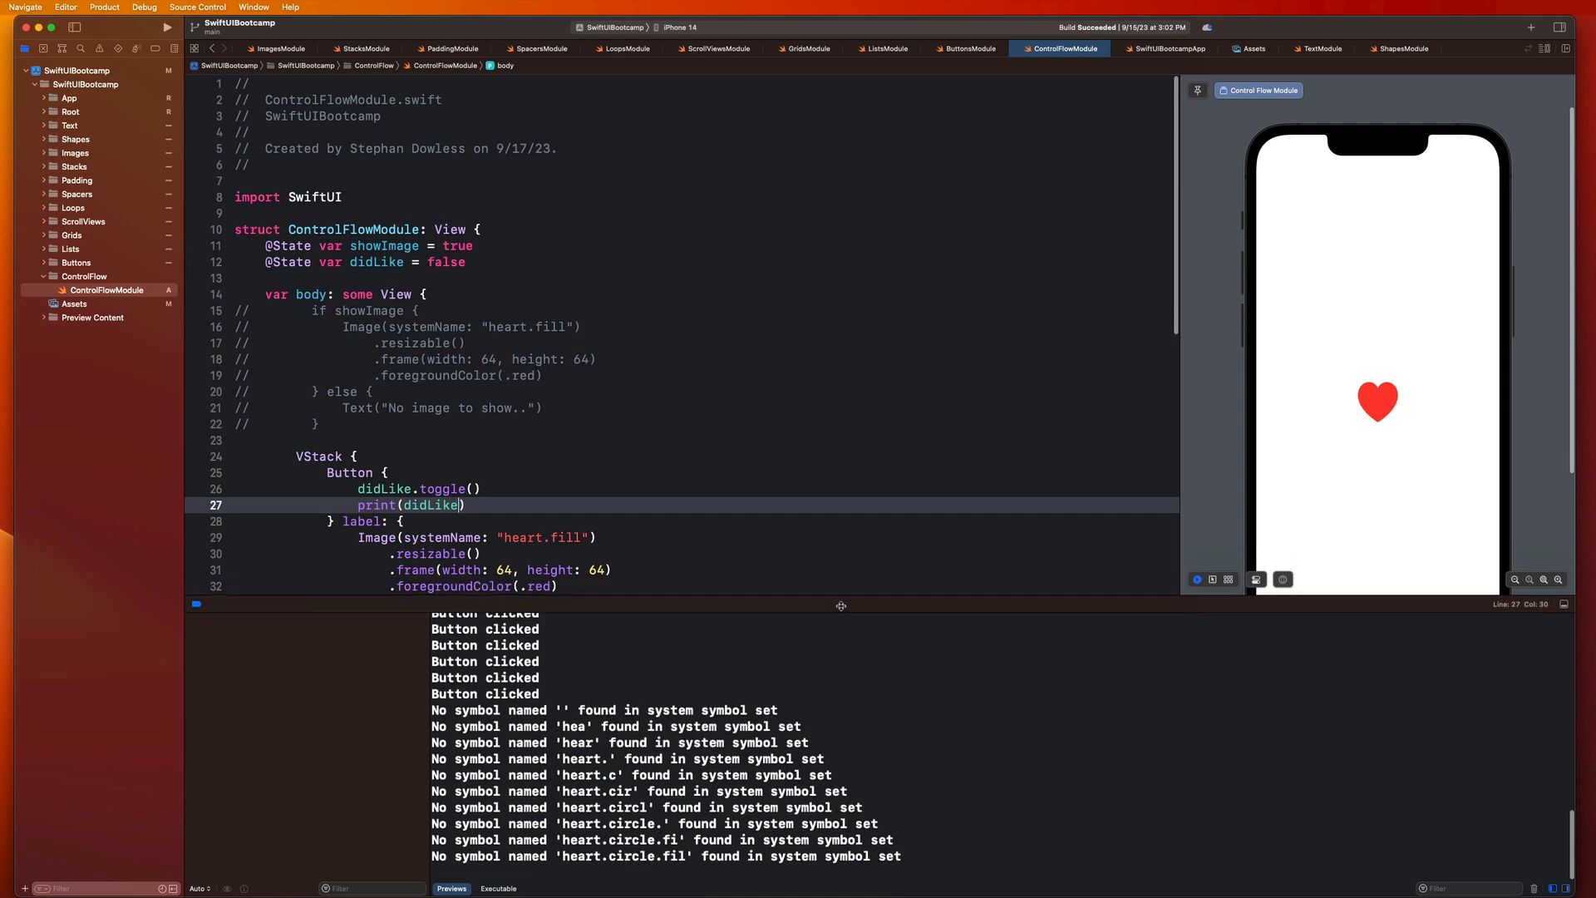
Step: Tap the preview heart to log the toggled didLike values, then hide the console
left_click(1376, 402)
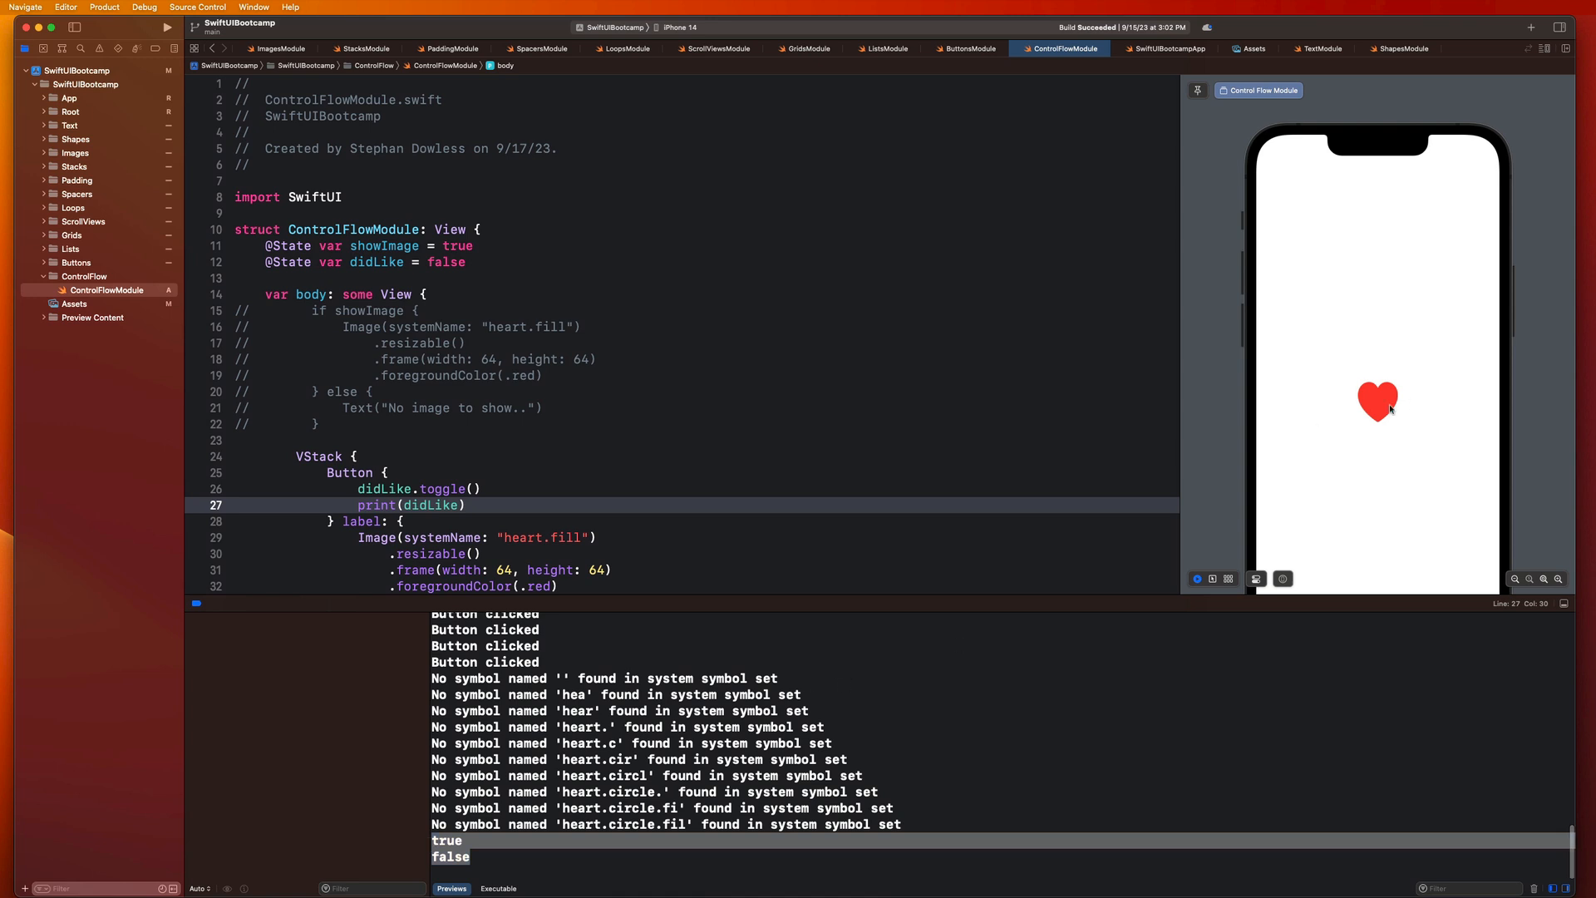
left_click(1376, 399)
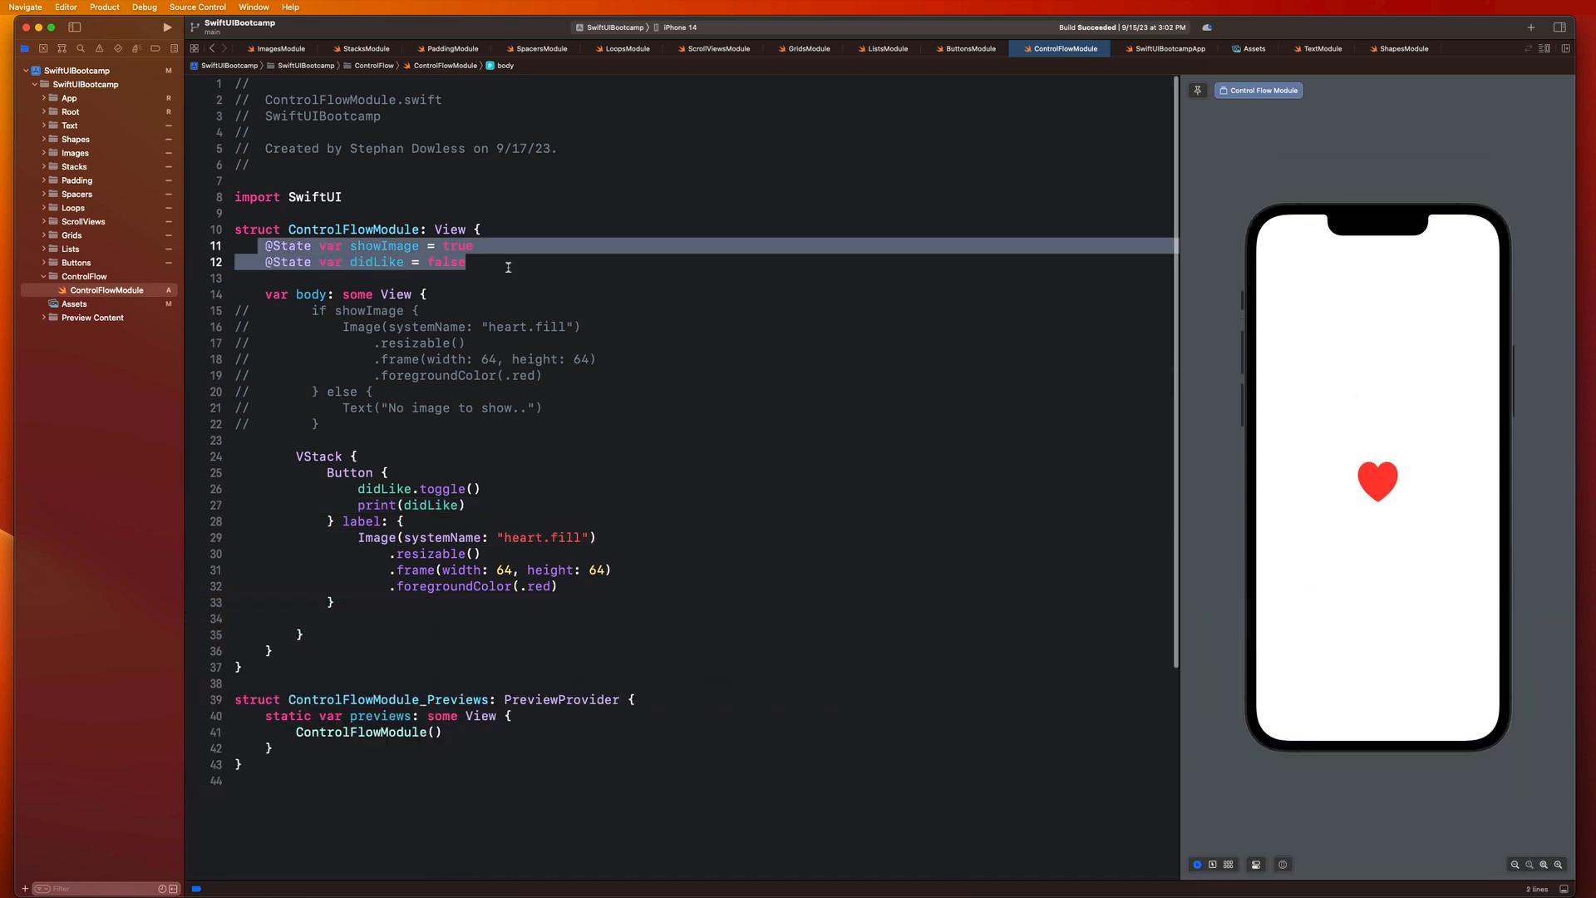
double_click(375, 263)
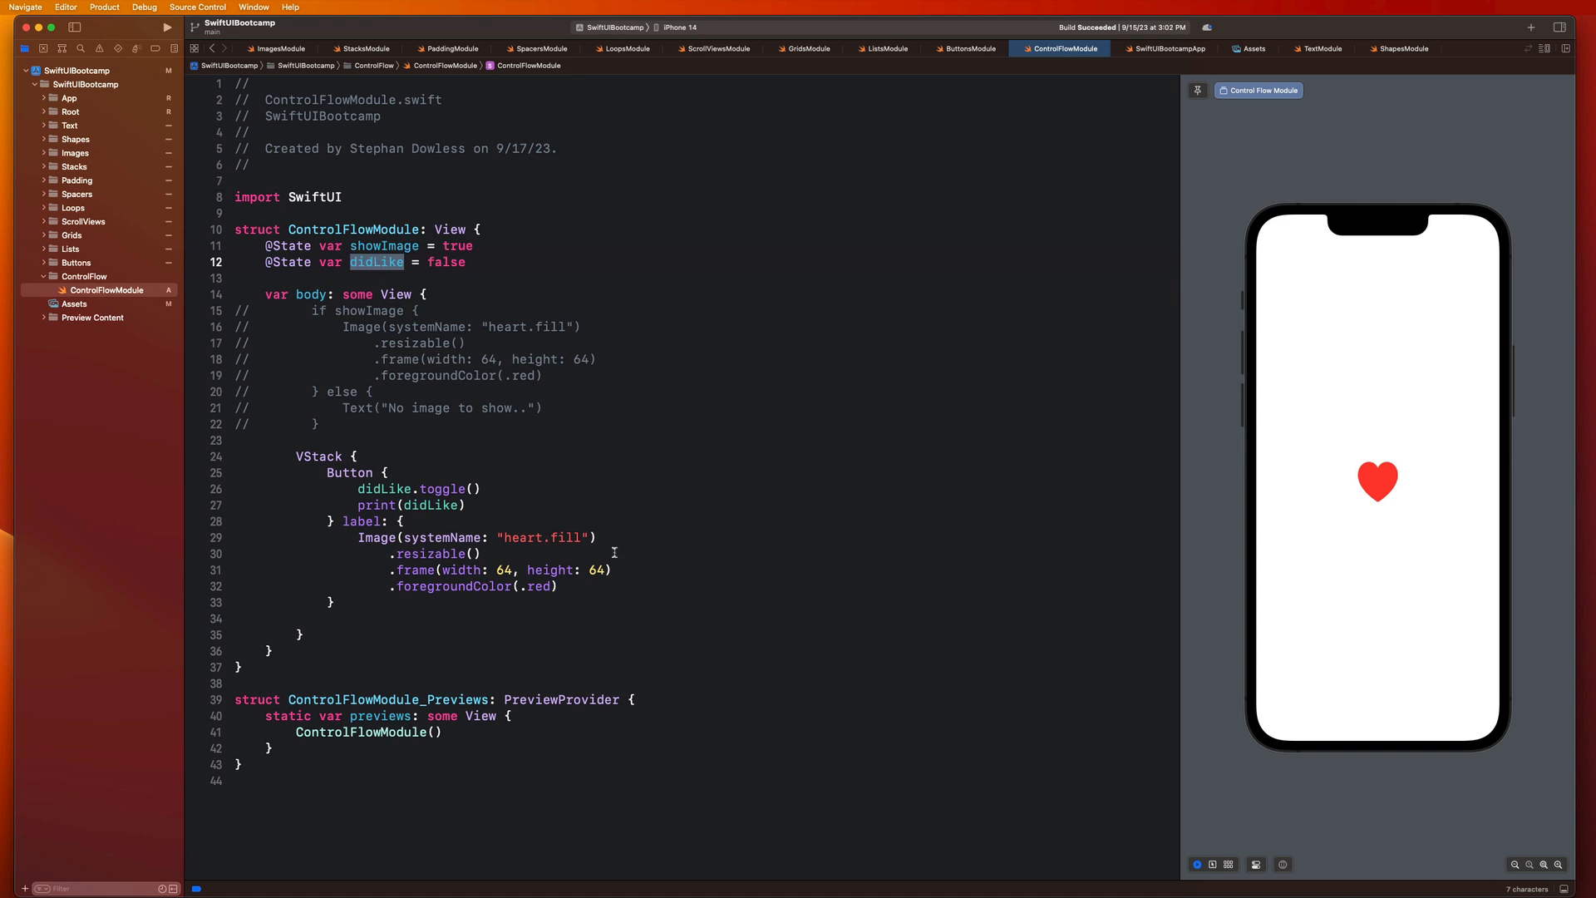
left_click_drag(356, 537, 557, 585)
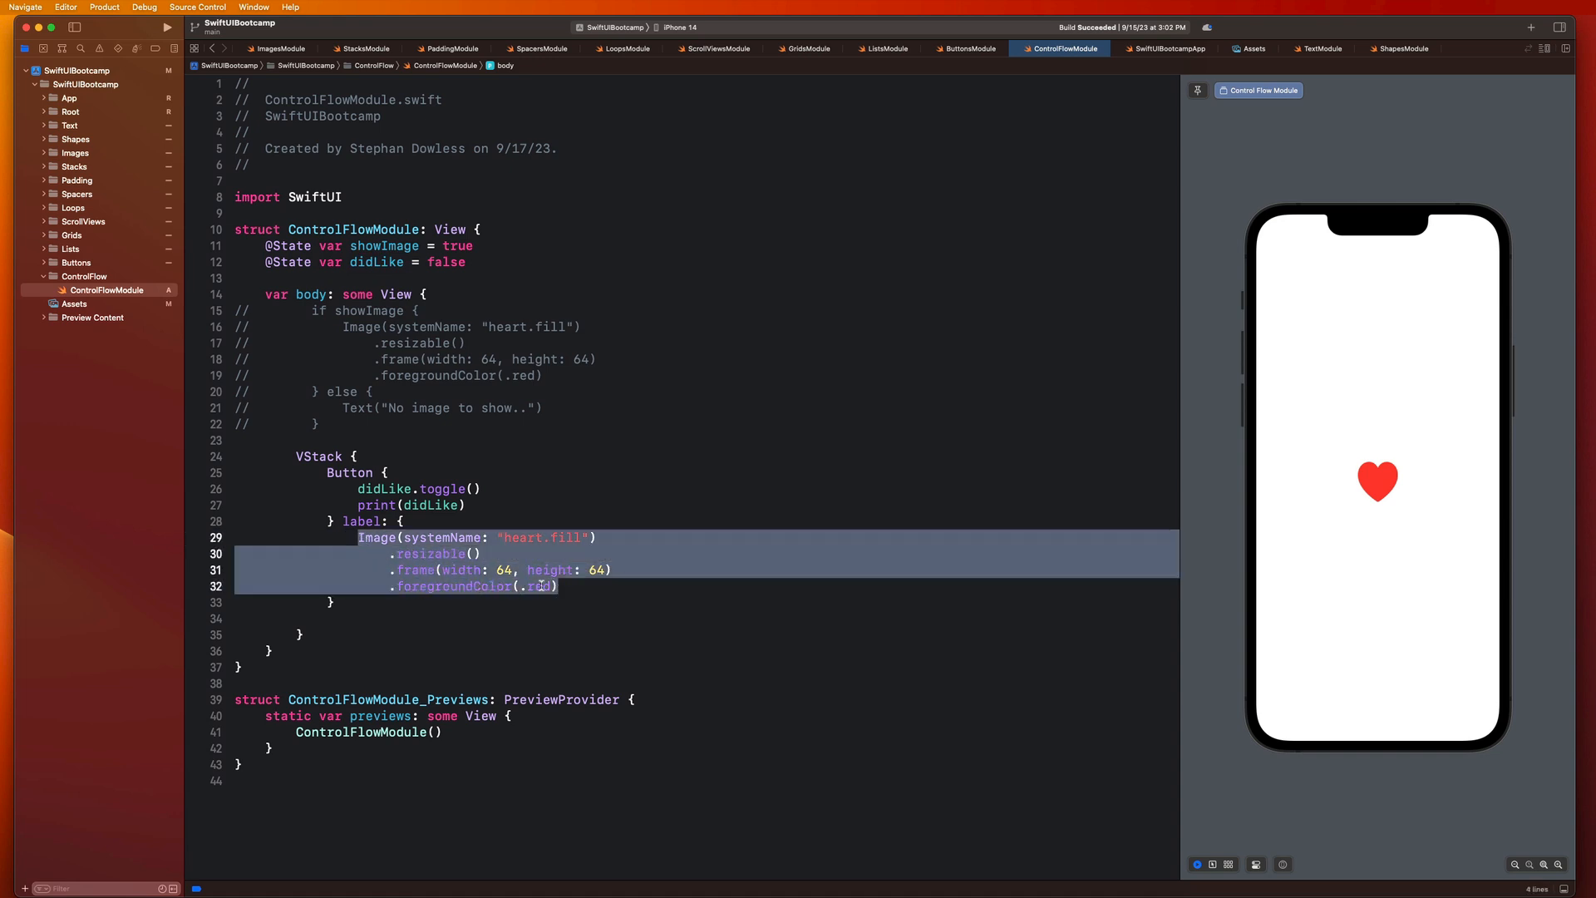
Step: Replace the label with if didLike showing heart.fill else a "heart" outline Image, both 64×64
key("Delete")
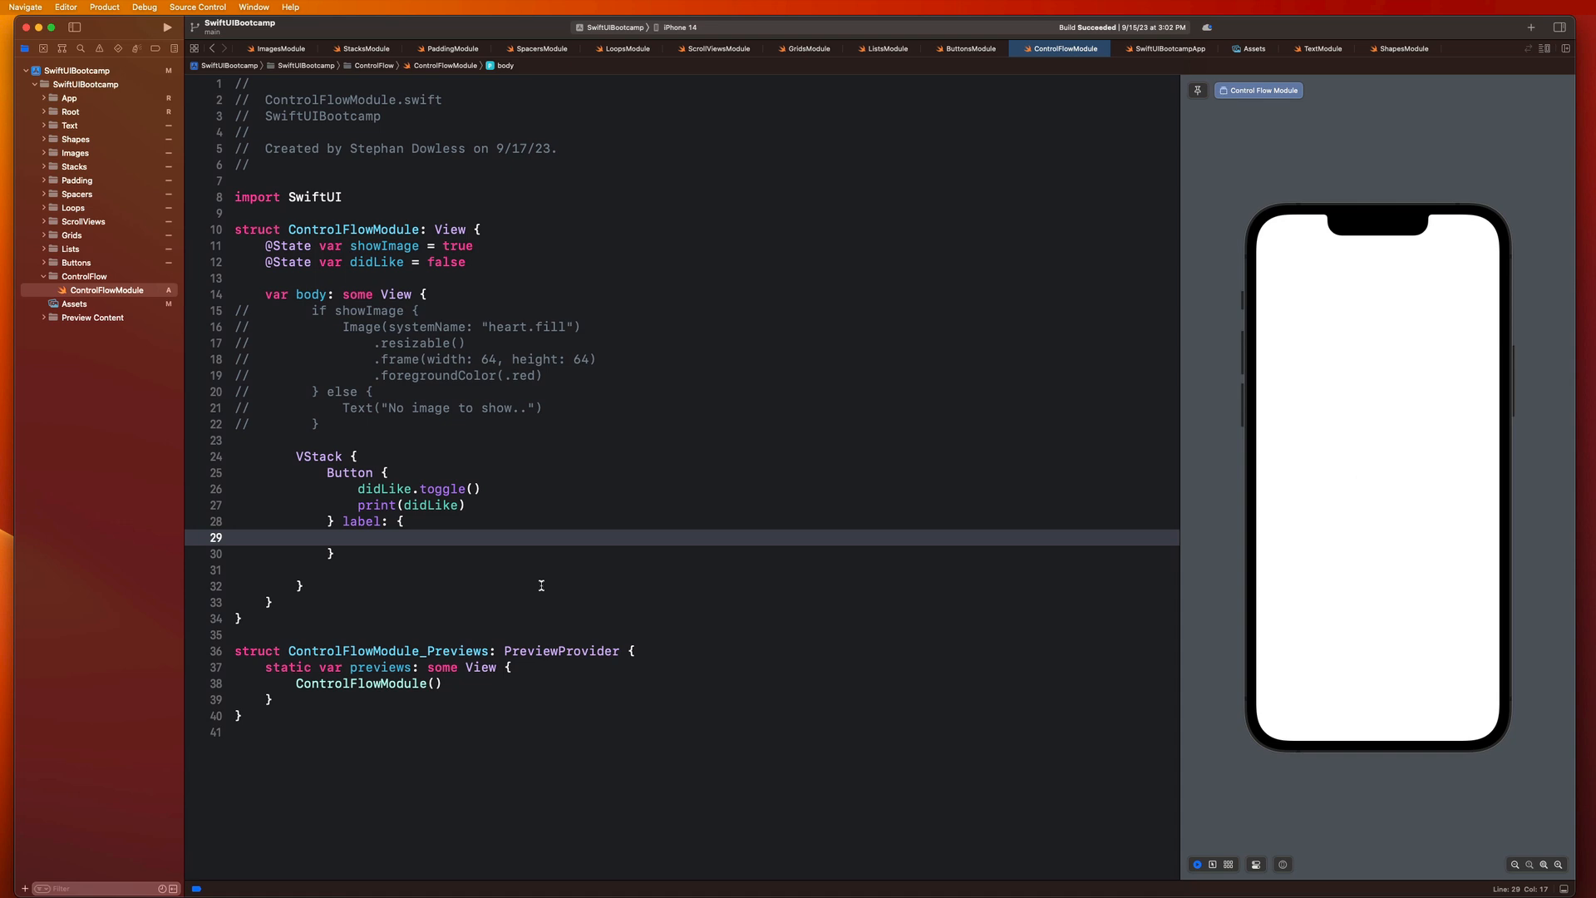
type("if didLike {")
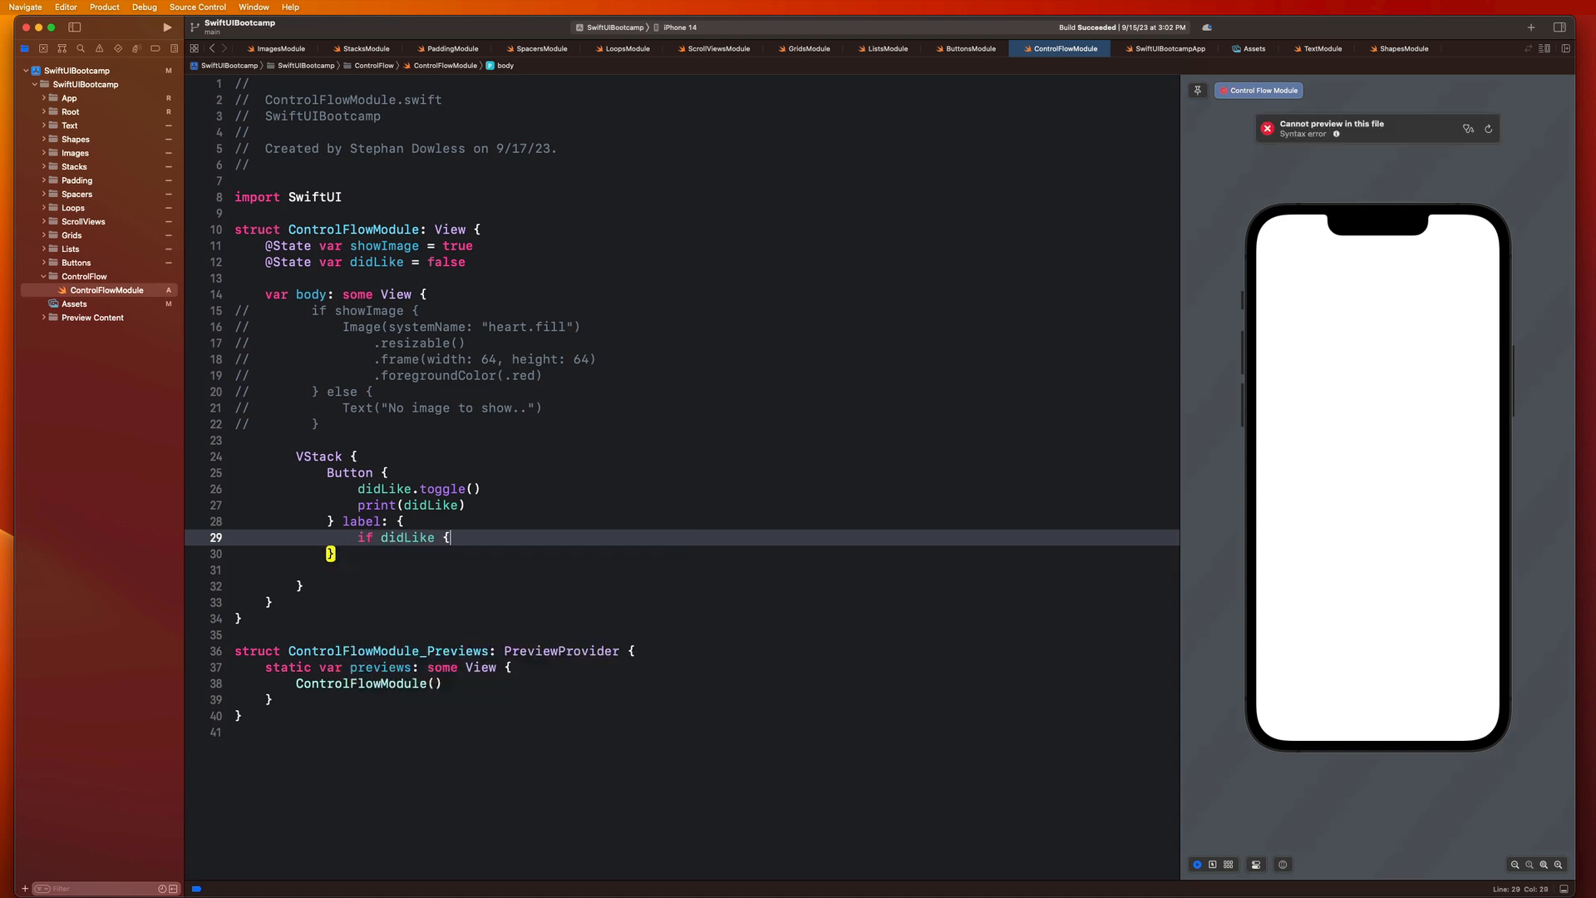
type("} else {")
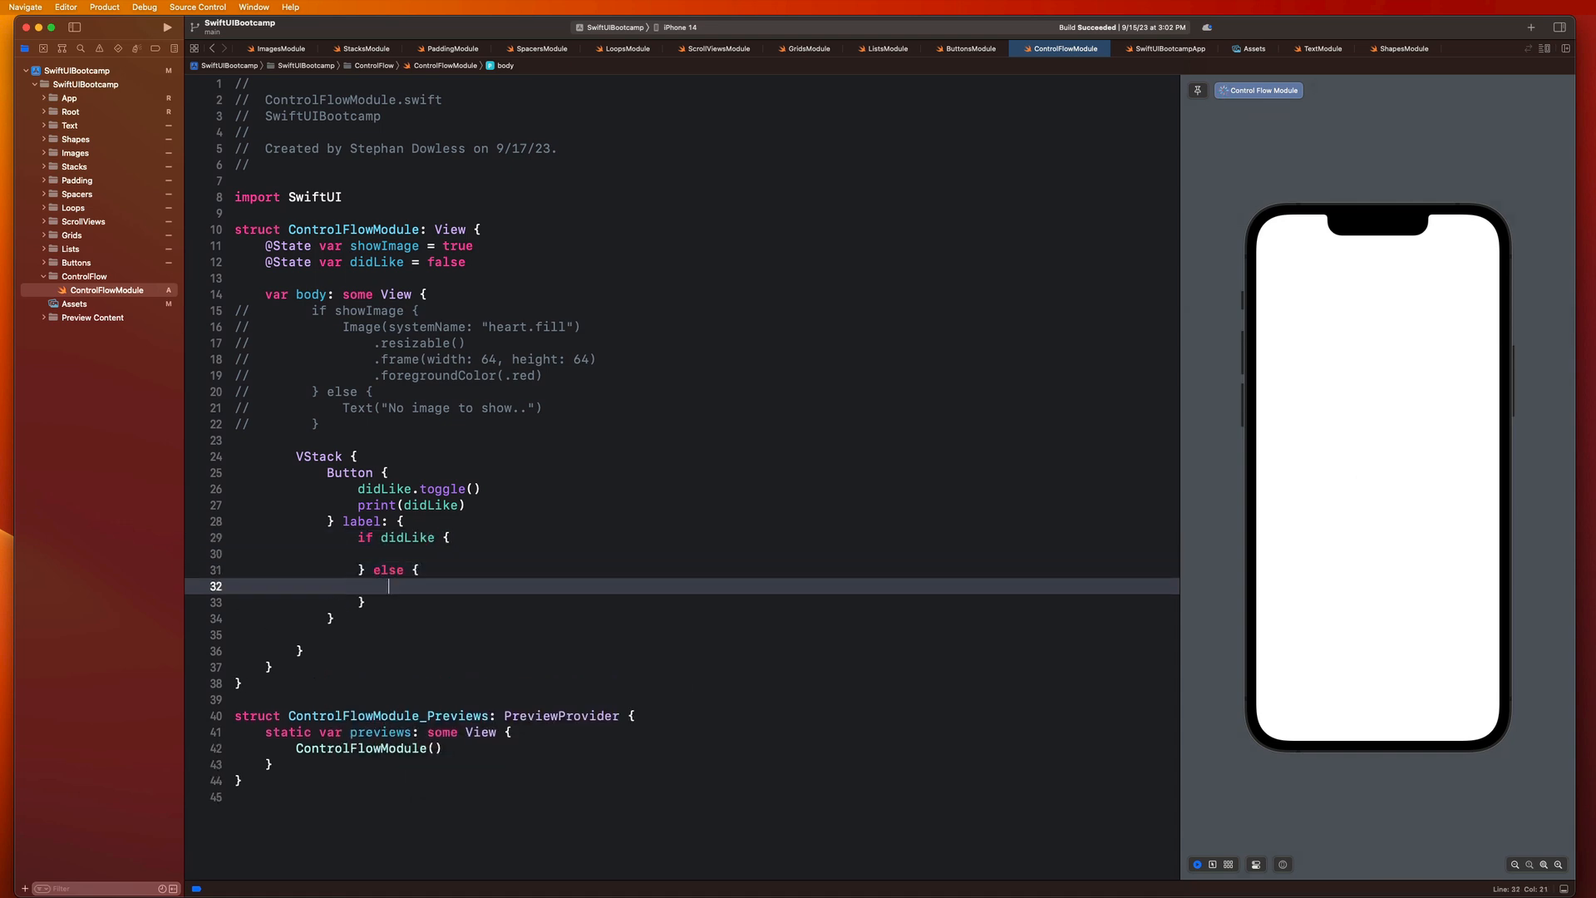
type("Image(systemName: \"heart.fill\")\\n.resizable()\\n.frame(width: 64, height: 64)\\n.foregroundColor(.red)")
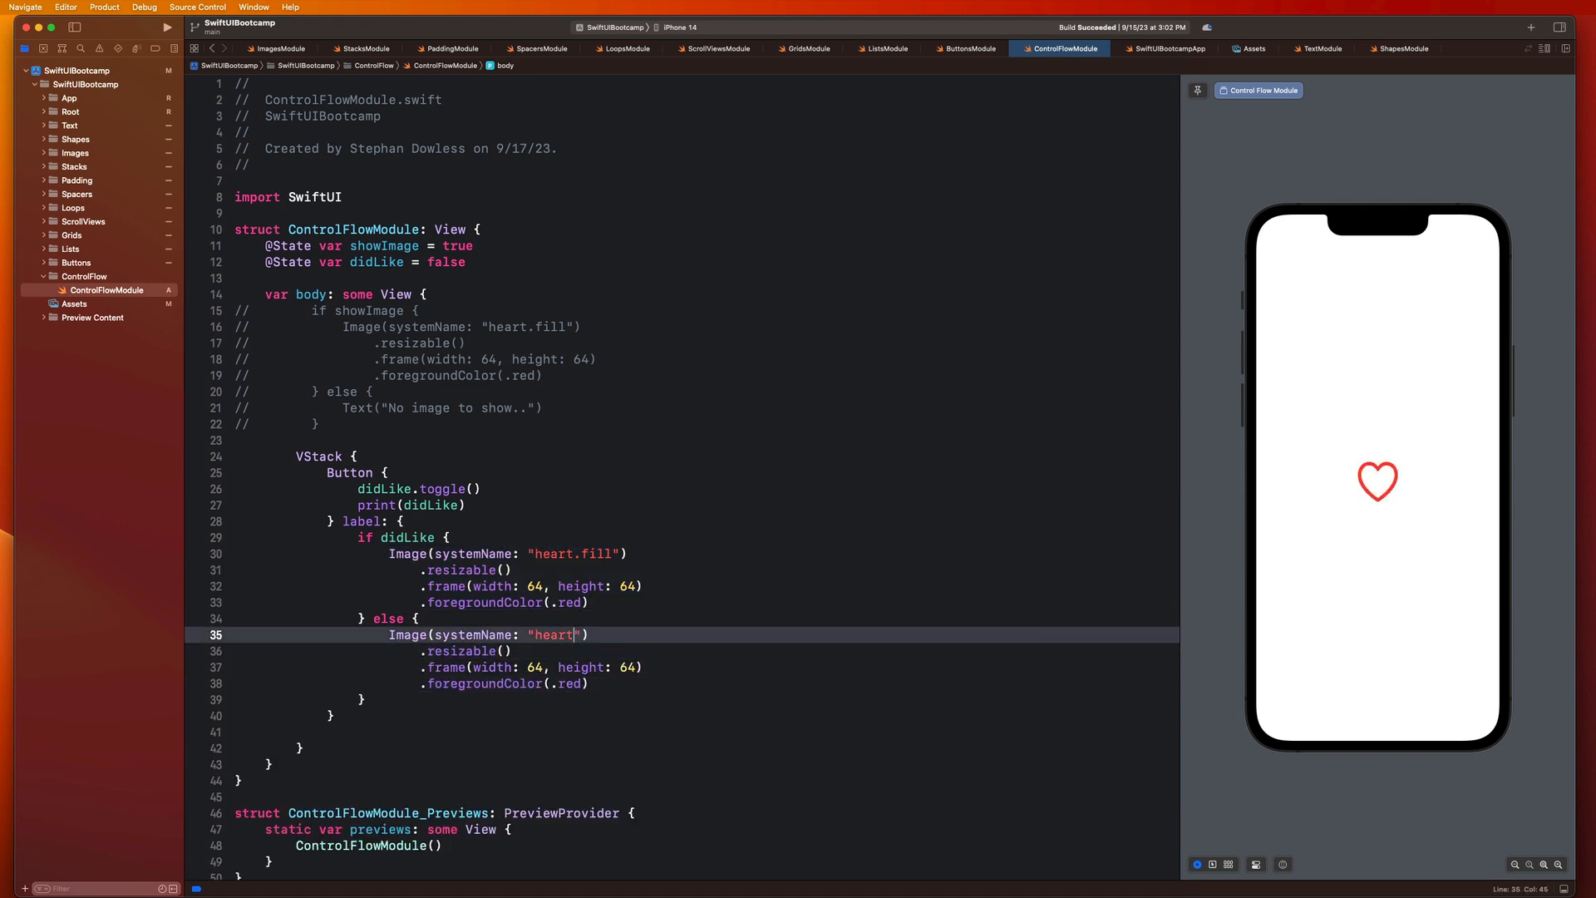
Step: Color the outline heart black and tap the preview heart to see it turn red and filled
double_click(568, 684)
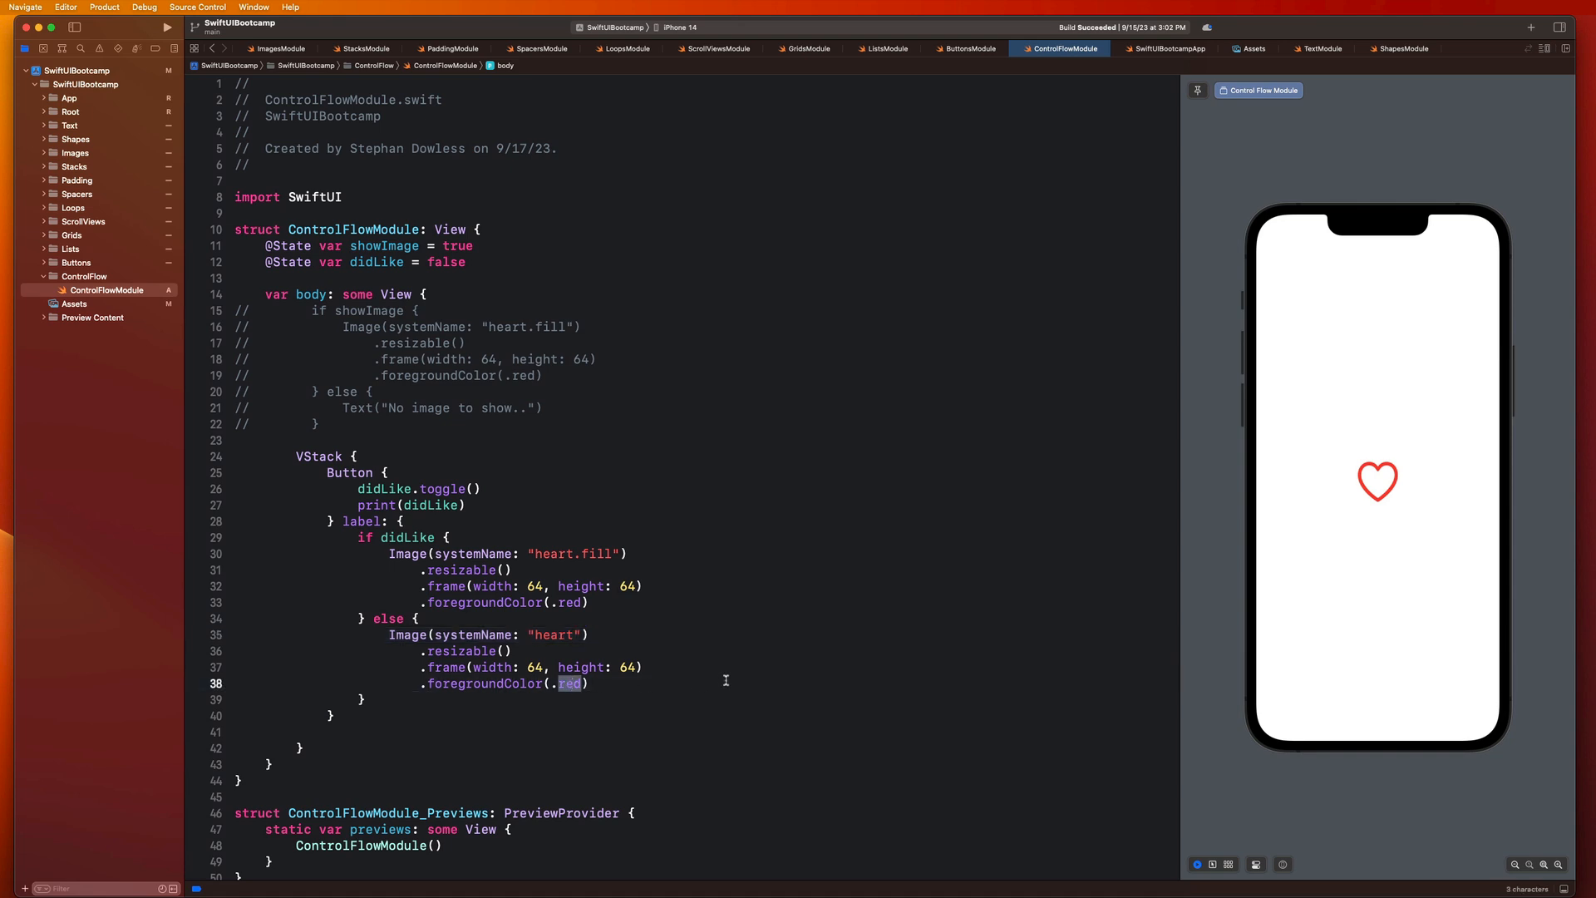
type("black")
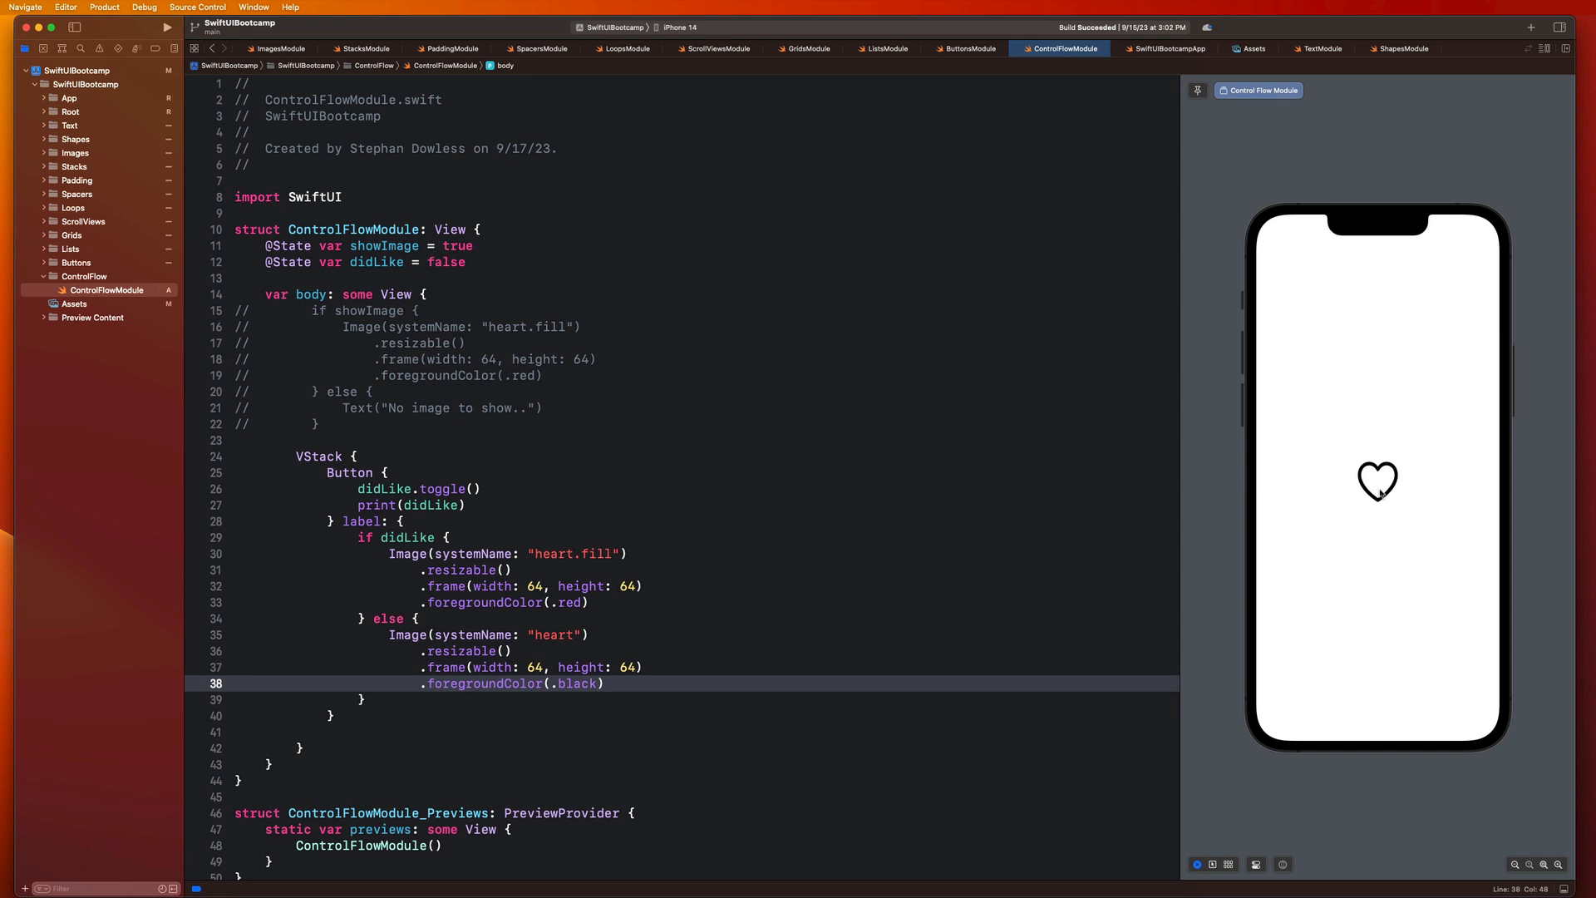
left_click(1376, 482)
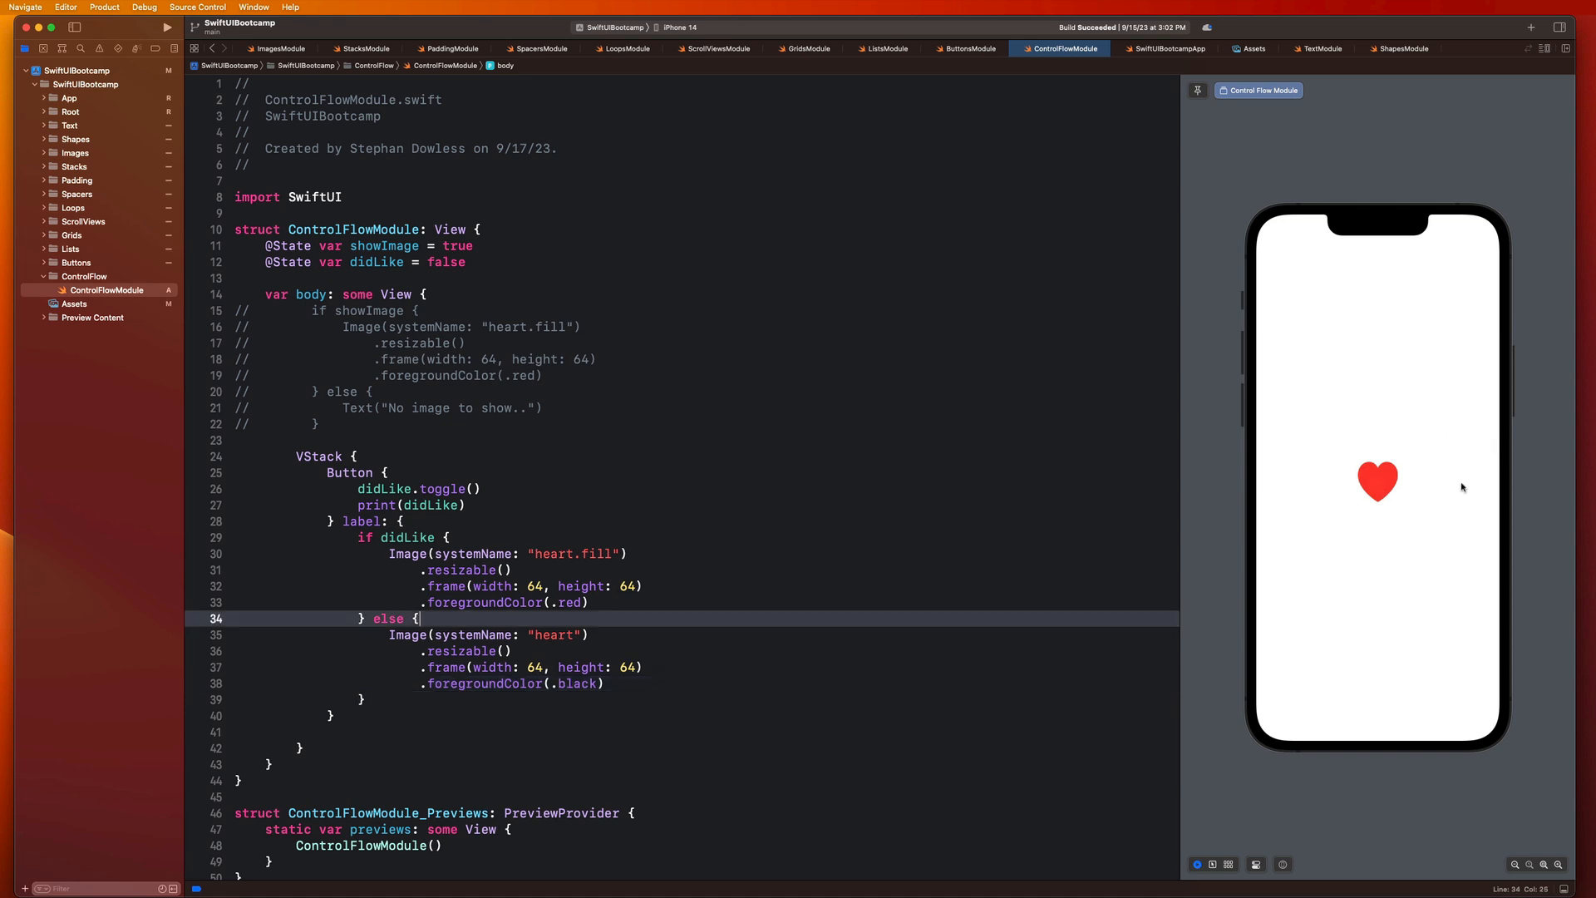
mouse_move(1402, 497)
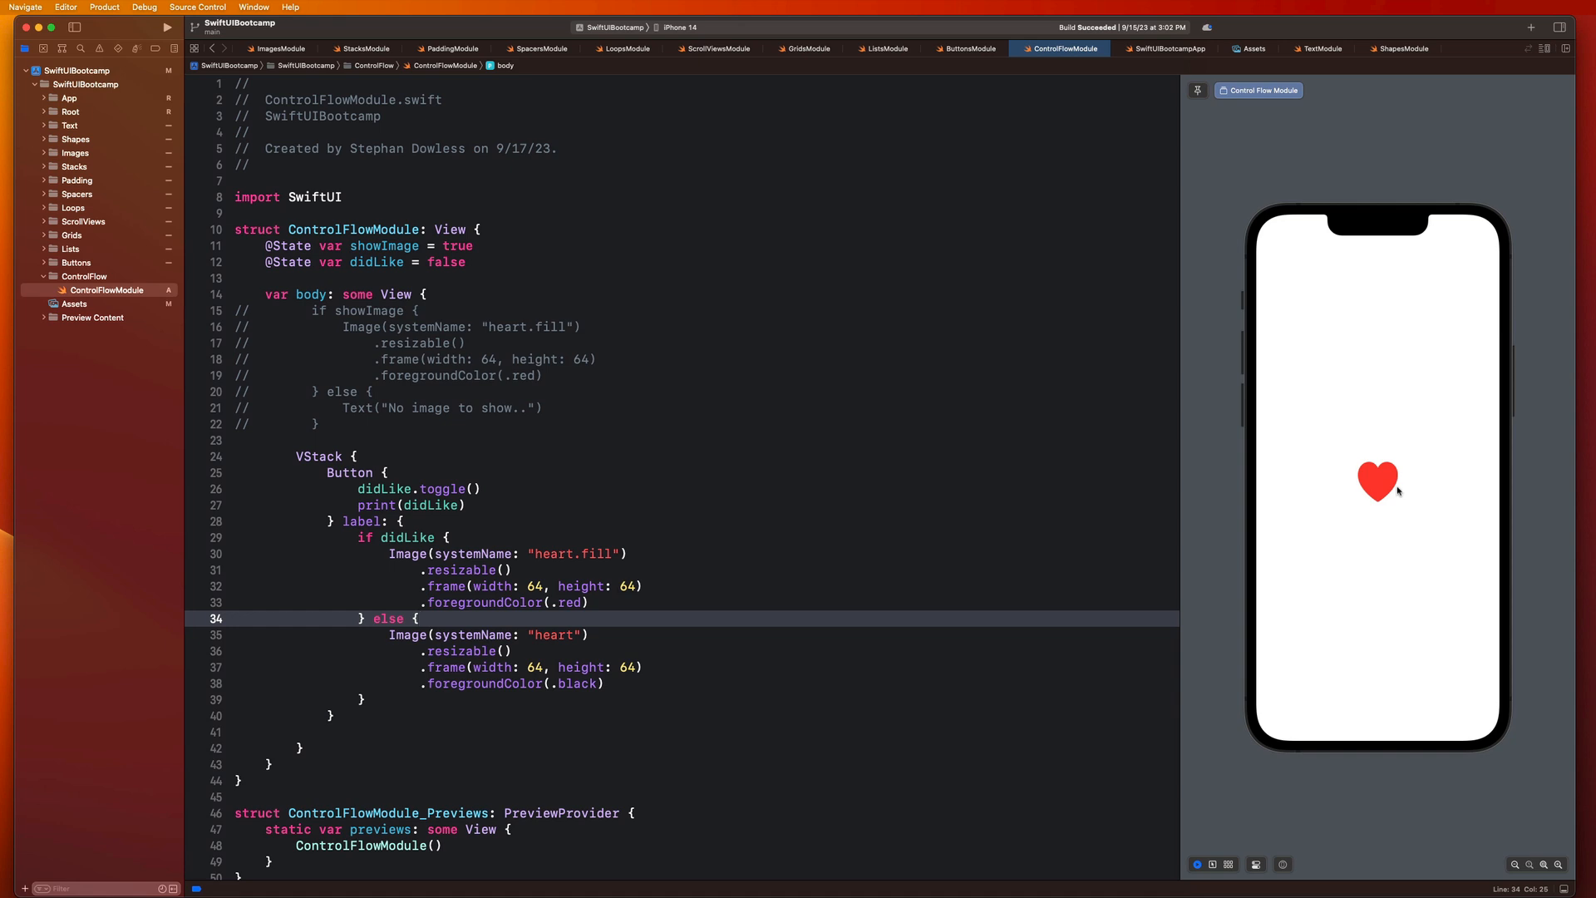
mouse_move(467, 457)
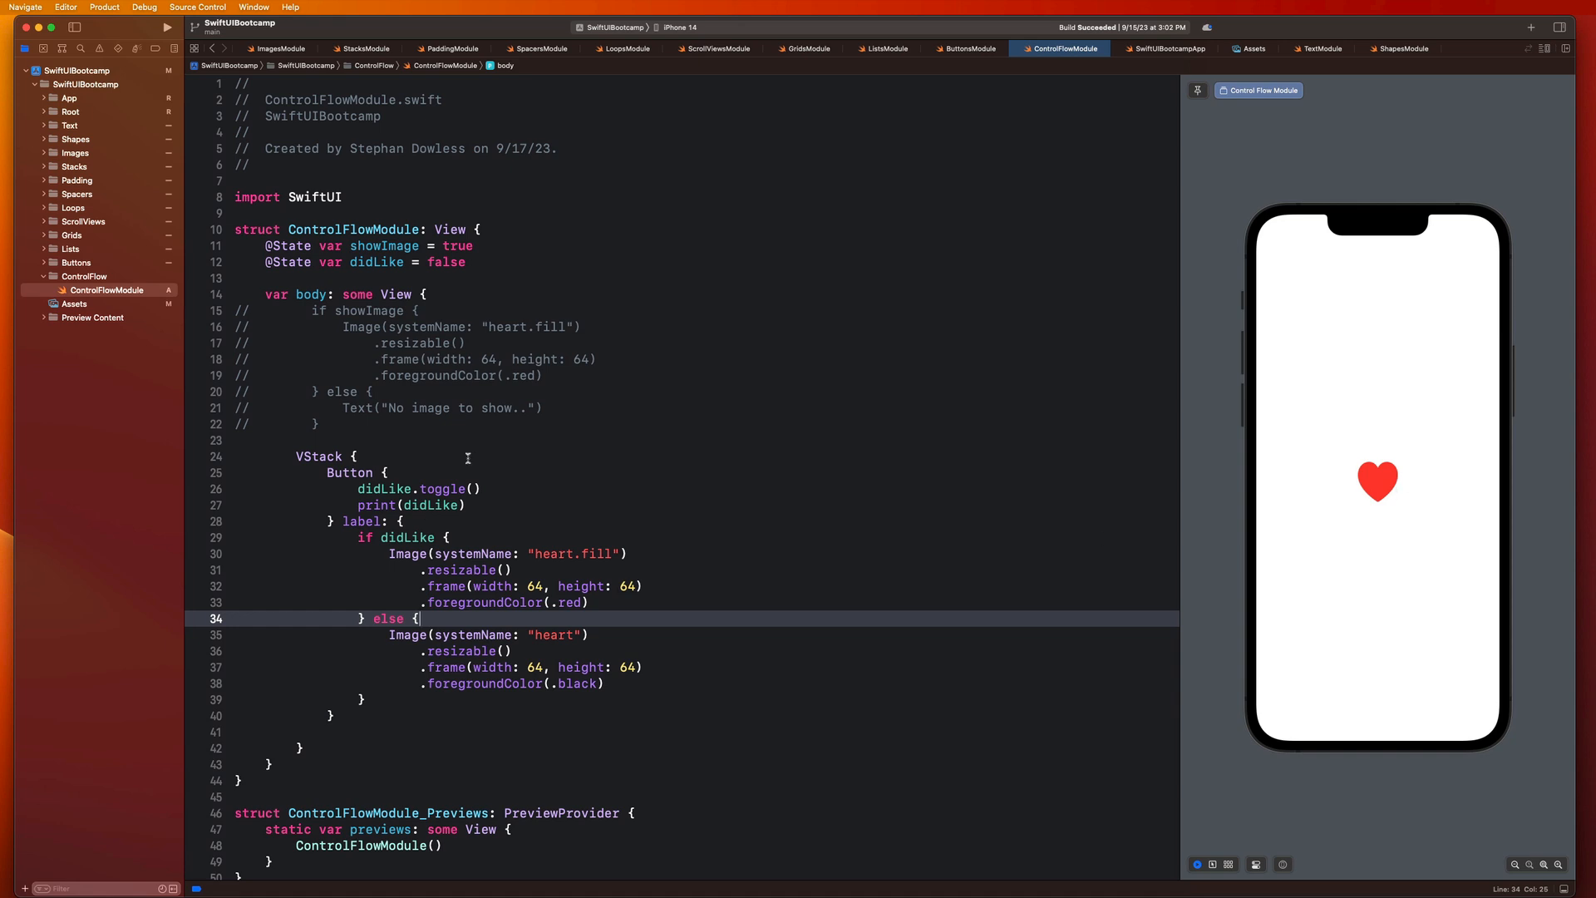
mouse_move(396, 376)
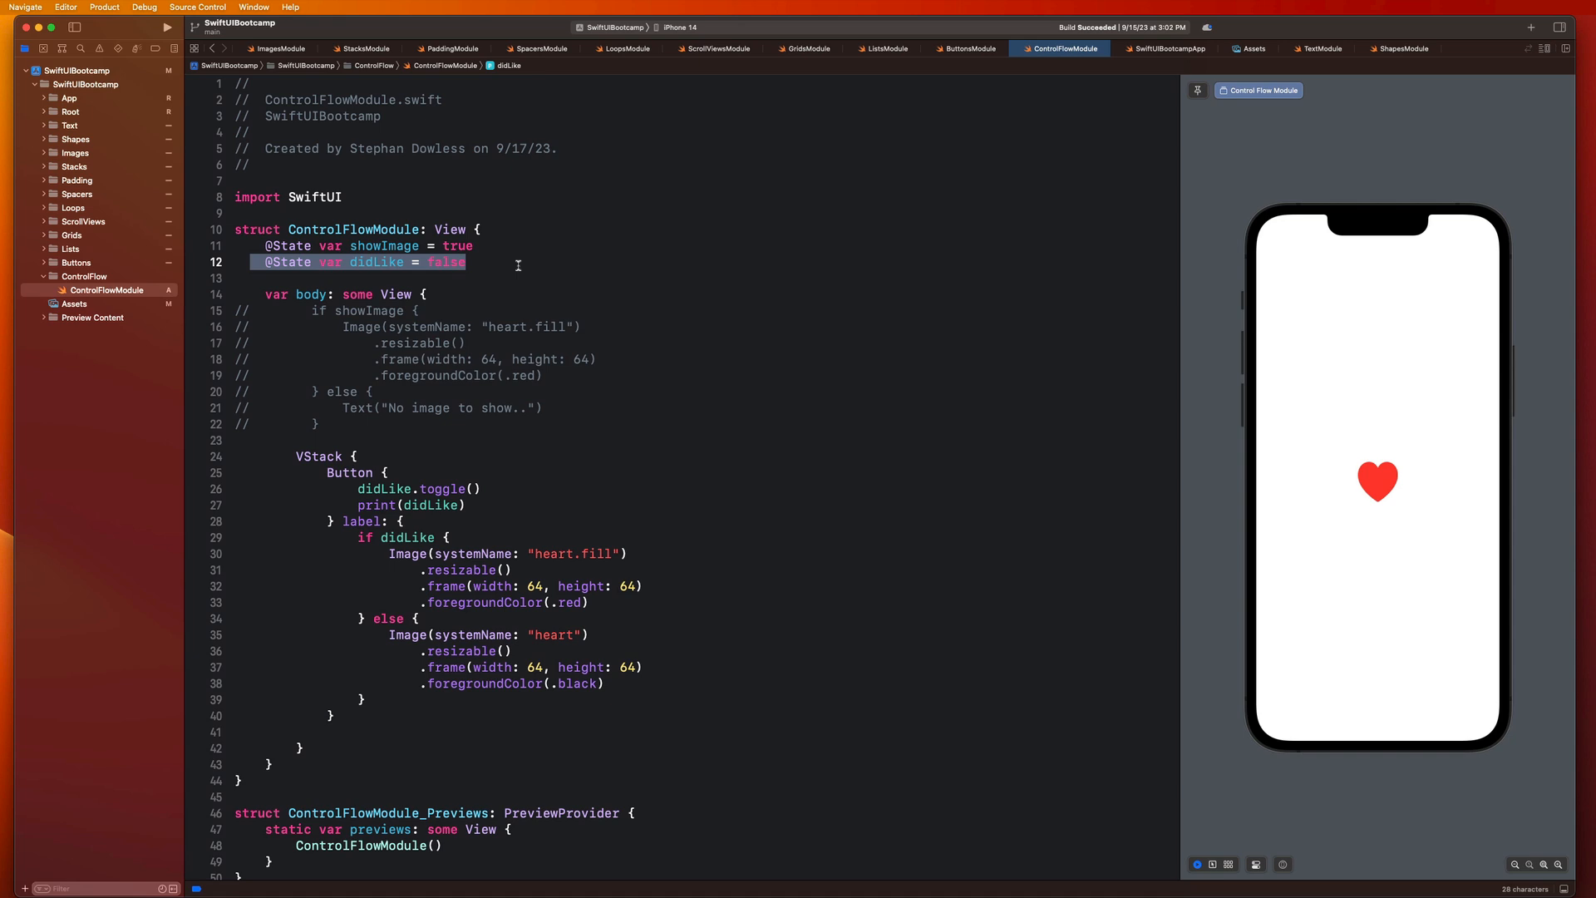
double_click(376, 263)
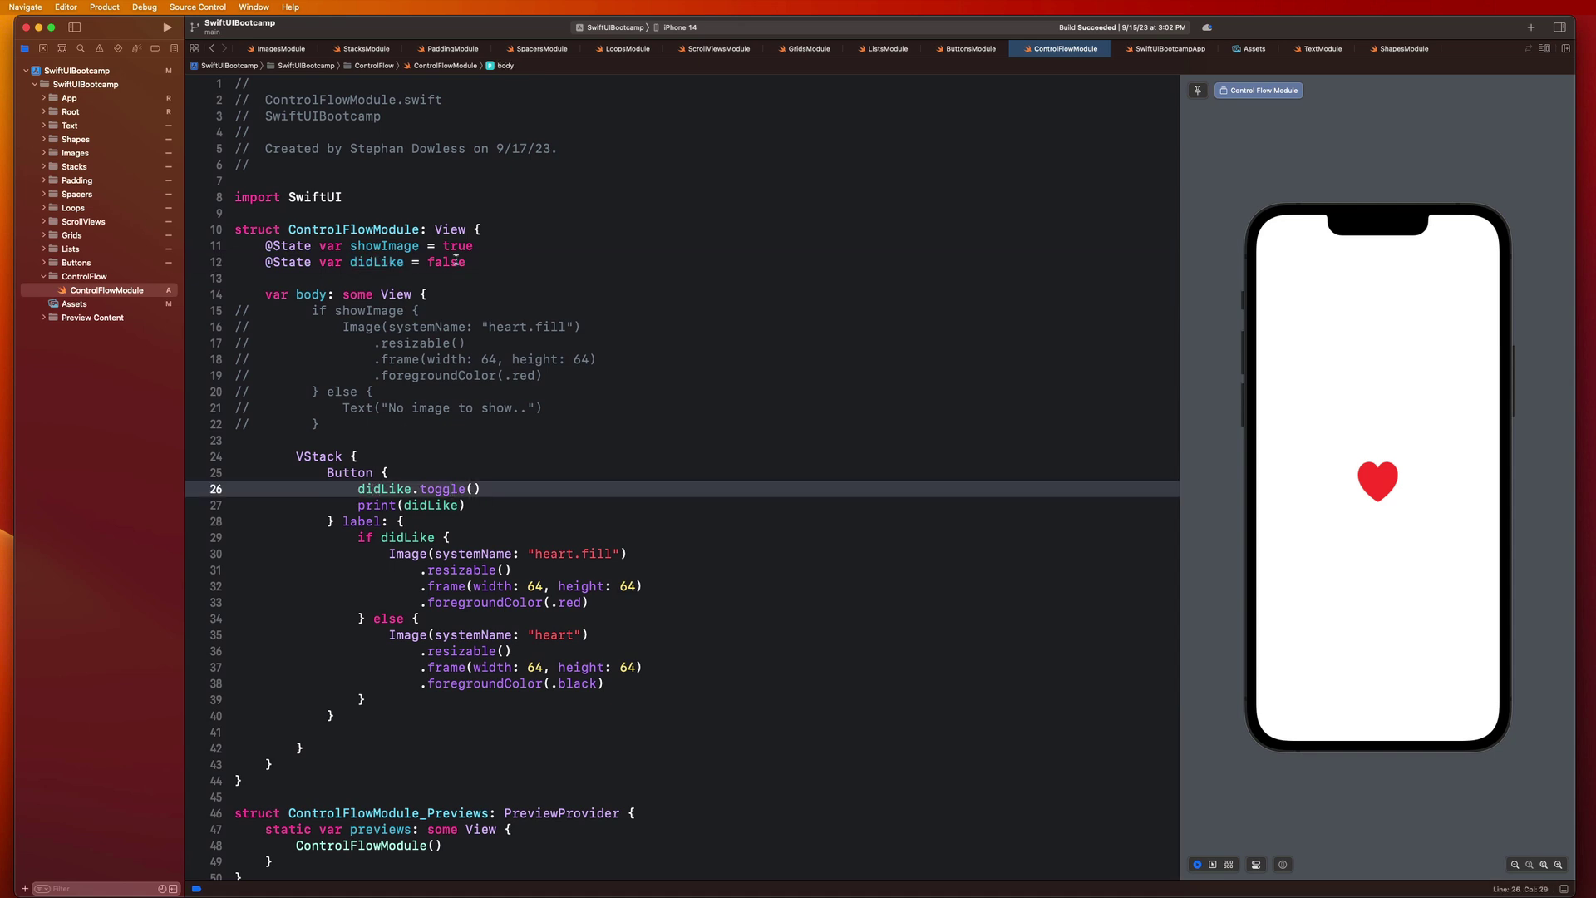
left_click(1377, 482)
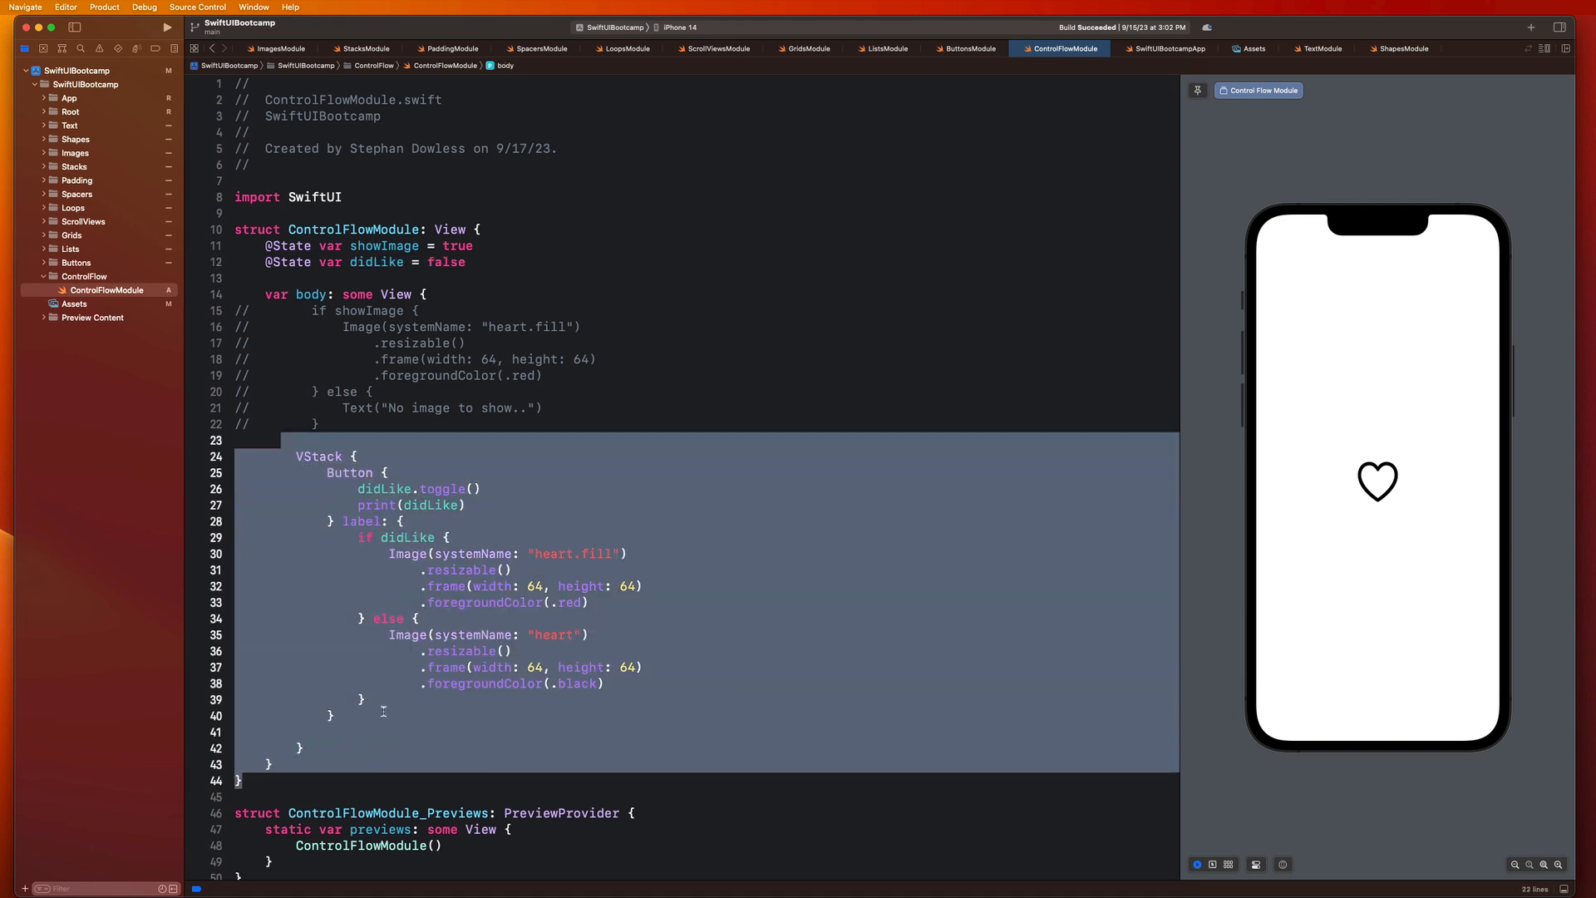
left_click(409, 537)
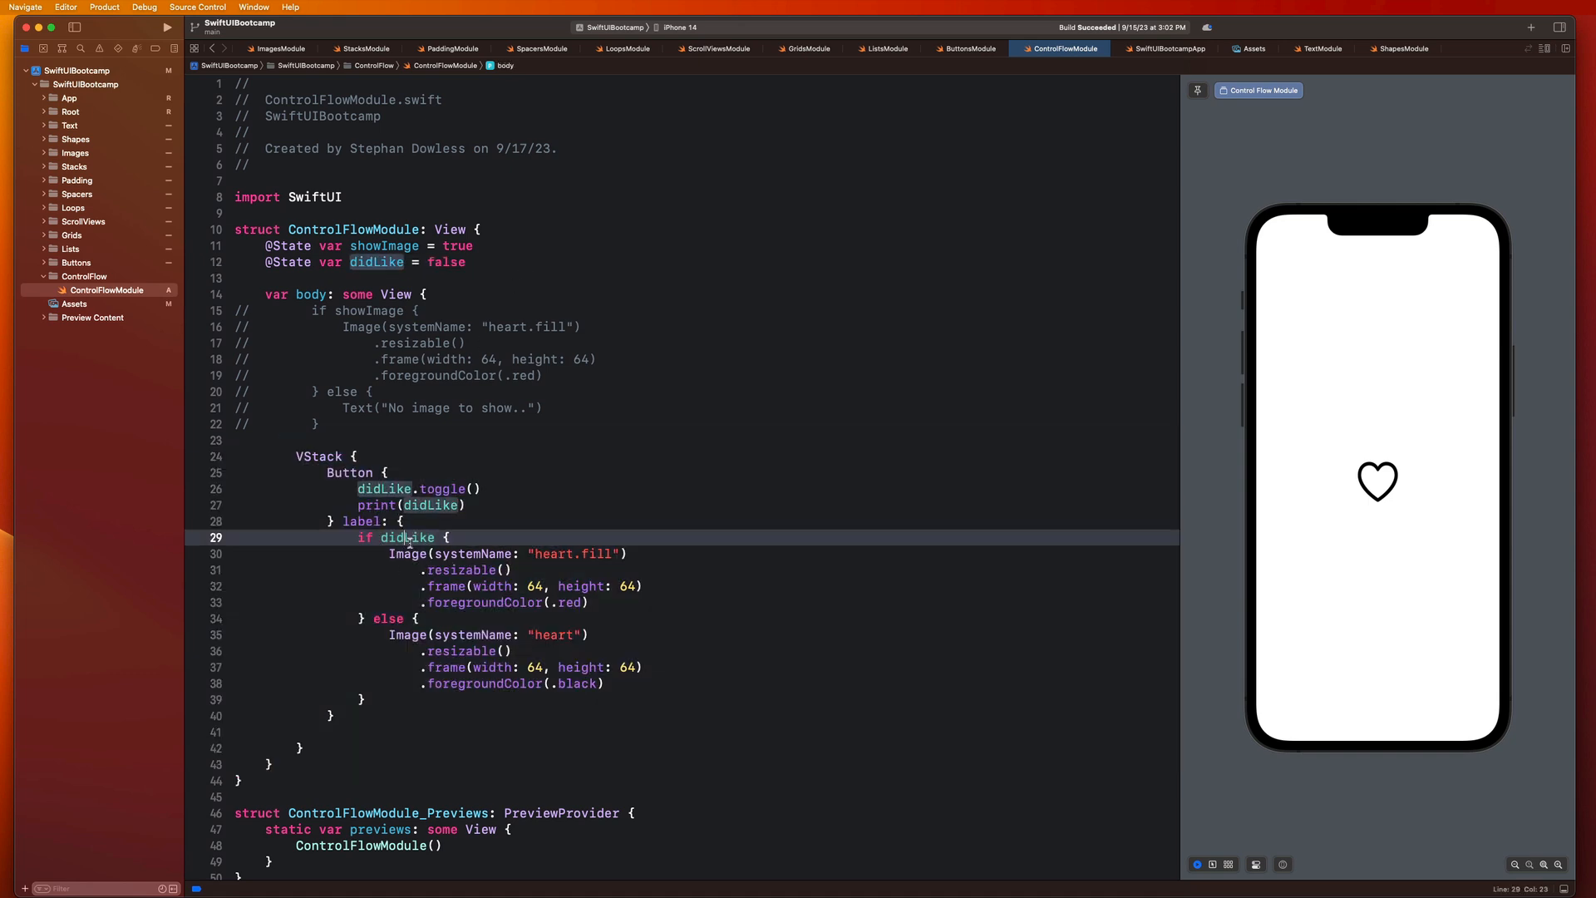
double_click(405, 537)
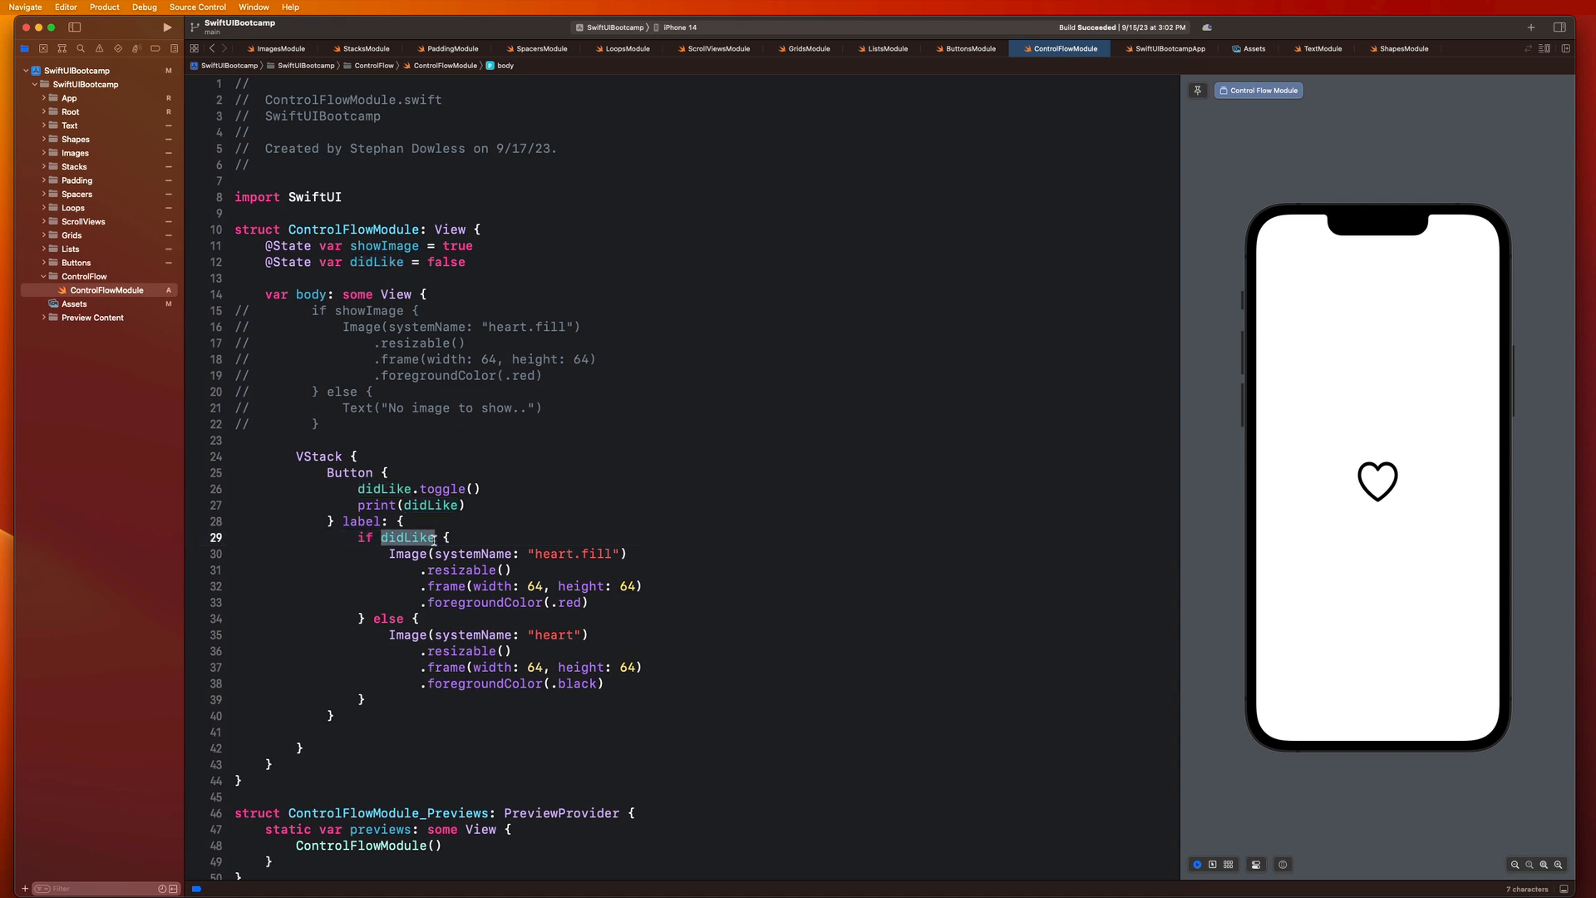
left_click_drag(389, 552, 589, 602)
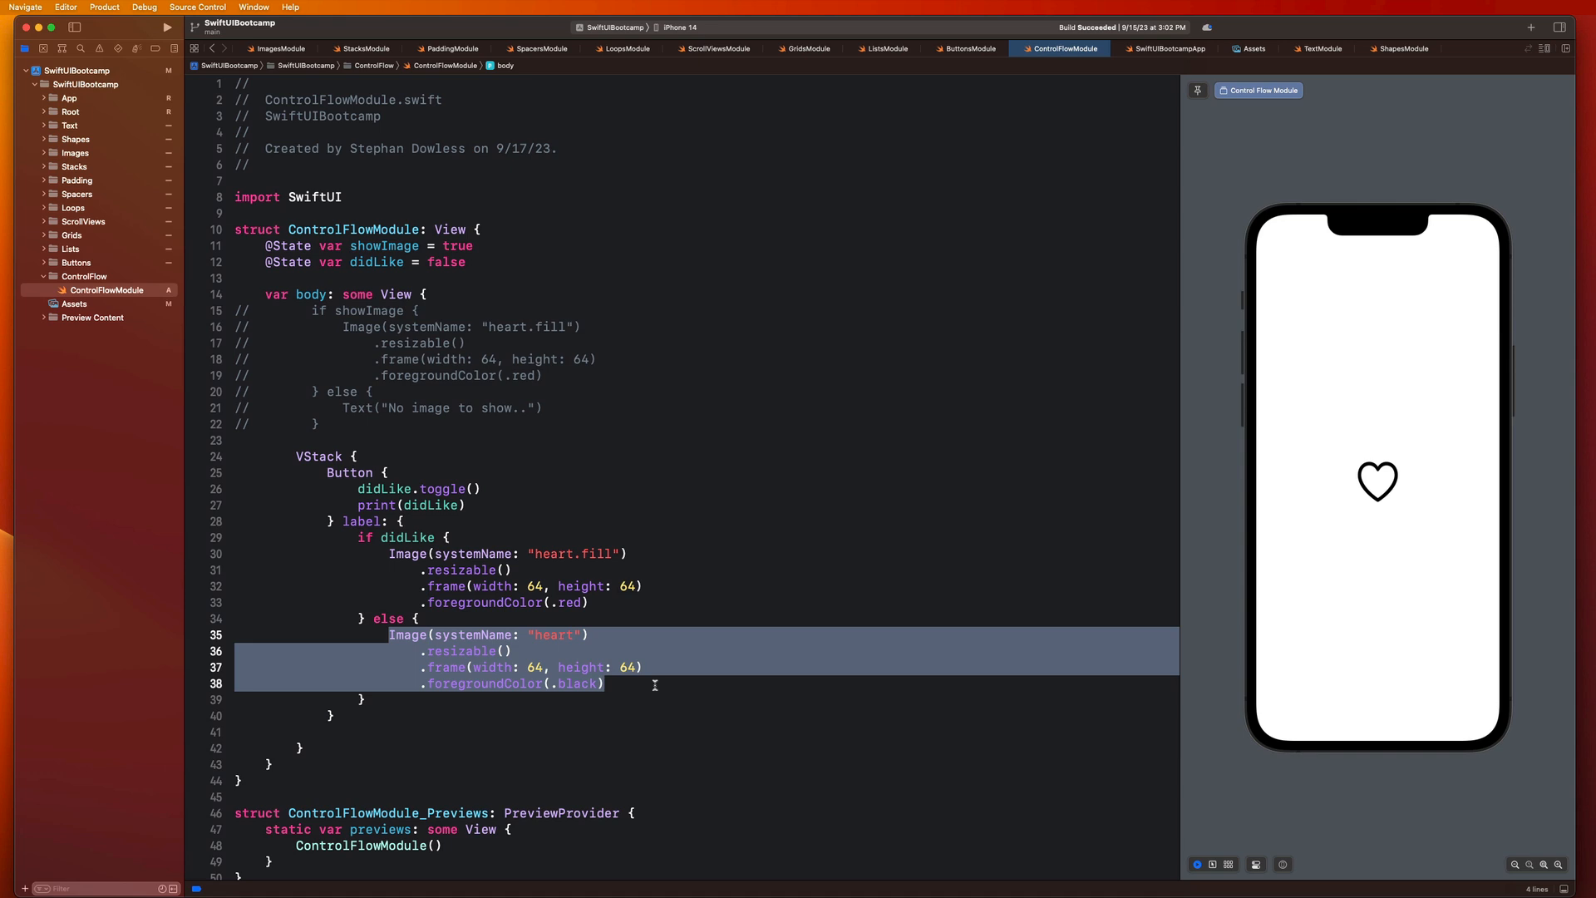
mouse_move(449, 264)
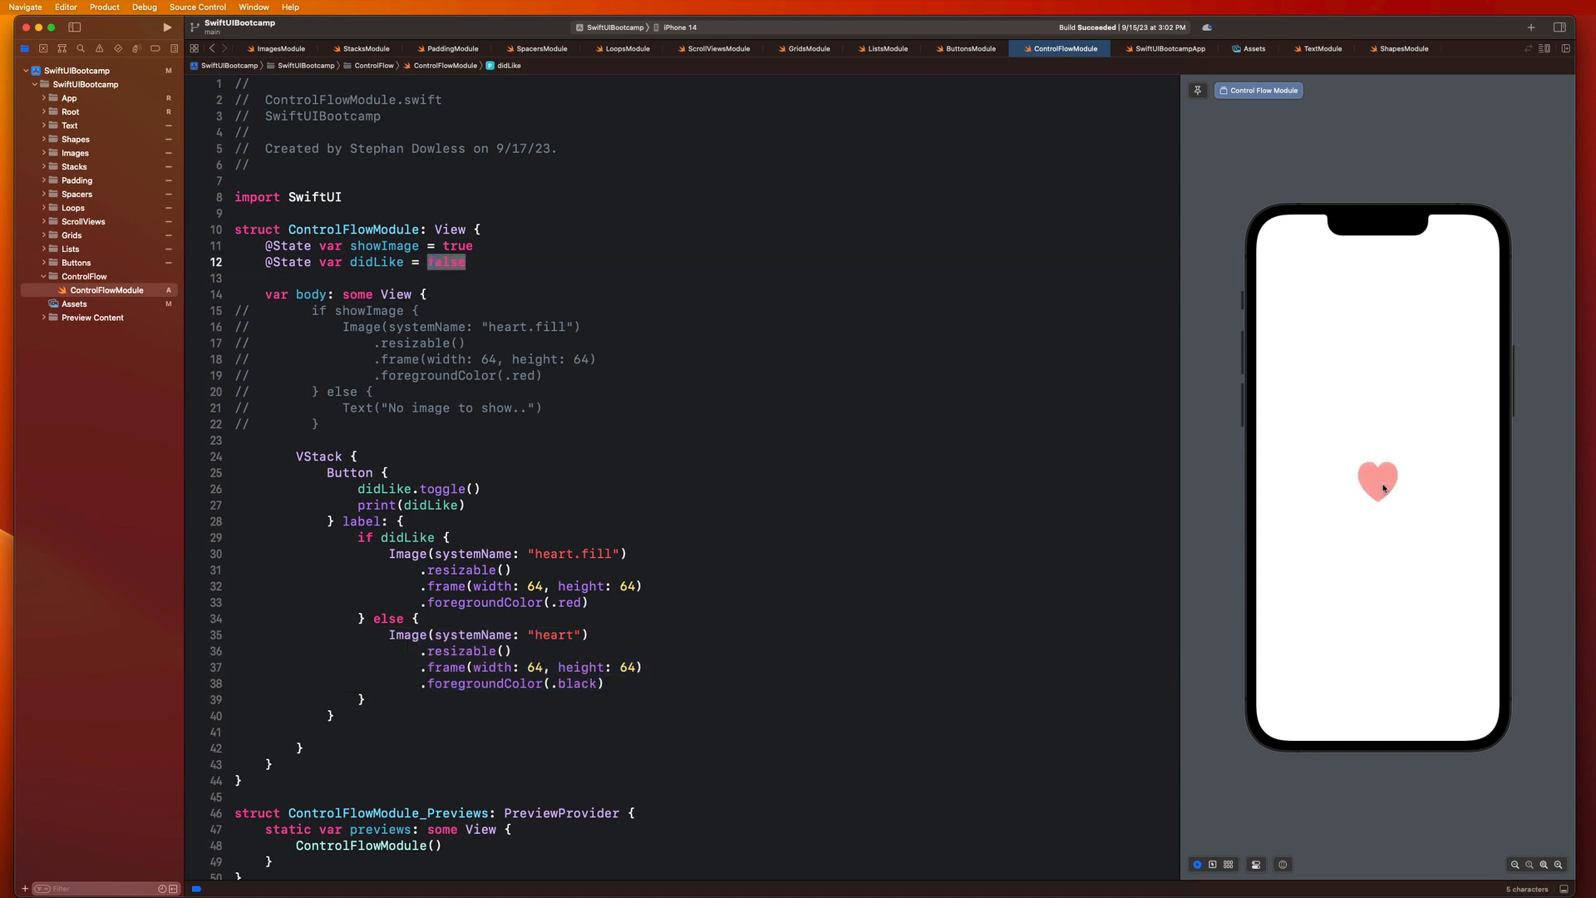
left_click(1376, 482)
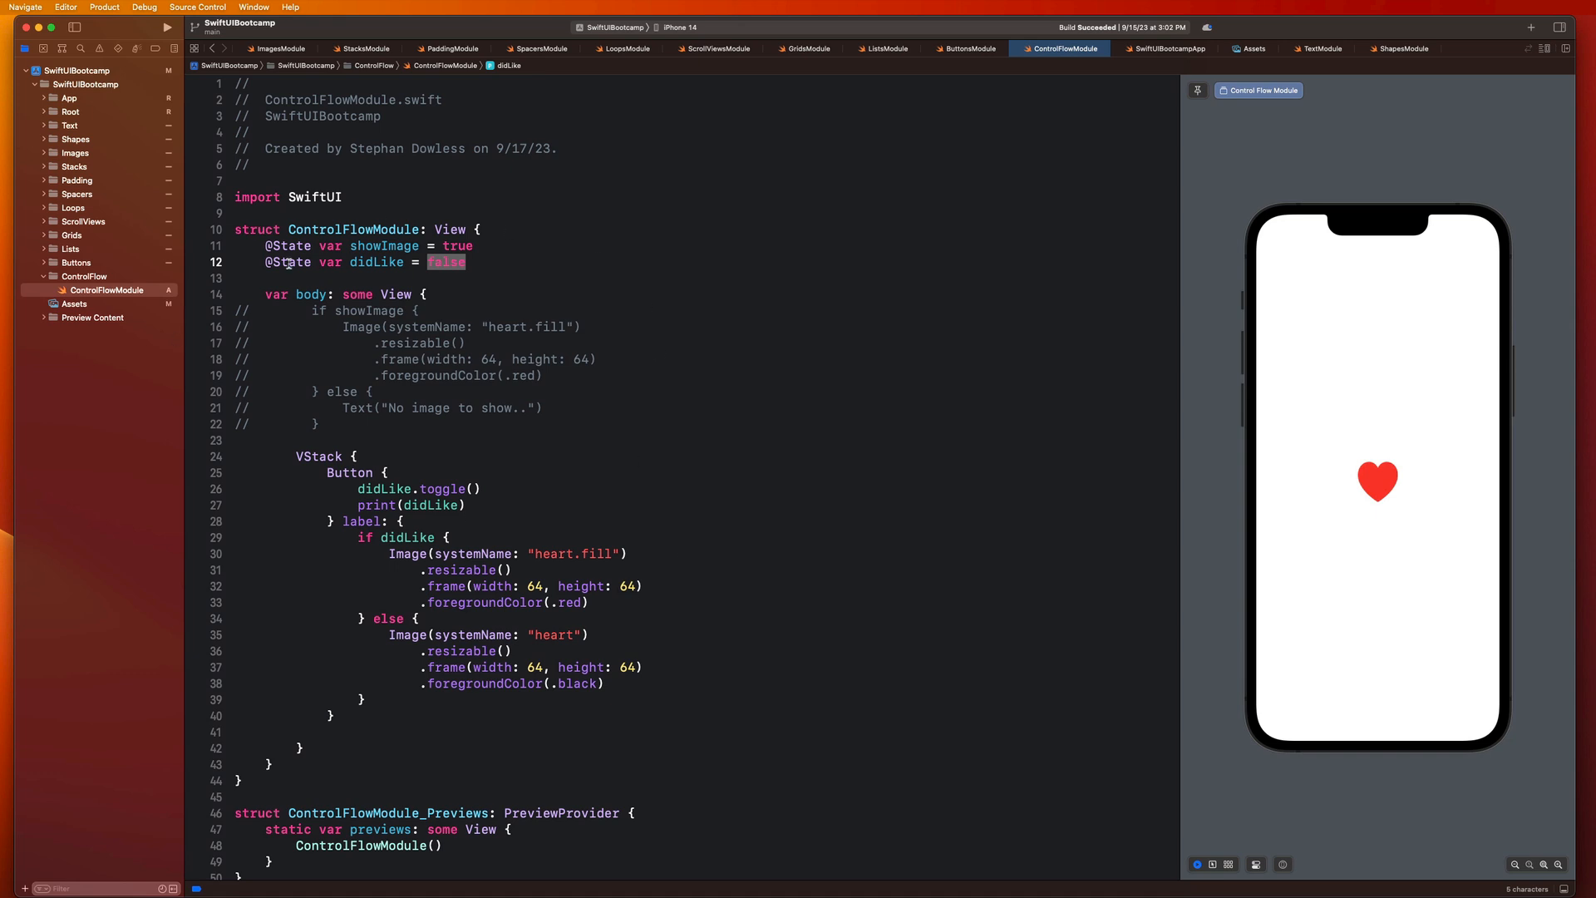
mouse_move(393, 576)
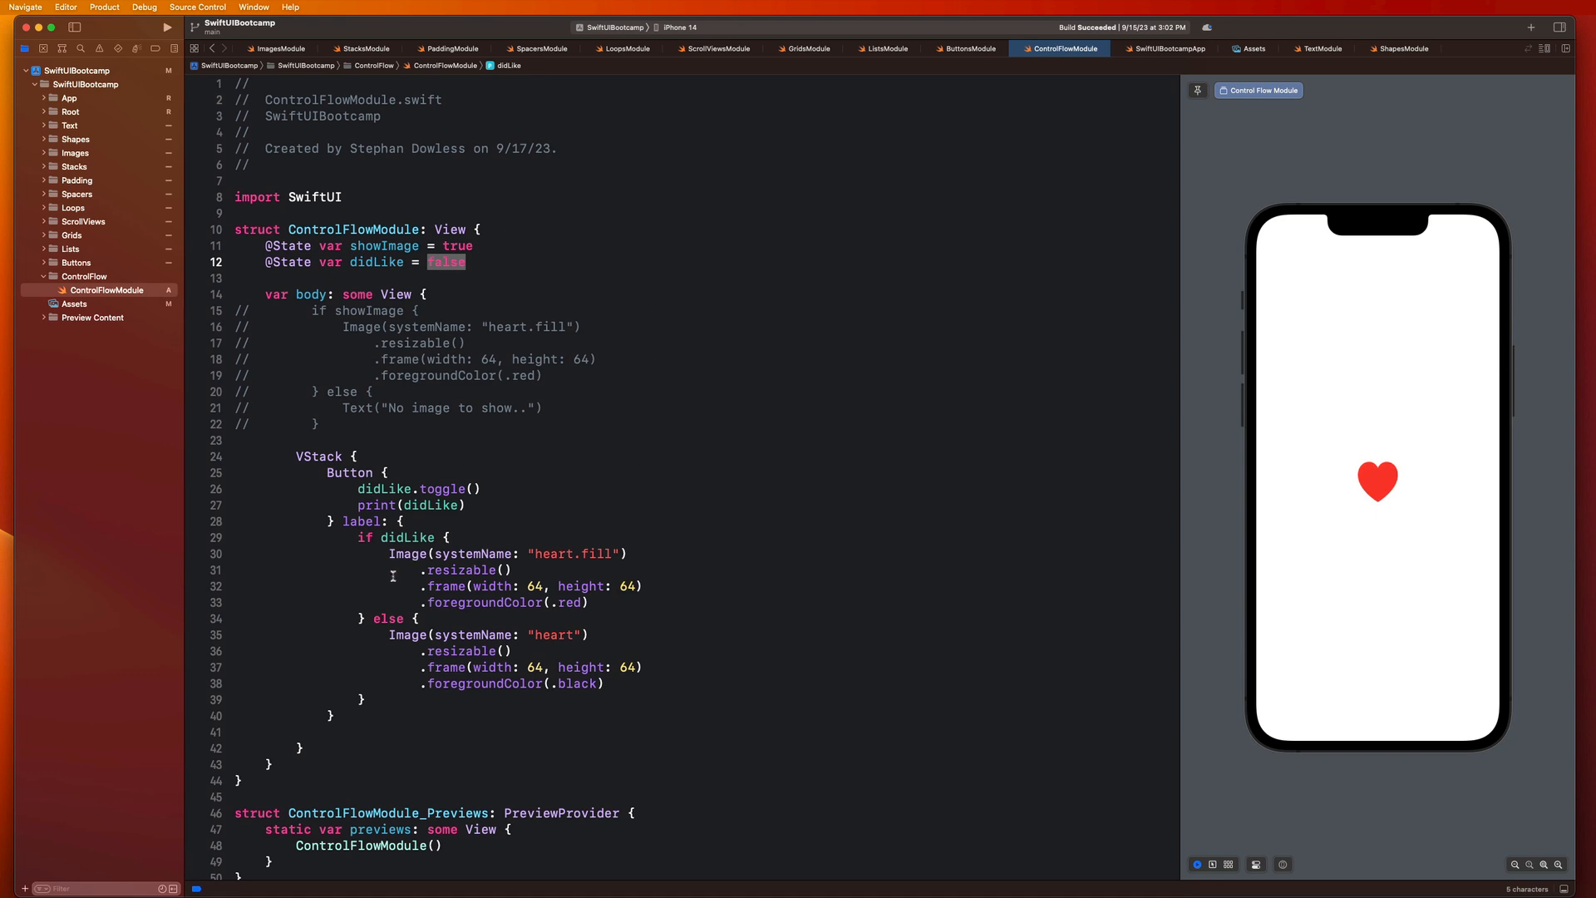
left_click(404, 554)
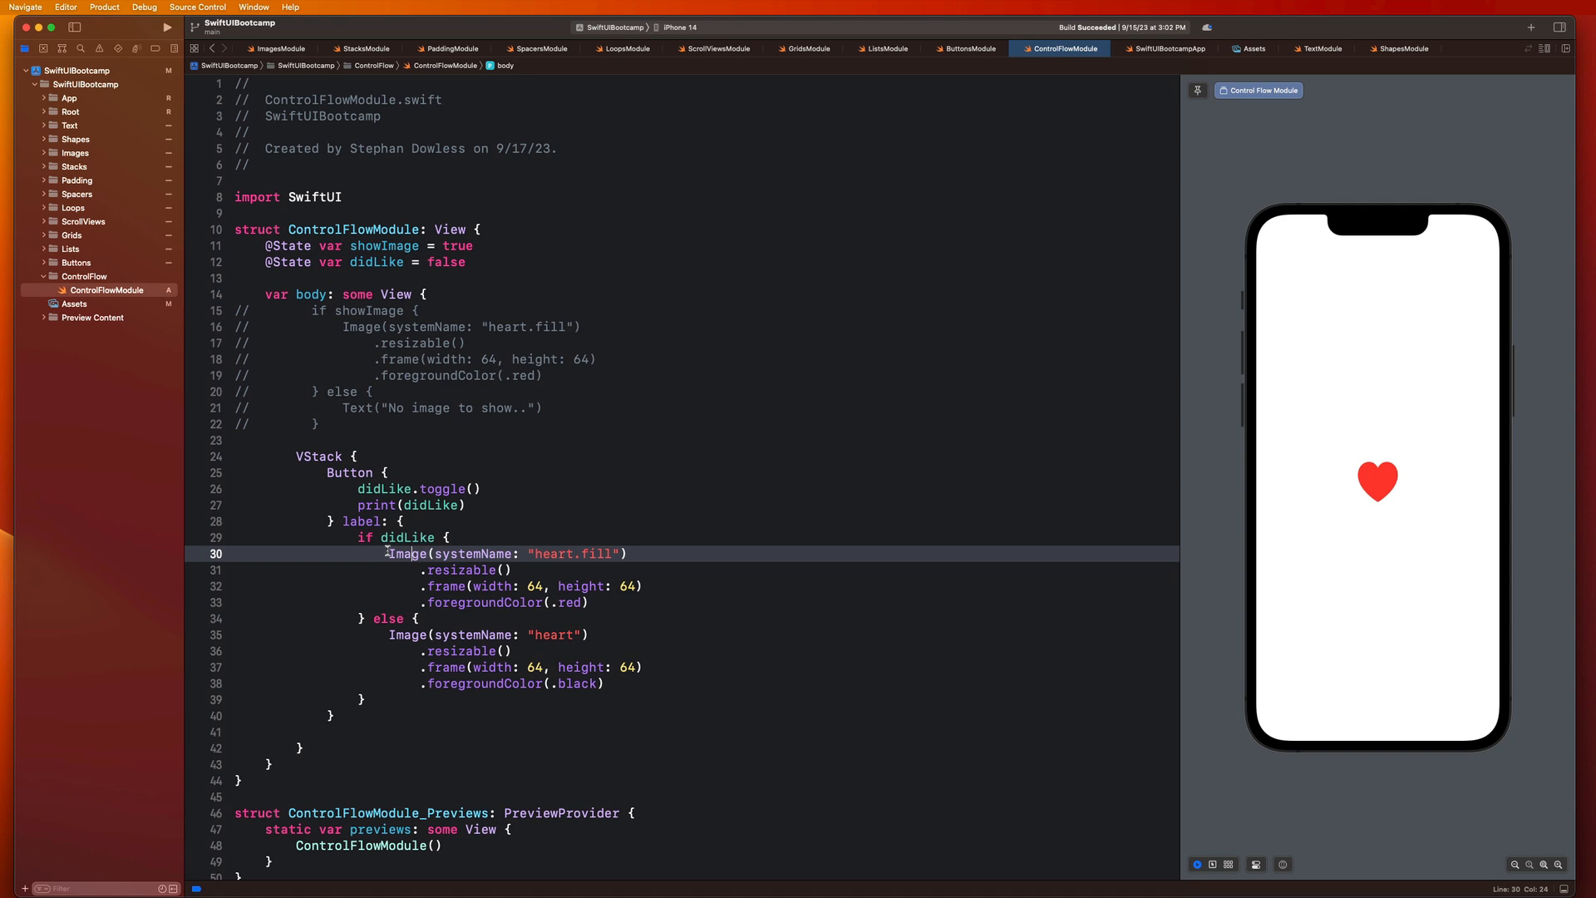
left_click_drag(389, 552, 586, 602)
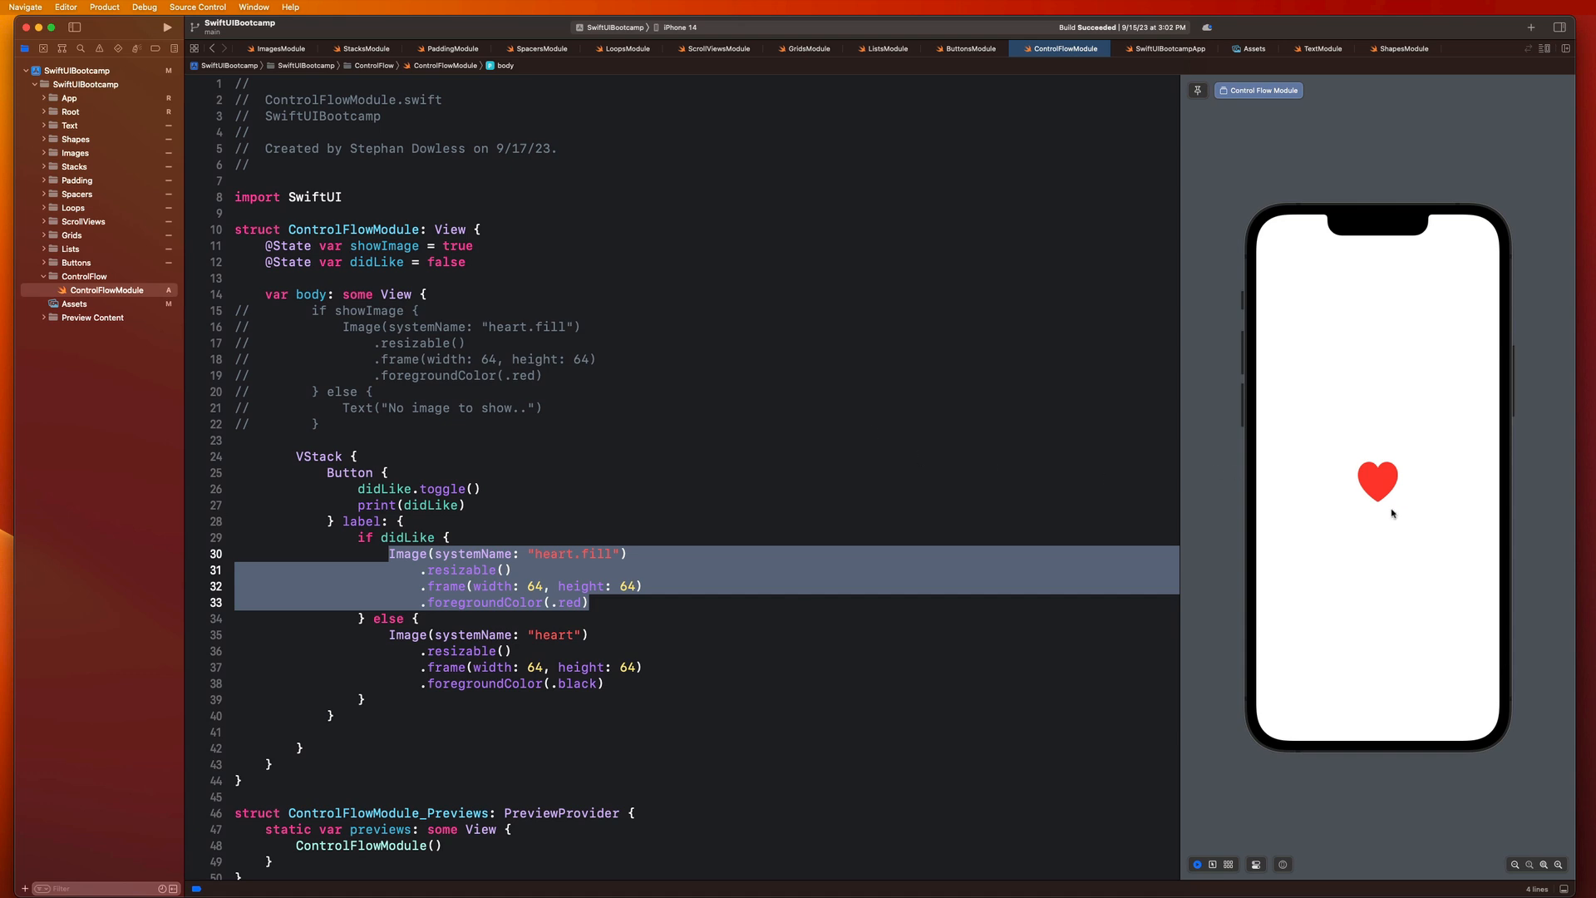
mouse_move(1426, 517)
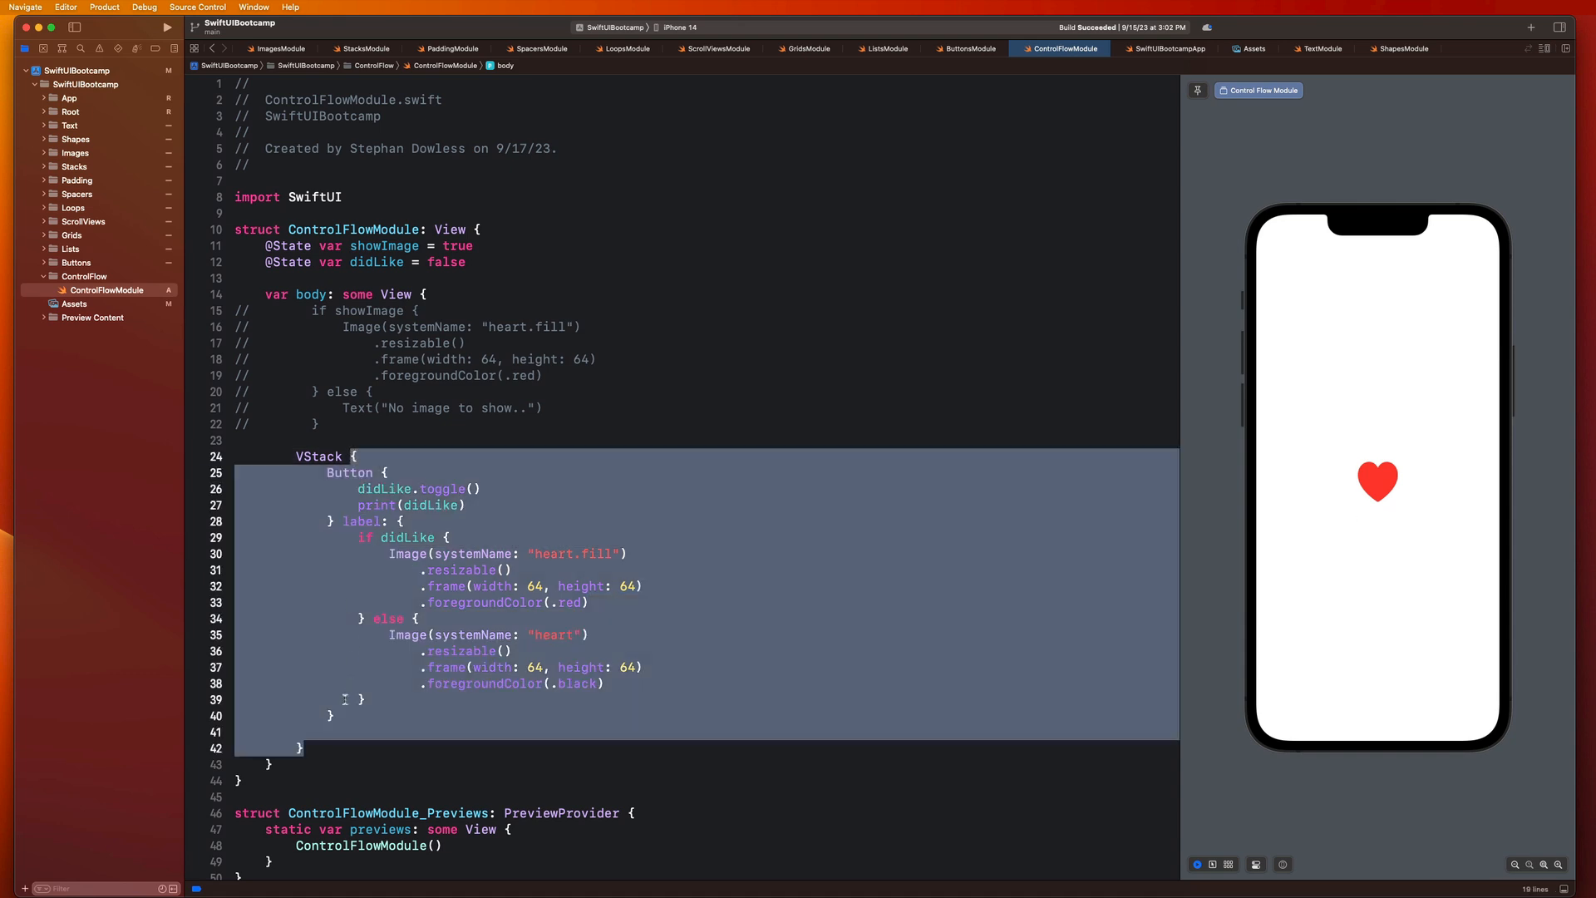
type("Te")
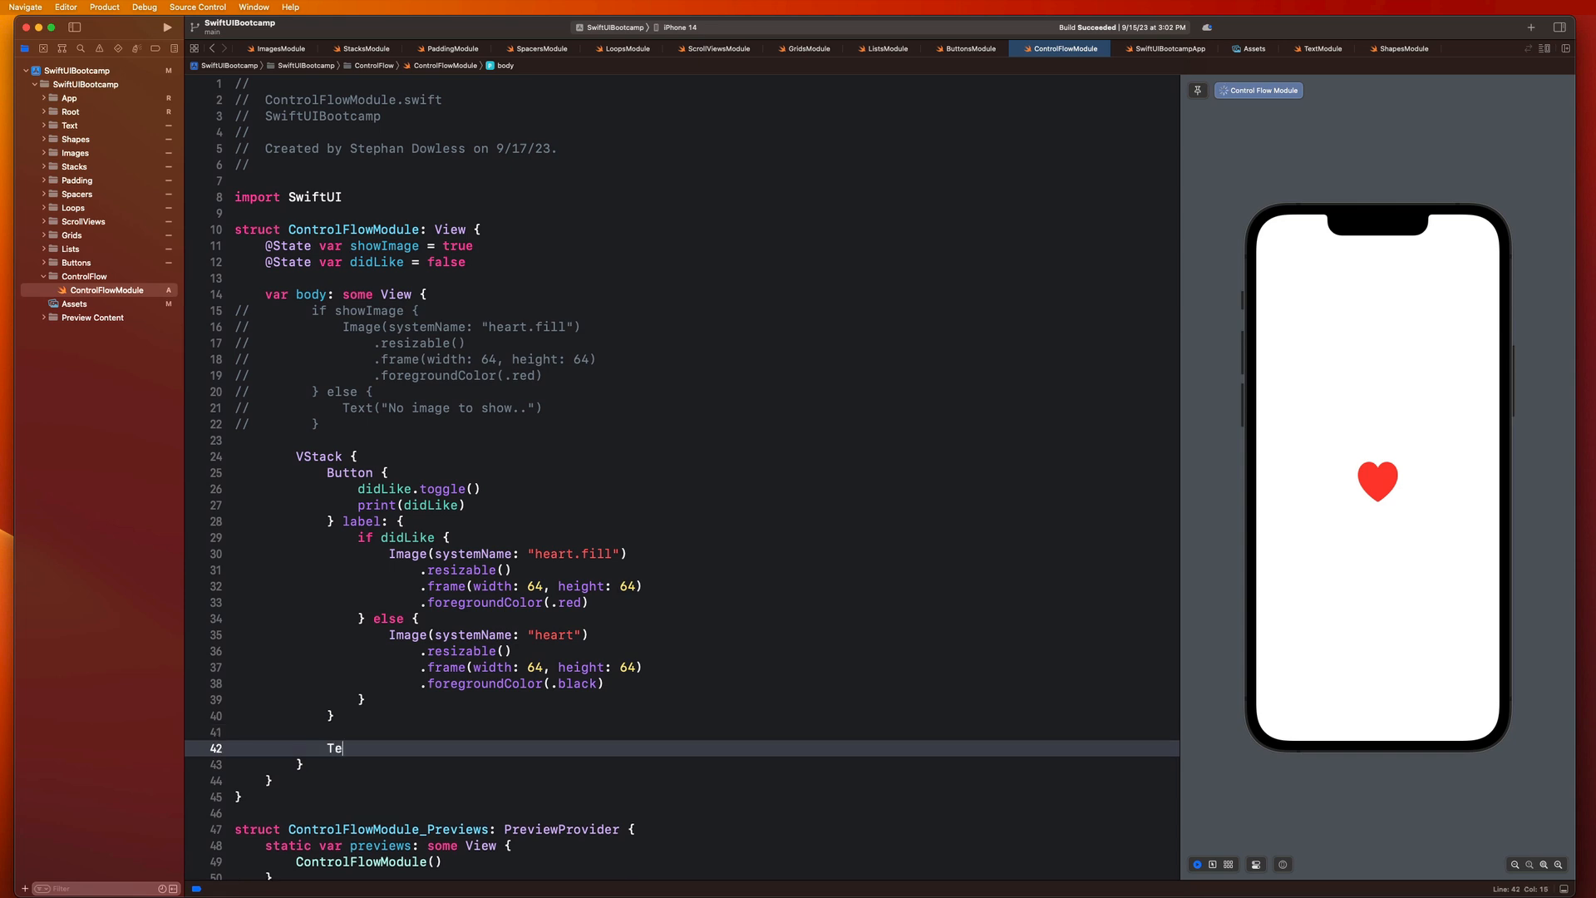
type("xt(\"\")")
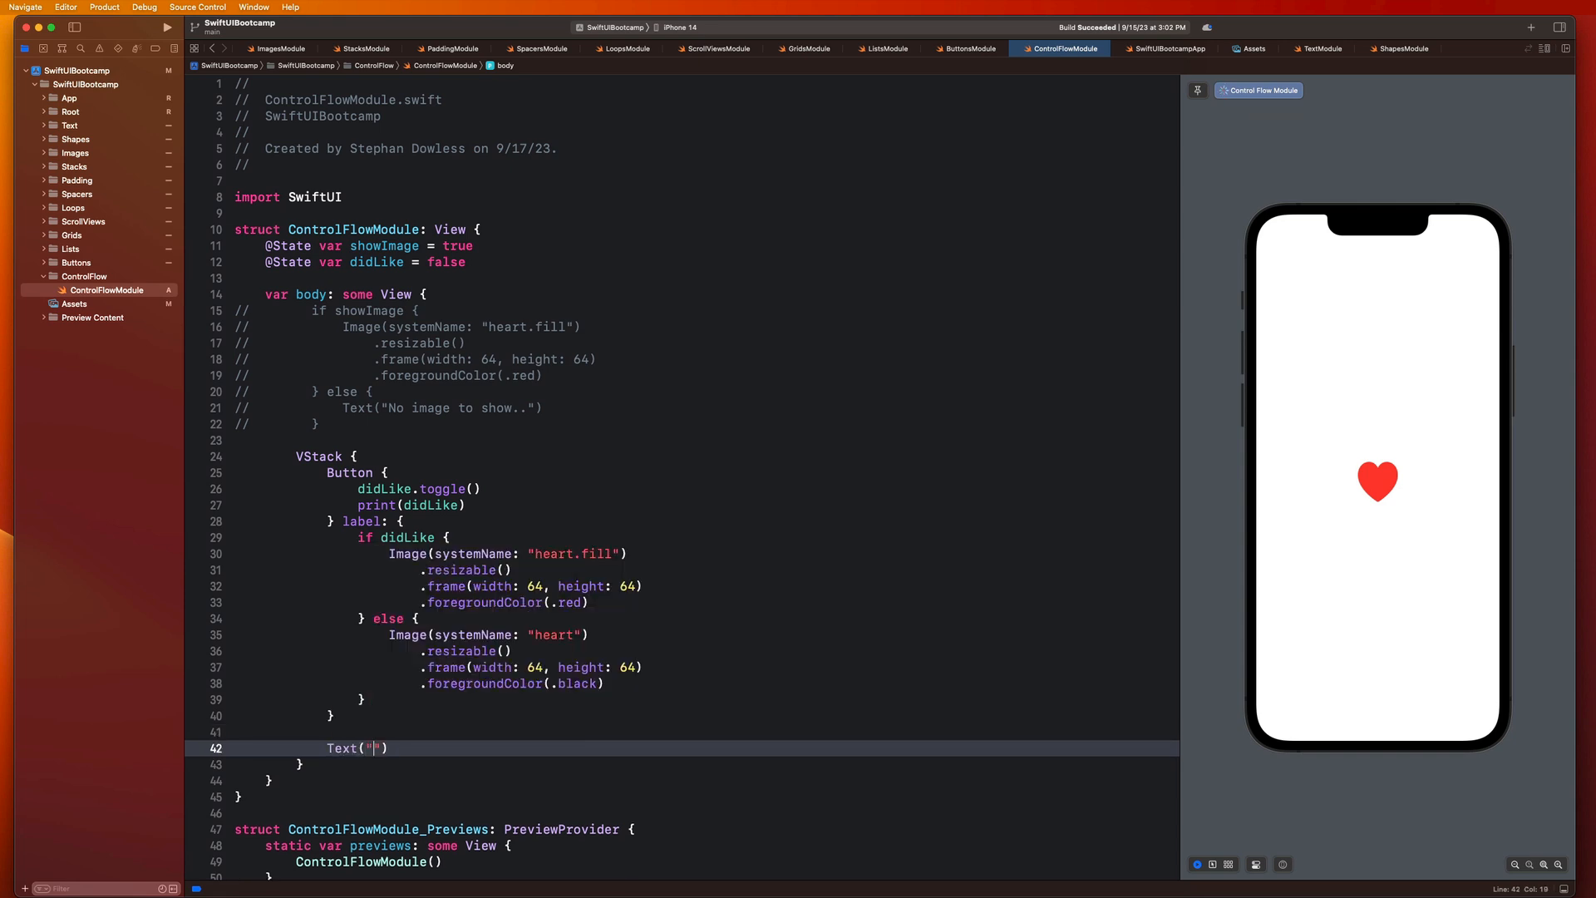
left_click(1377, 480)
type(".font(.headline)")
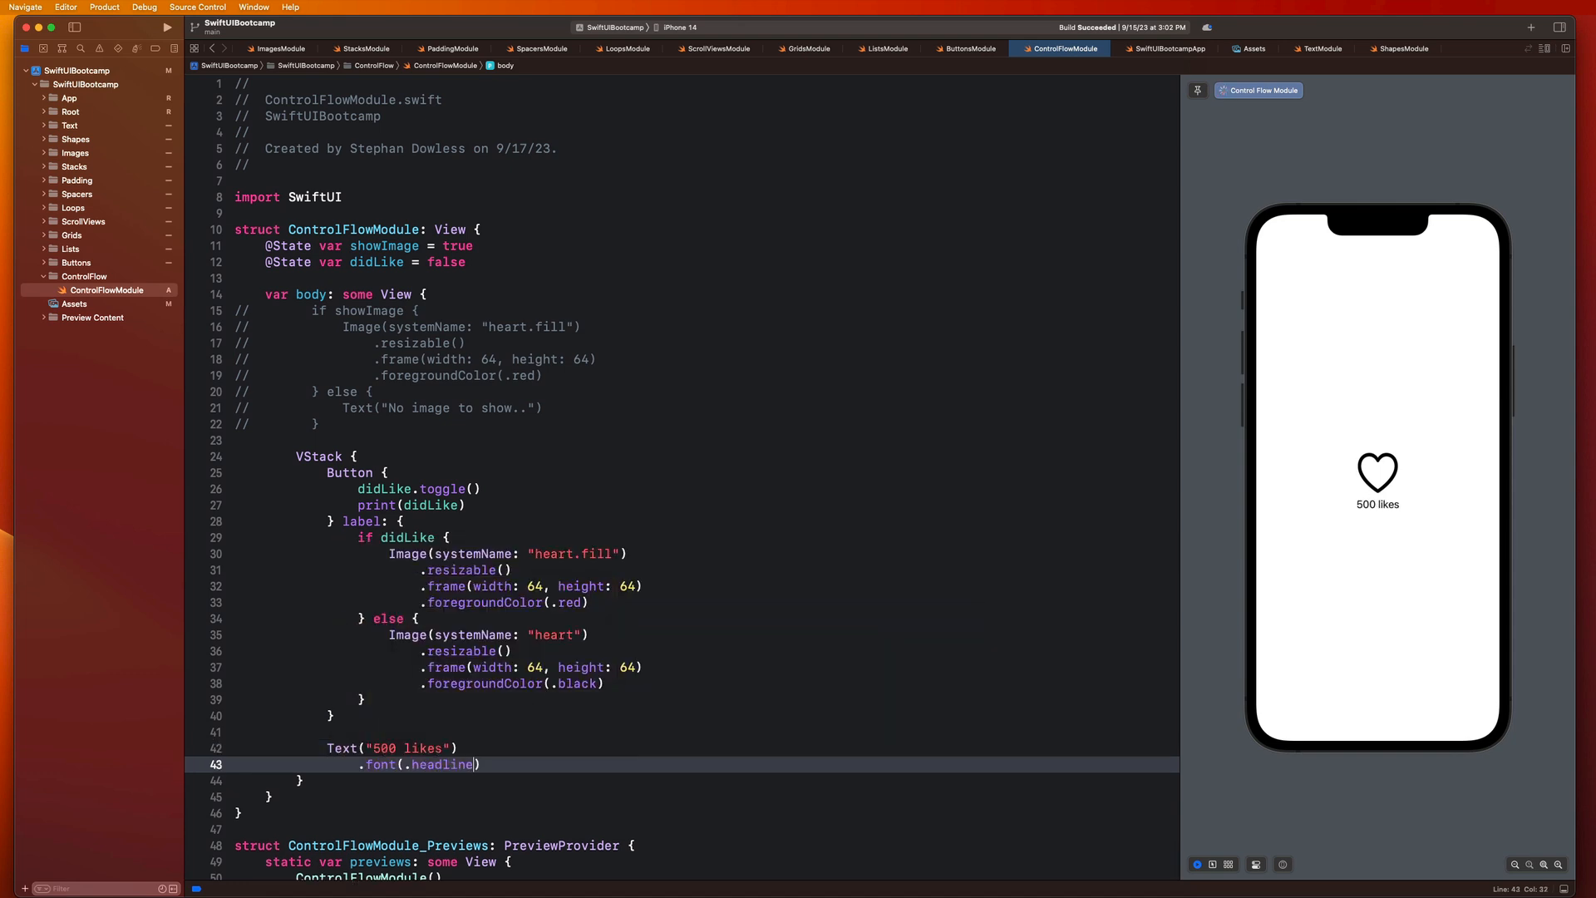
mouse_move(1407, 519)
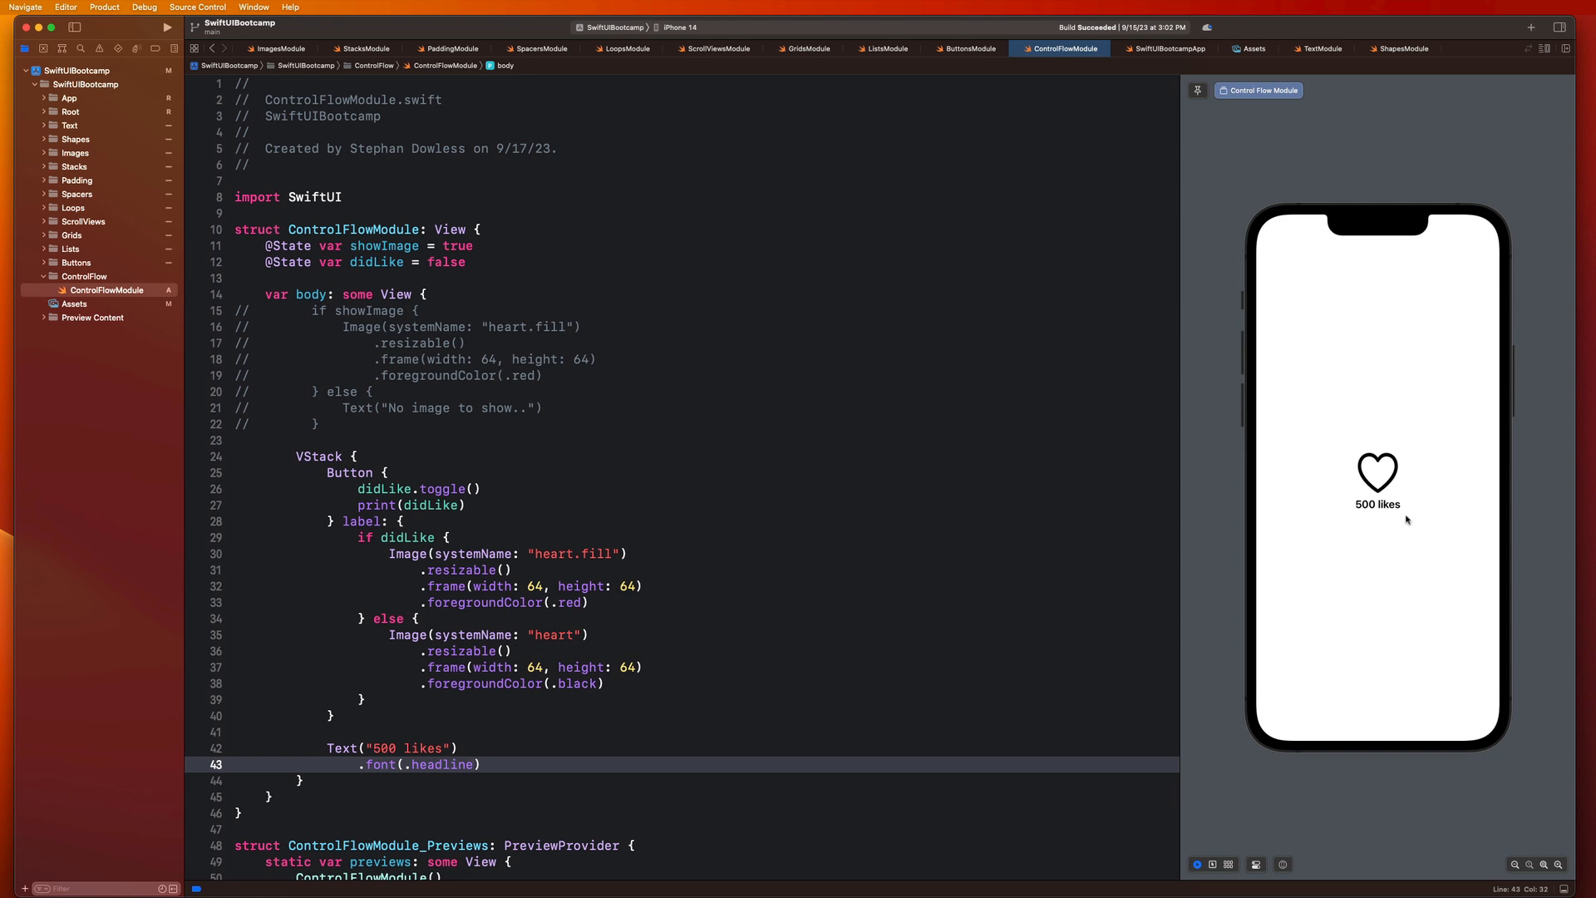
left_click(1376, 472)
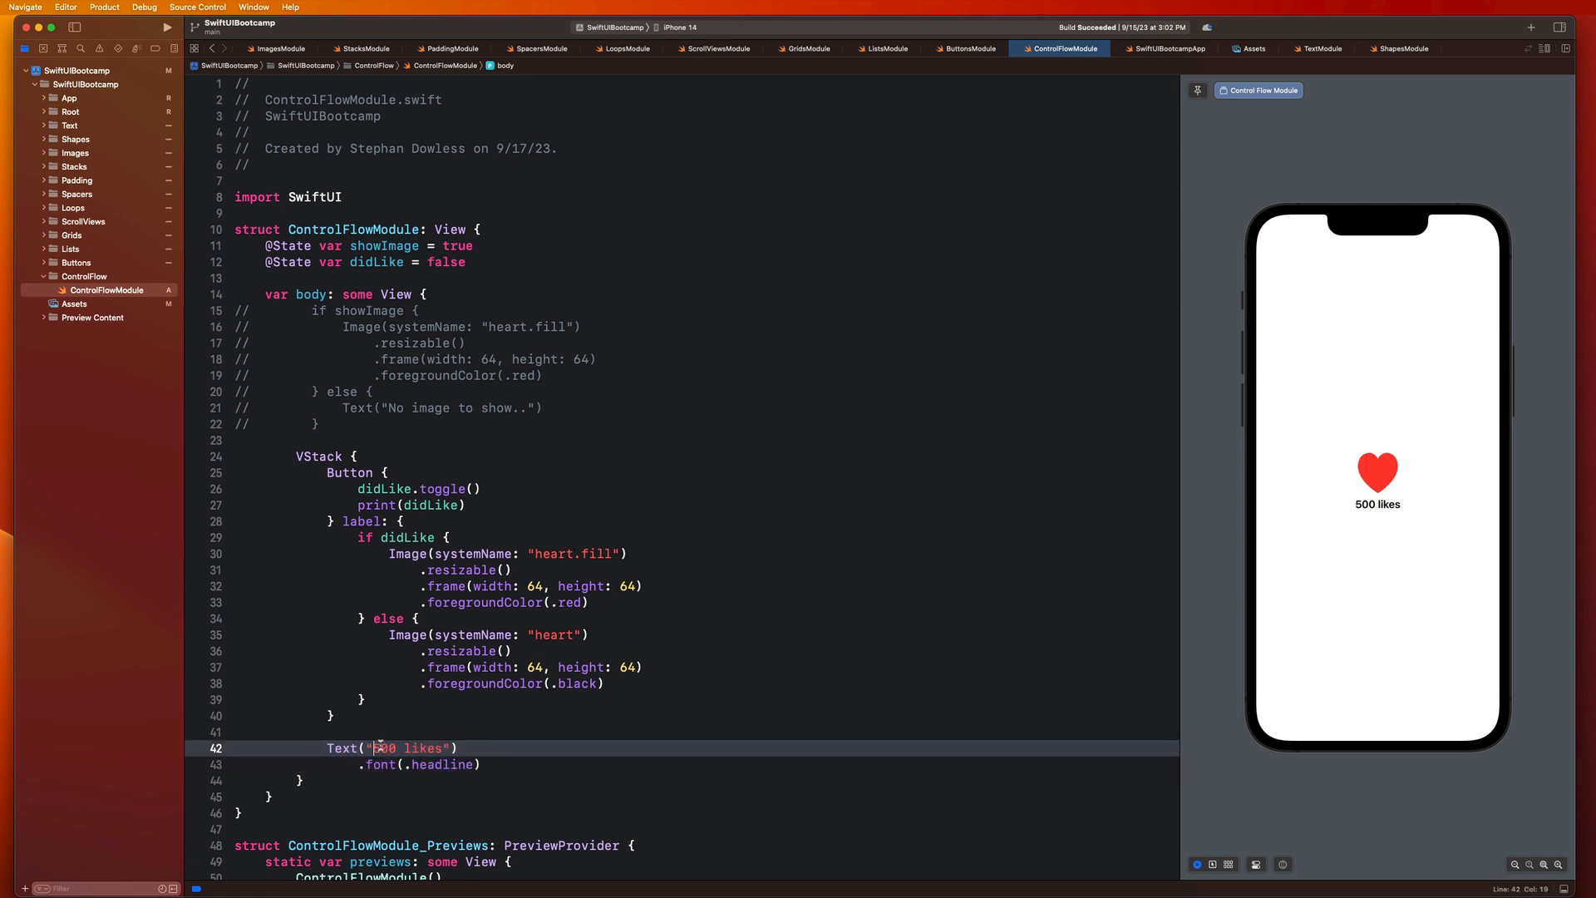
double_click(384, 748)
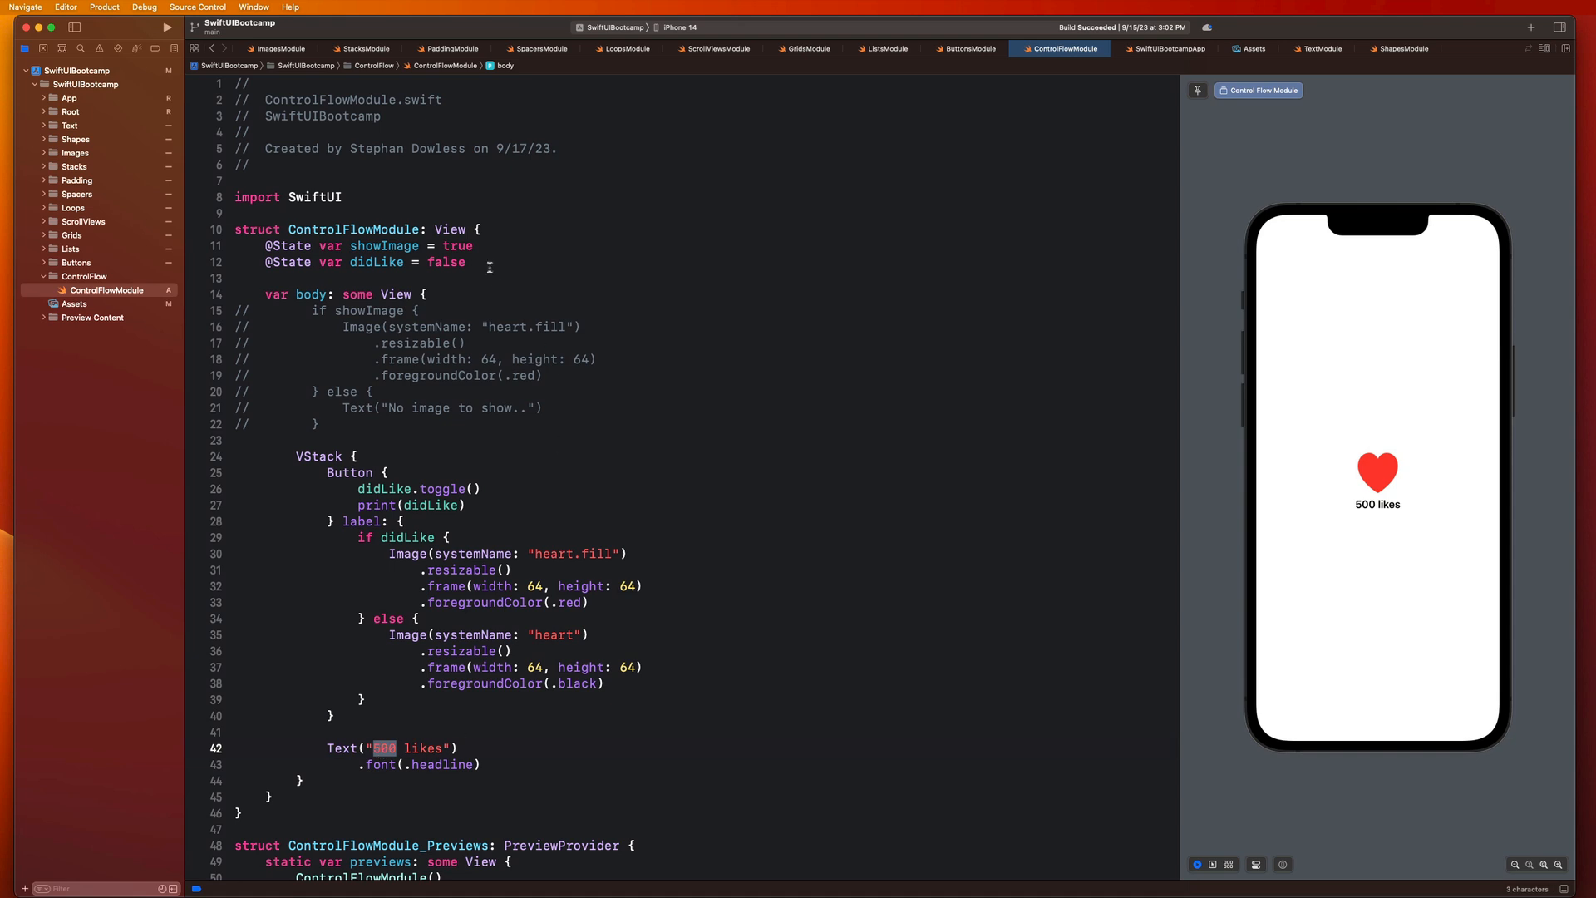
type("@State")
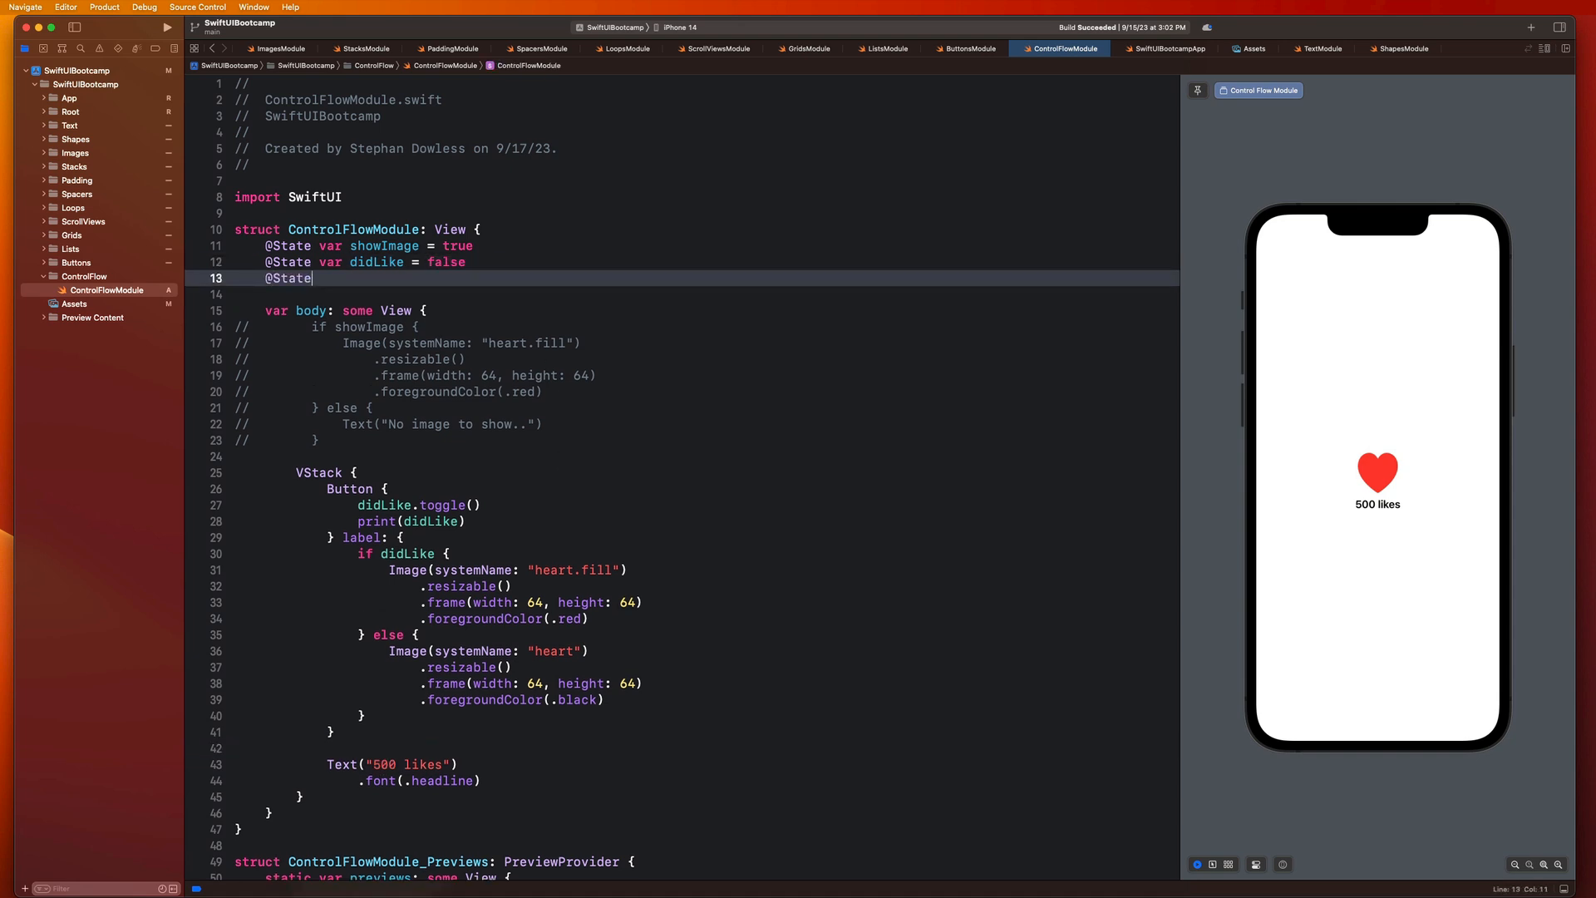
type("var")
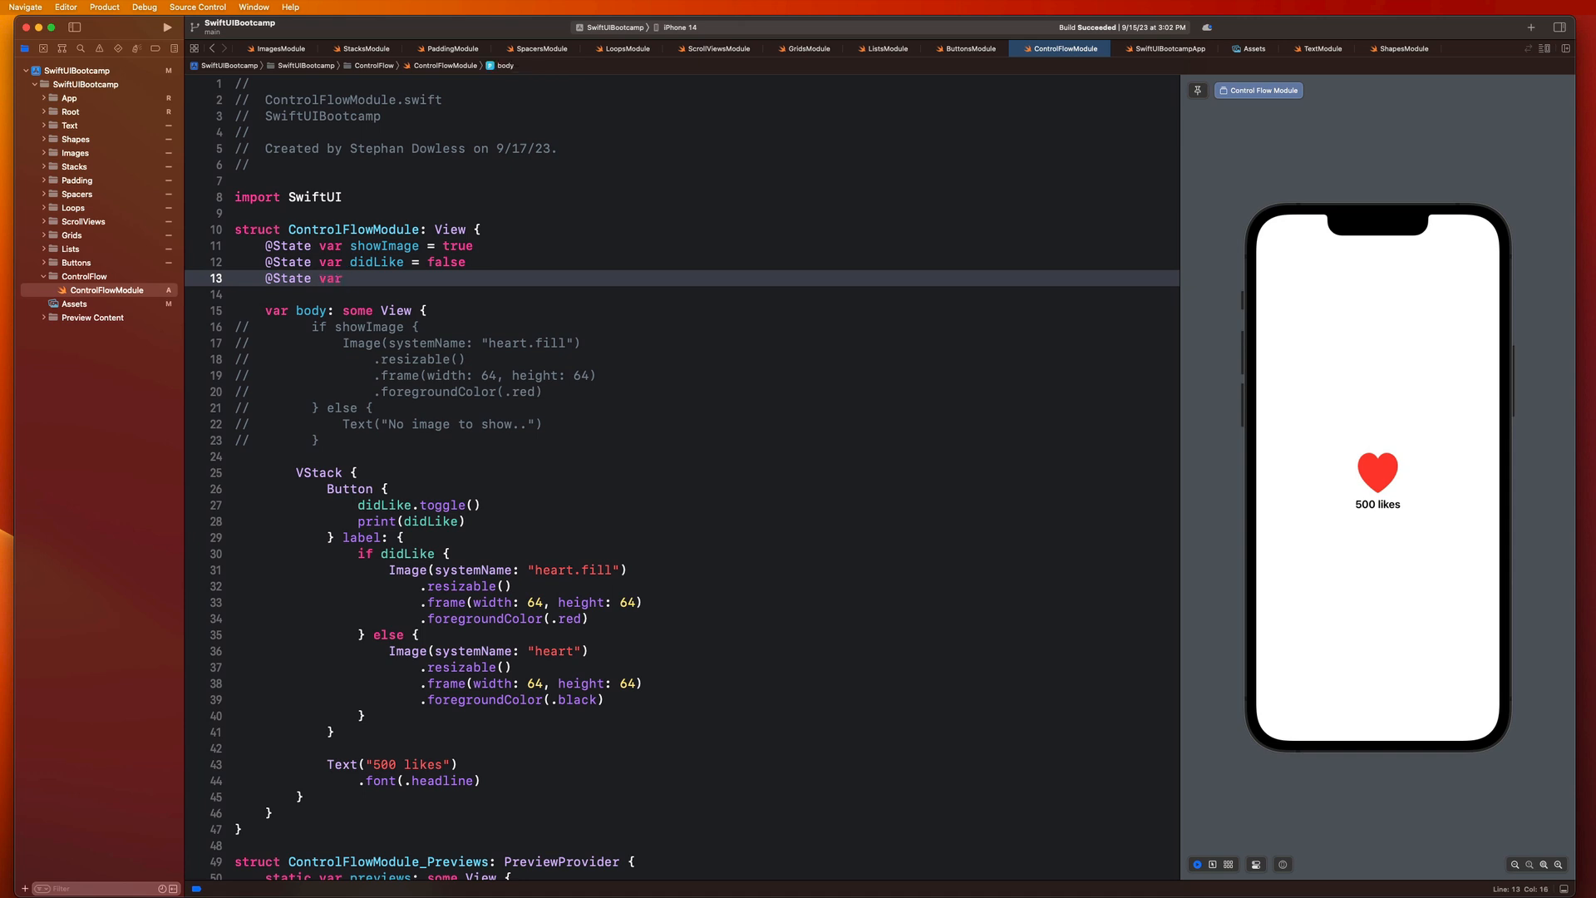
type("li")
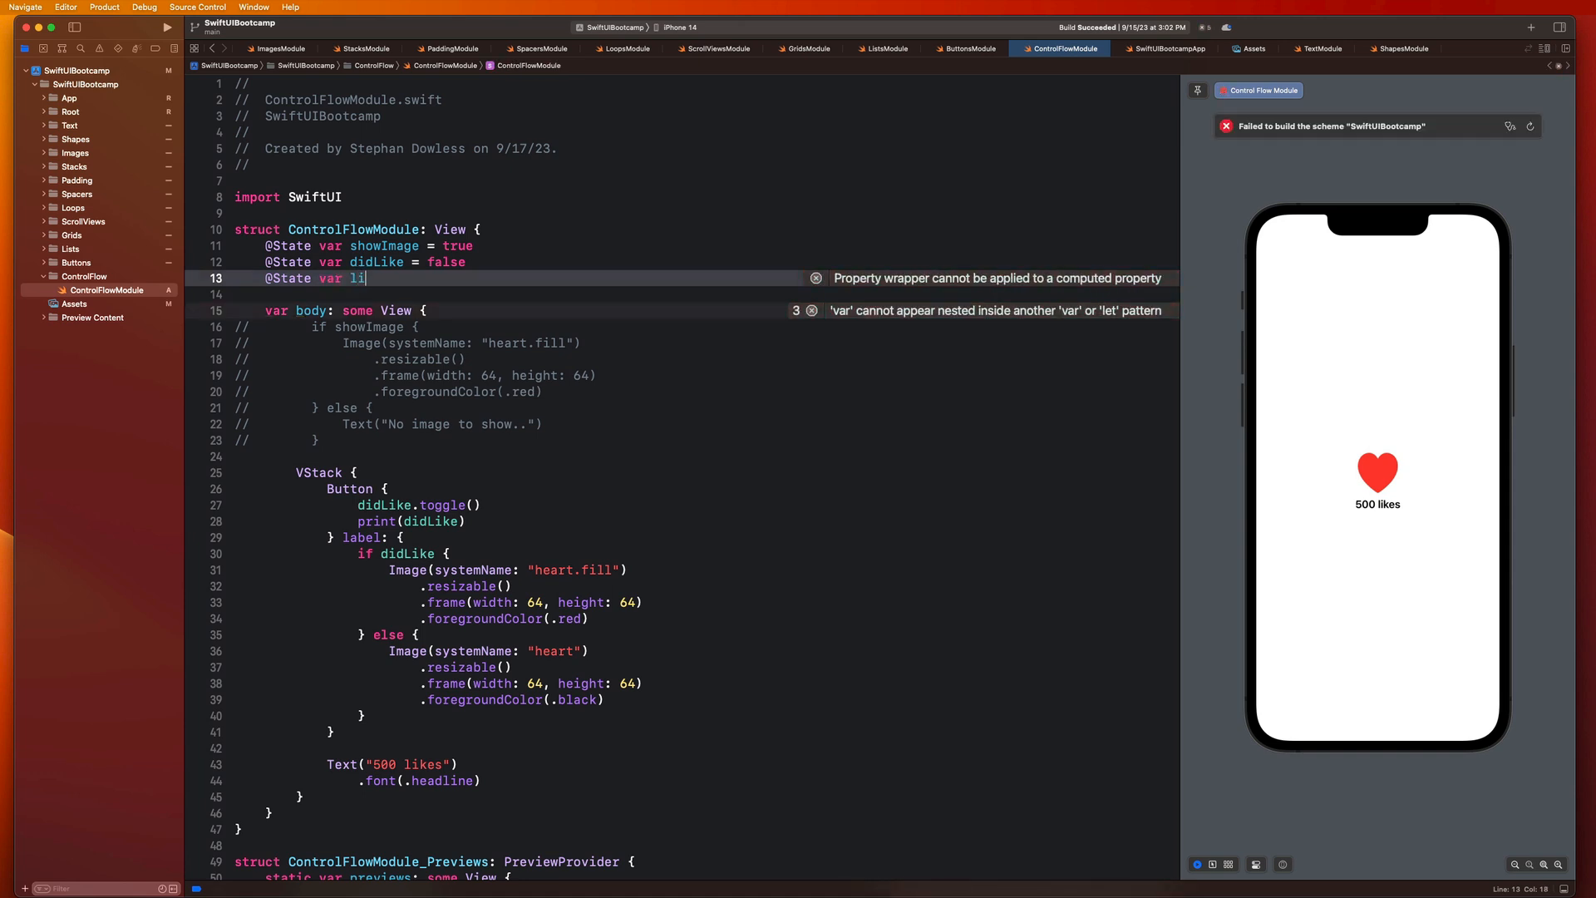
type("kes = 500")
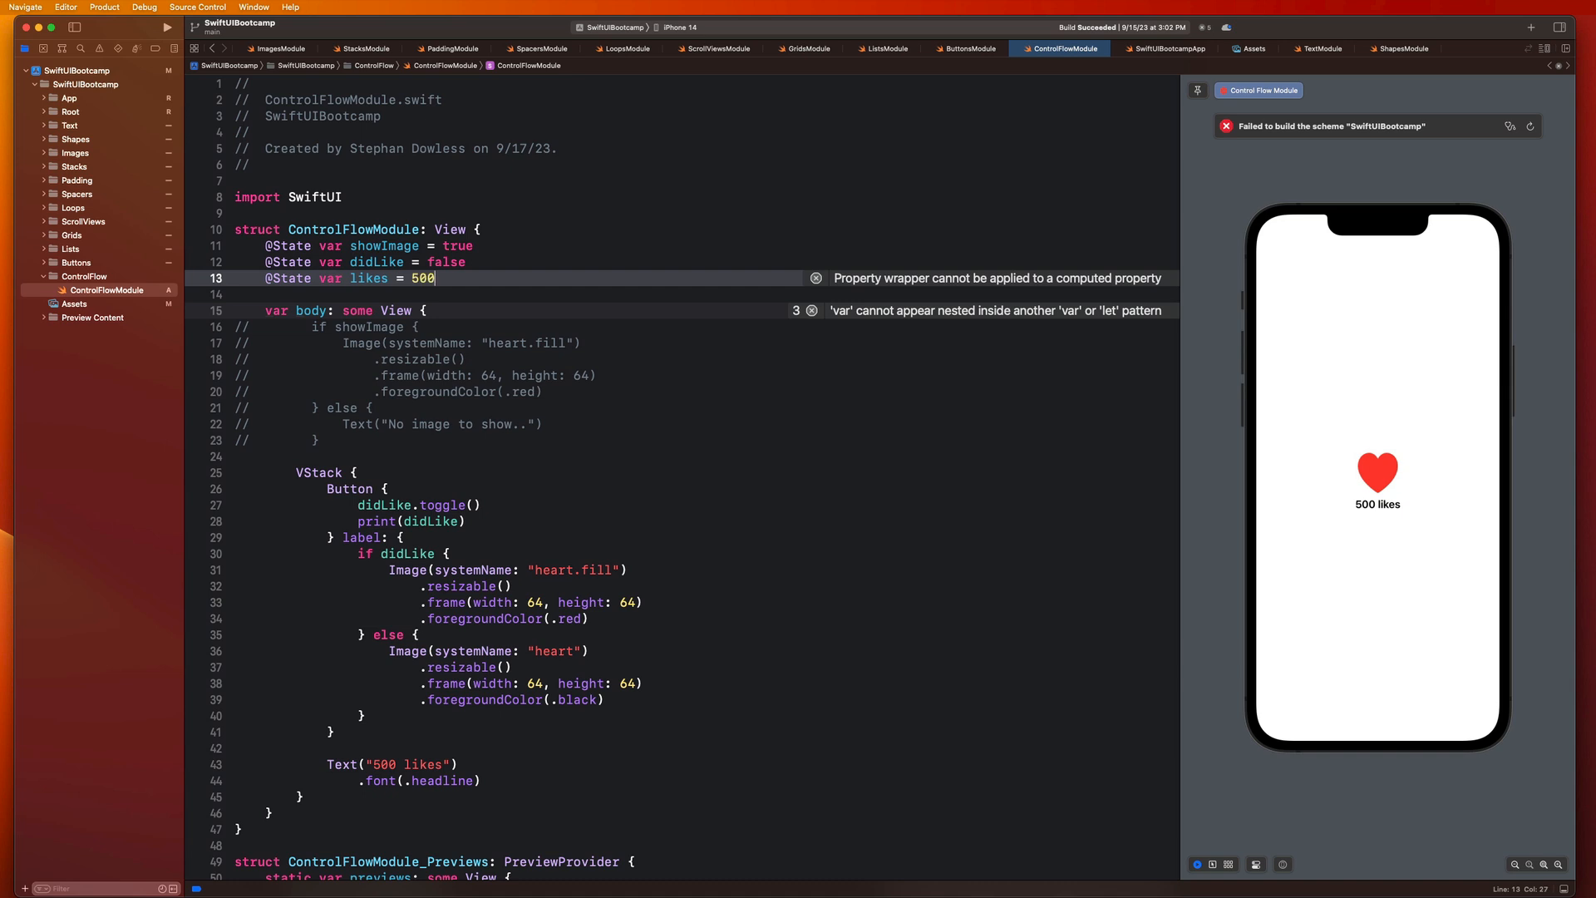
double_click(383, 765)
type("\\")
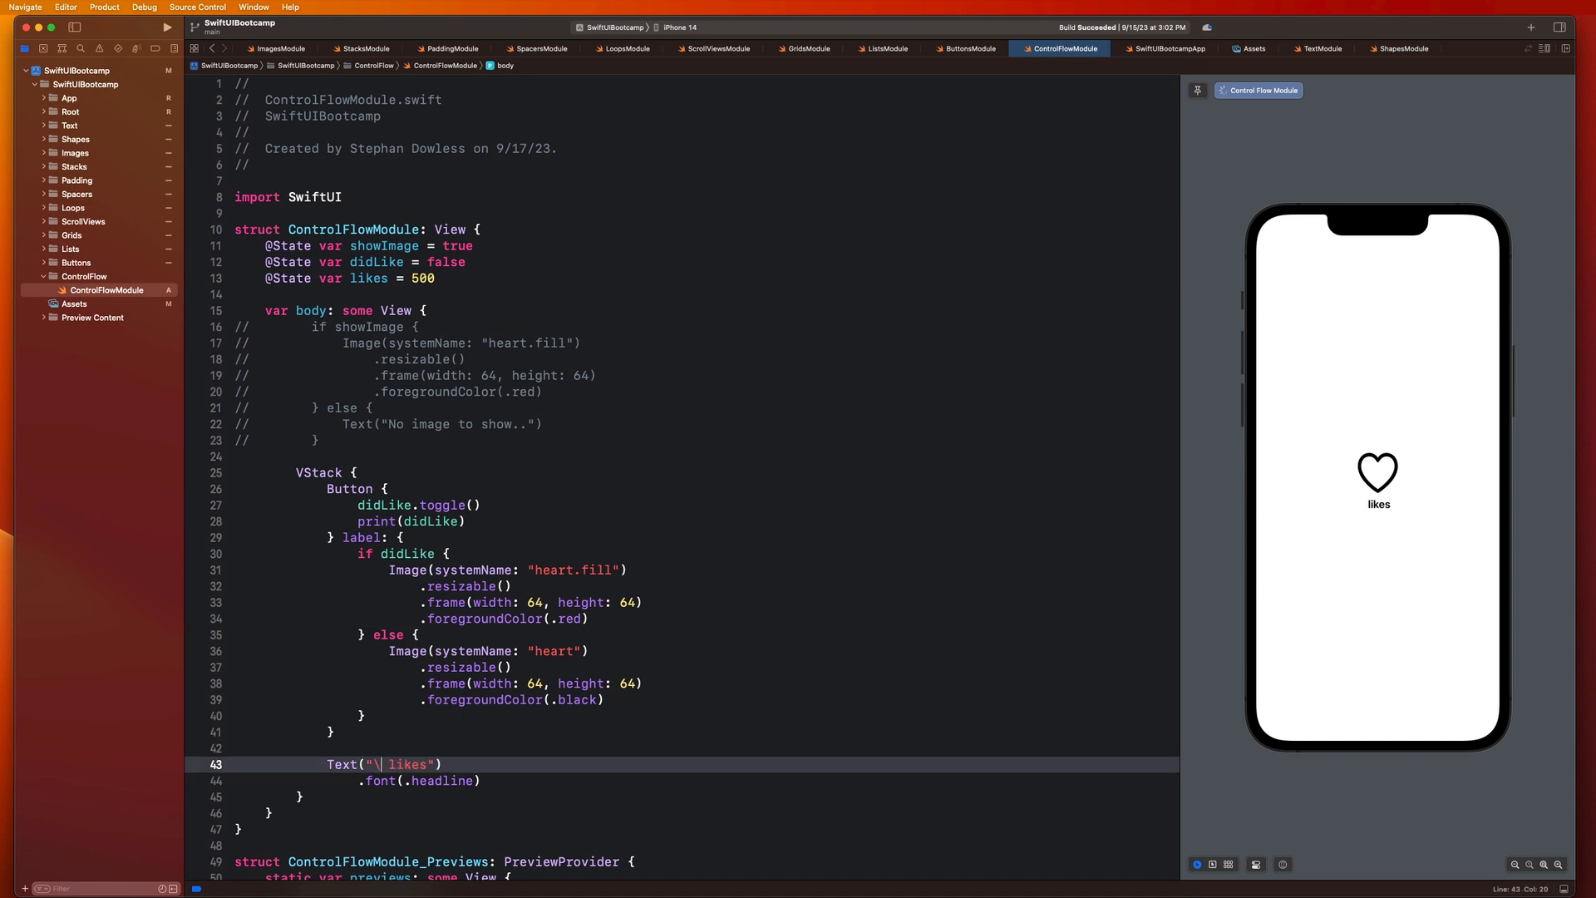
type("(likes")
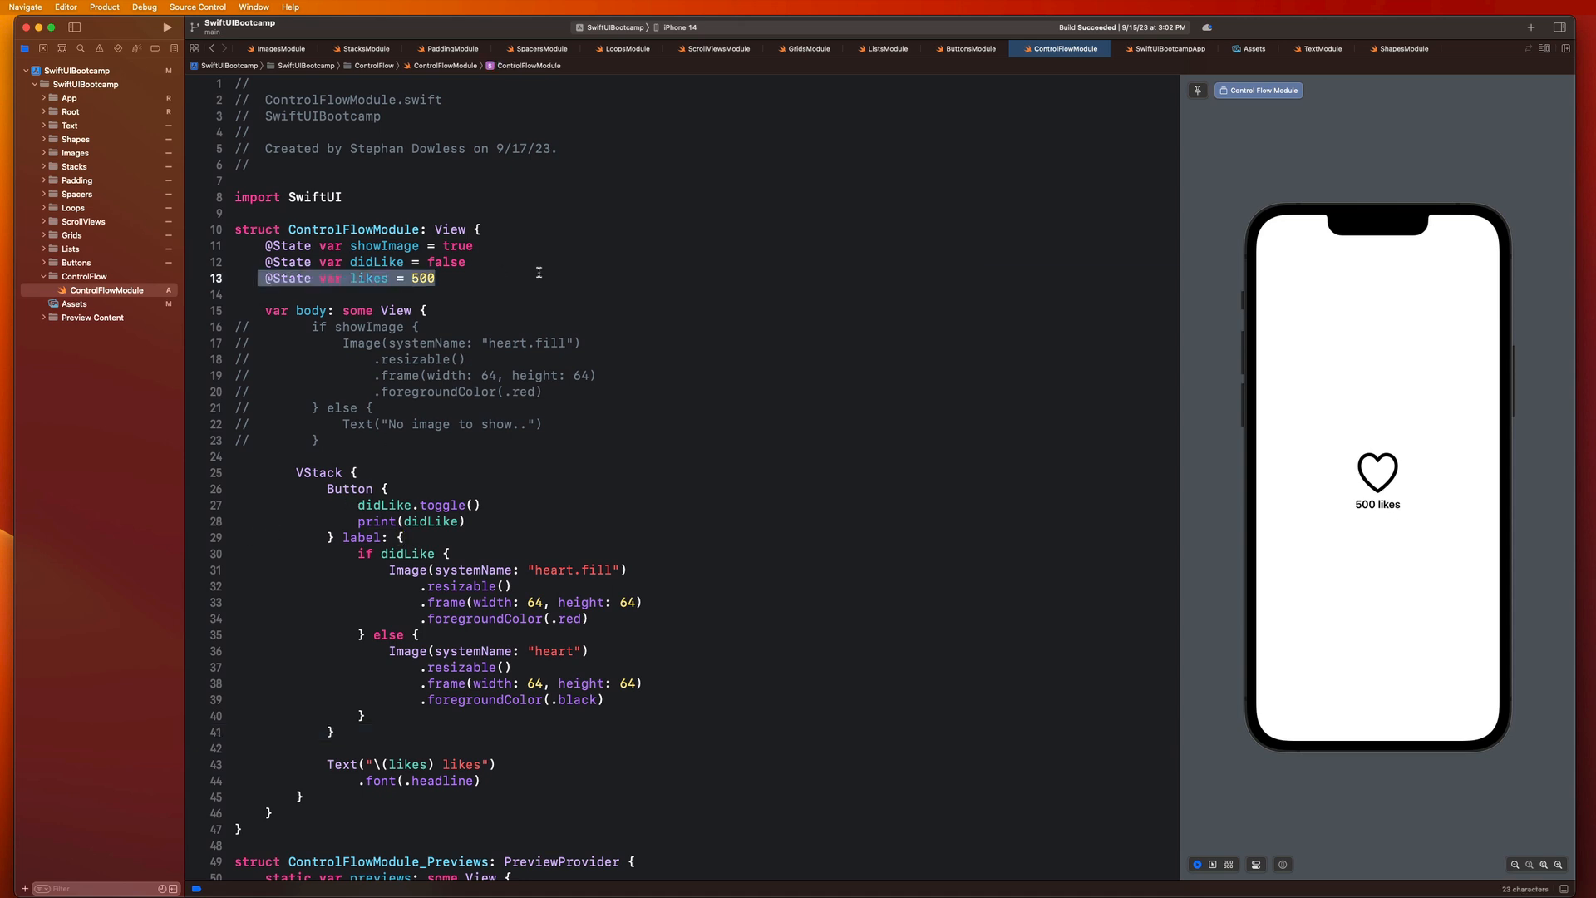
Step: Replace print(didLike) with if didLike { likes -= 1 } else { likes += 1 } and test in the preview
left_click(462, 539)
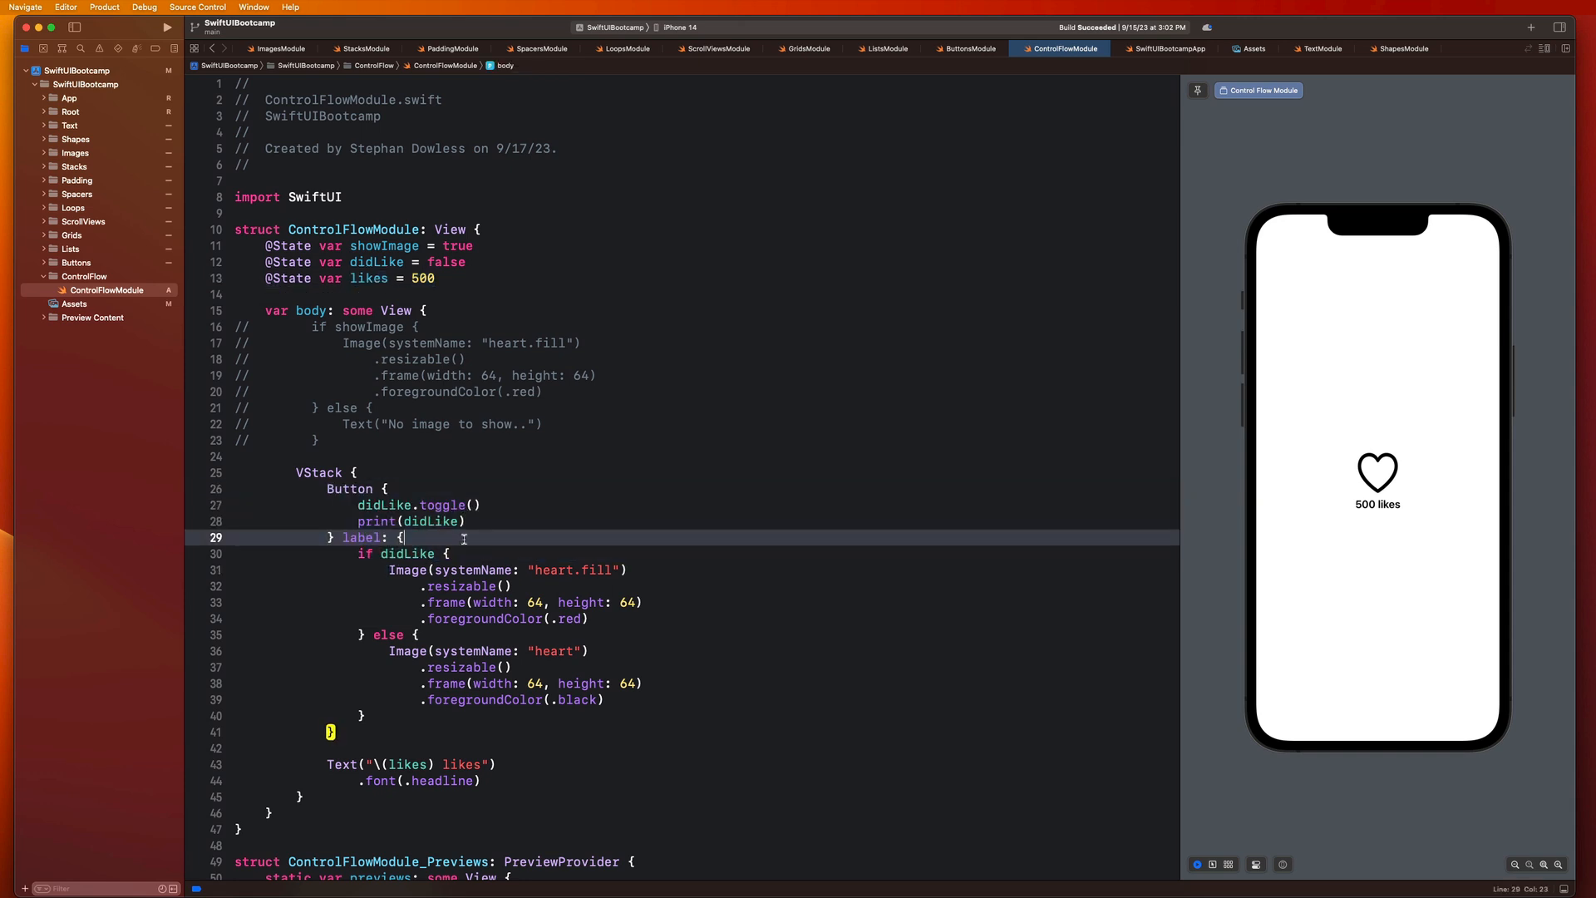
double_click(376, 520)
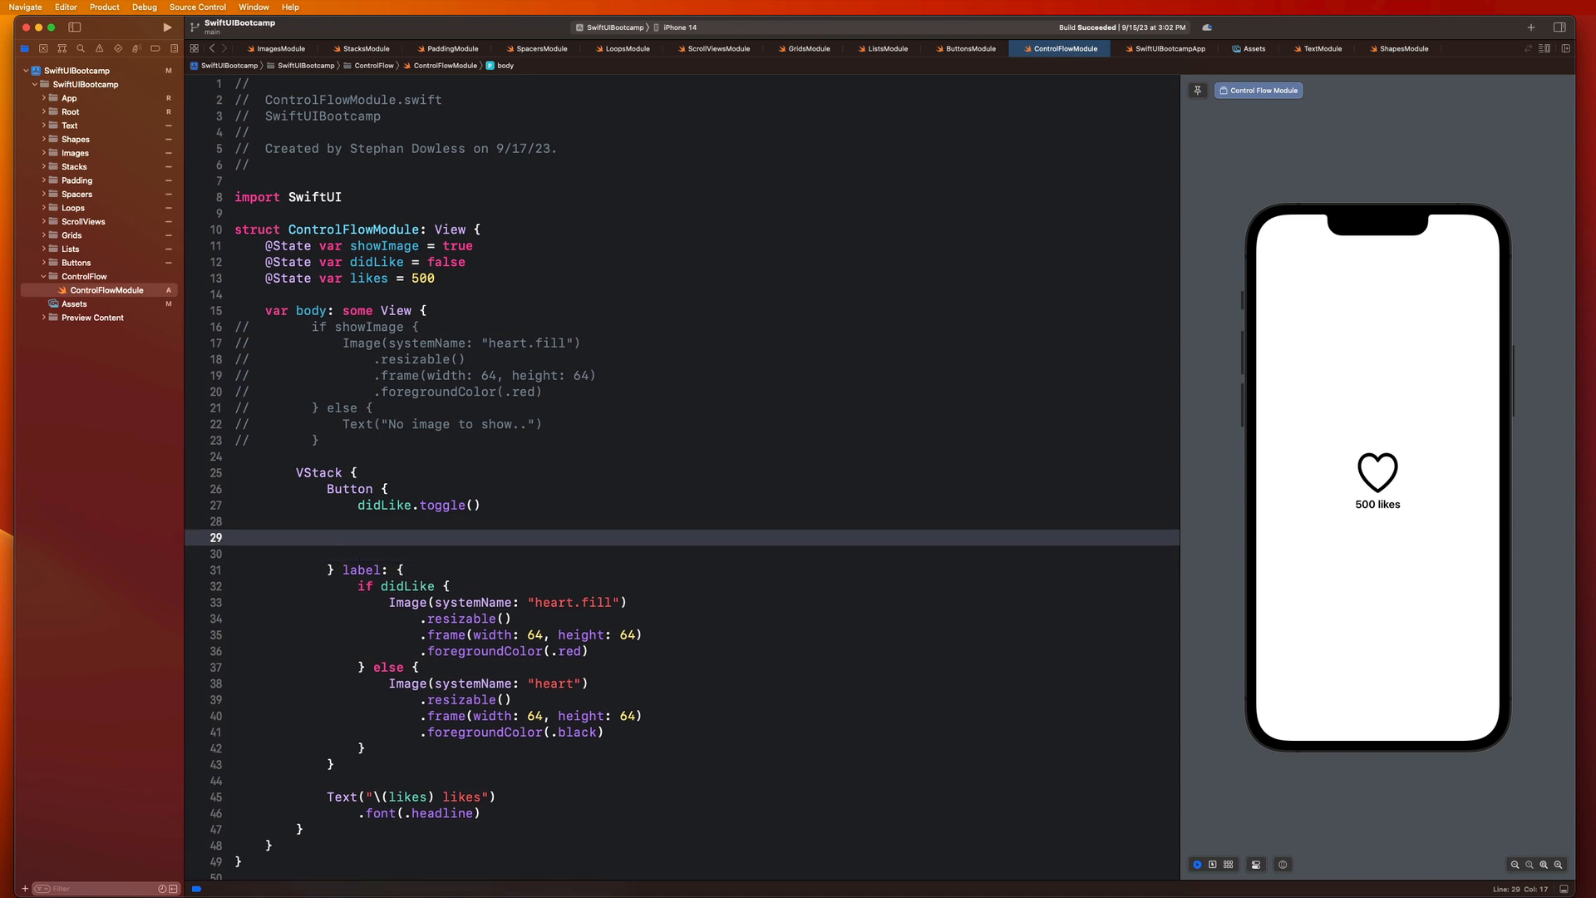
type("if didLike {")
type("} else {")
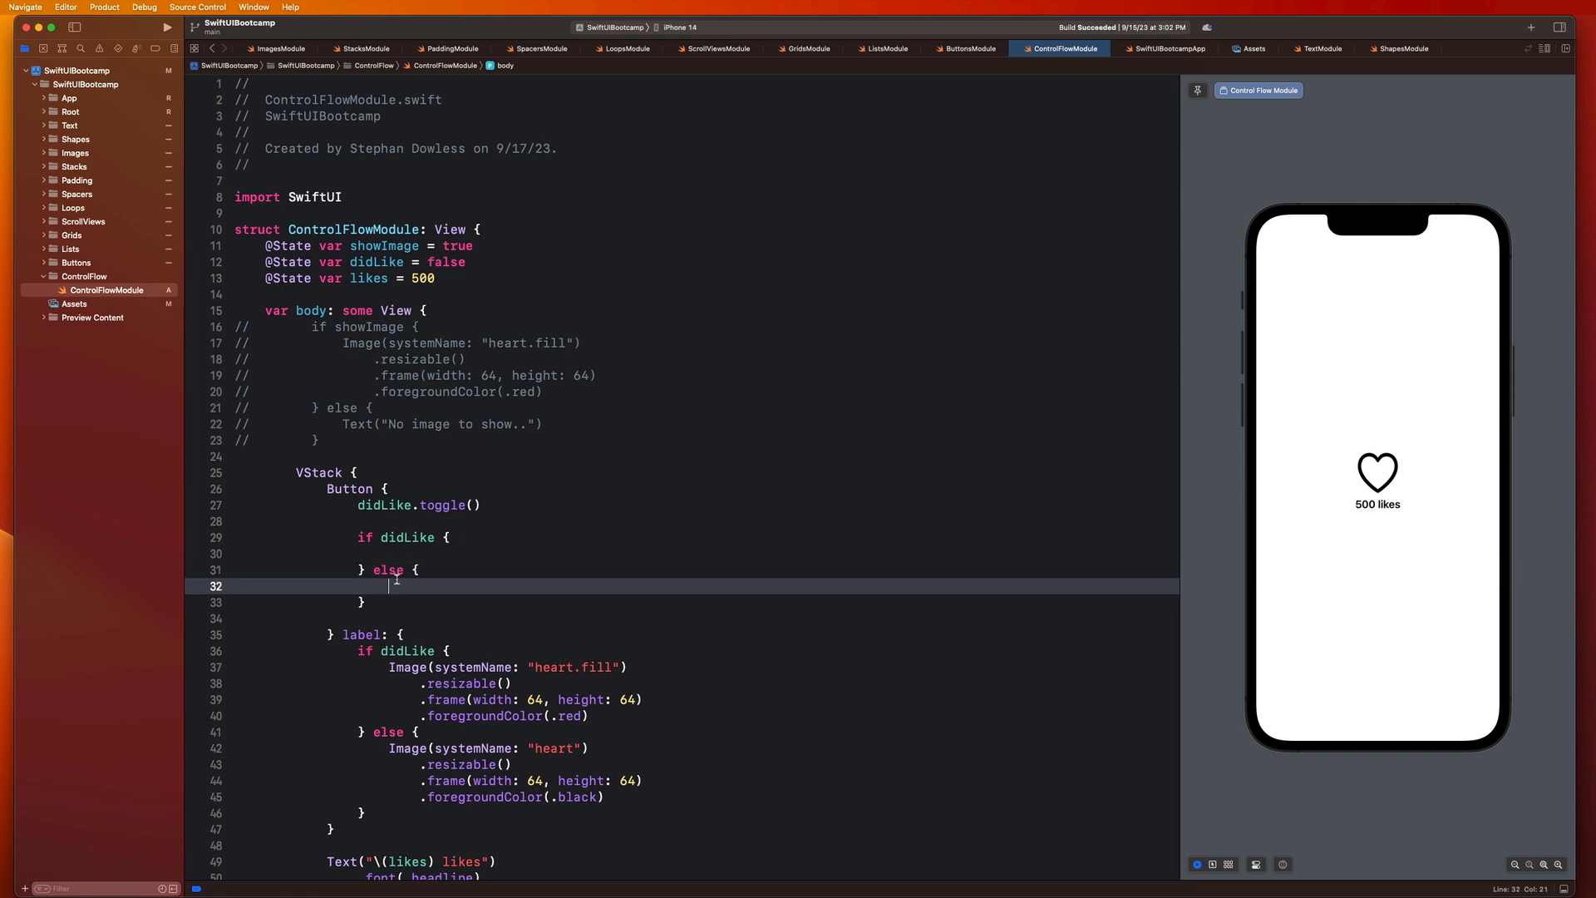
type("likes += 1")
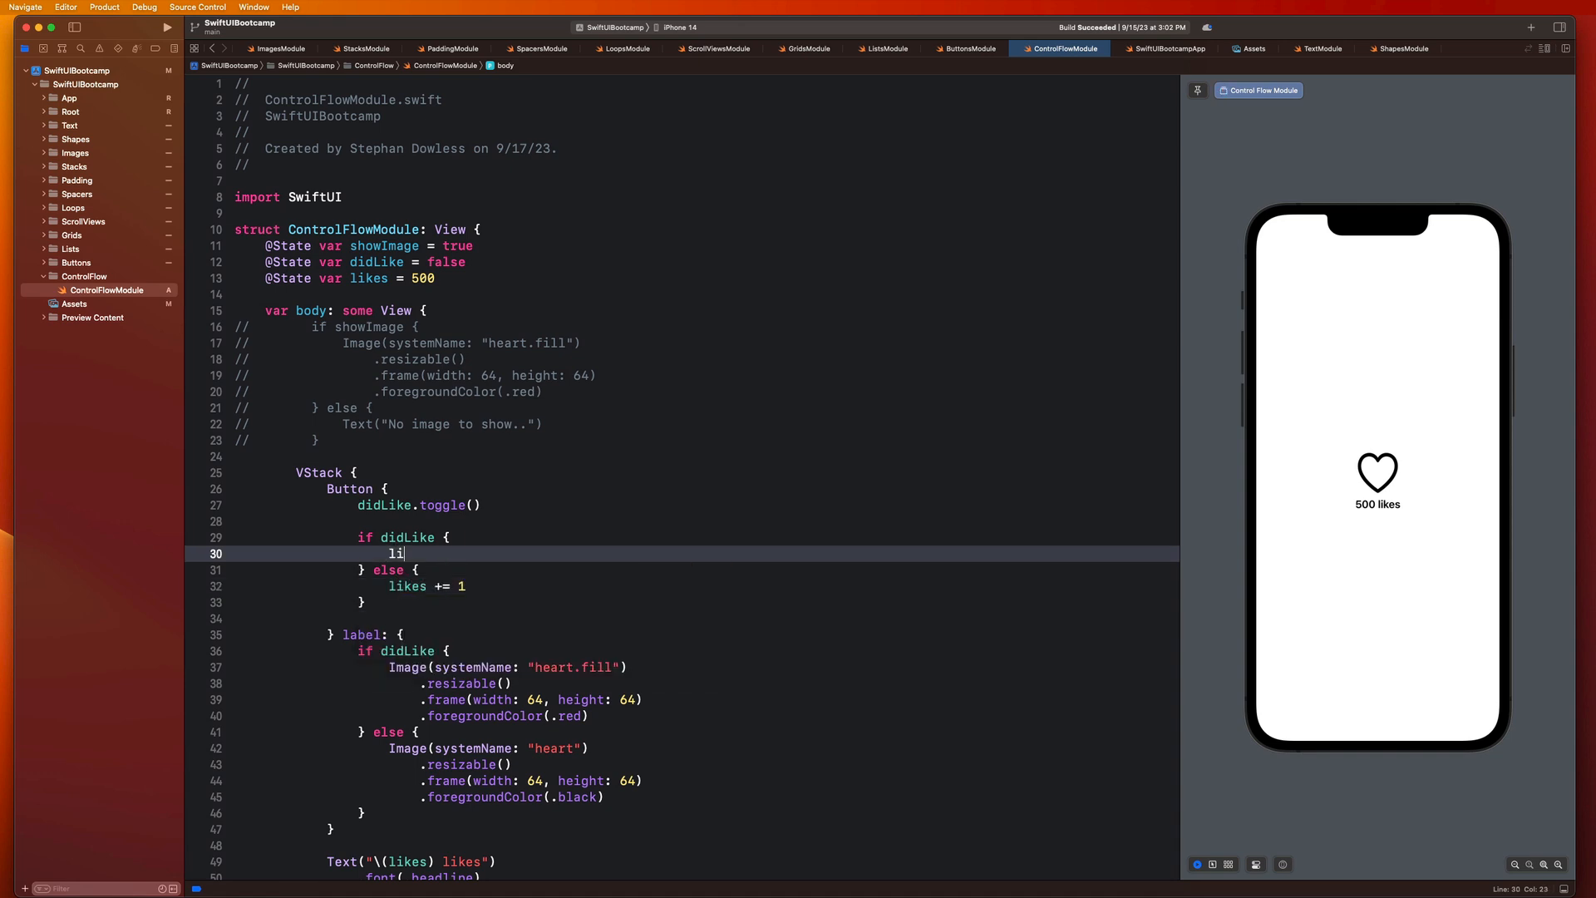
type("kes -= 1")
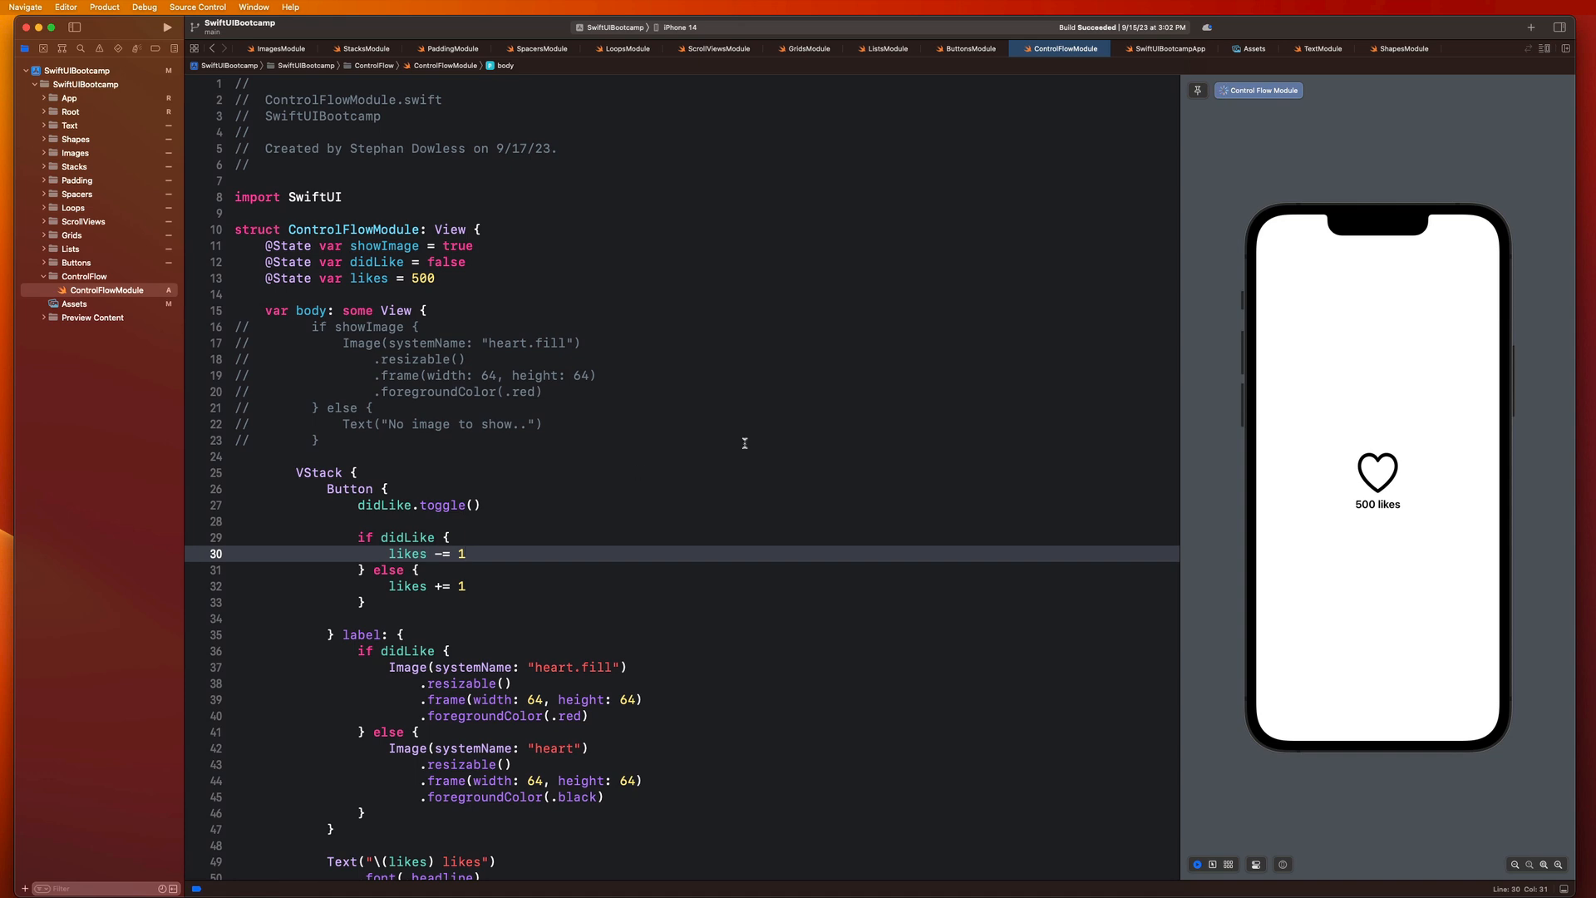
left_click(1376, 472)
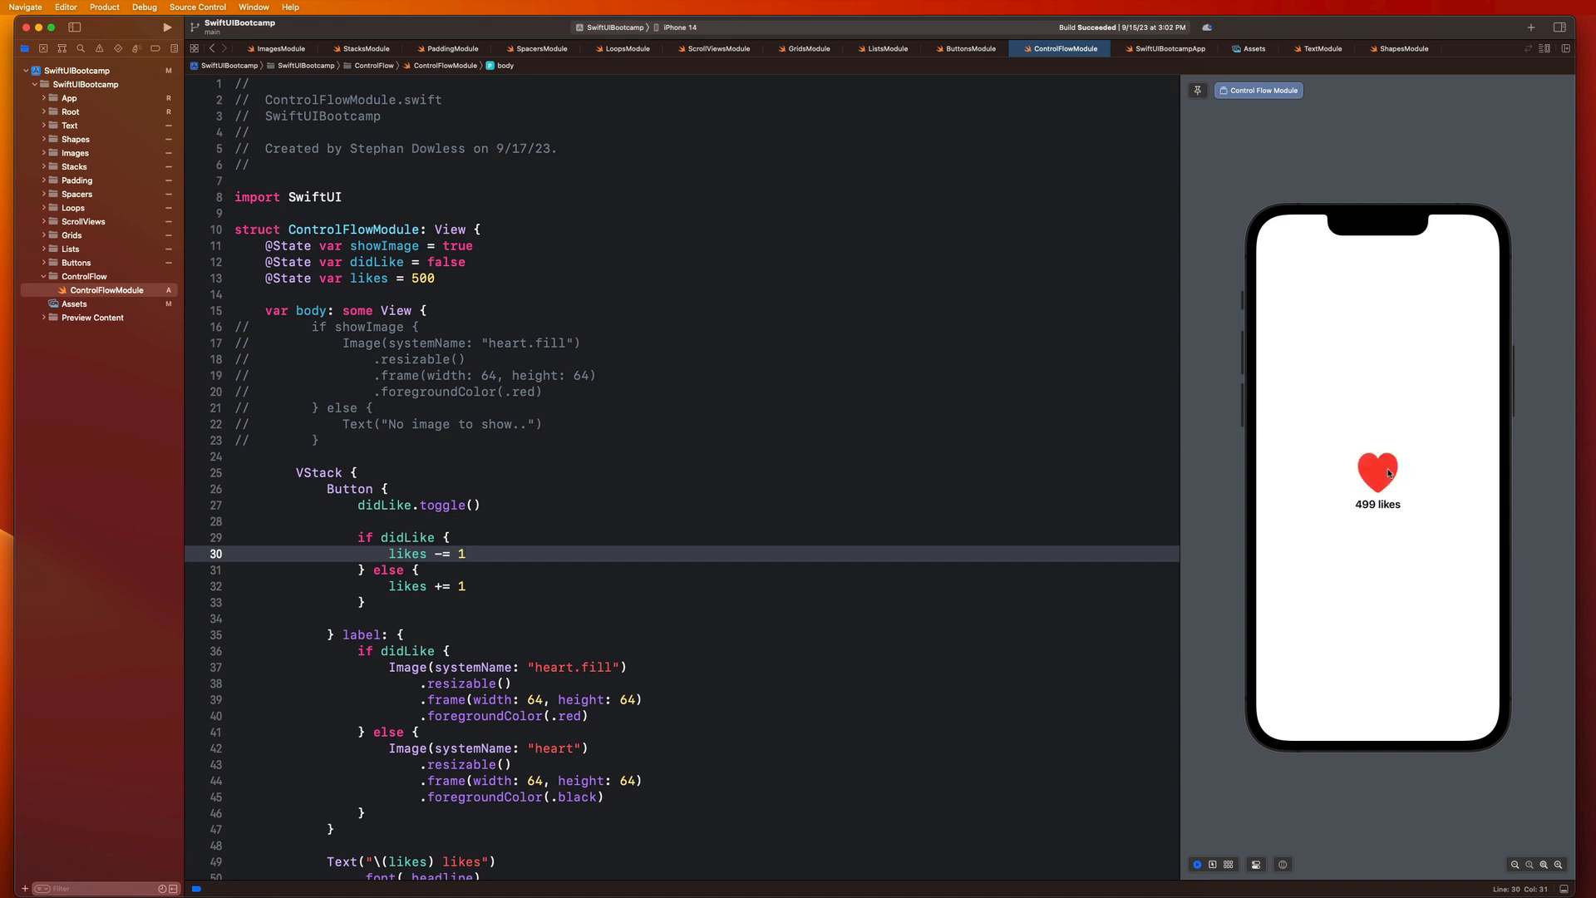
Step: Make likes += 1 when didLike is true and -= 1 otherwise, then like the heart to show 501
left_click(1376, 472)
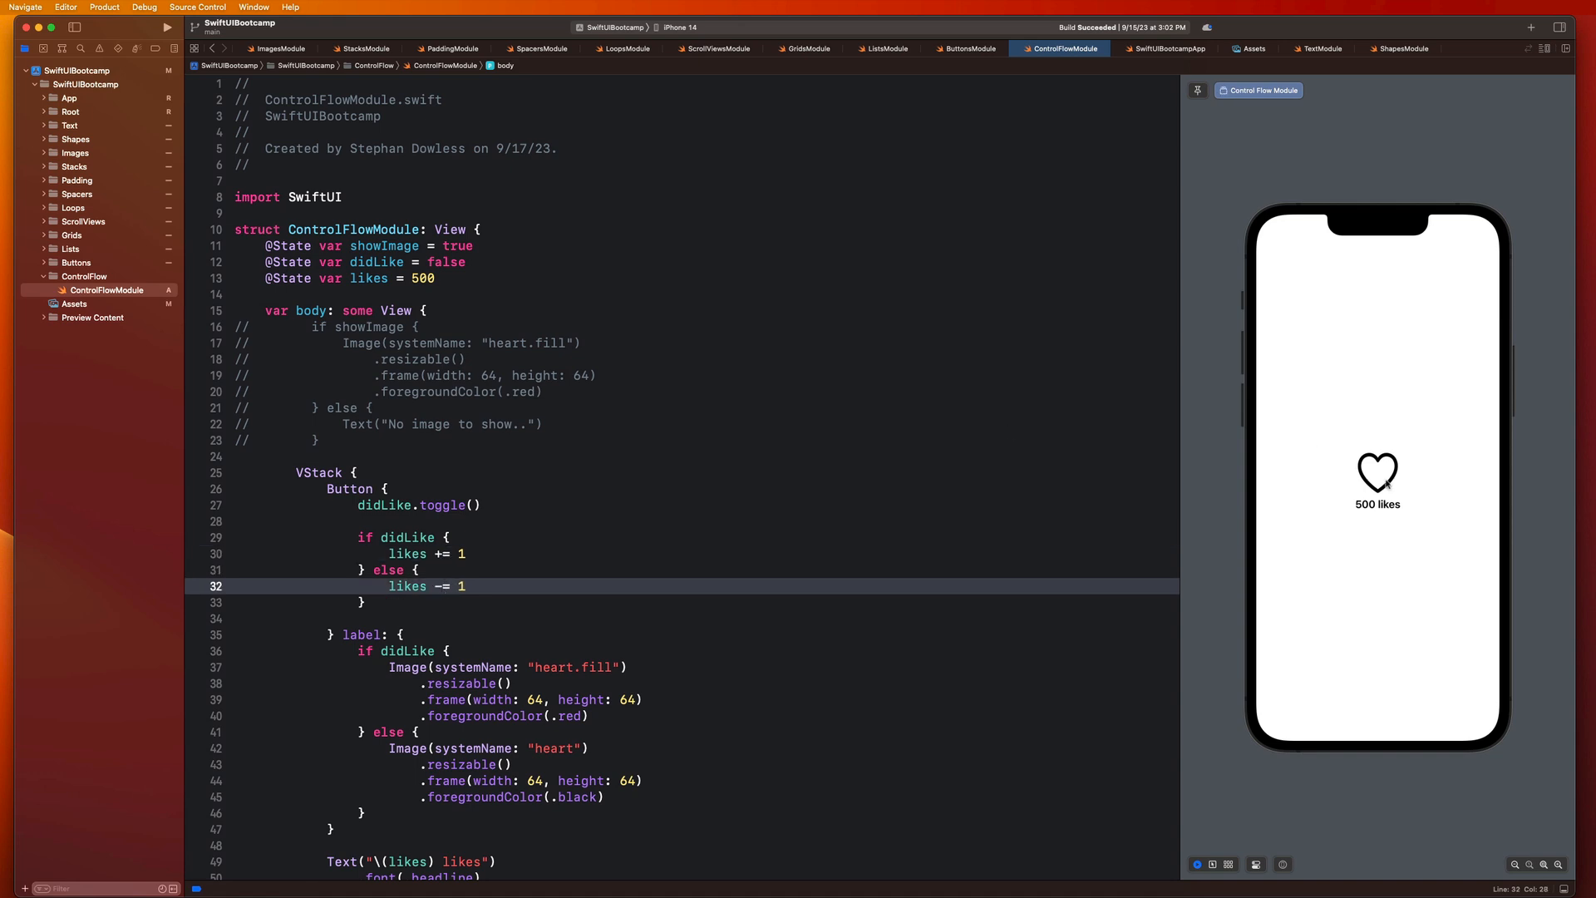
mouse_move(1384, 476)
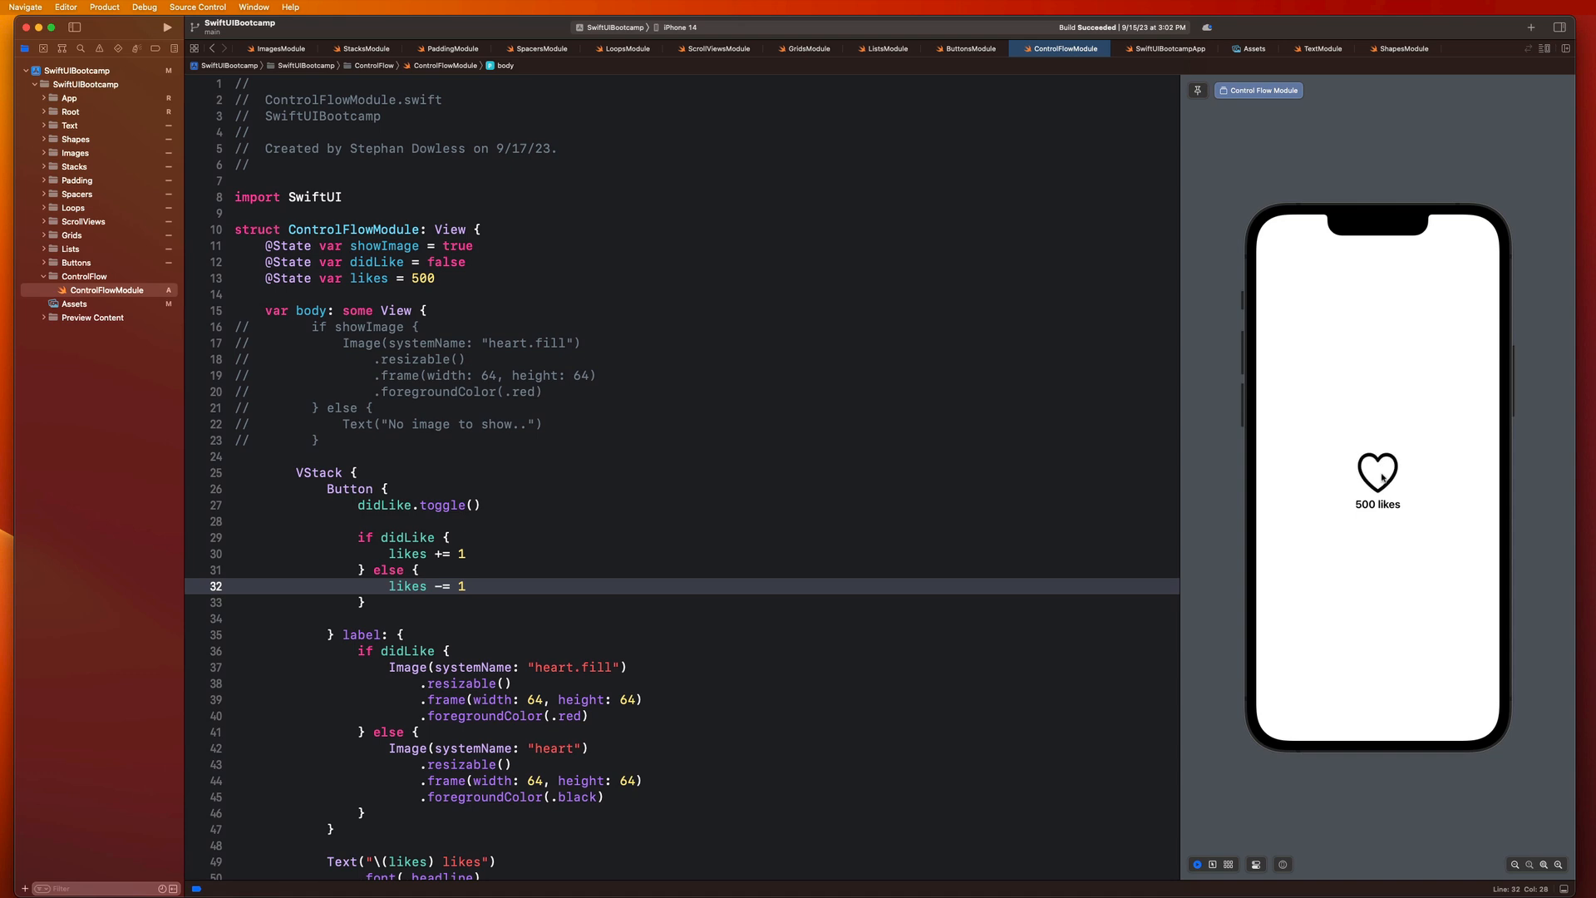
left_click(468, 554)
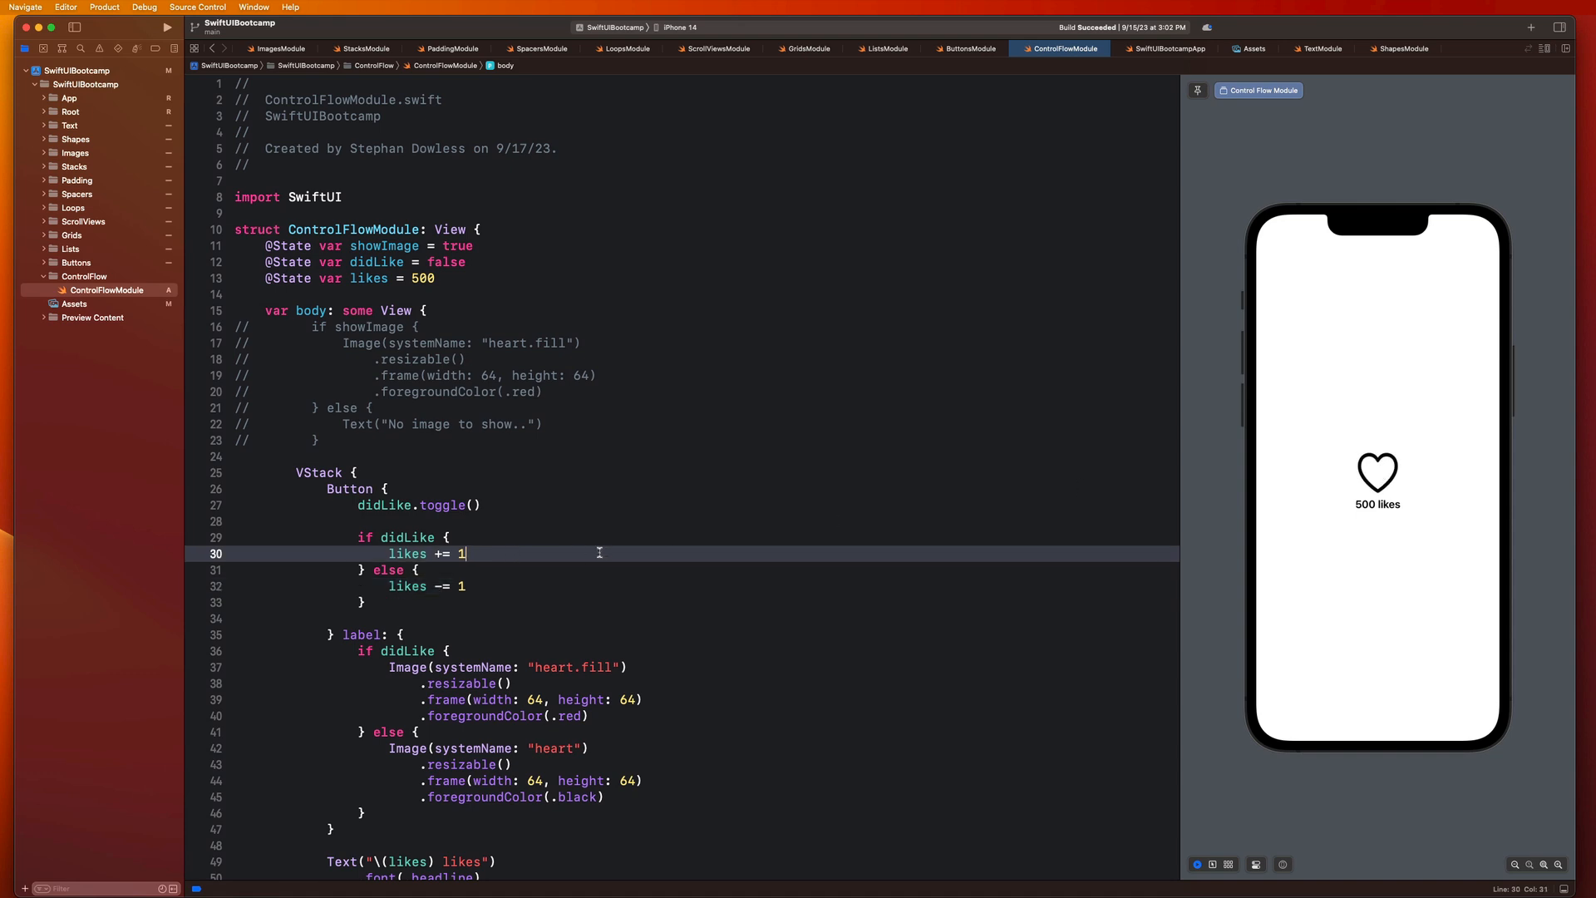
mouse_move(602, 550)
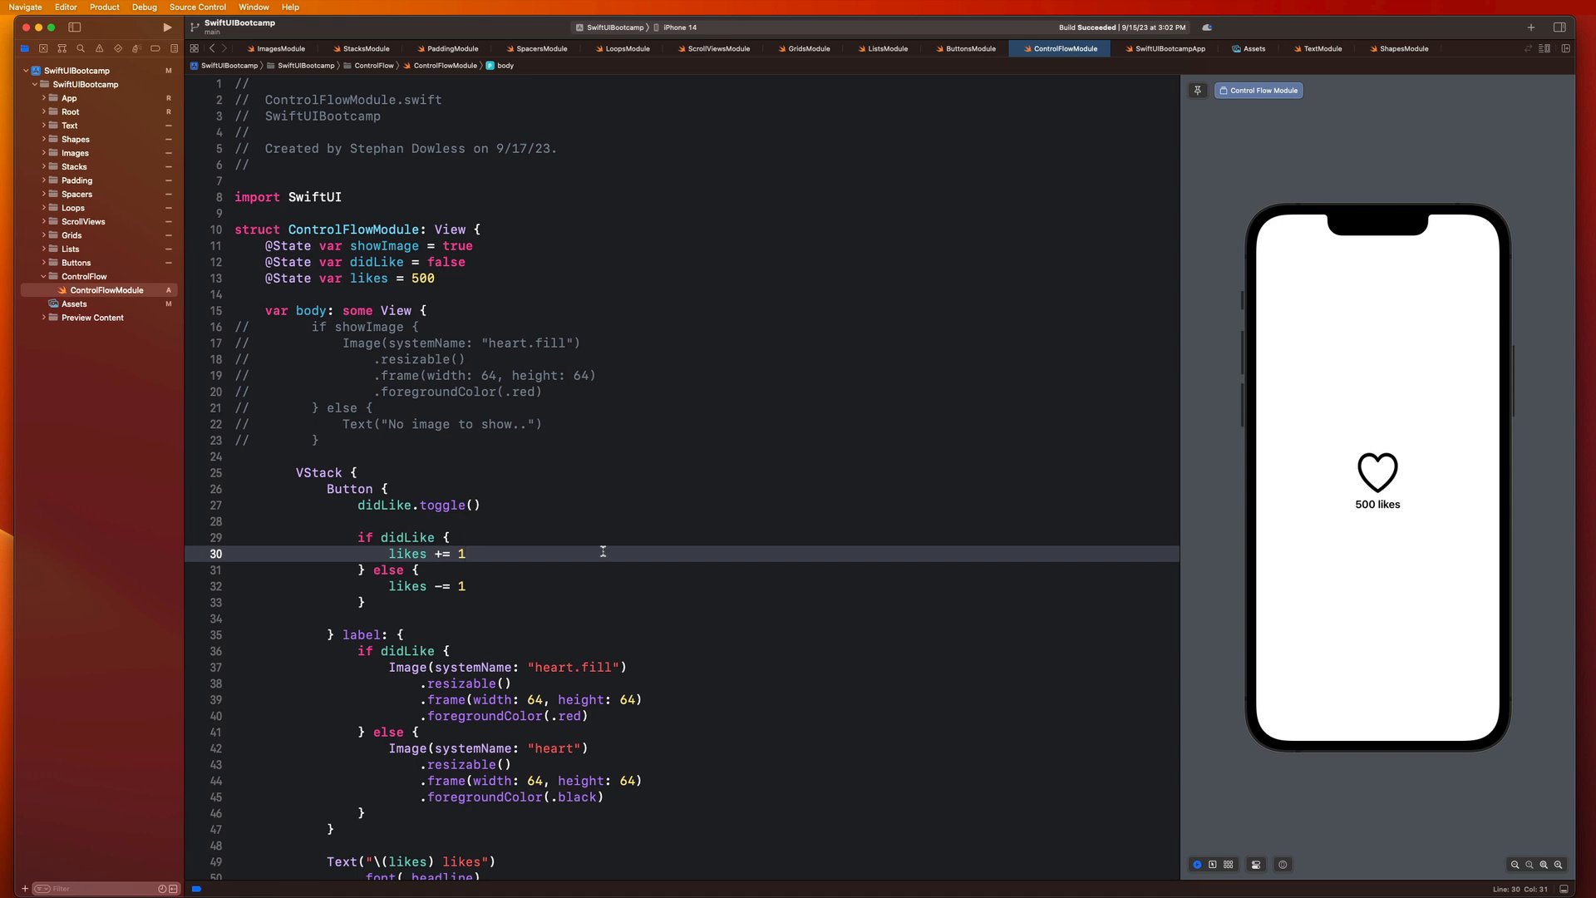
mouse_move(393, 537)
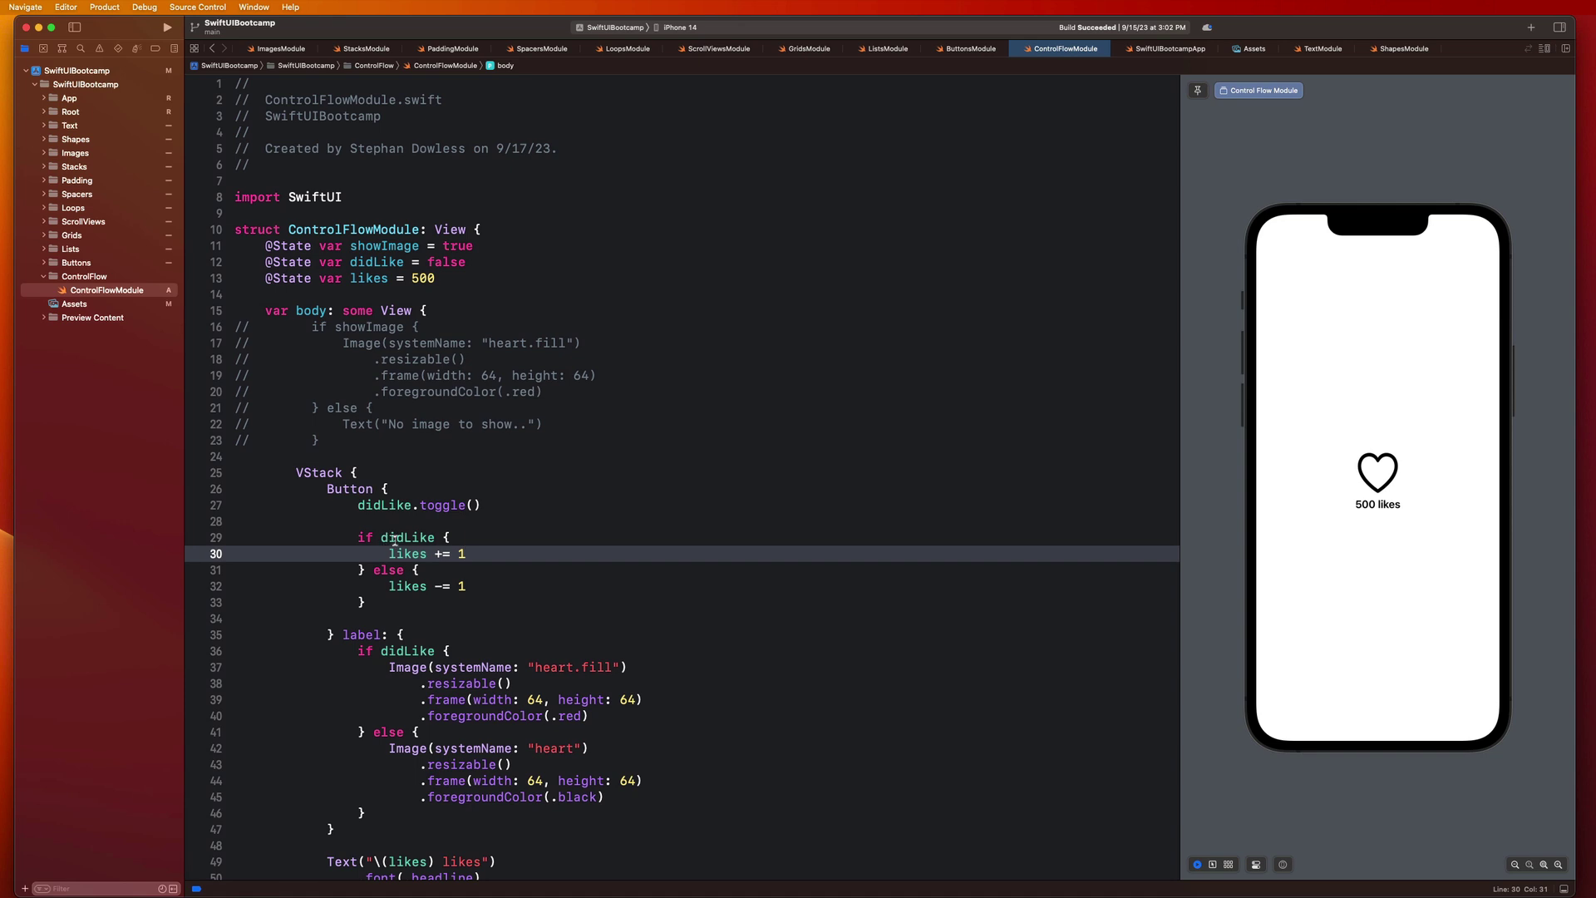
double_click(405, 553)
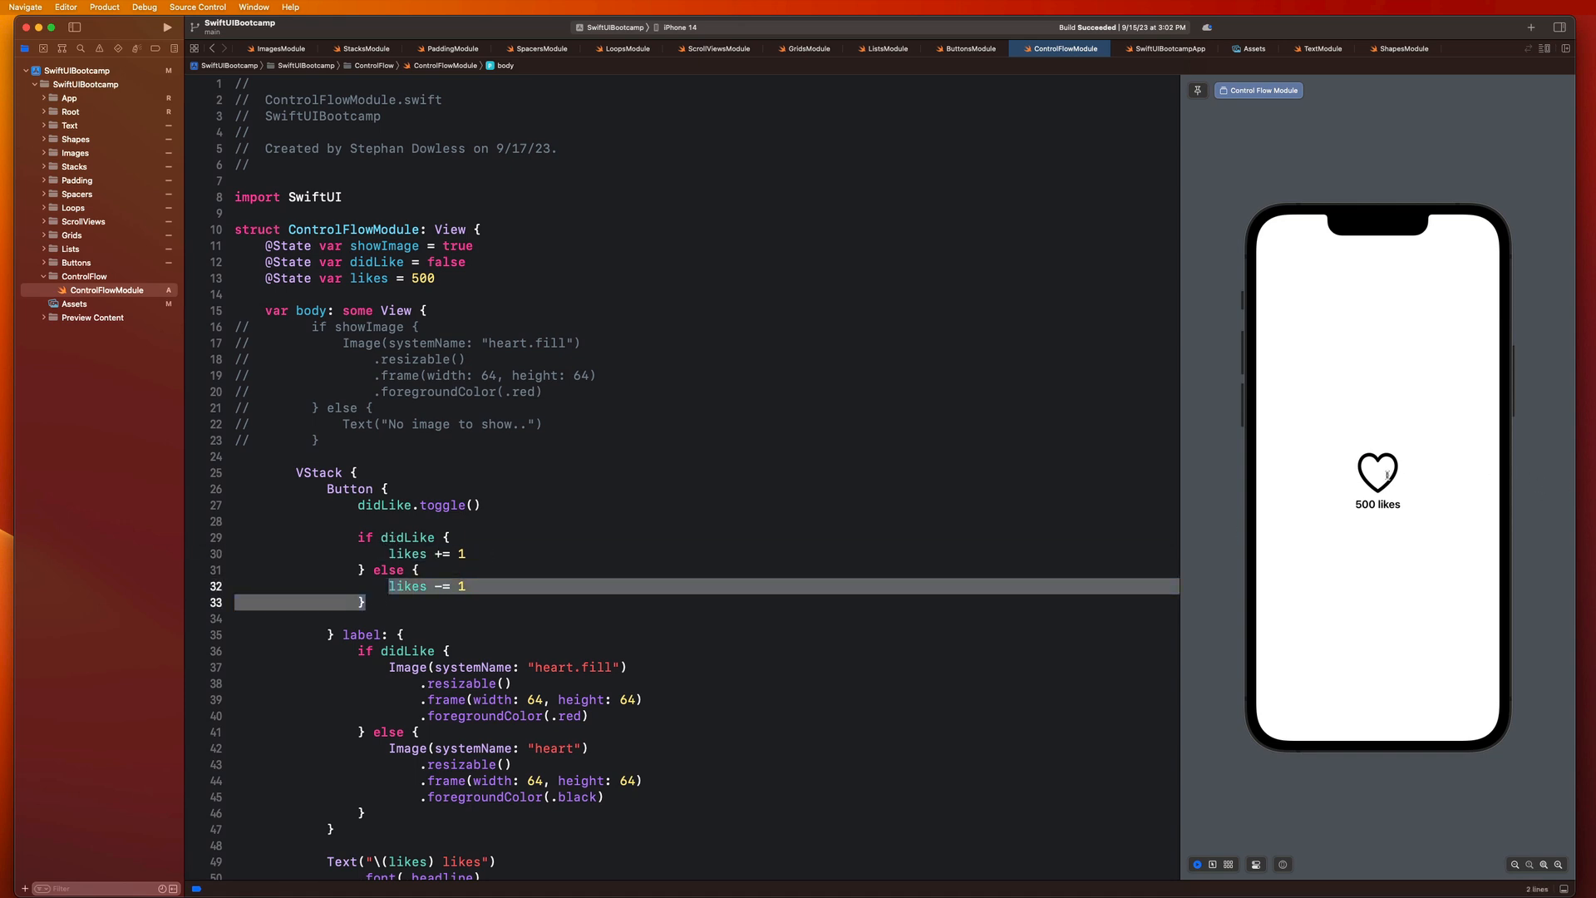
left_click(1376, 472)
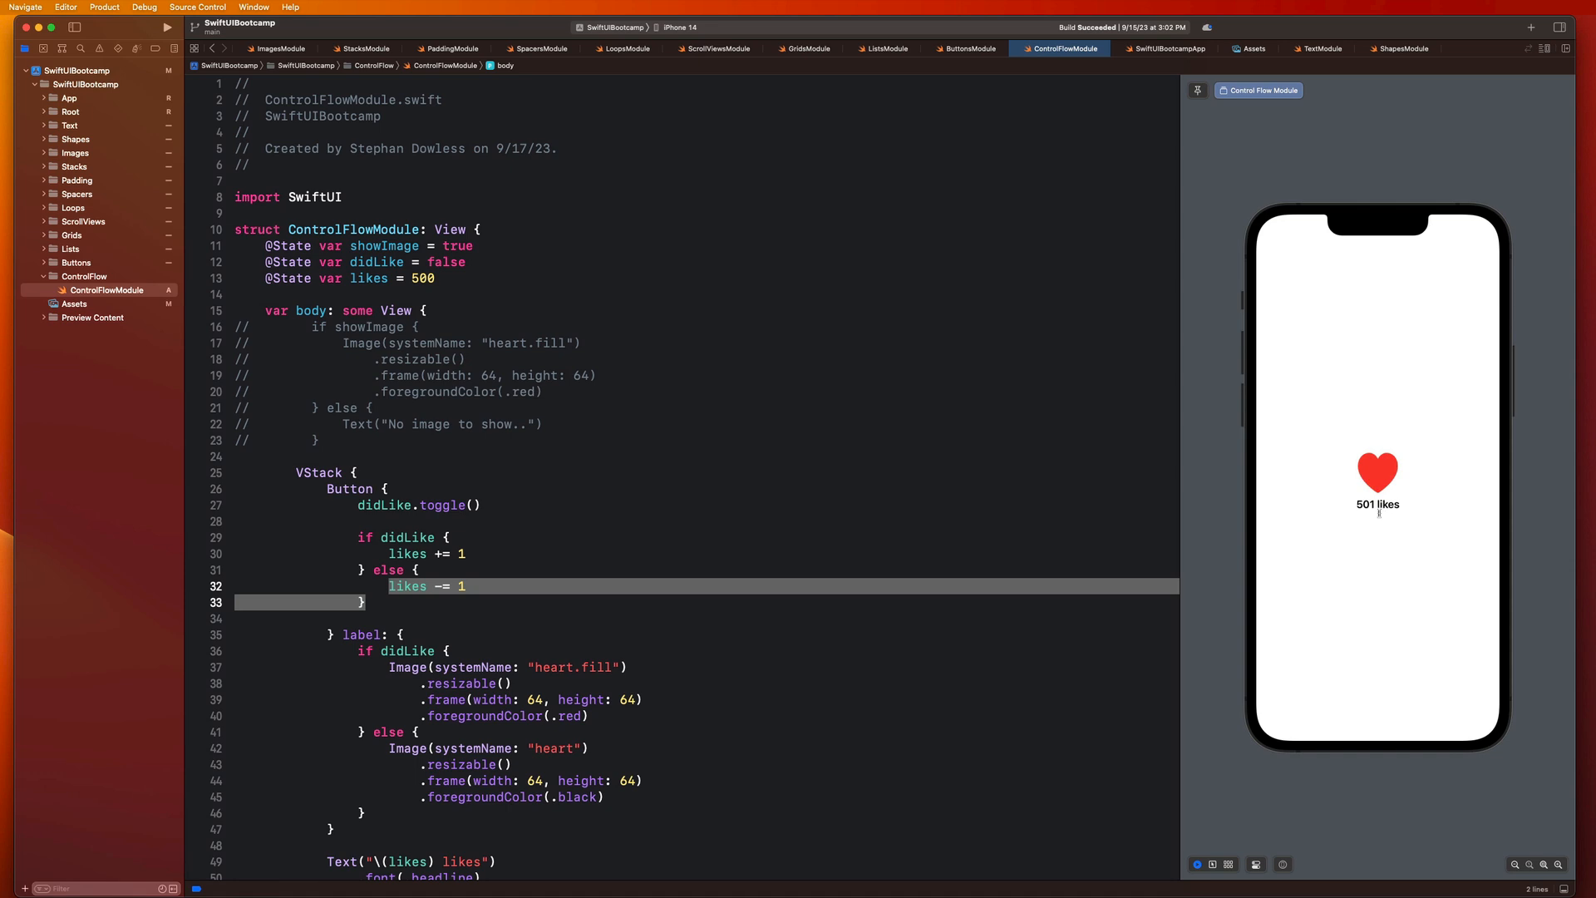
scroll("down", 3)
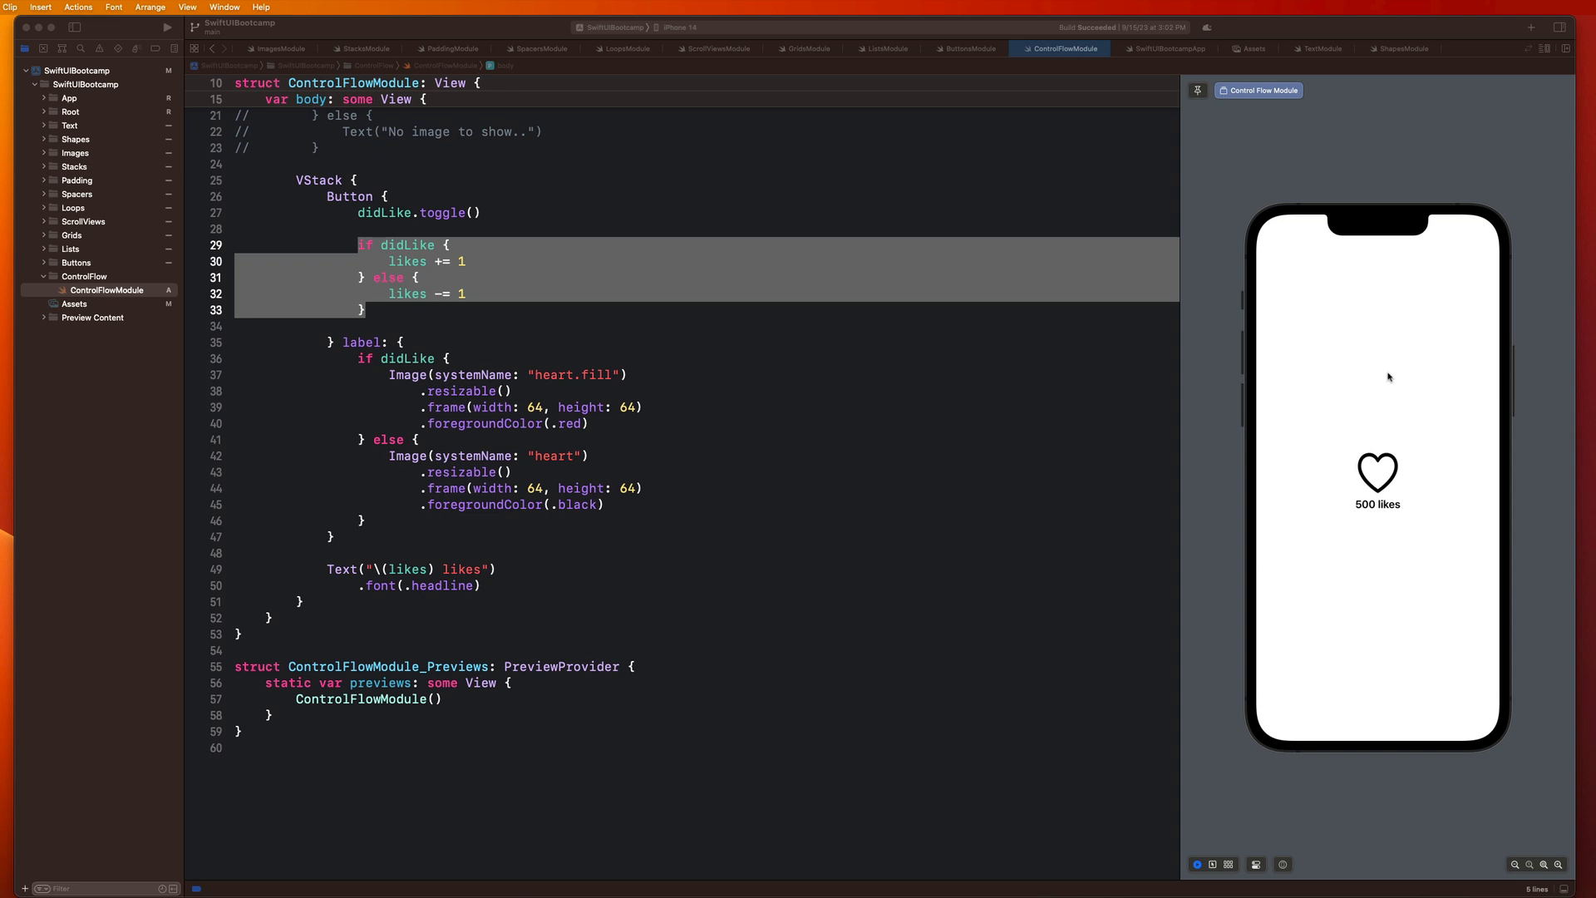
mouse_move(459, 292)
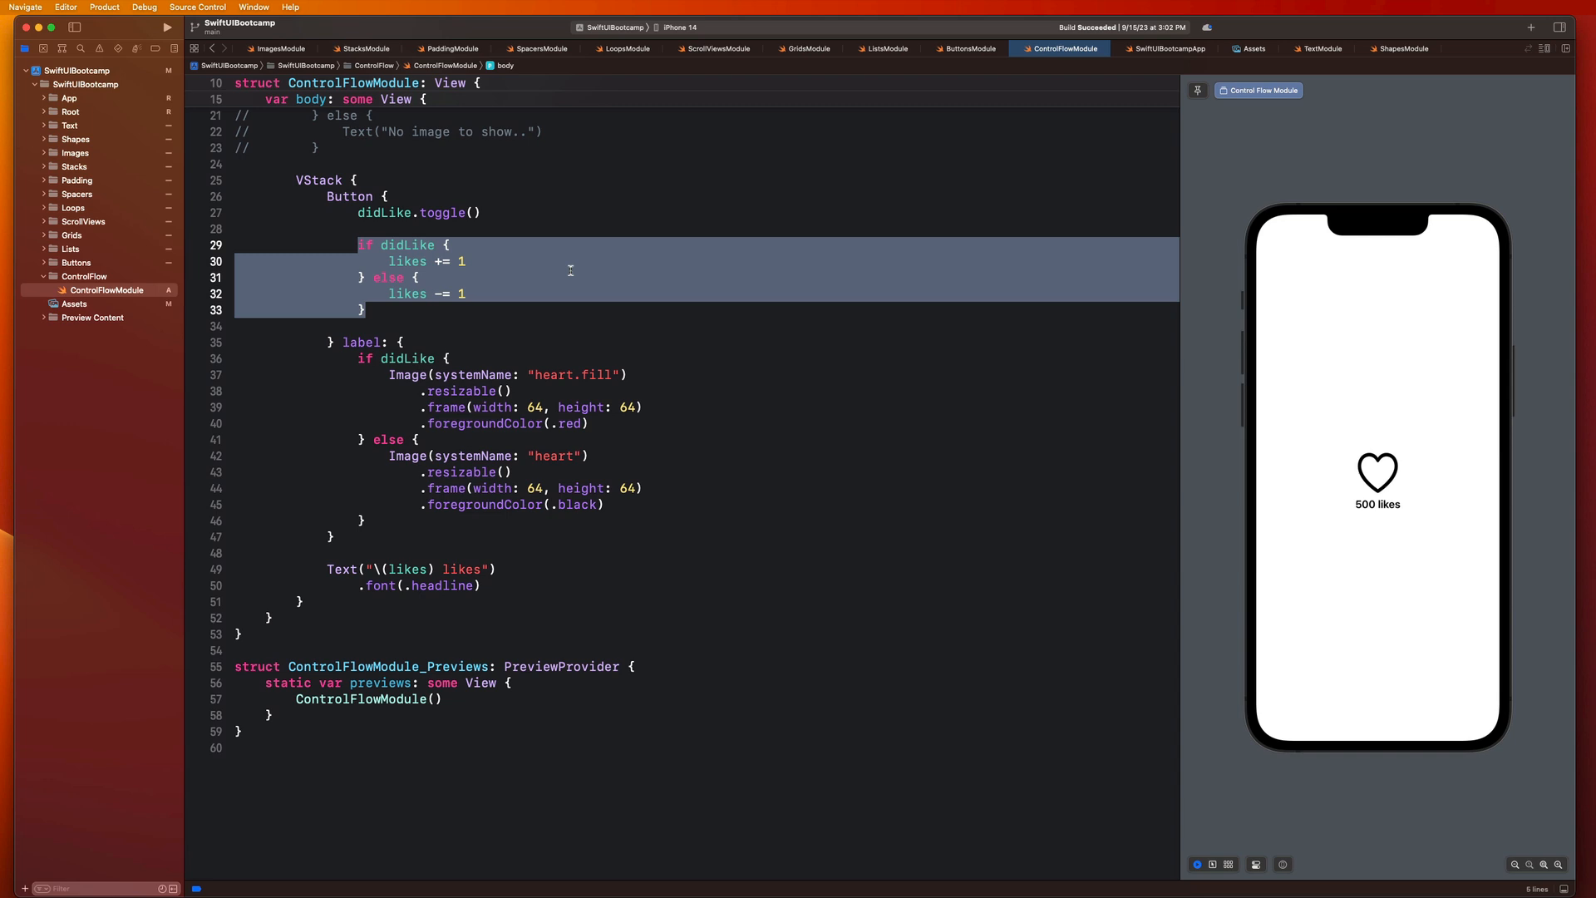
Step: Review the if-else heart images and open a blank line at the top of the Button label
left_click(469, 424)
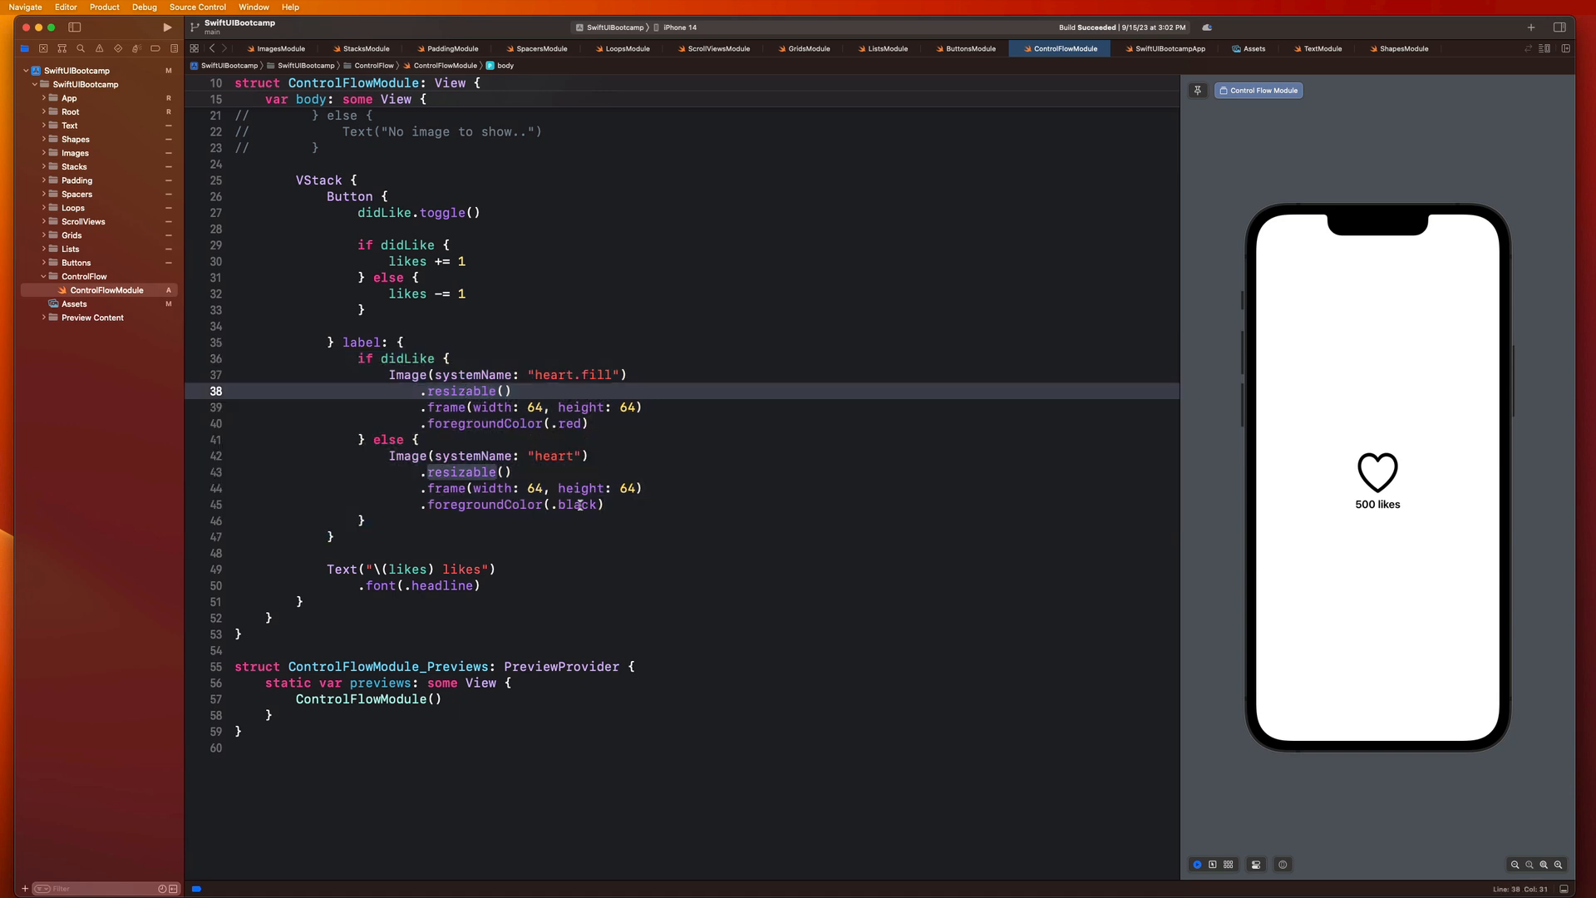
left_click_drag(387, 456, 604, 504)
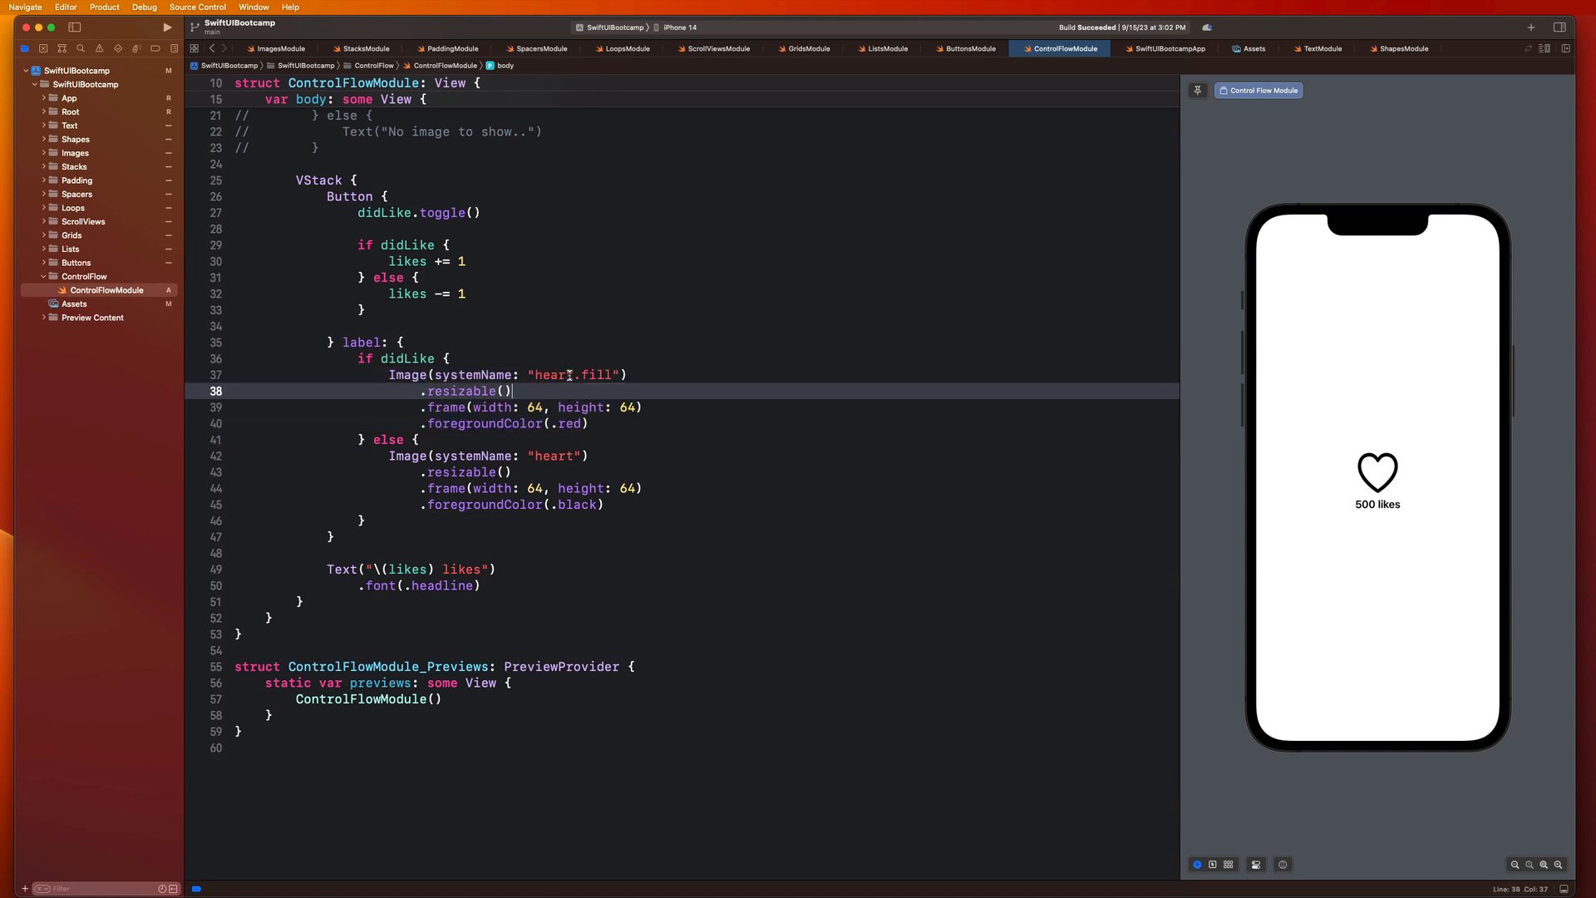
double_click(595, 374)
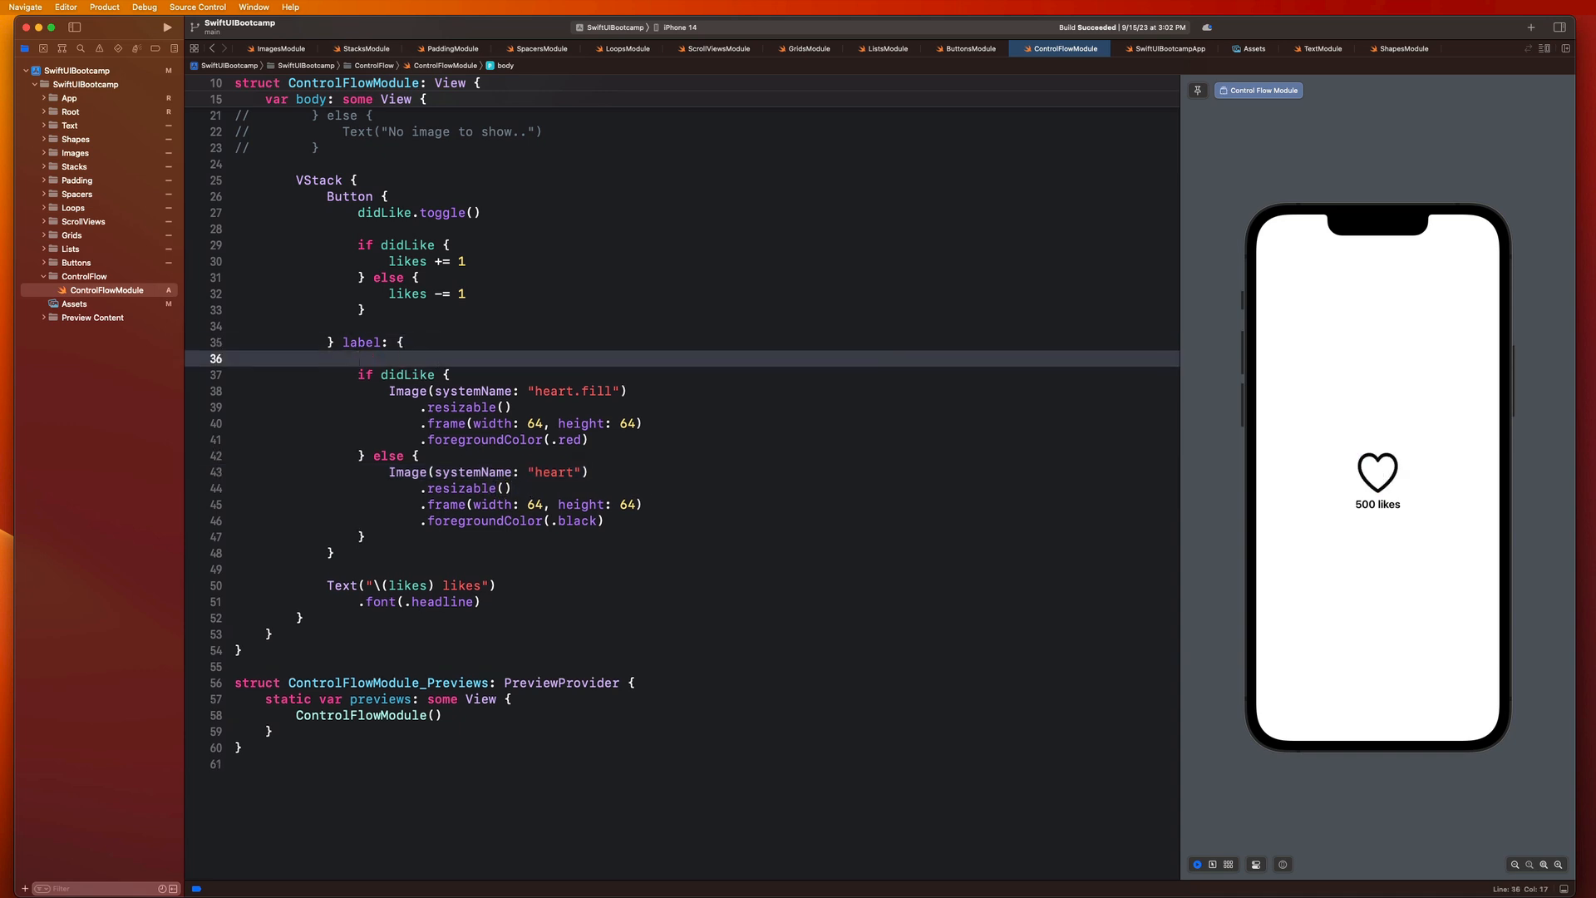
Step: Add Image(systemName: didLike ? "heart.fill" : "heart") at the top of the label
type("Image(systemName: \"heart.fill")
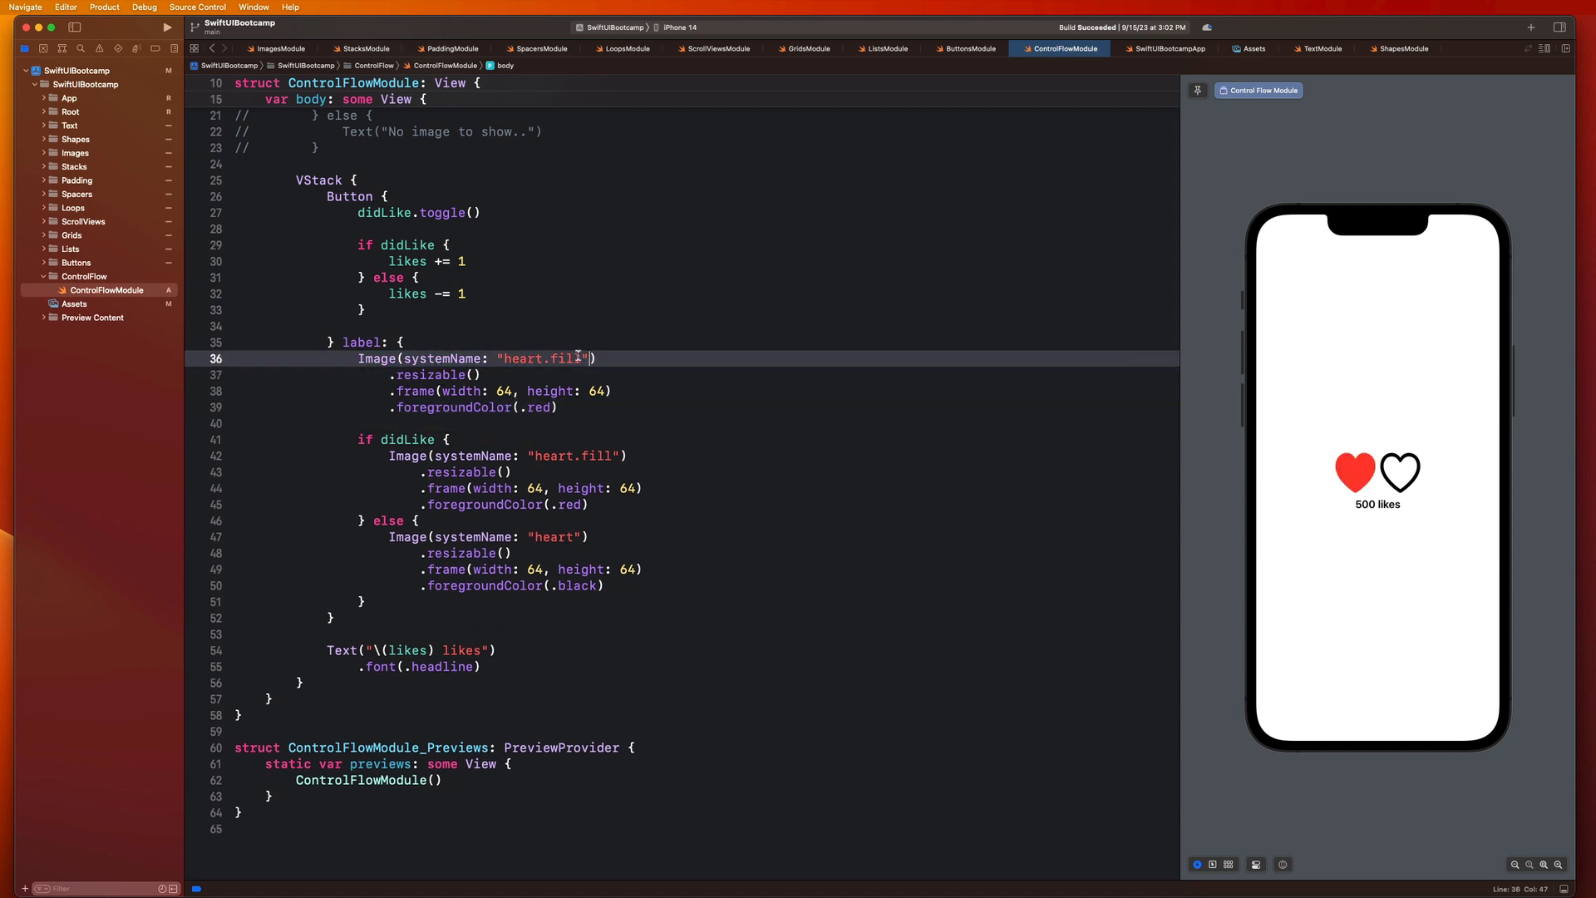
type("didLike")
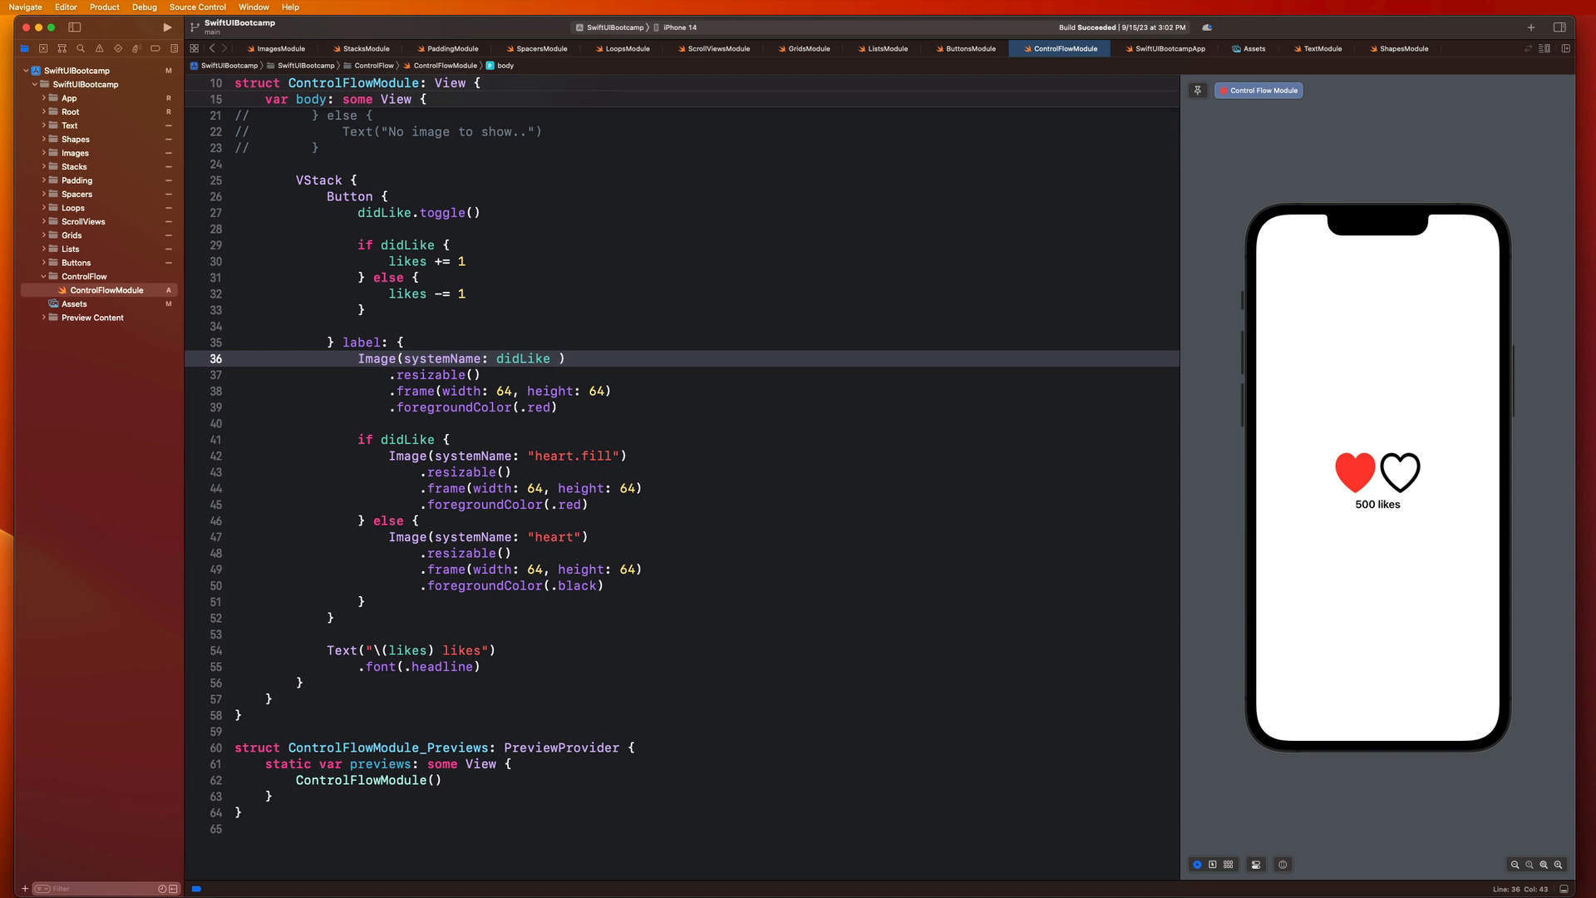
type("? \"")
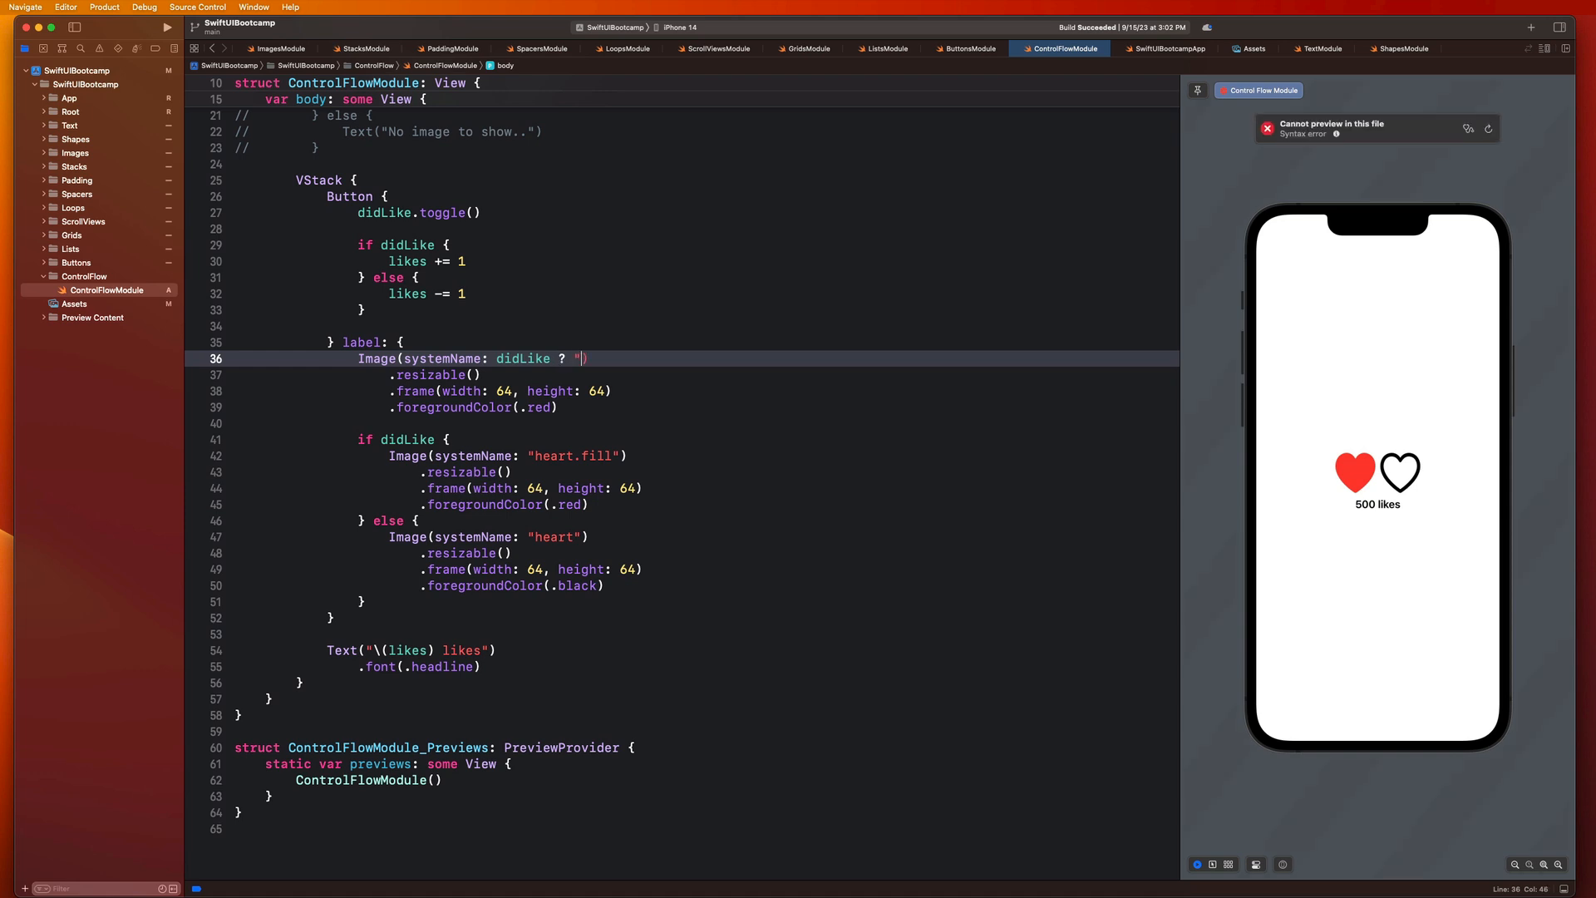
type("heart.fill")
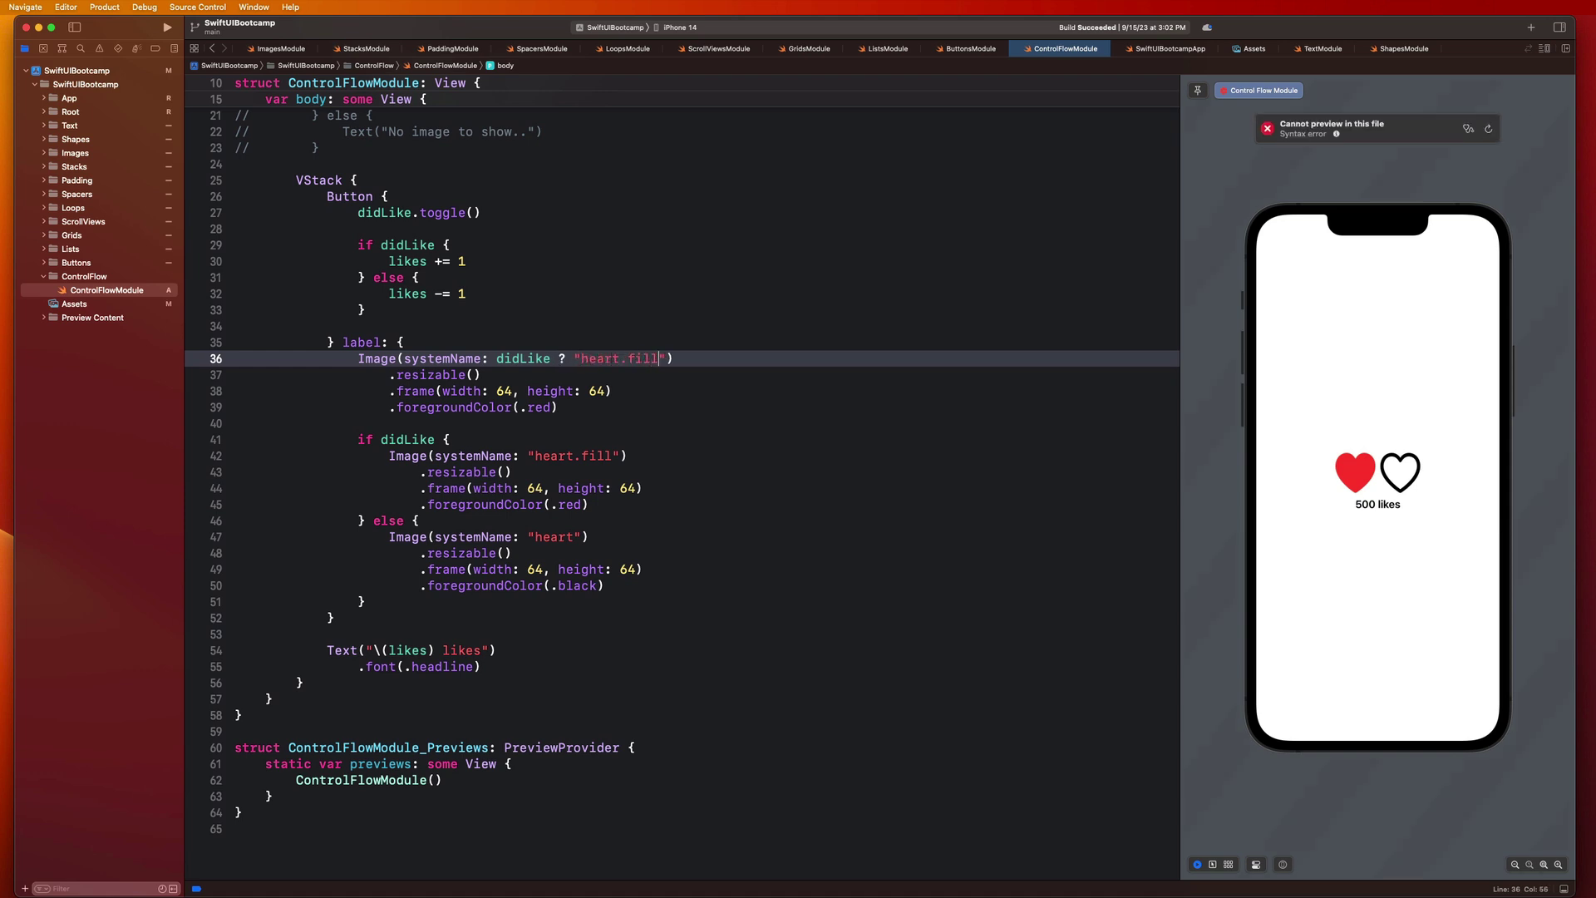
type("\" \"")
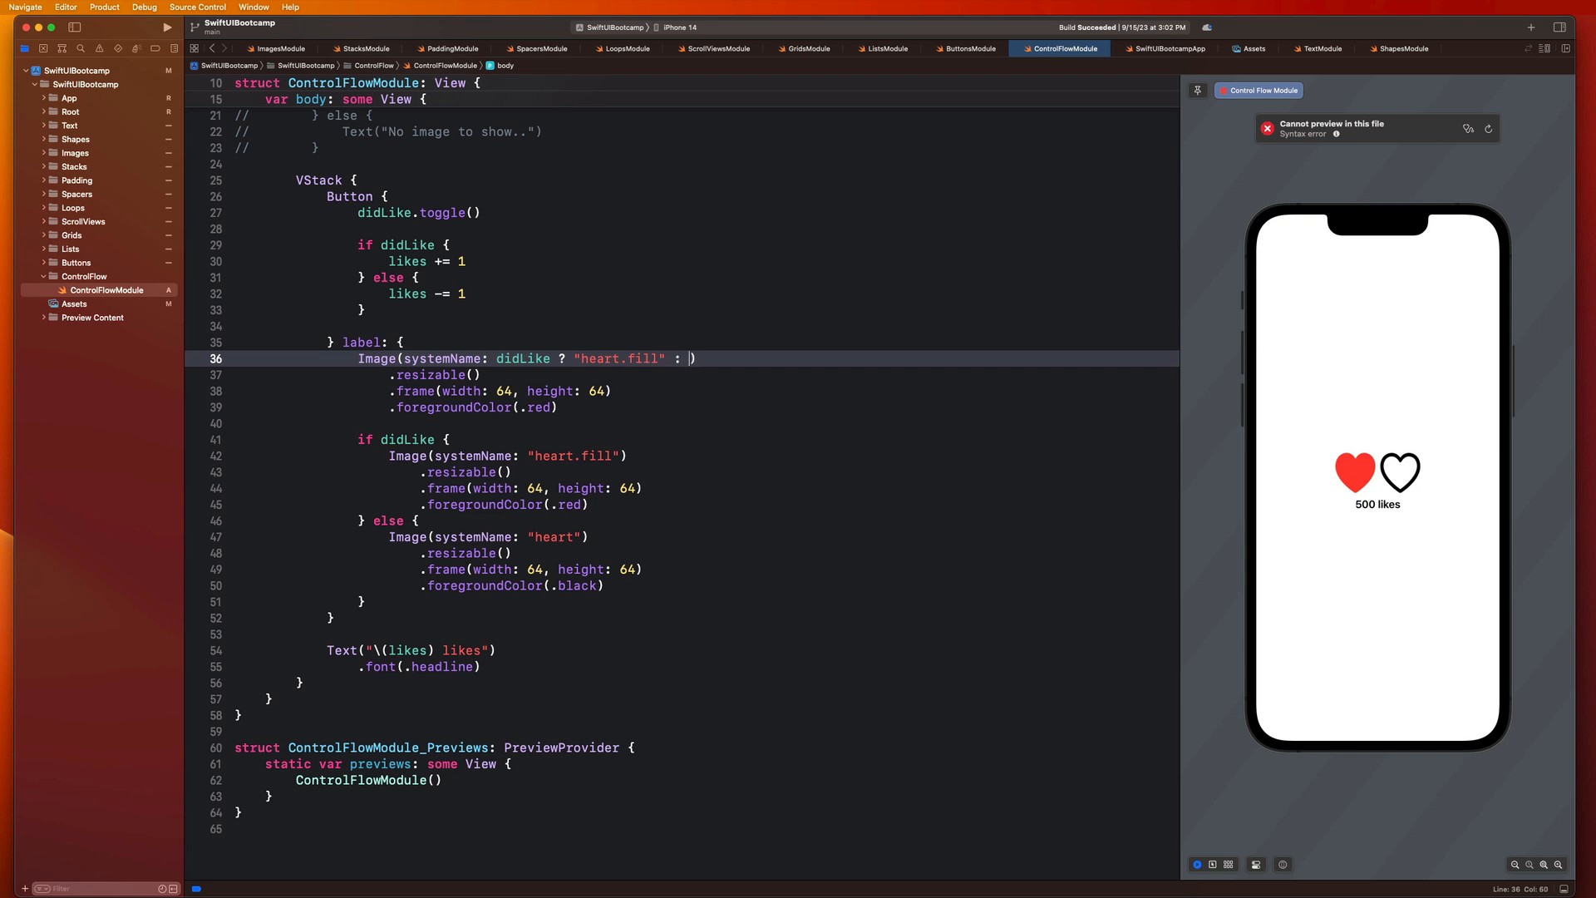
type("heart")
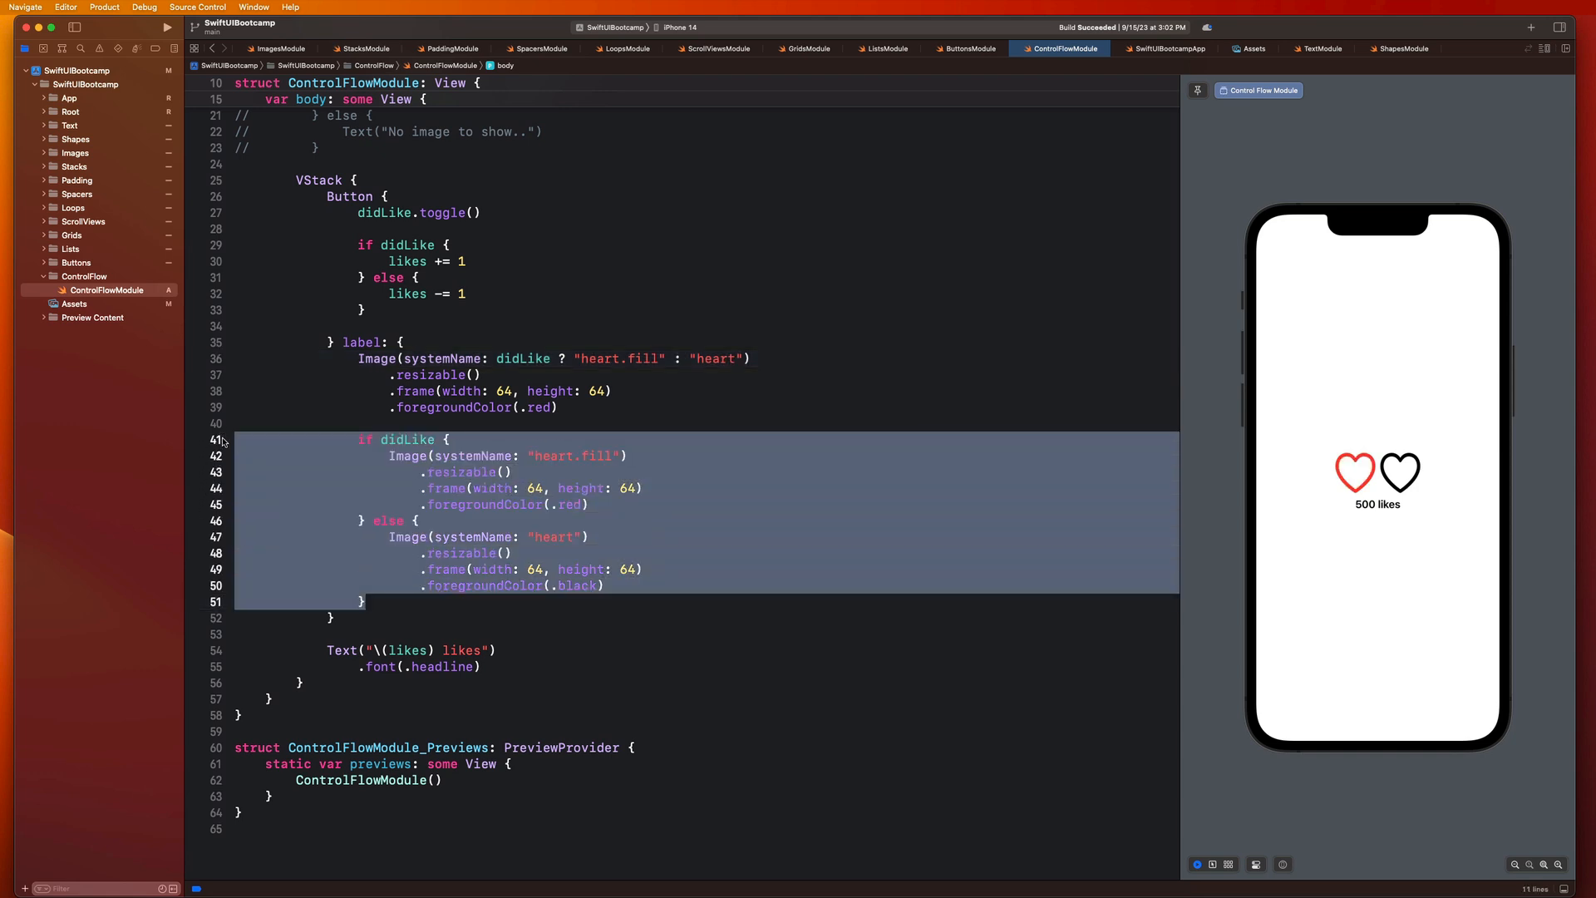
key("cmd+/")
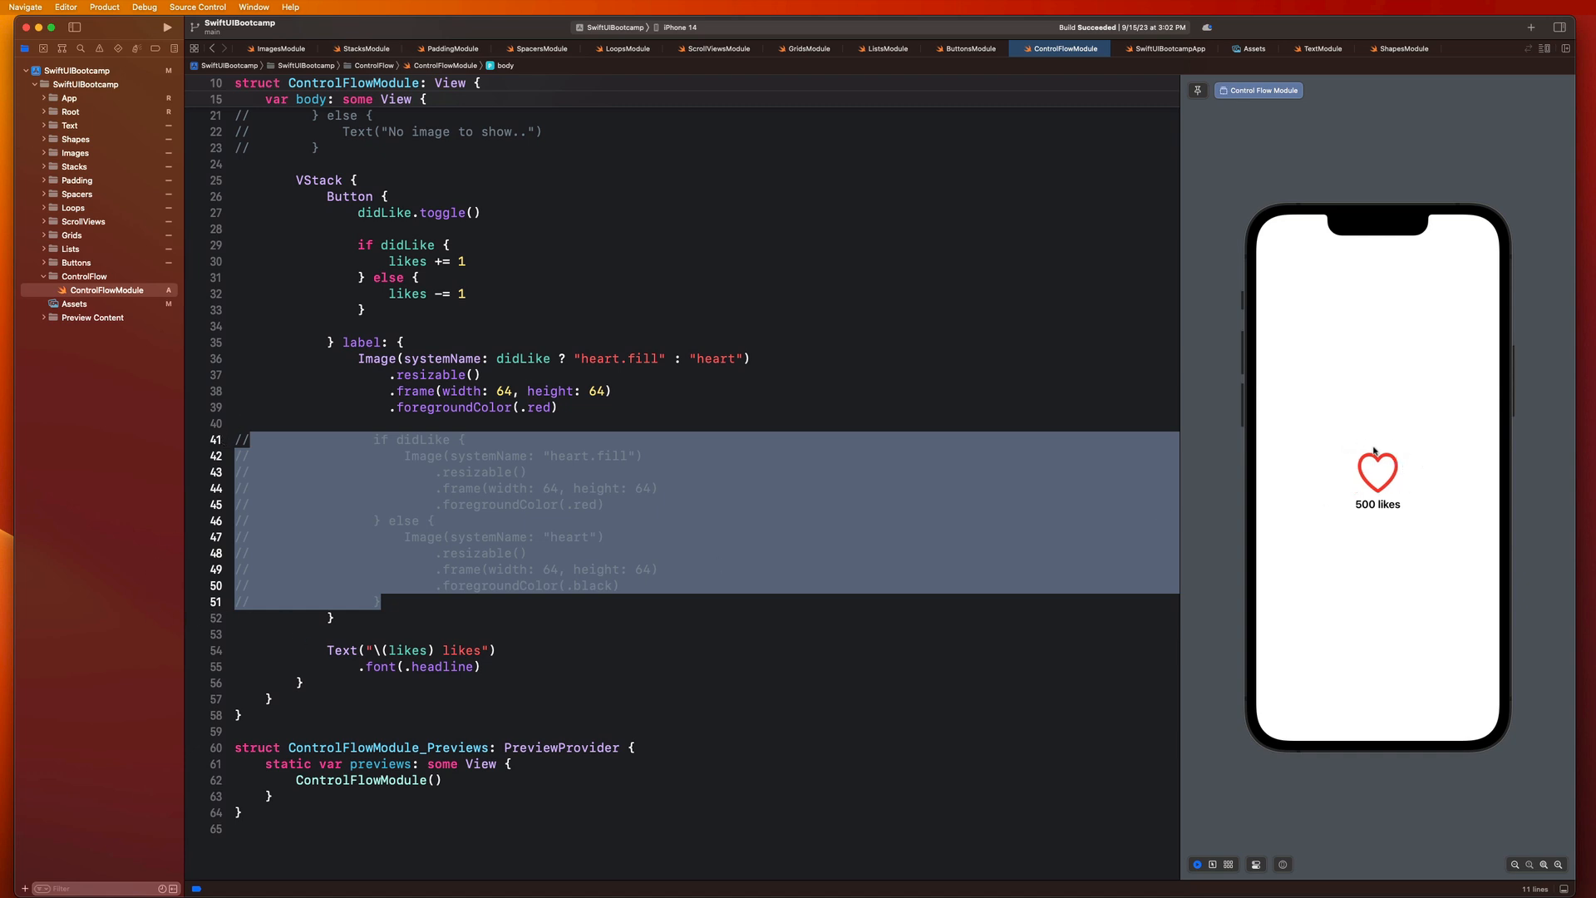
left_click(1377, 473)
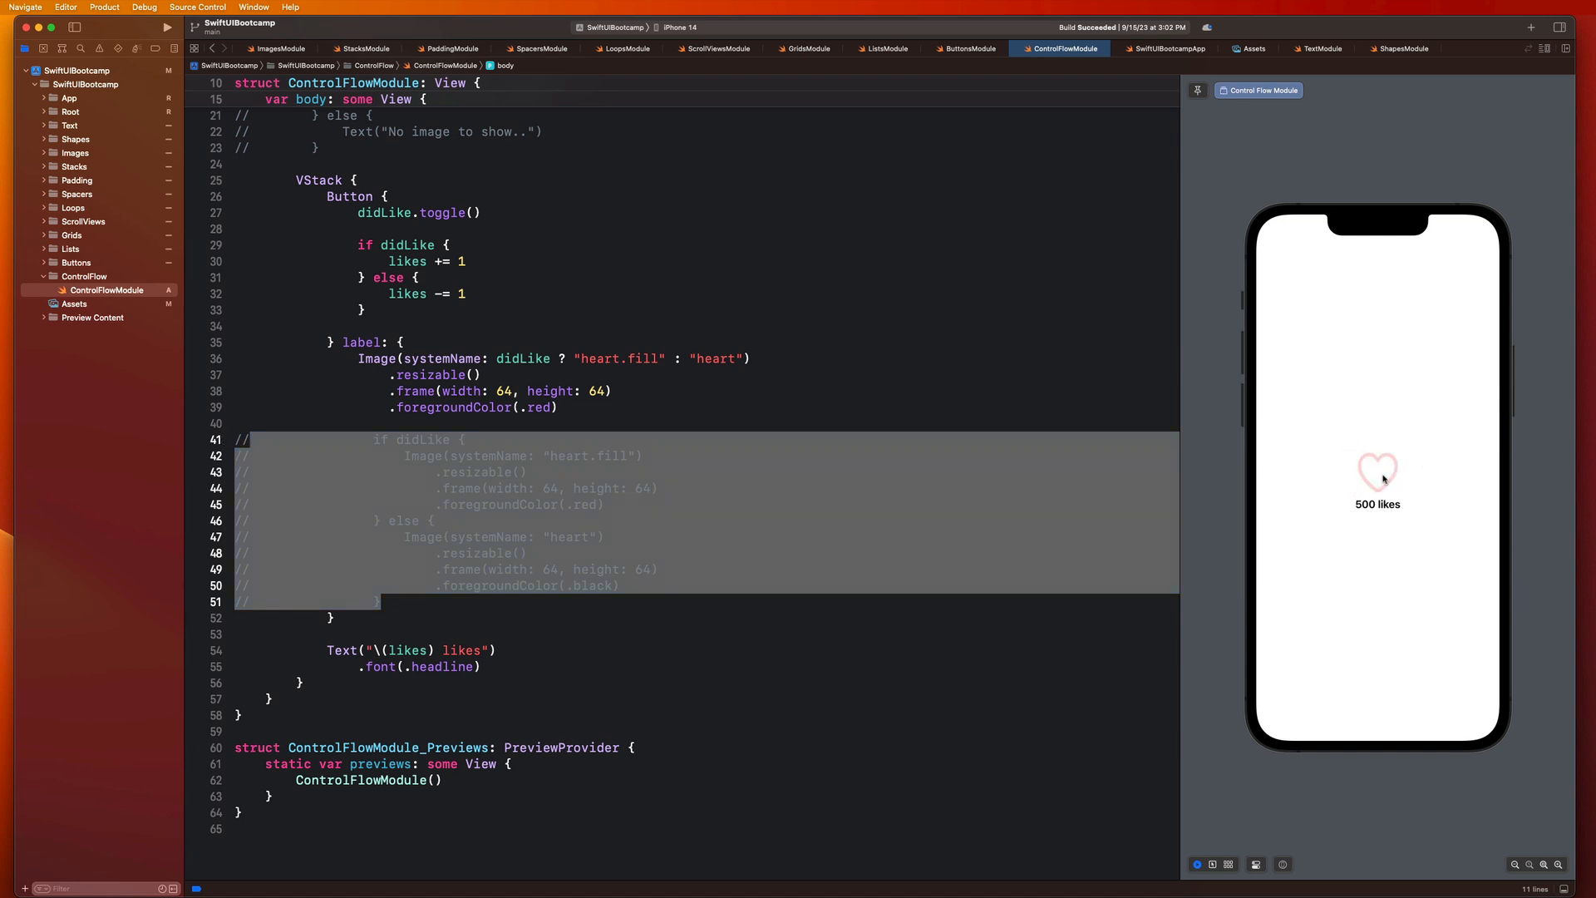
left_click(1376, 475)
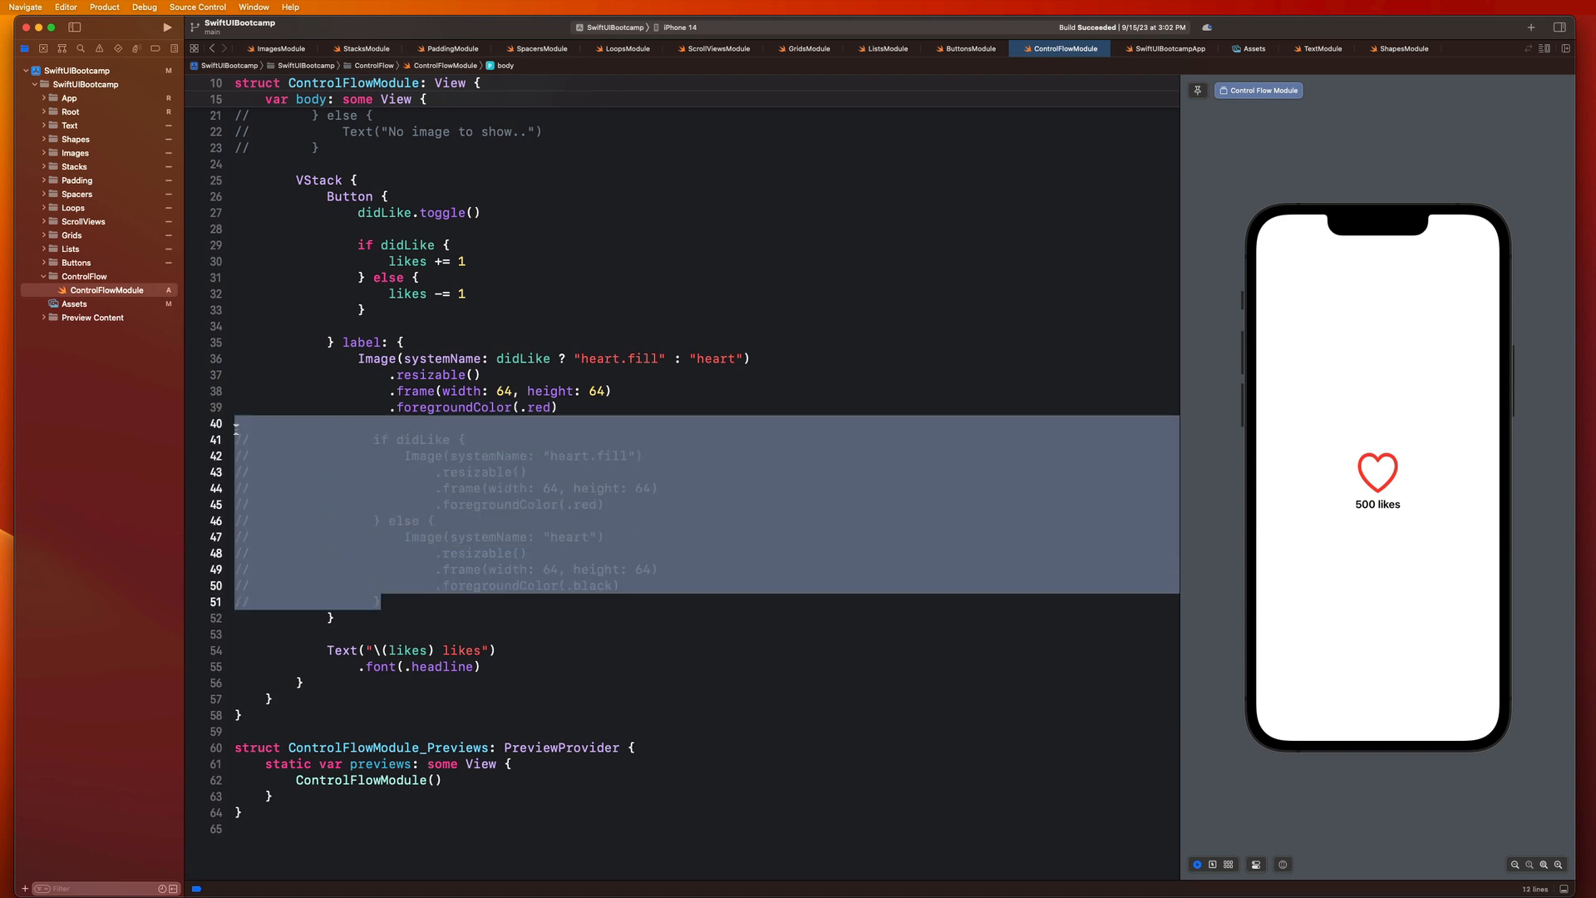
left_click(419, 553)
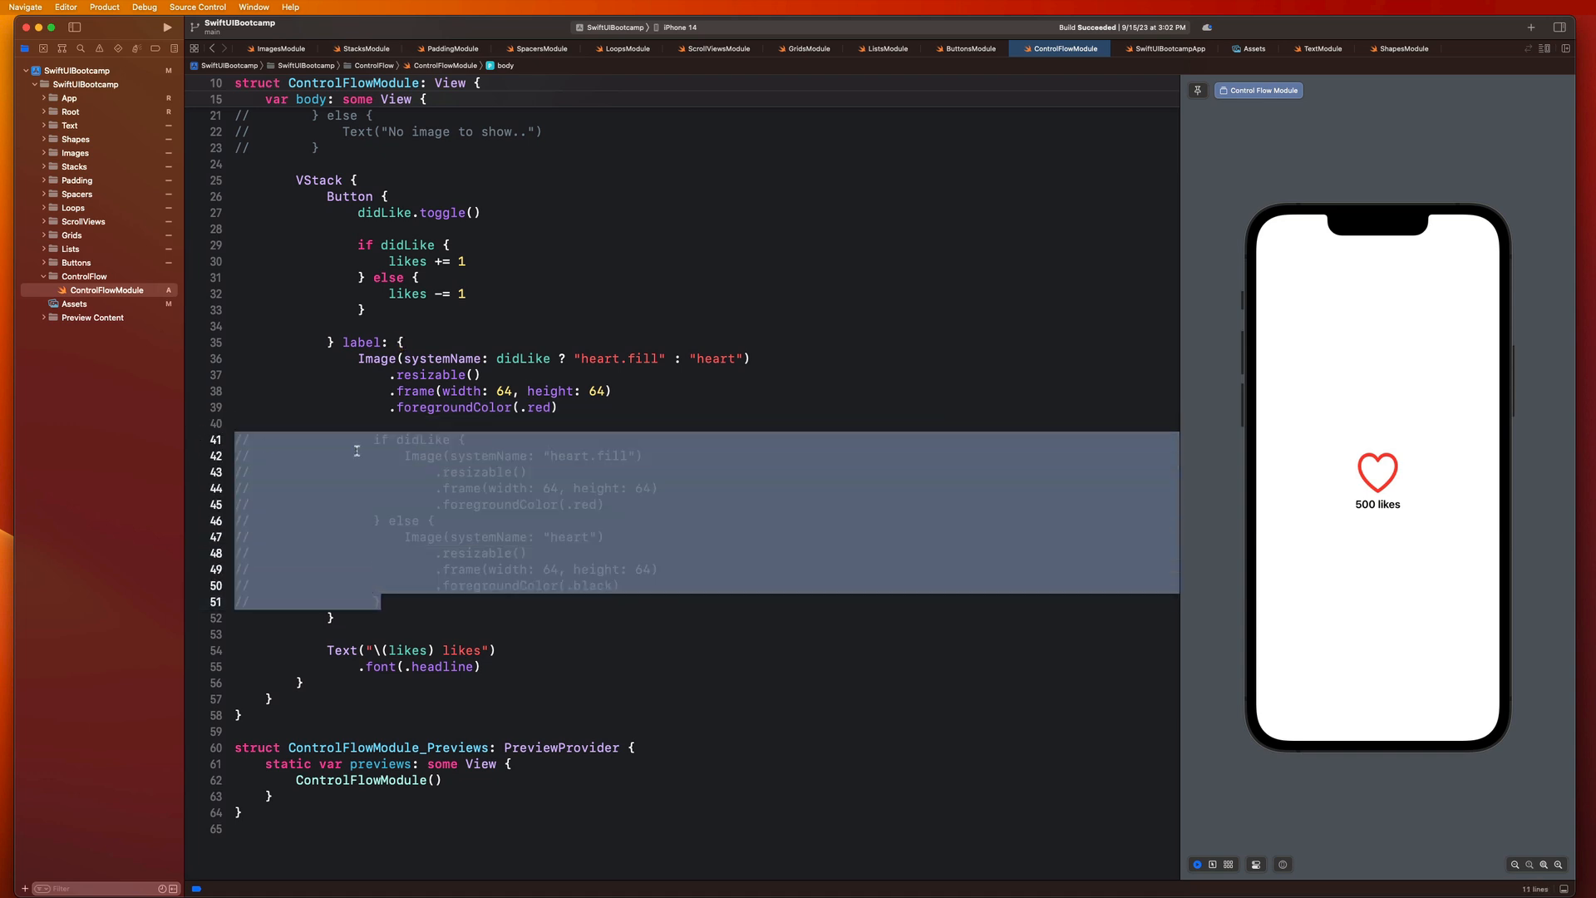
left_click(465, 439)
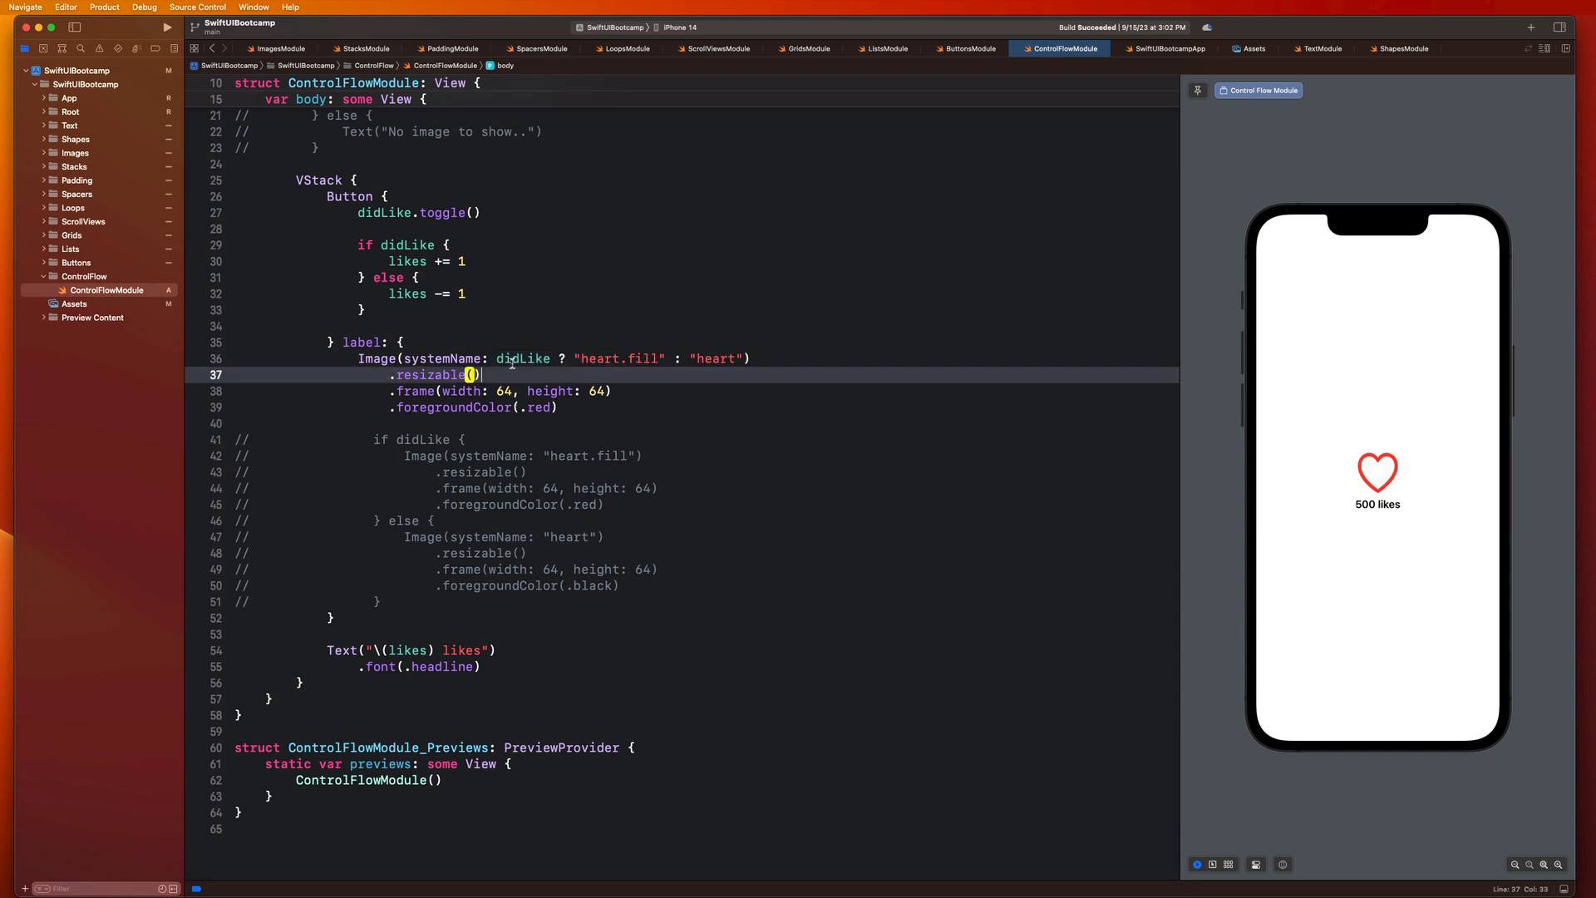
double_click(522, 359)
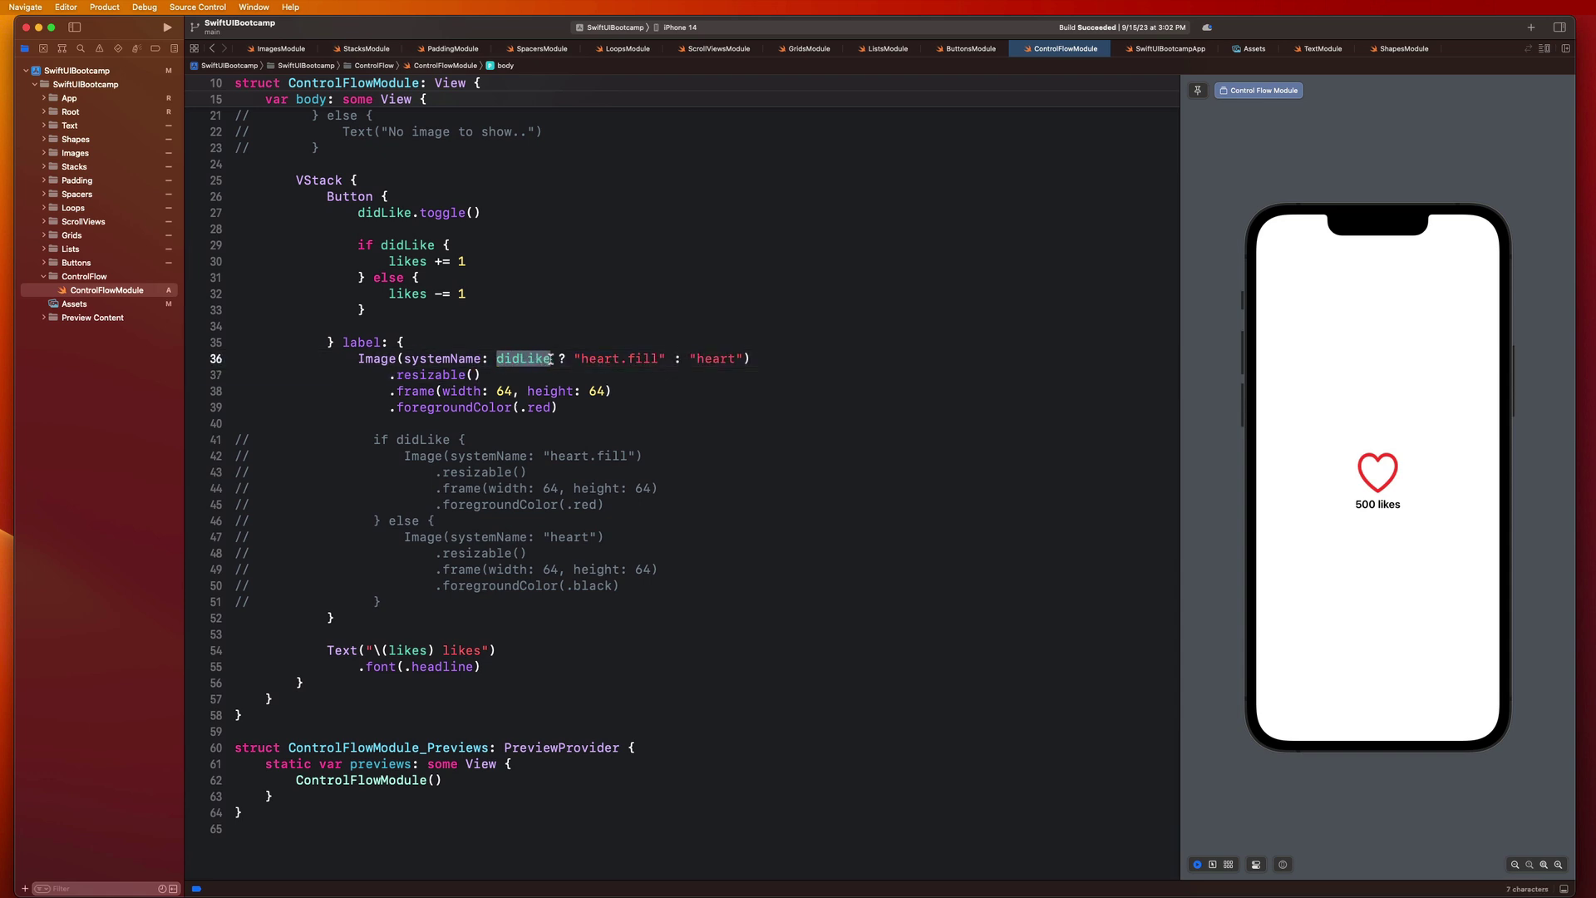
left_click(492, 359)
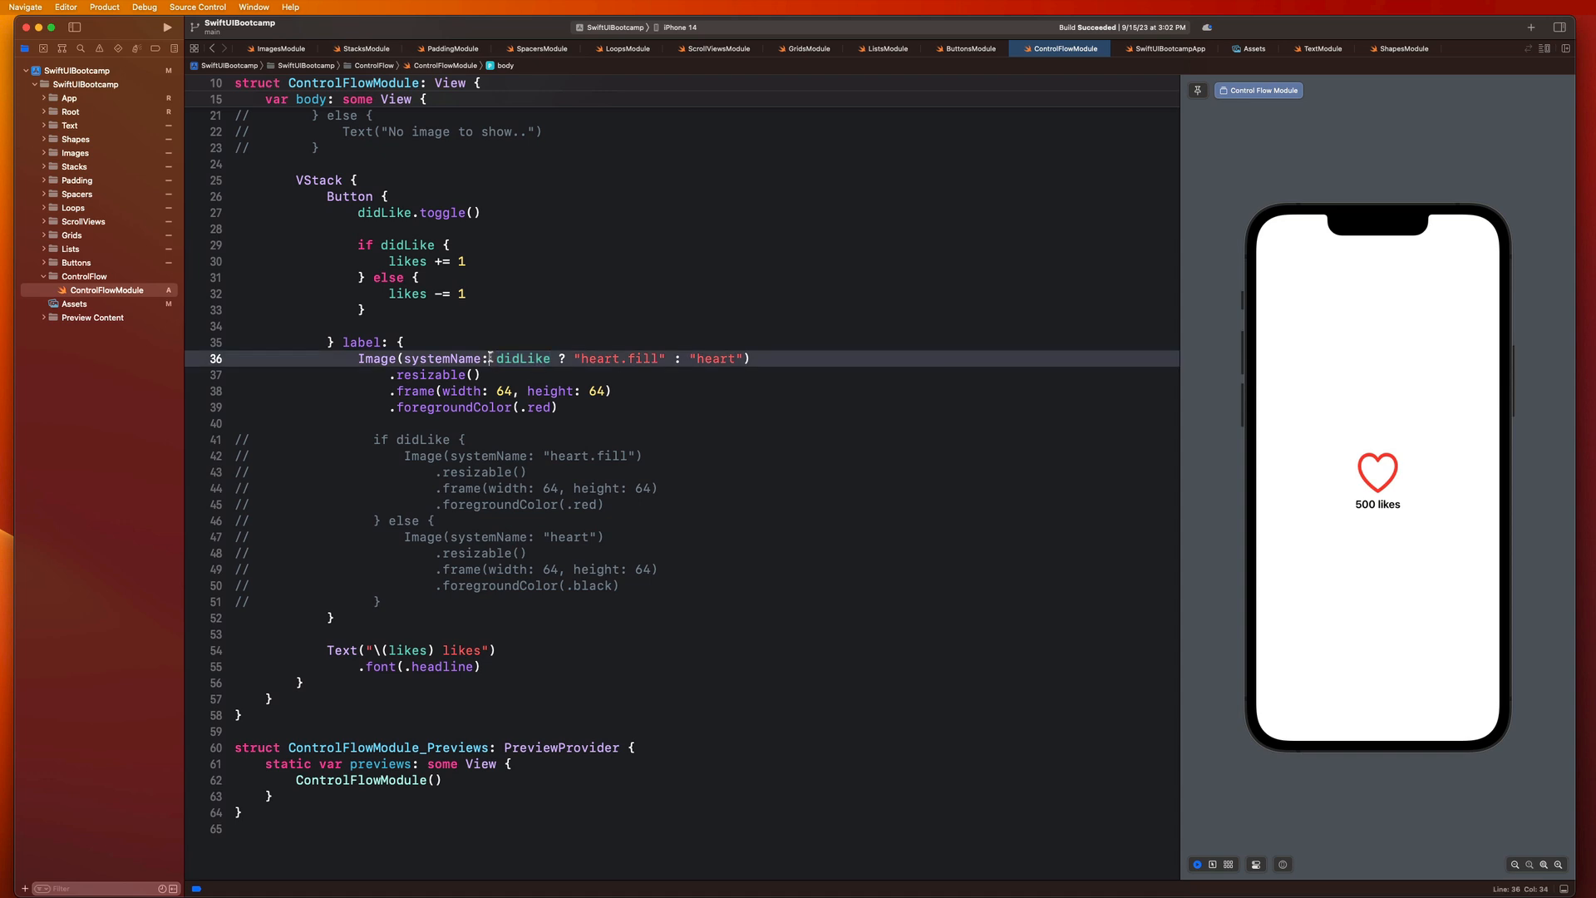
left_click_drag(495, 359, 740, 359)
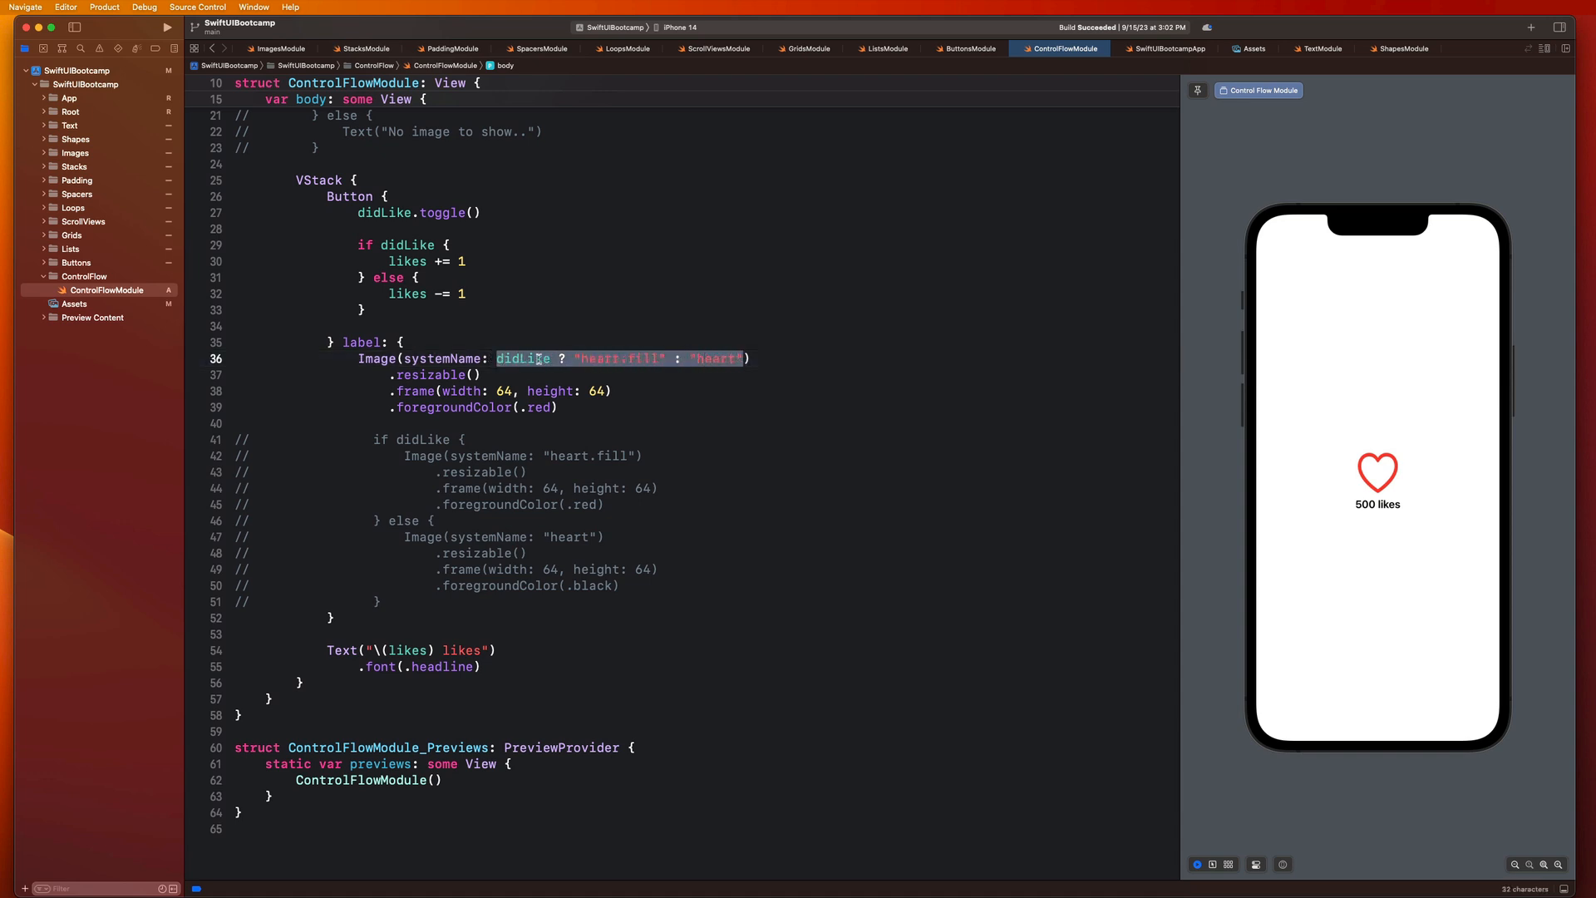
left_click(552, 359)
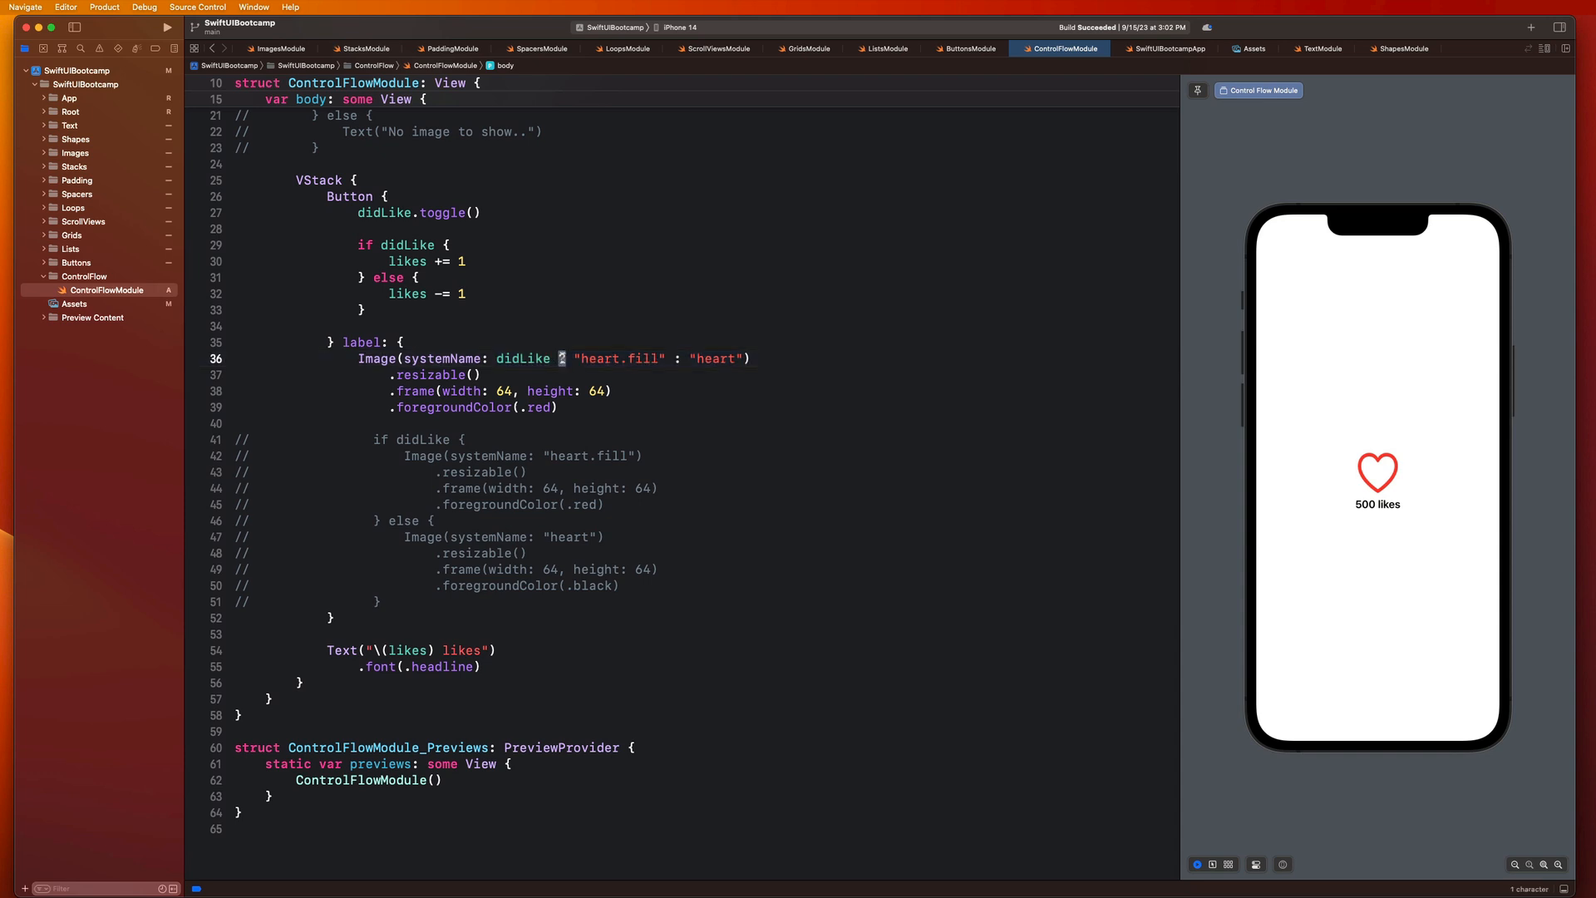
double_click(618, 359)
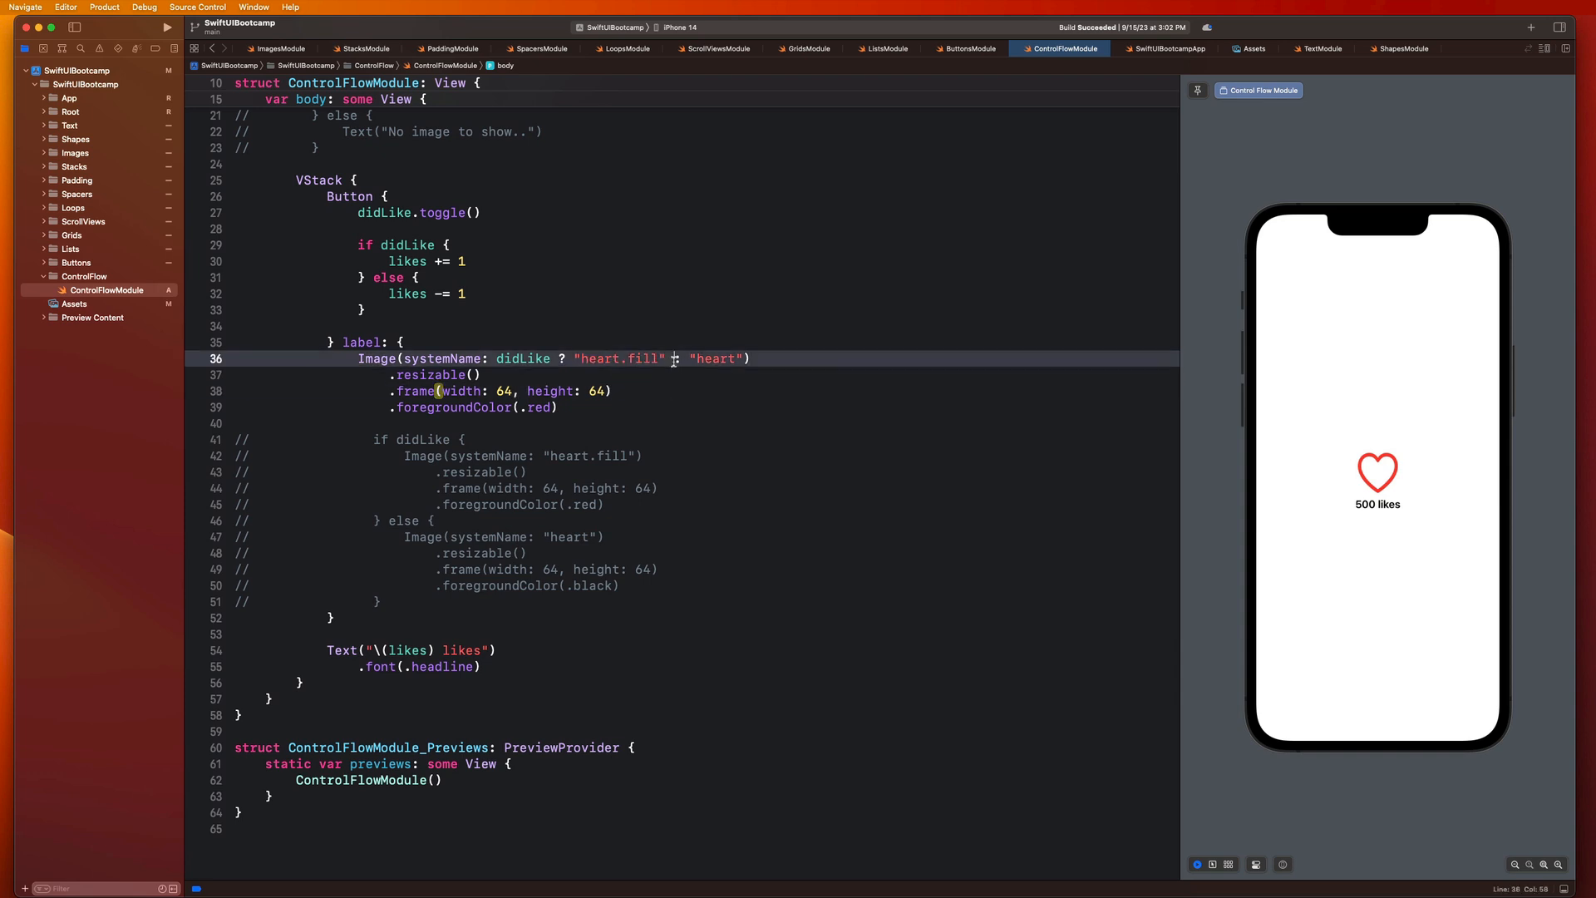
double_click(715, 359)
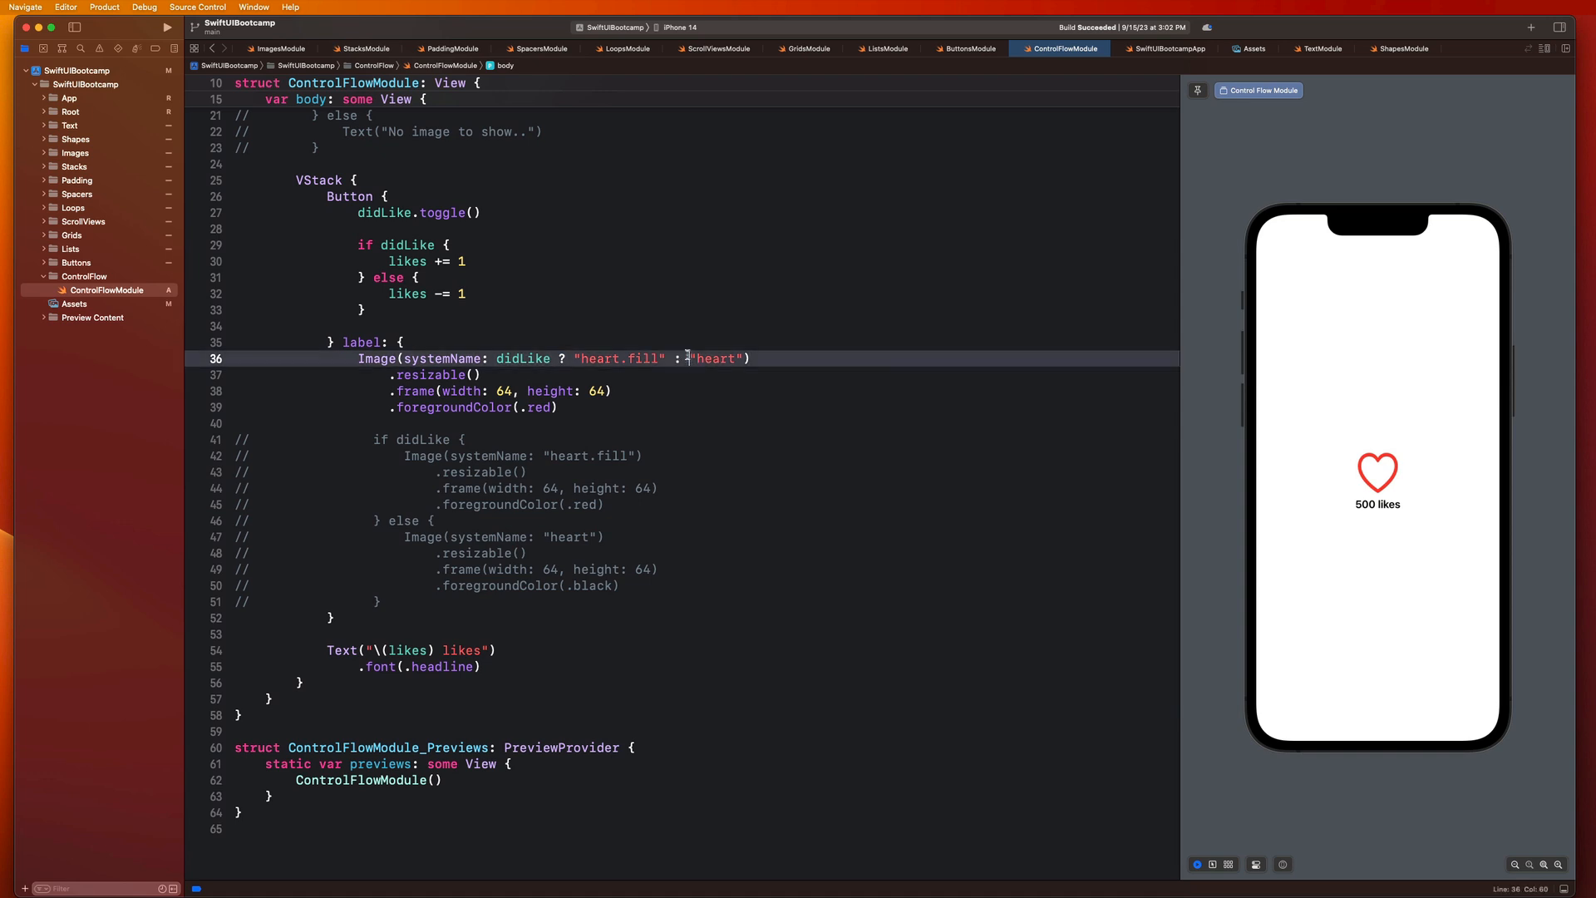
double_click(715, 359)
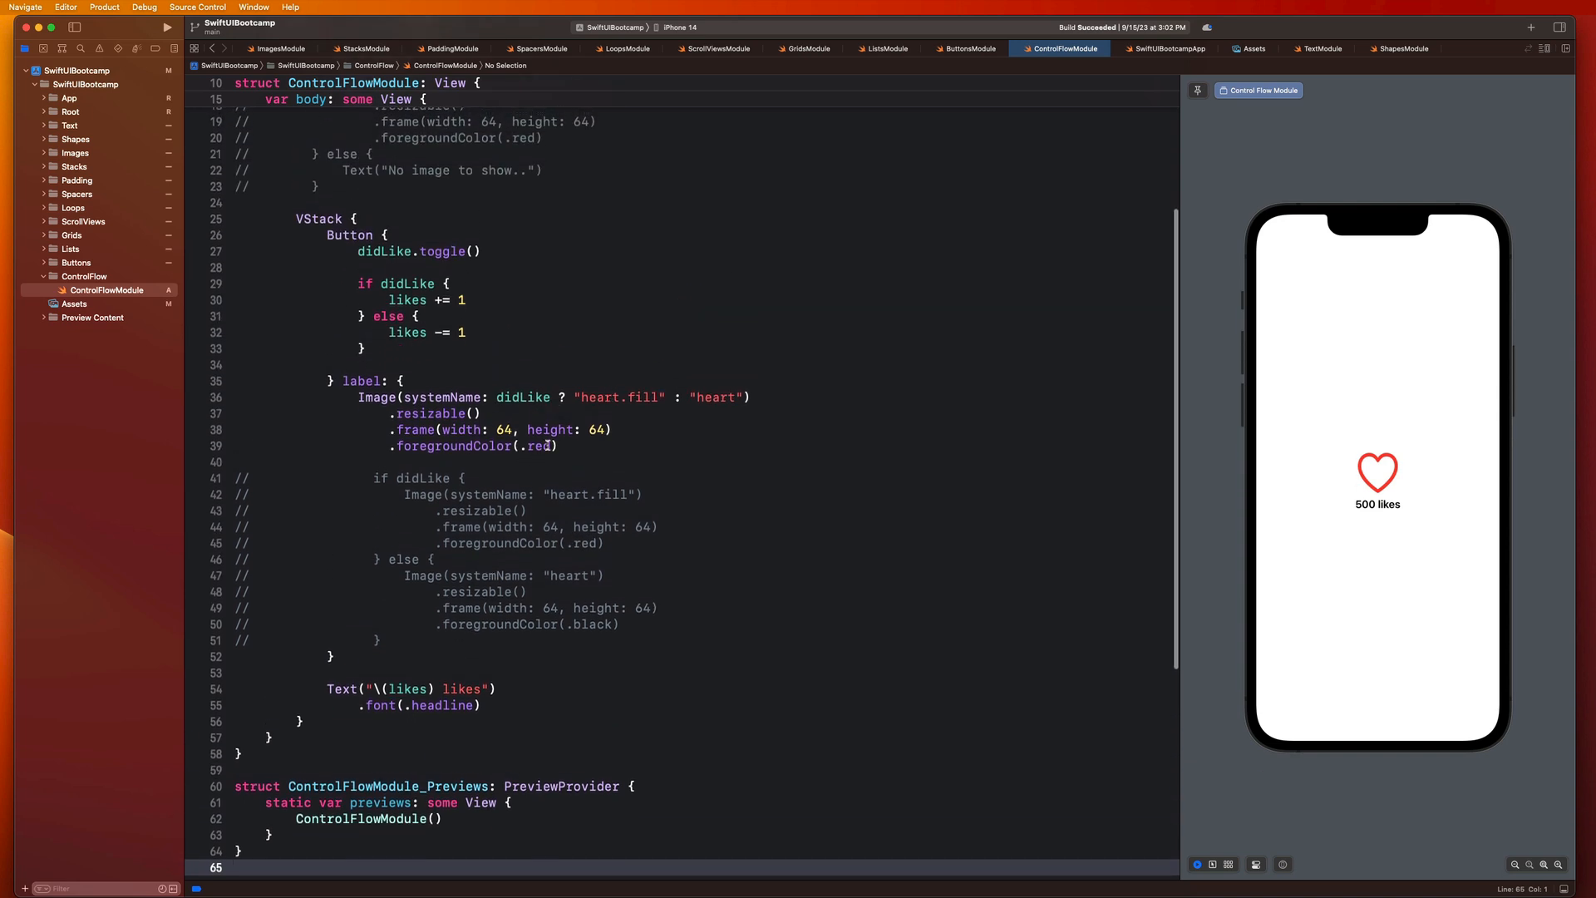
Step: Change .foregroundColor to didLike ? .red : .black and test the colours with the preview heart
double_click(539, 445)
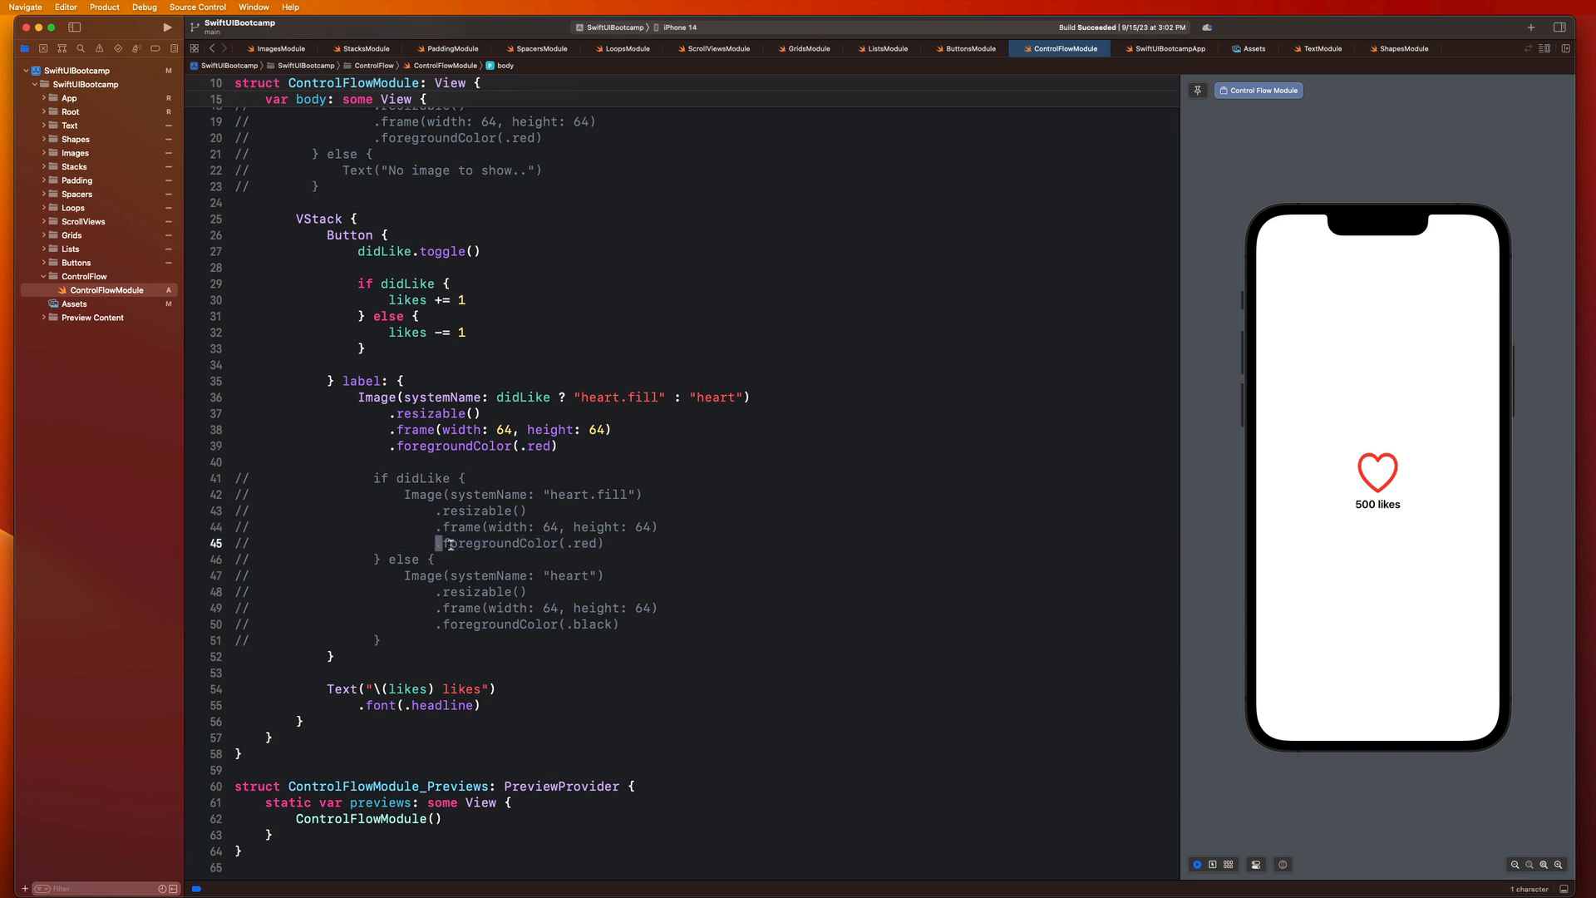
double_click(523, 623)
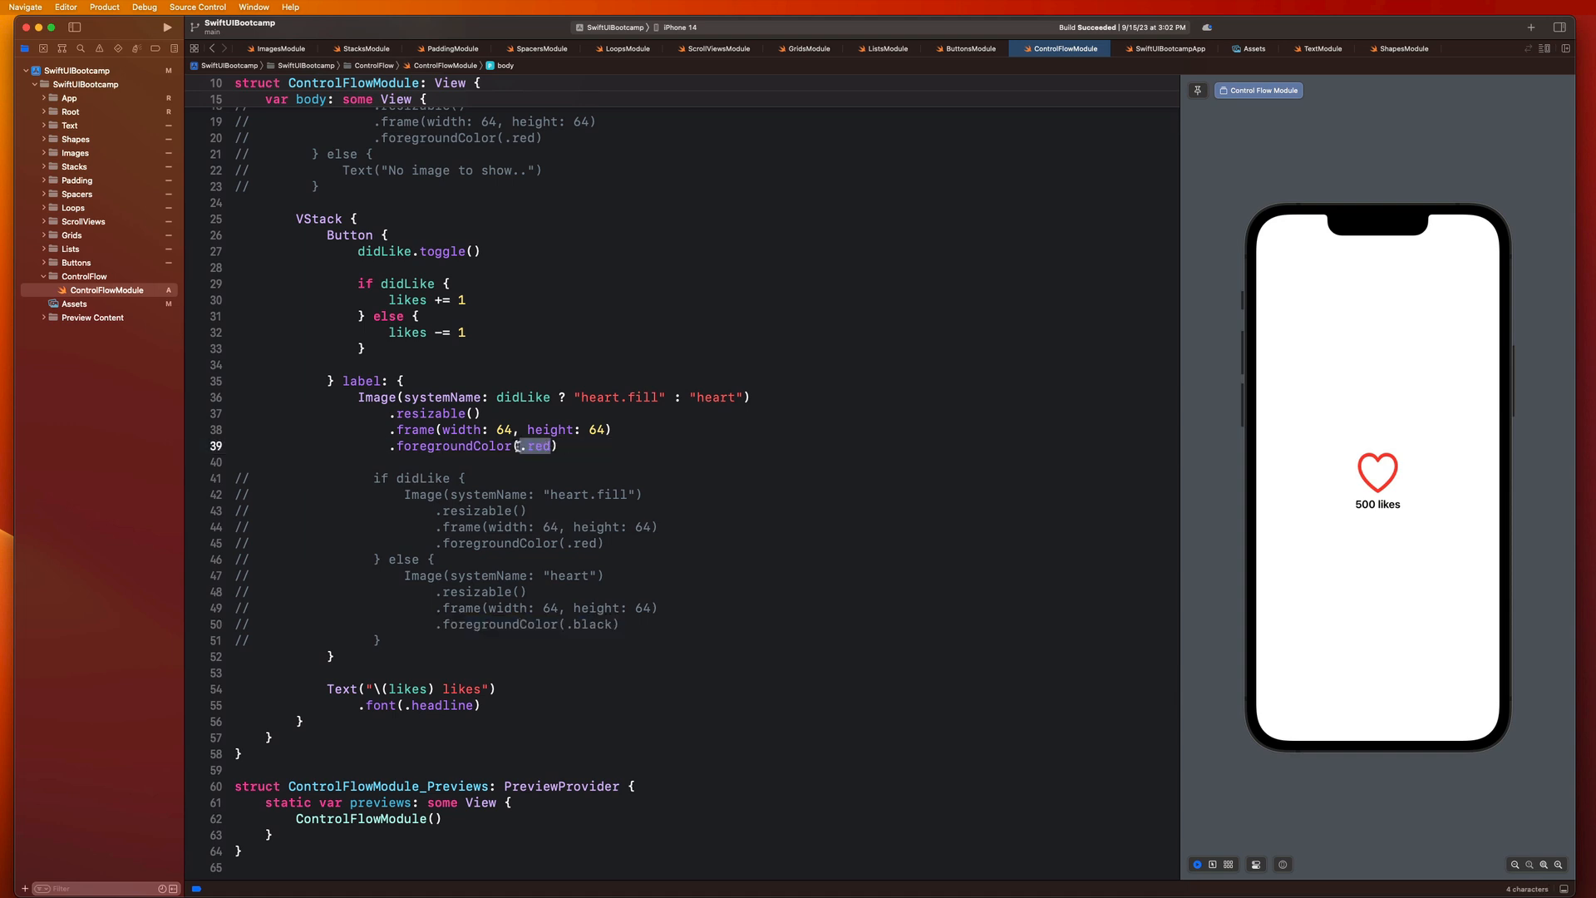
type("didLike ?")
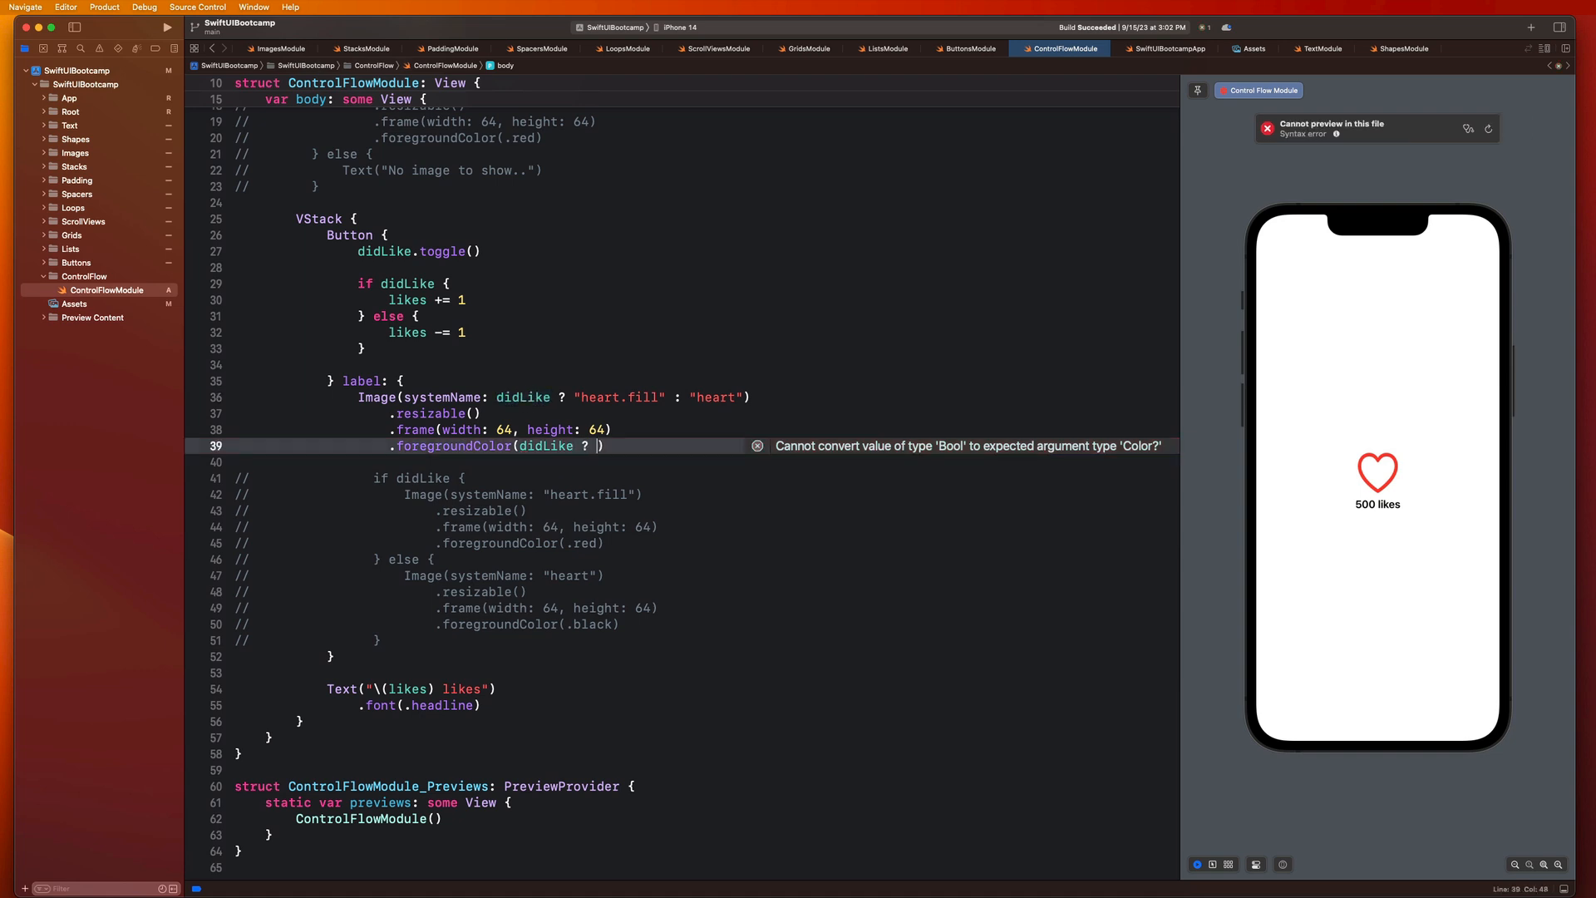
type(".red :")
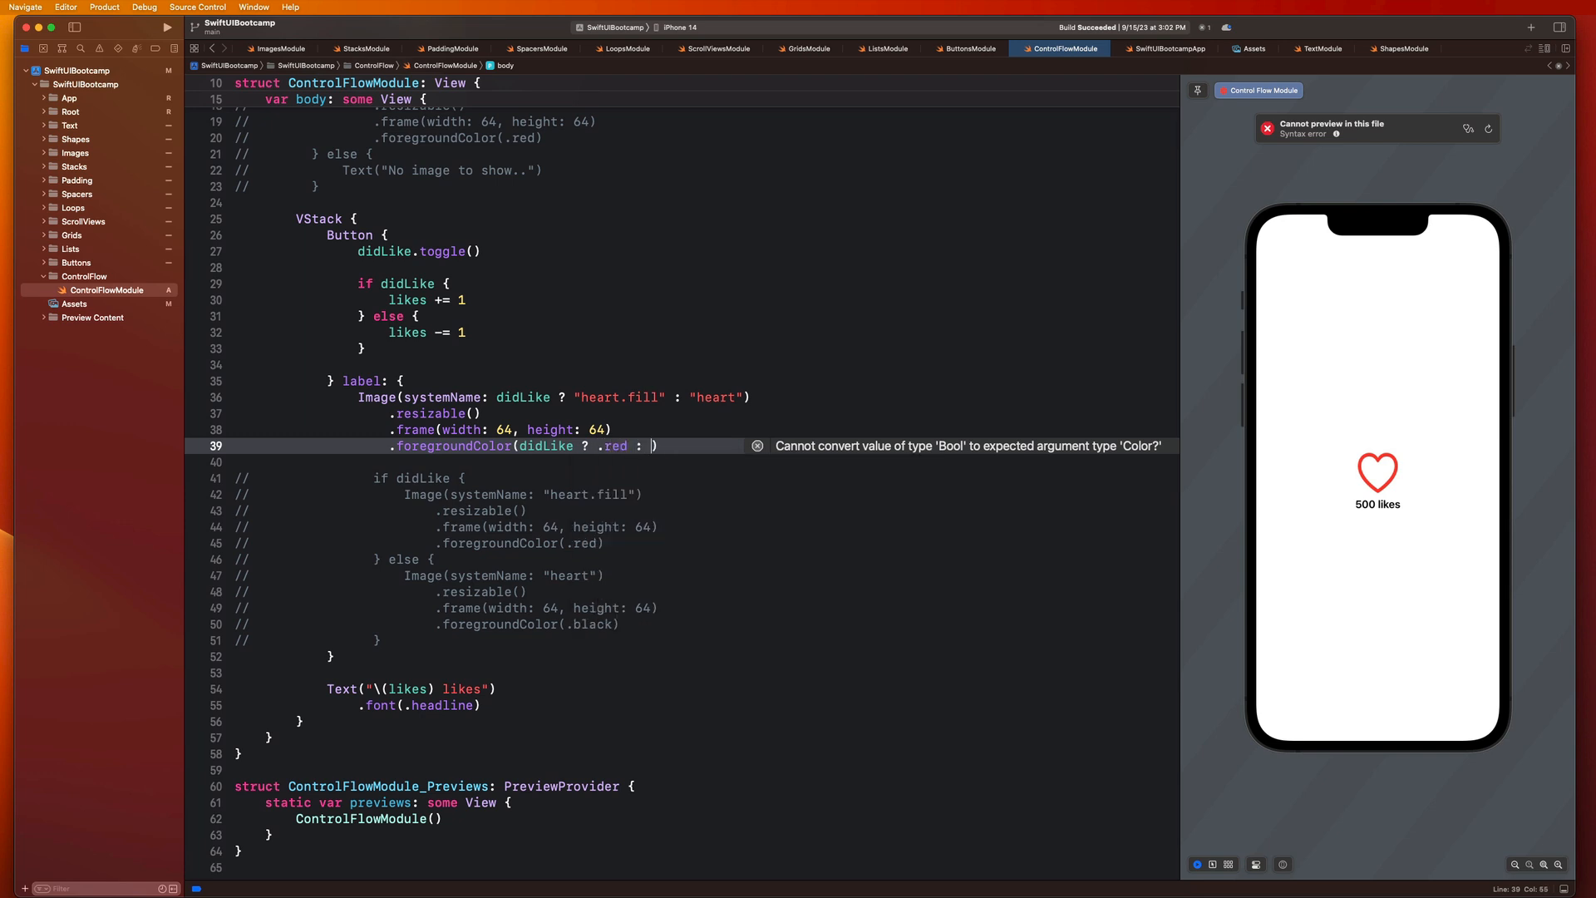
type(".black")
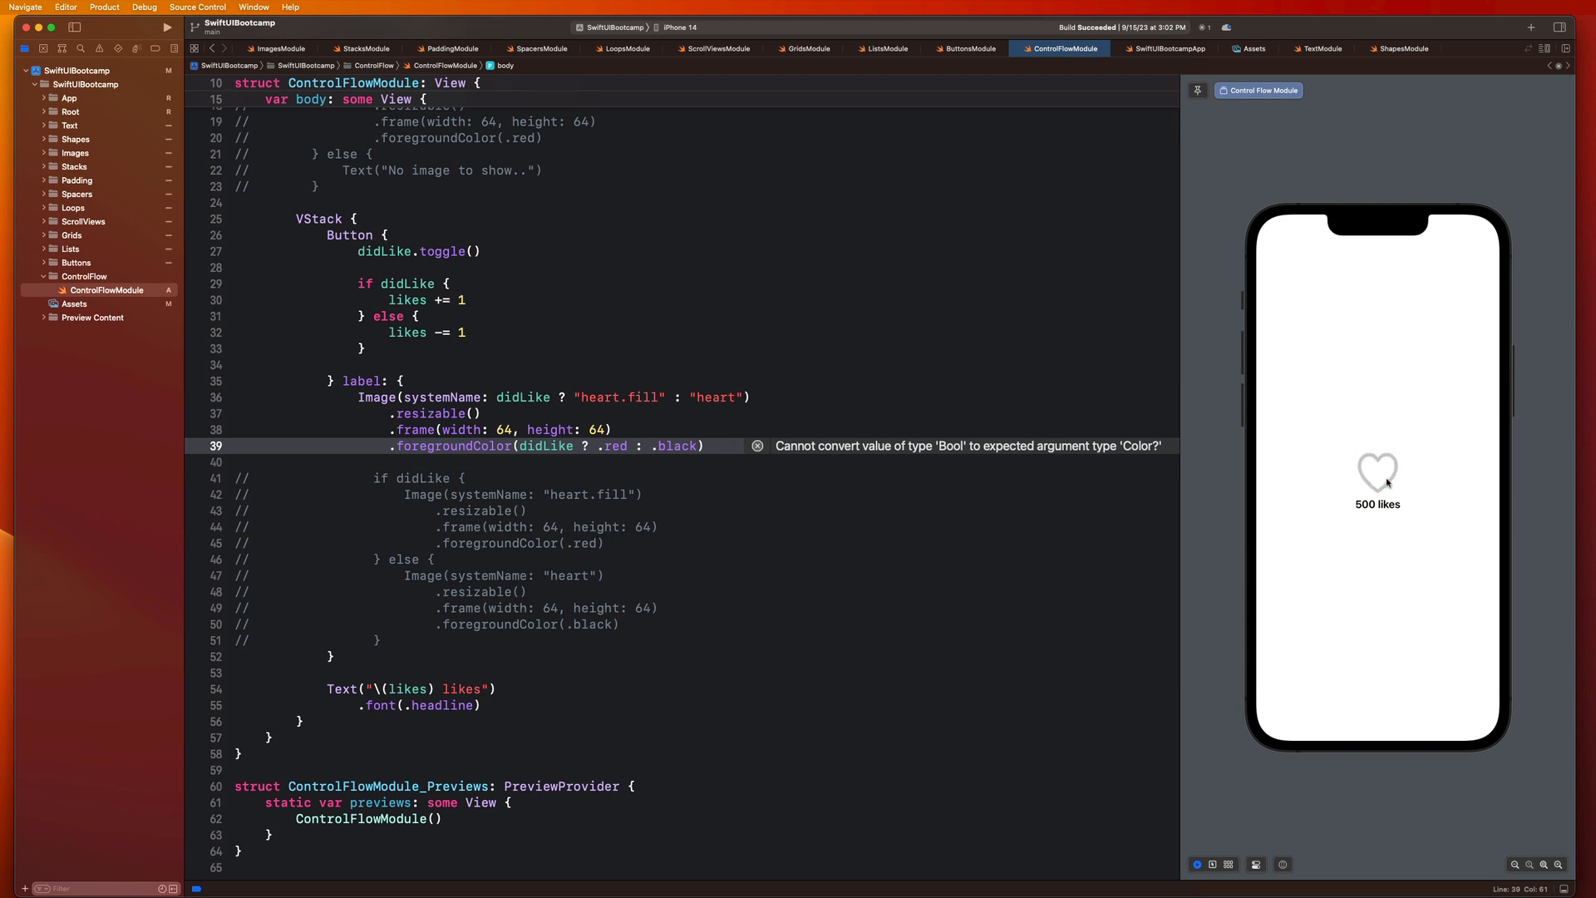
left_click(1376, 471)
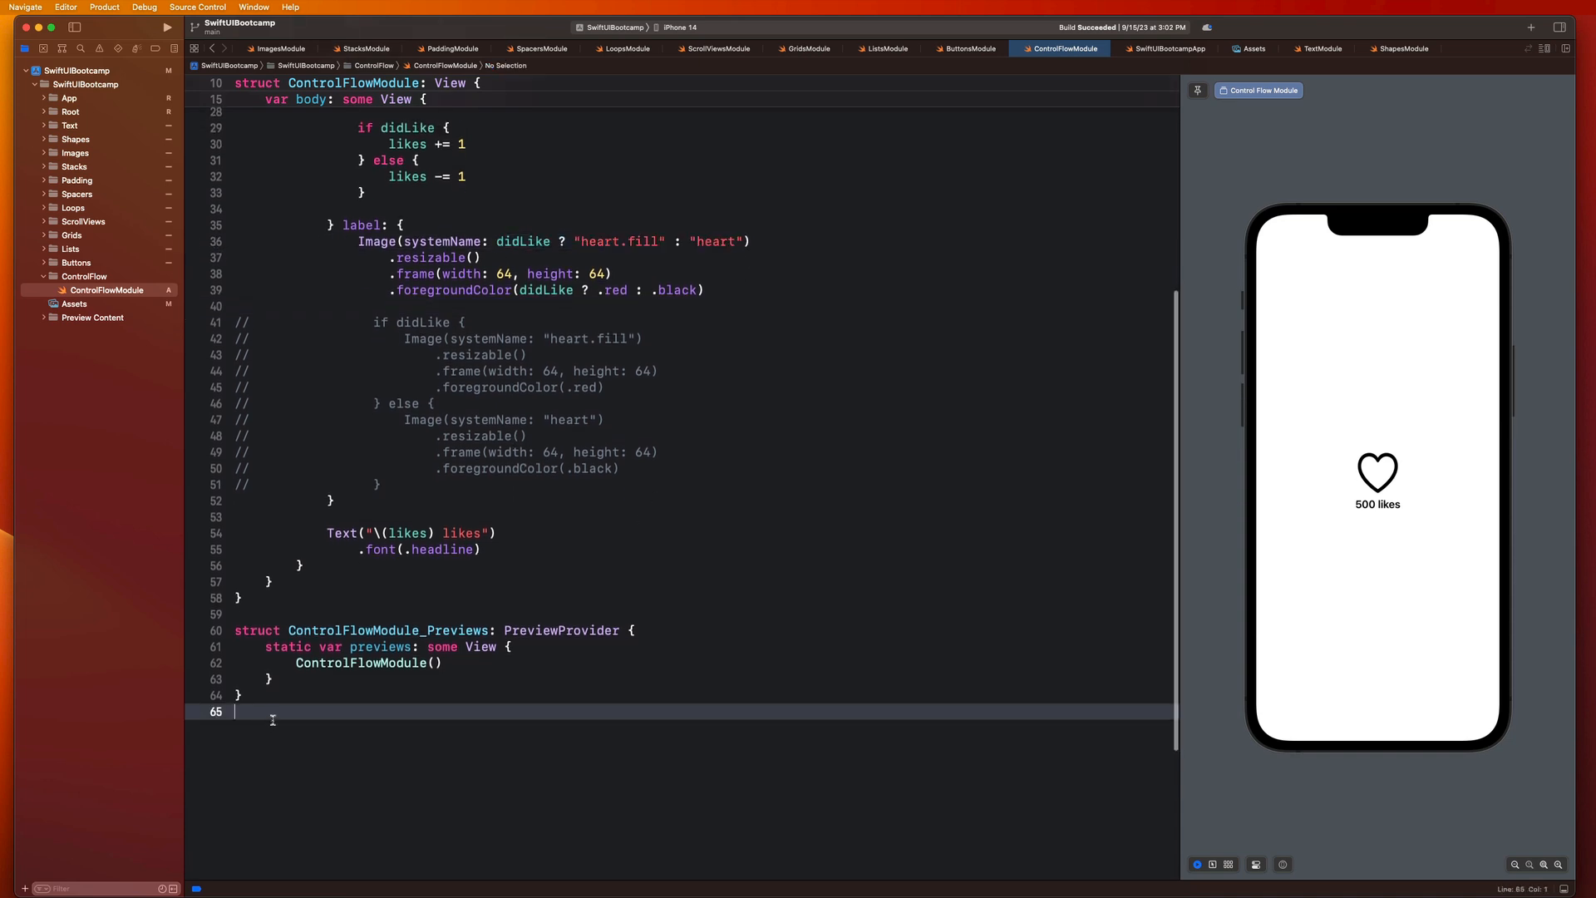
Step: Paste a /* */ notes block about Swift's ternary operator at the end of the file
key("Return")
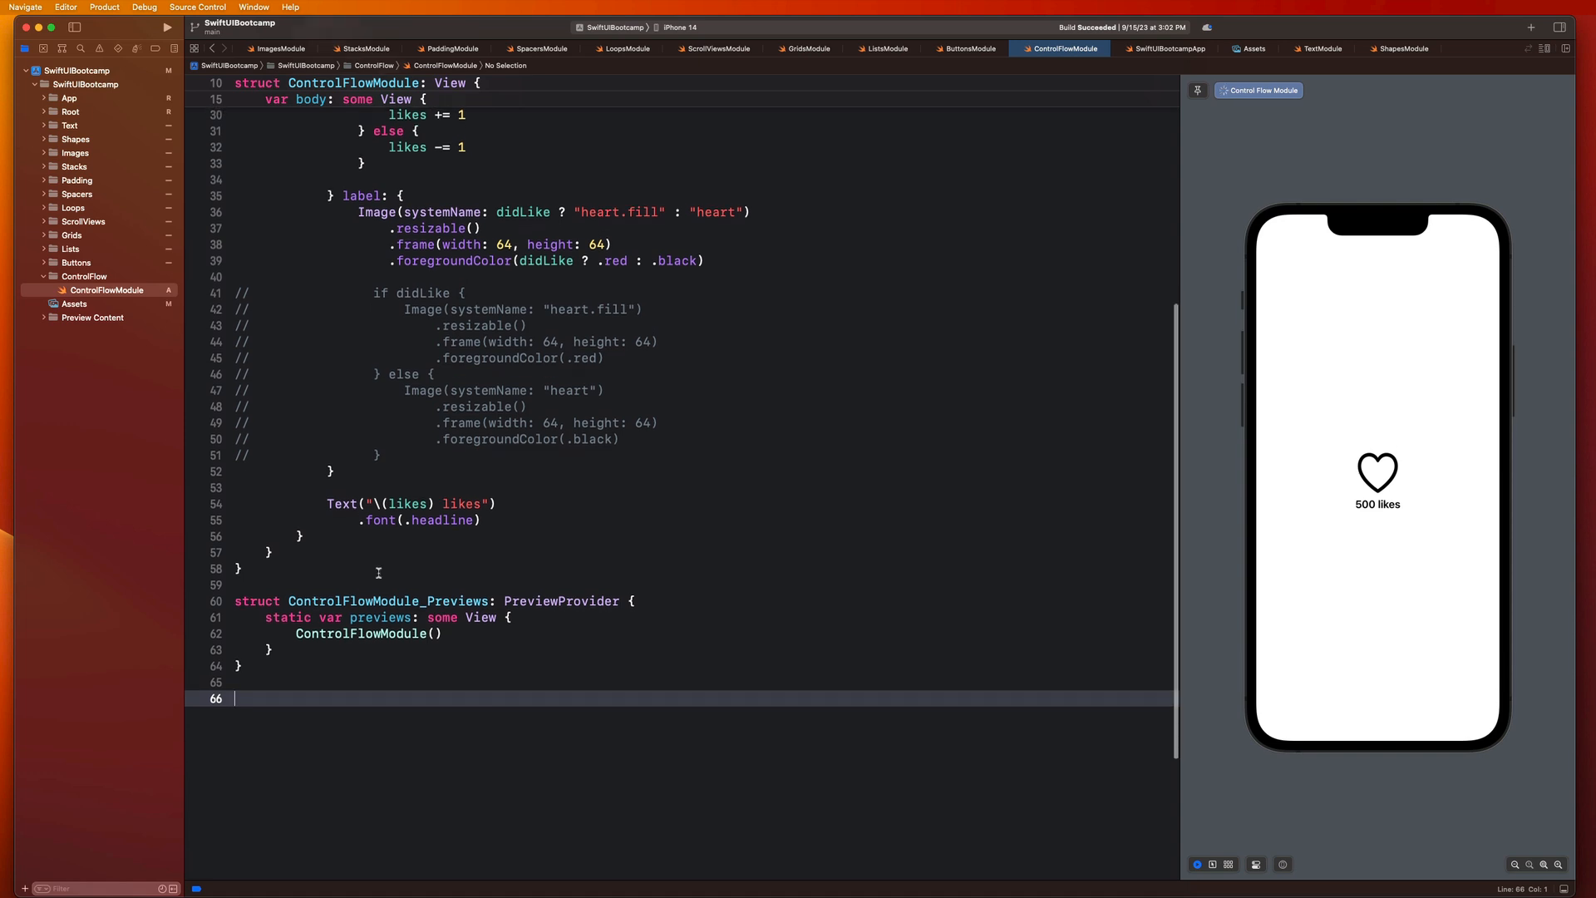
mouse_move(535, 578)
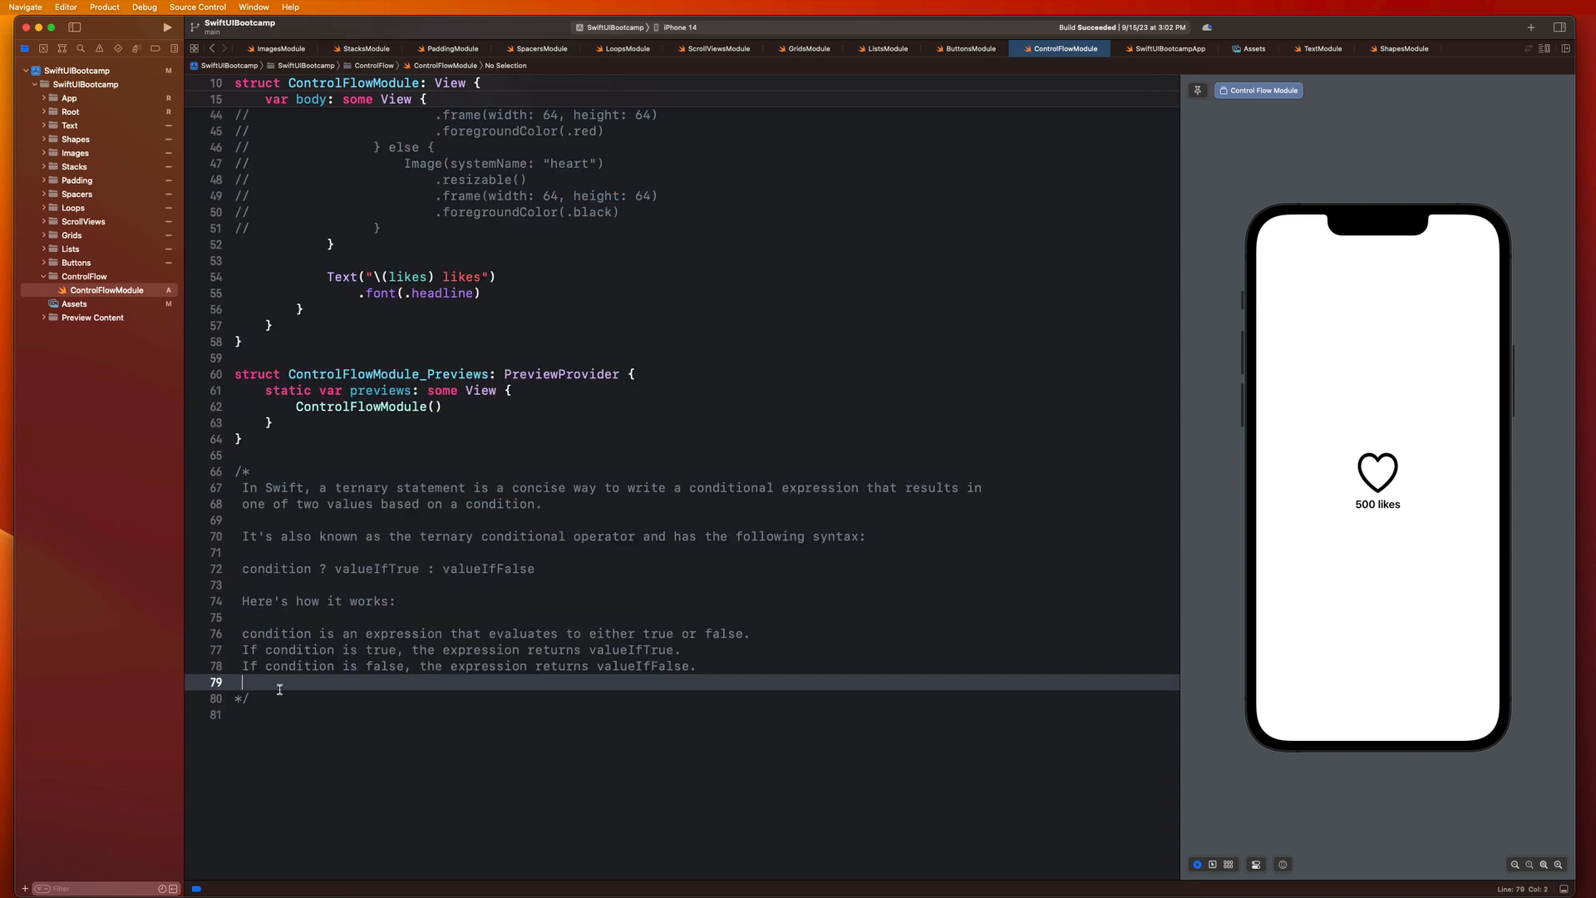
left_click_drag(245, 470, 244, 698)
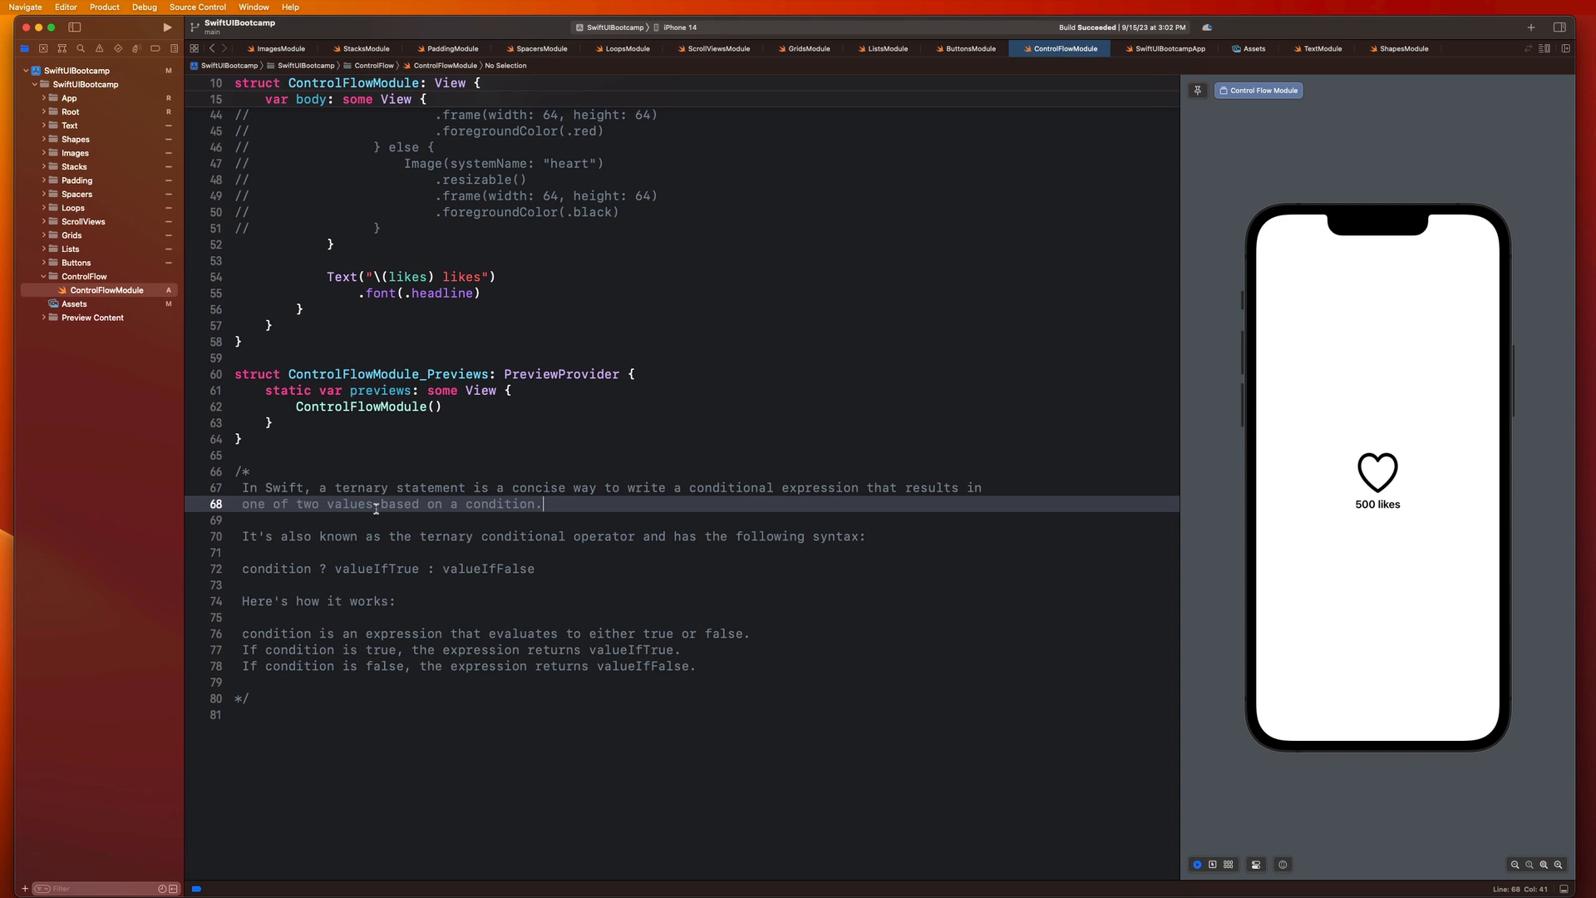
left_click(336, 552)
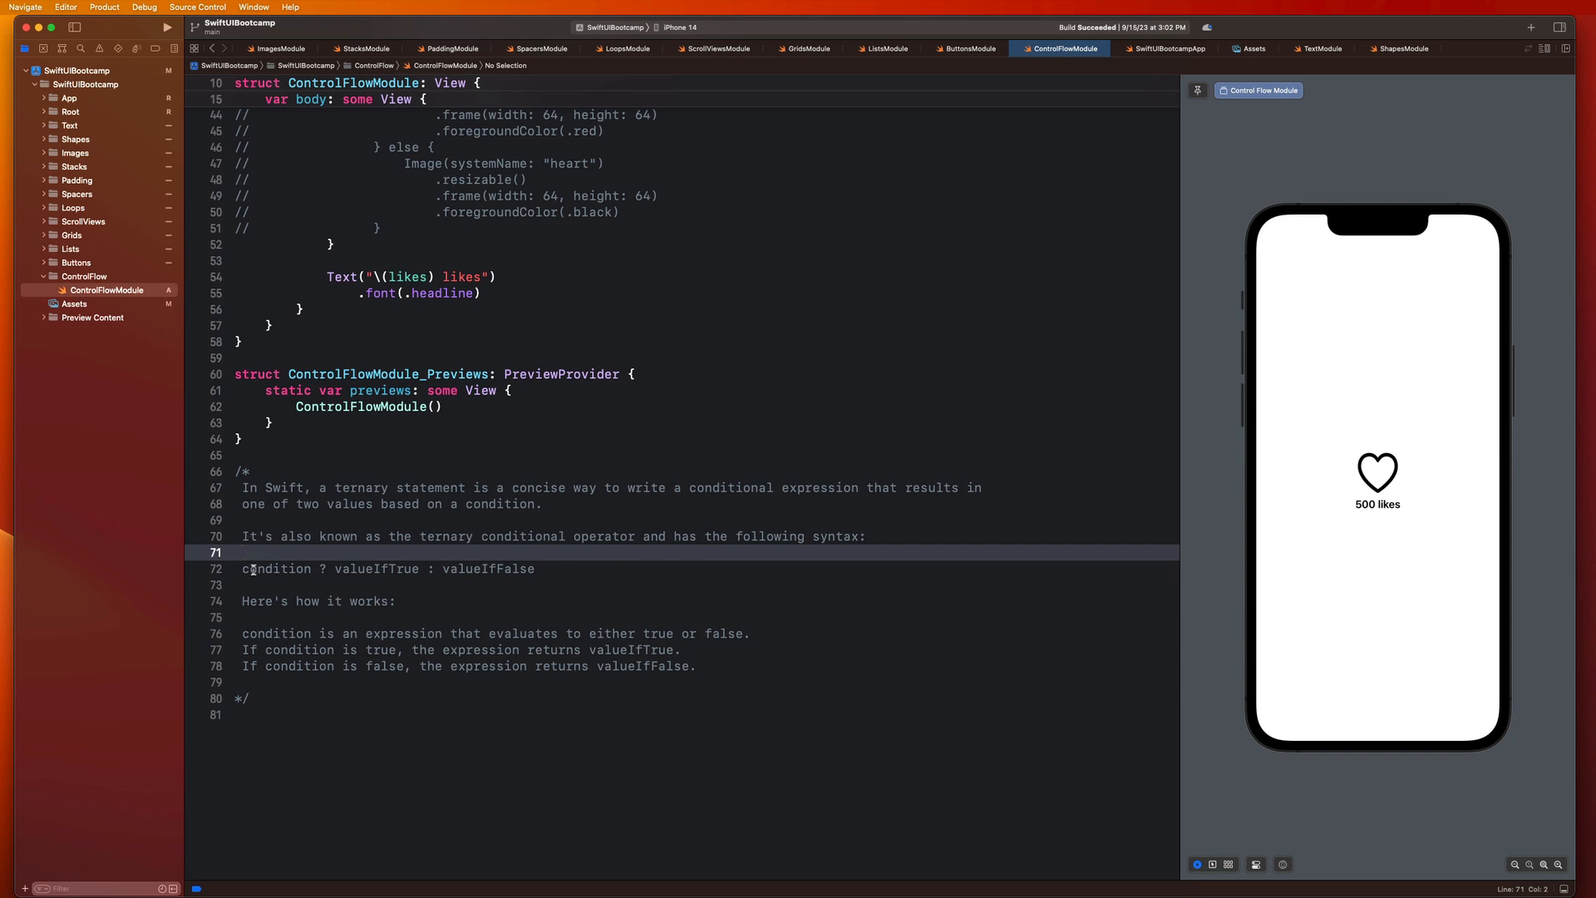
Step: Point out condition, ?, valueIfTrue and valueIfFalse in the ternary syntax line
double_click(276, 569)
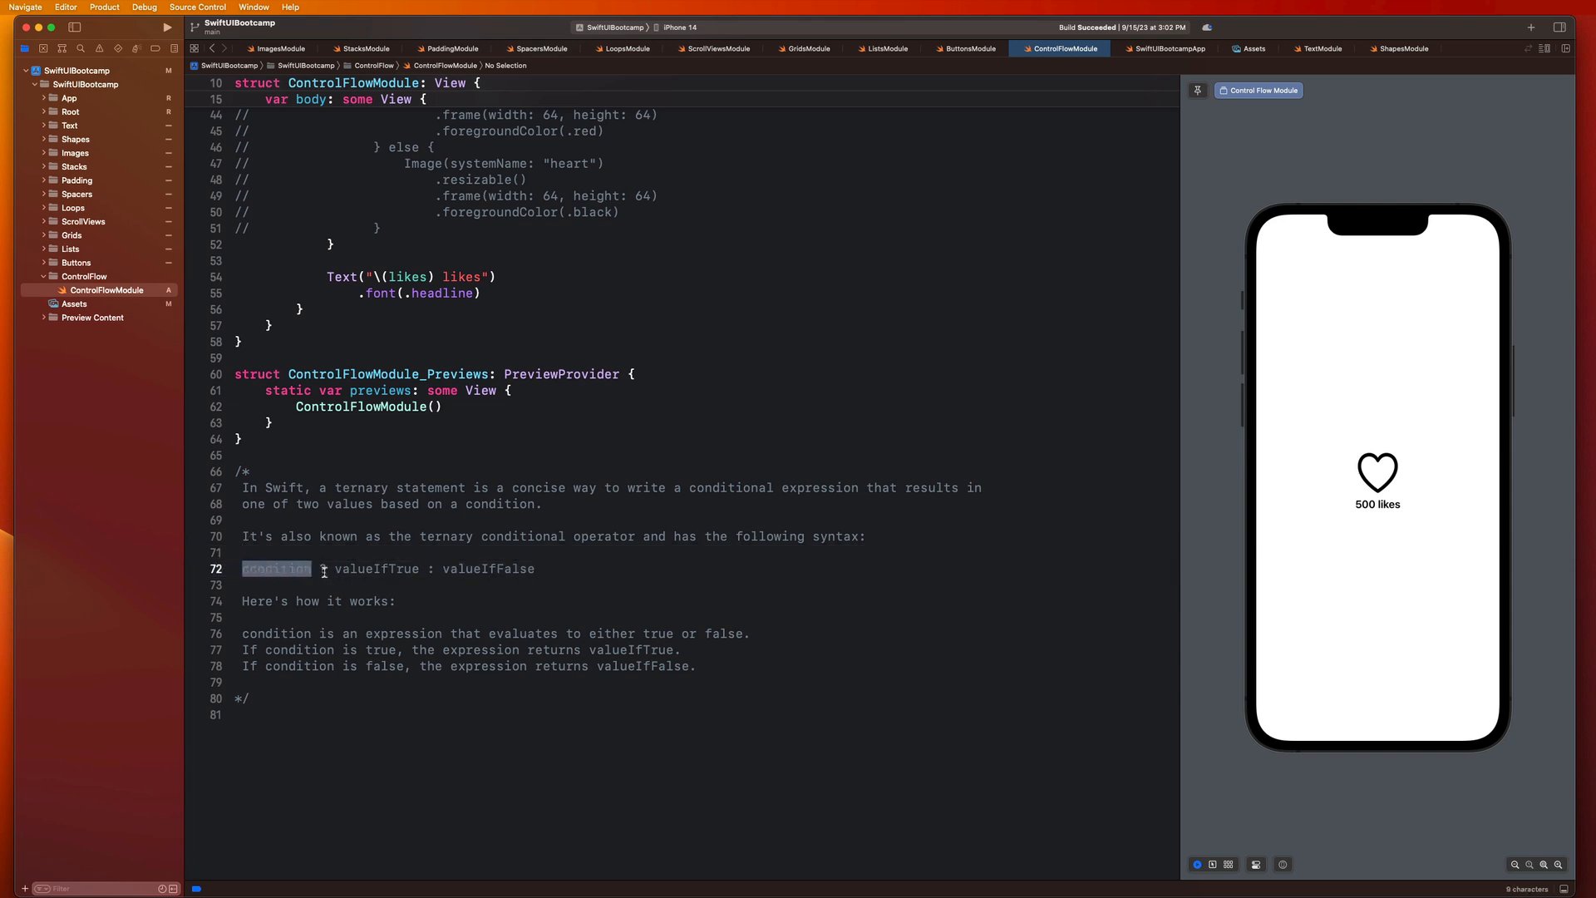
left_click(333, 568)
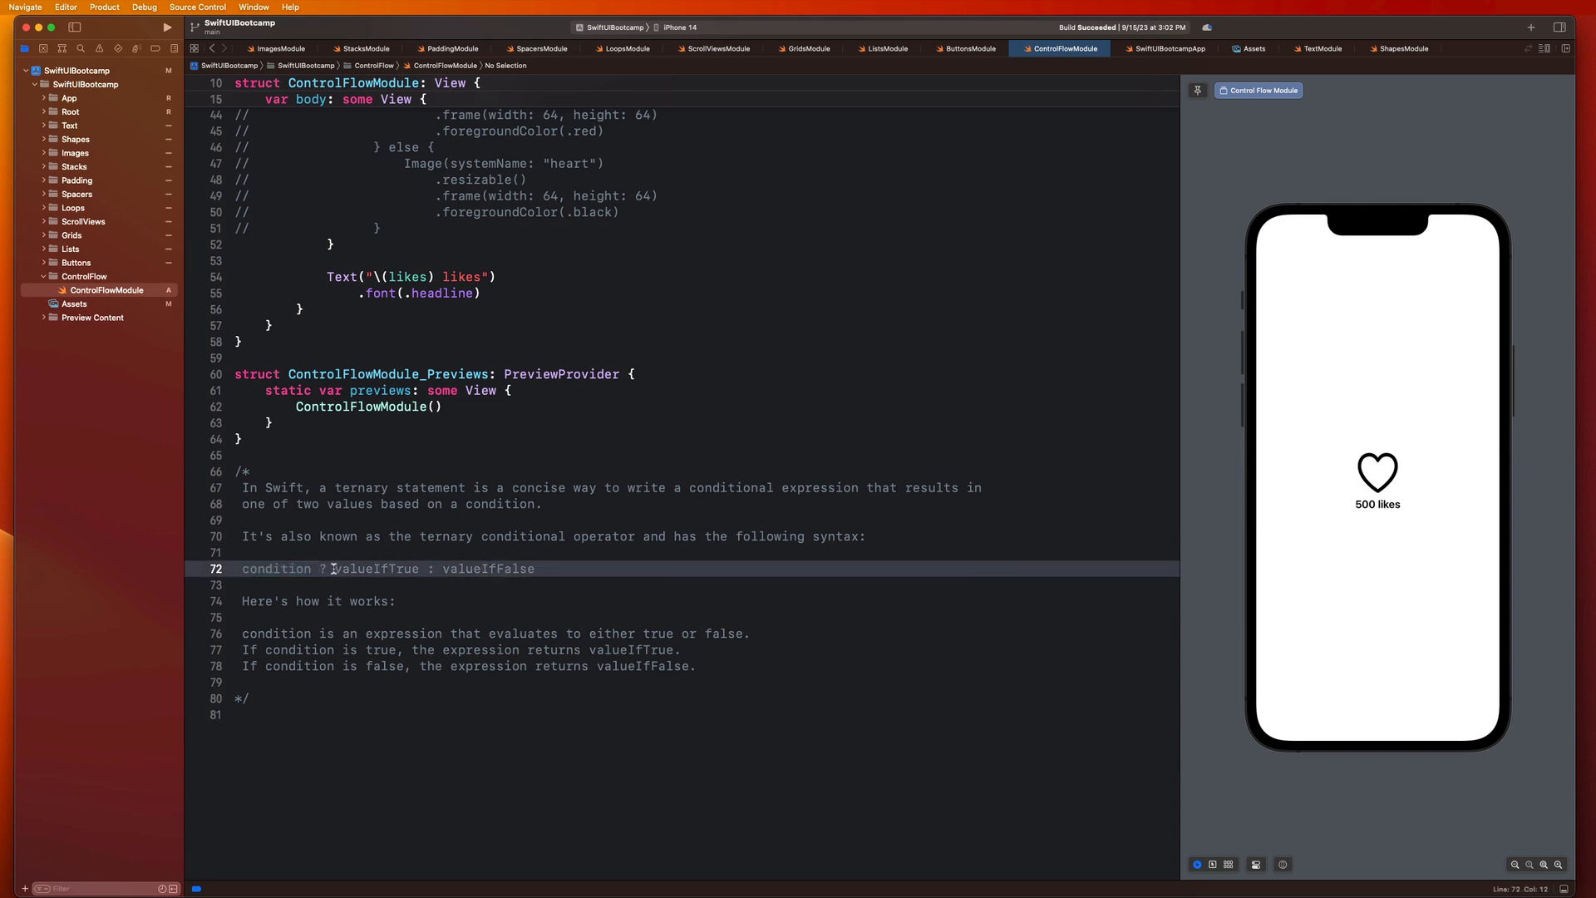
double_click(376, 568)
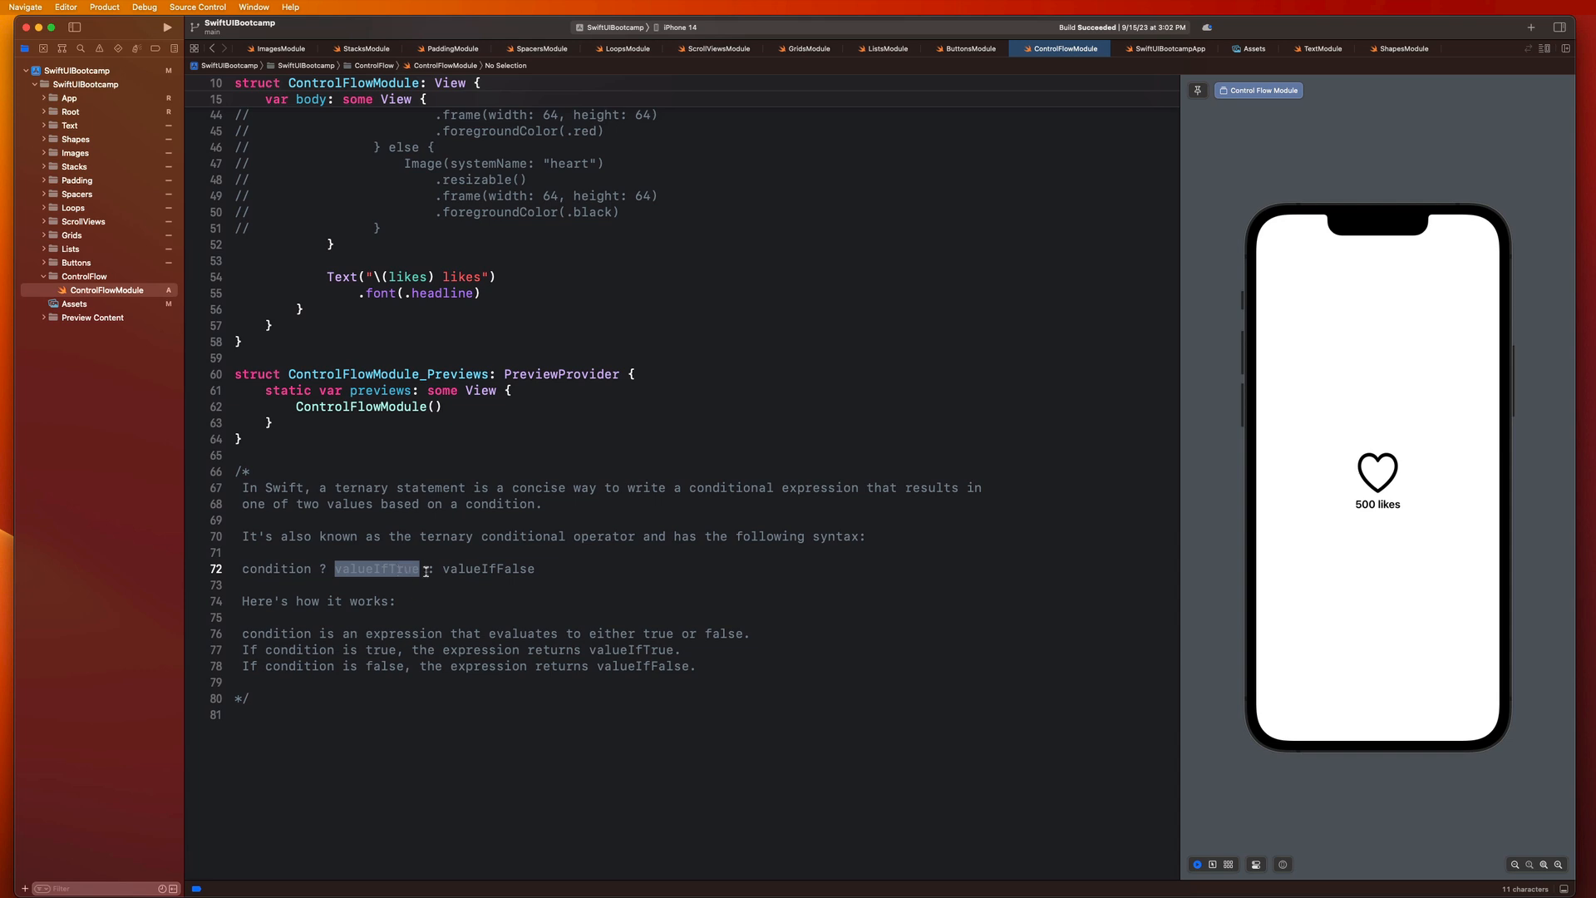
double_click(489, 568)
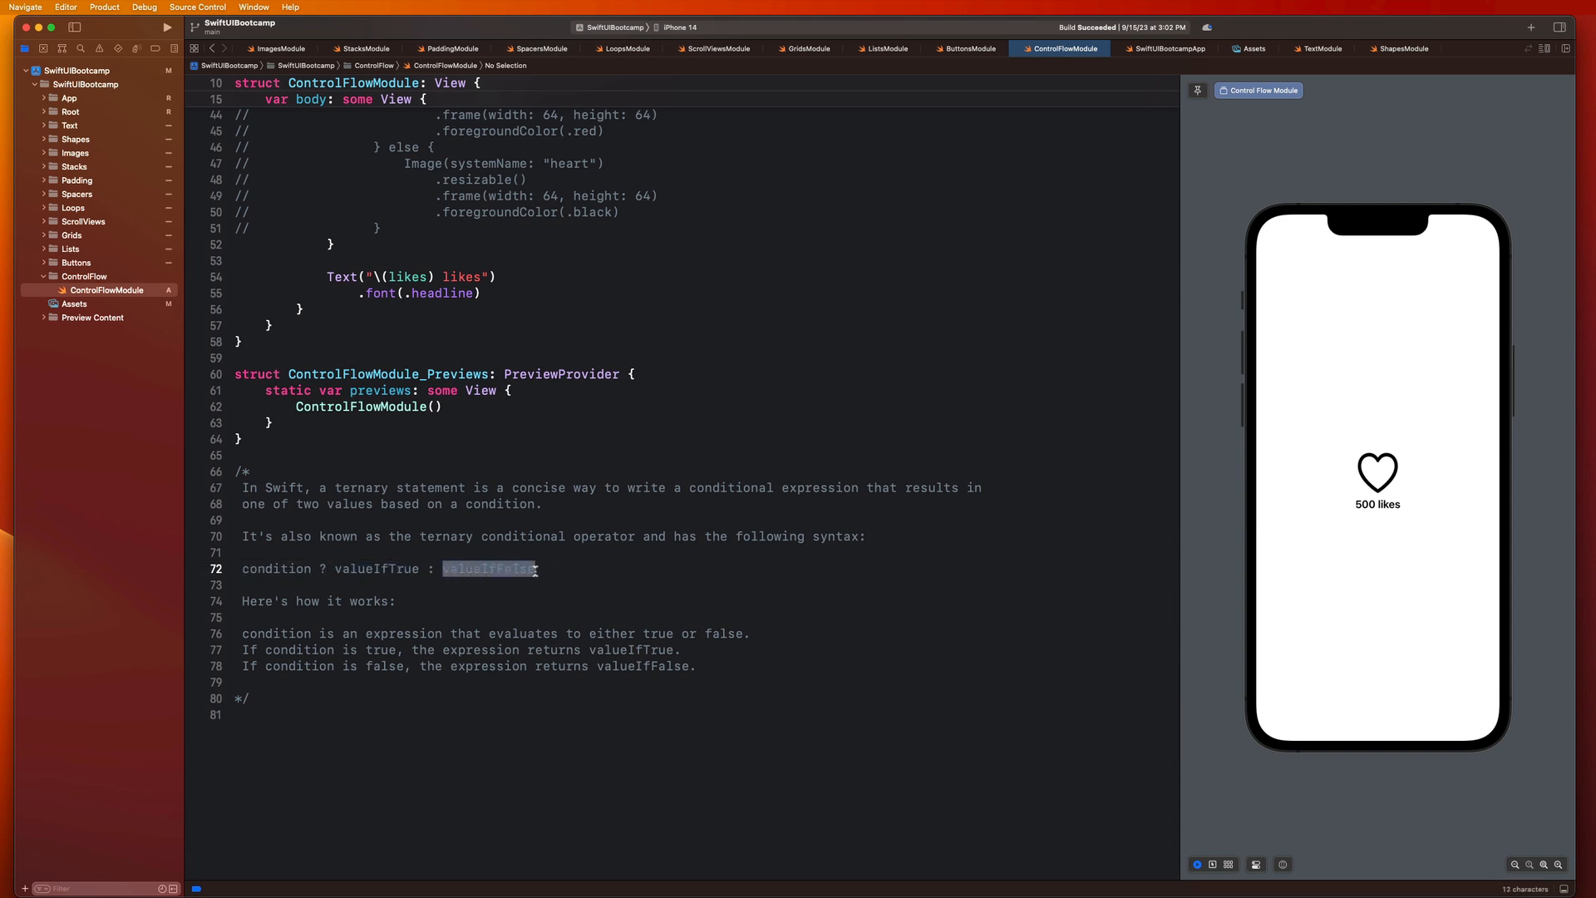
mouse_move(555, 638)
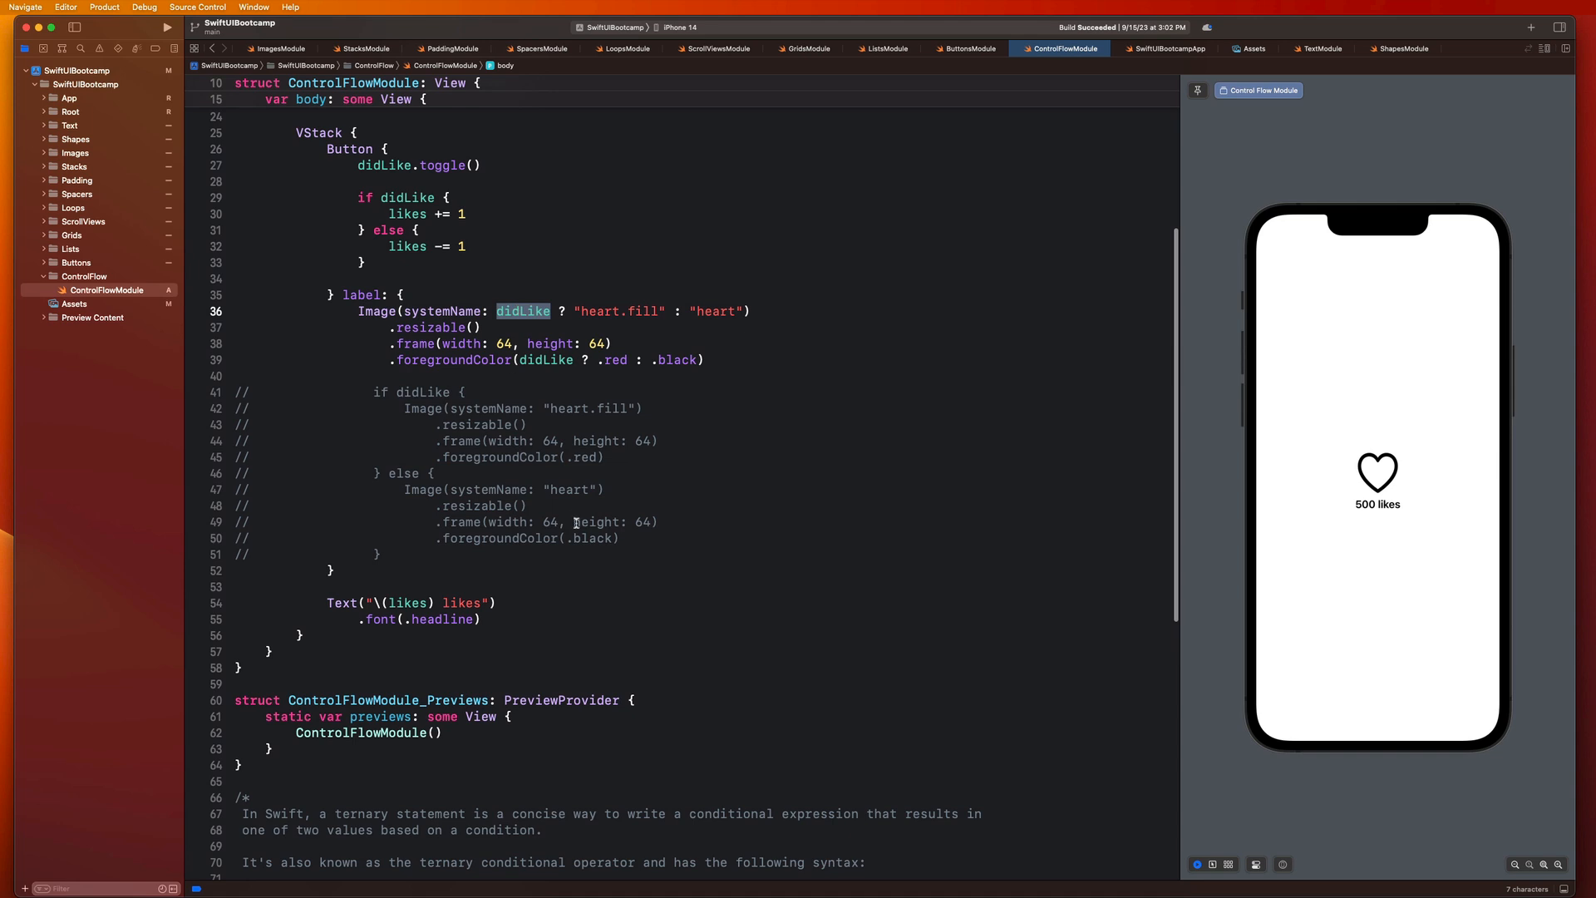
mouse_move(569, 536)
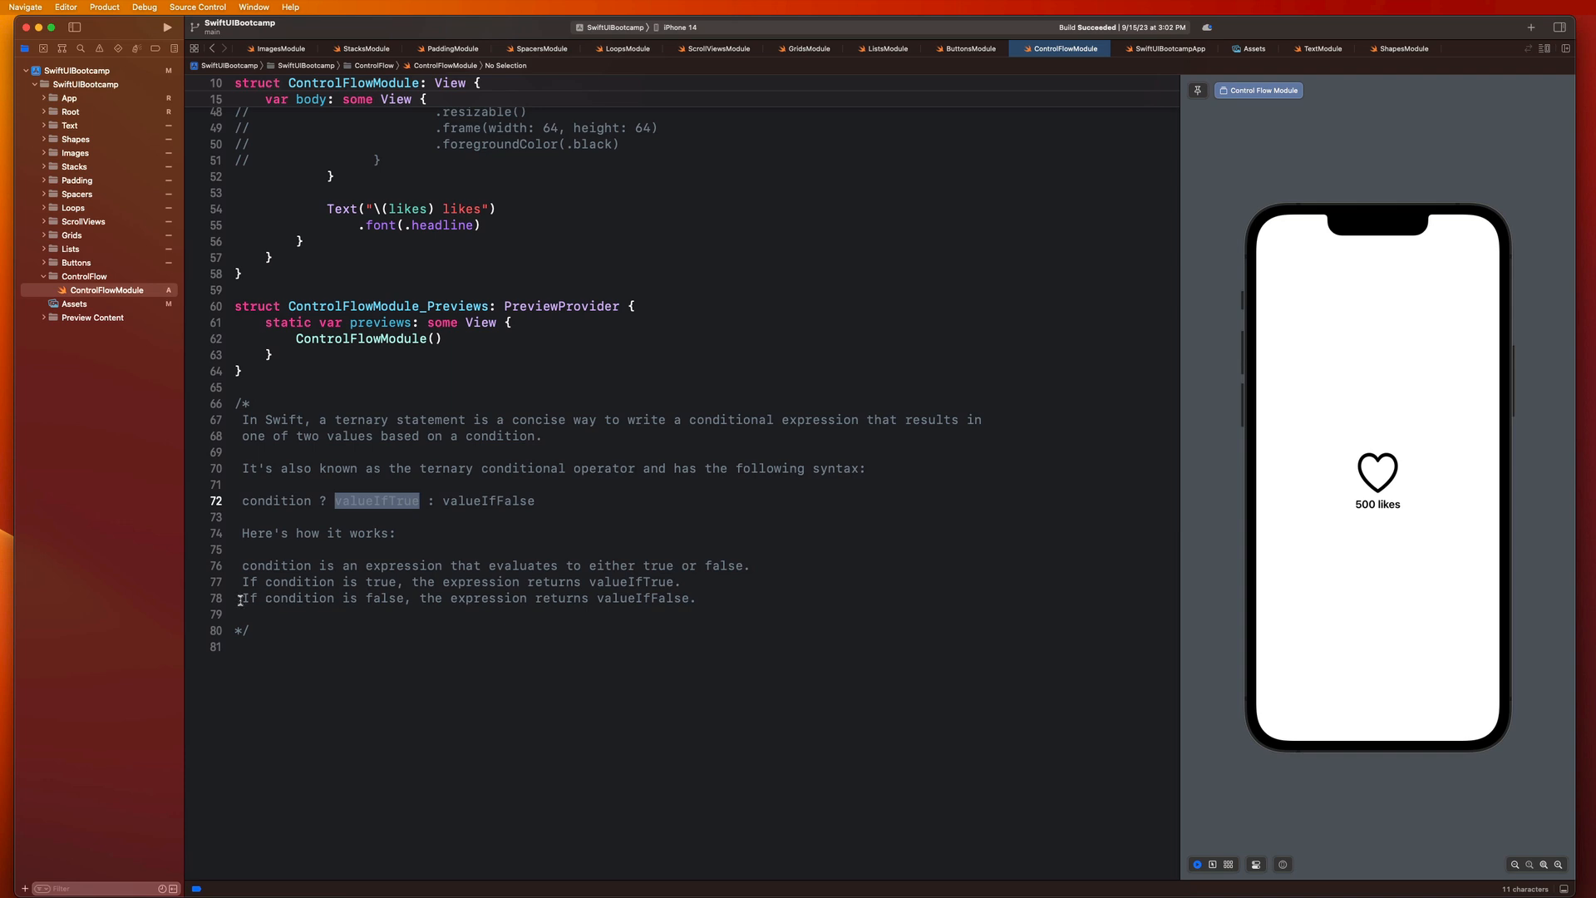
mouse_move(578, 532)
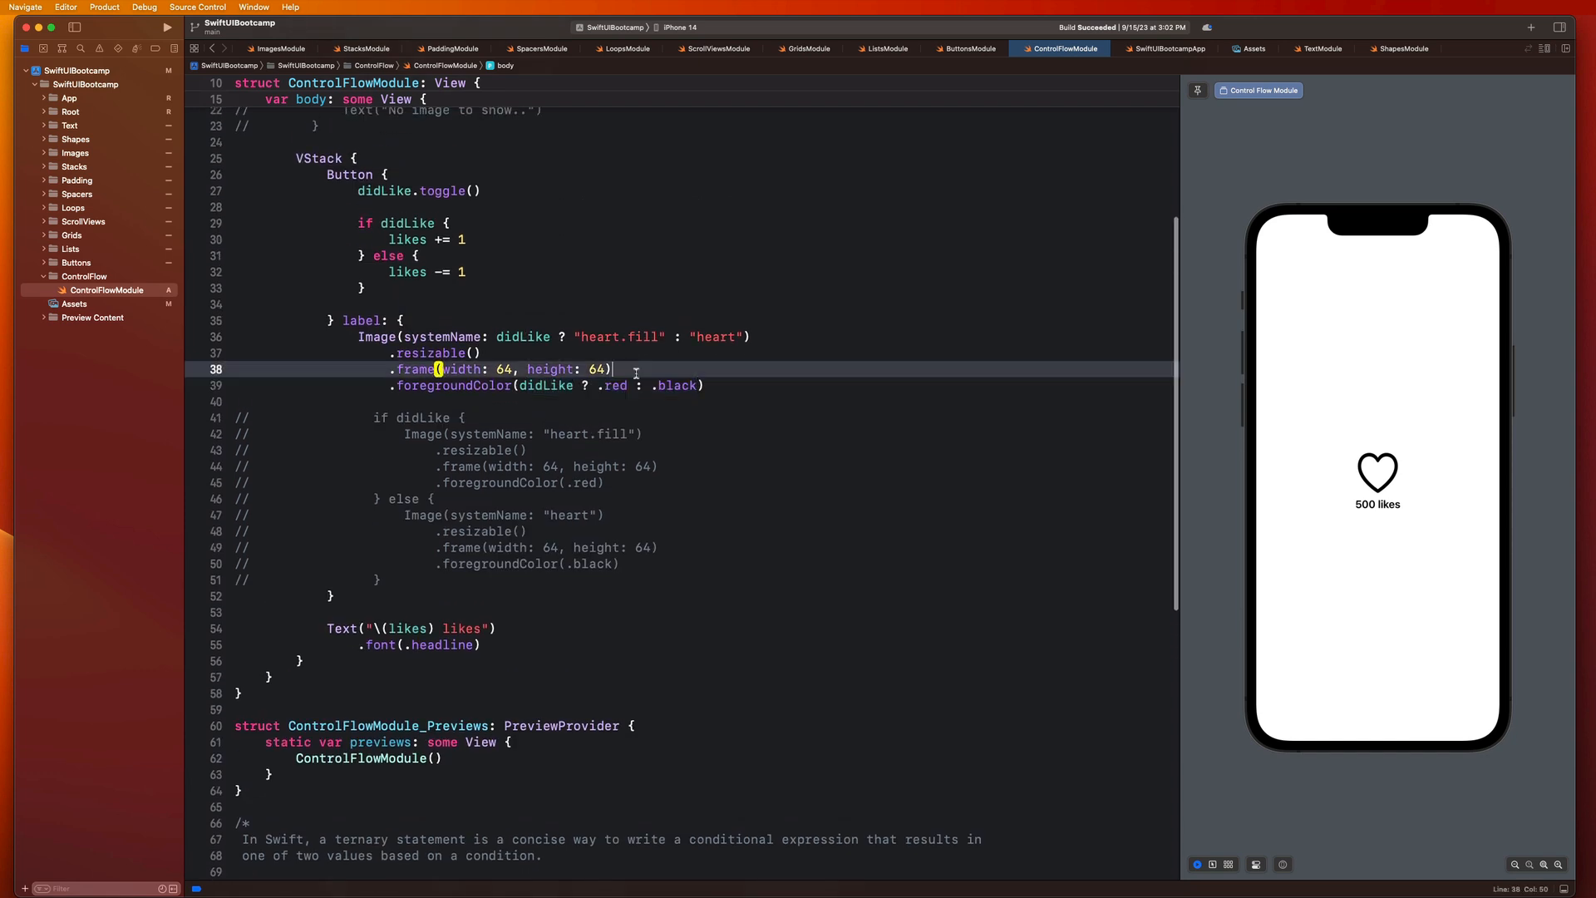
double_click(601, 336)
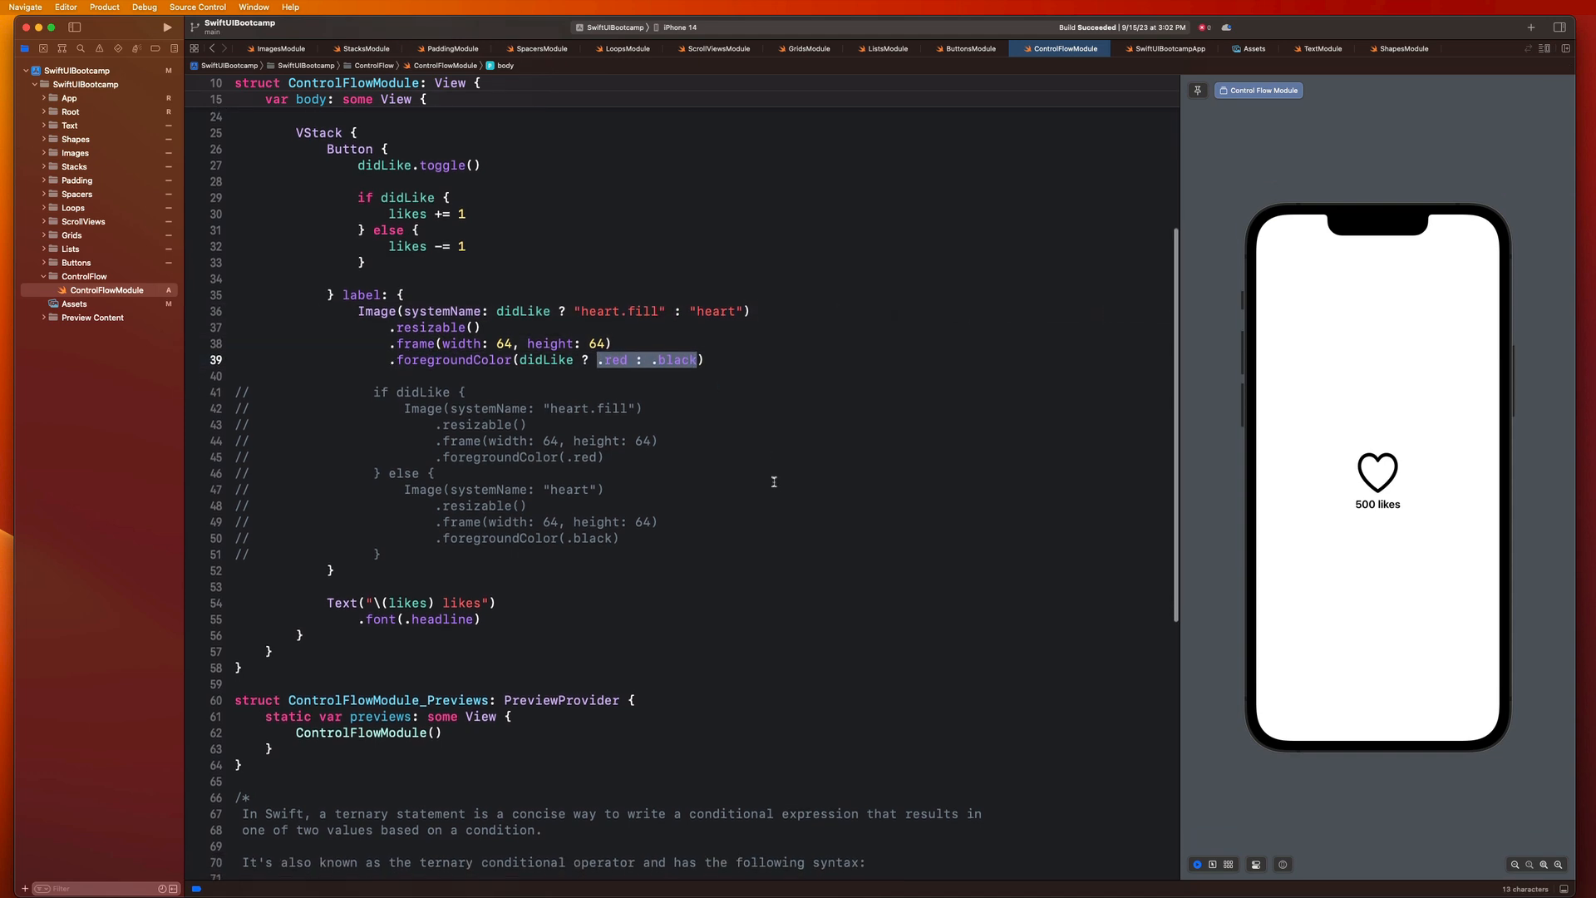
scroll("down", 3)
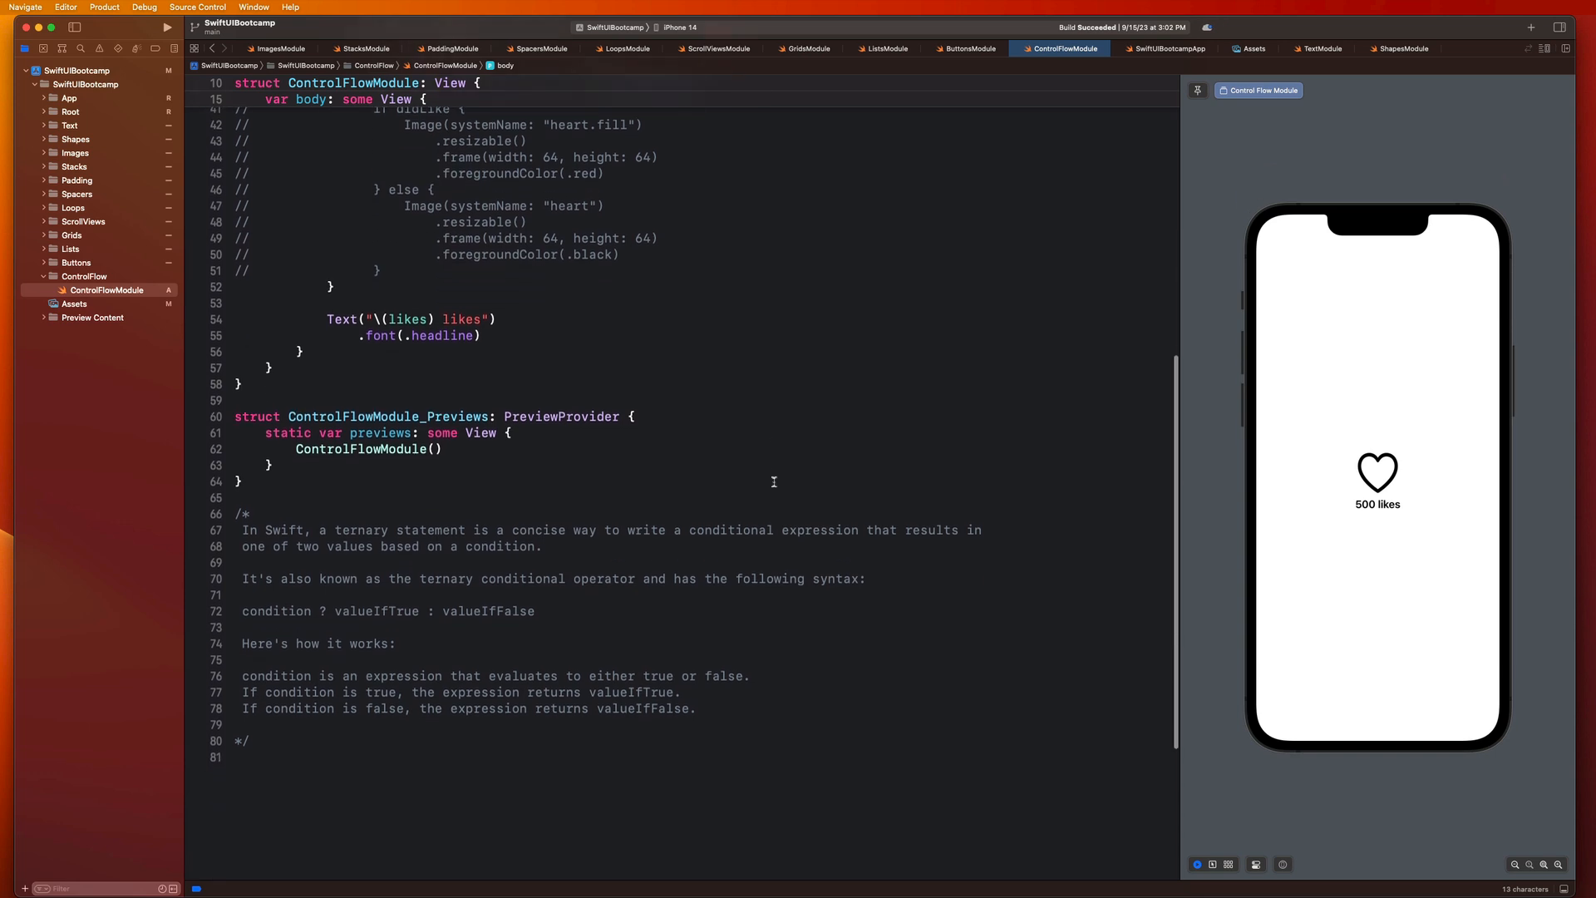